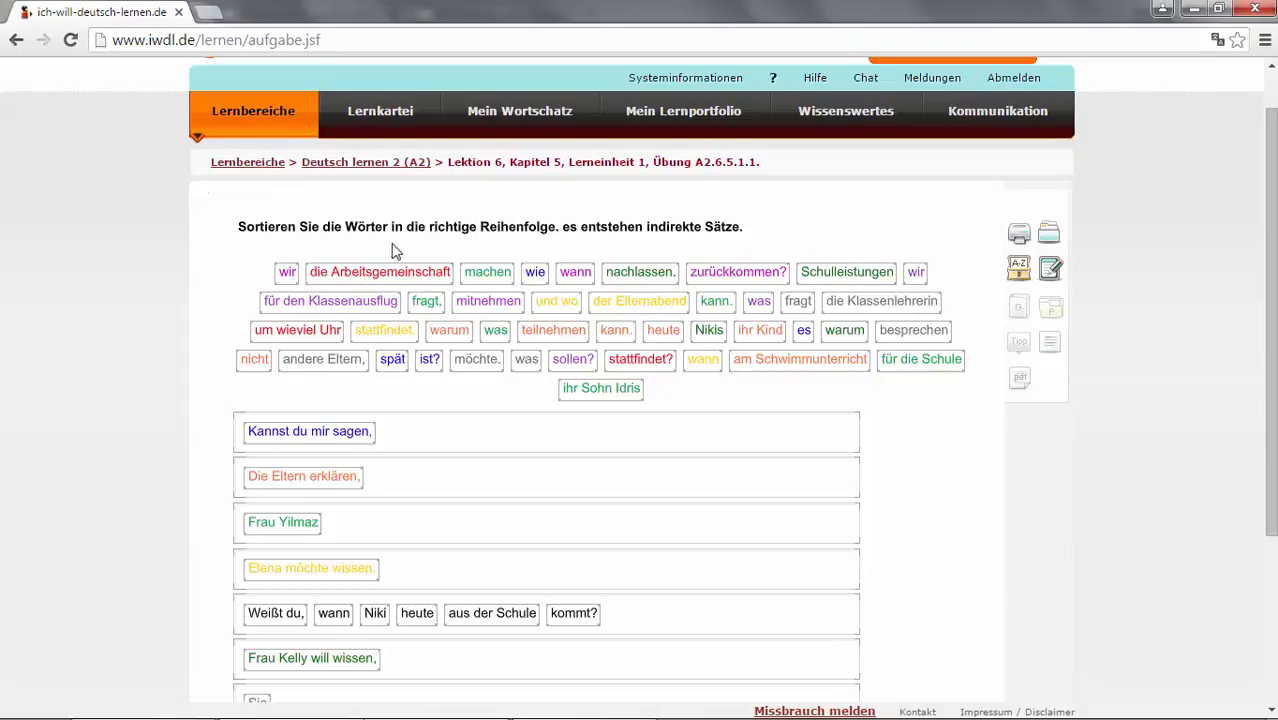
mouse_move(556, 248)
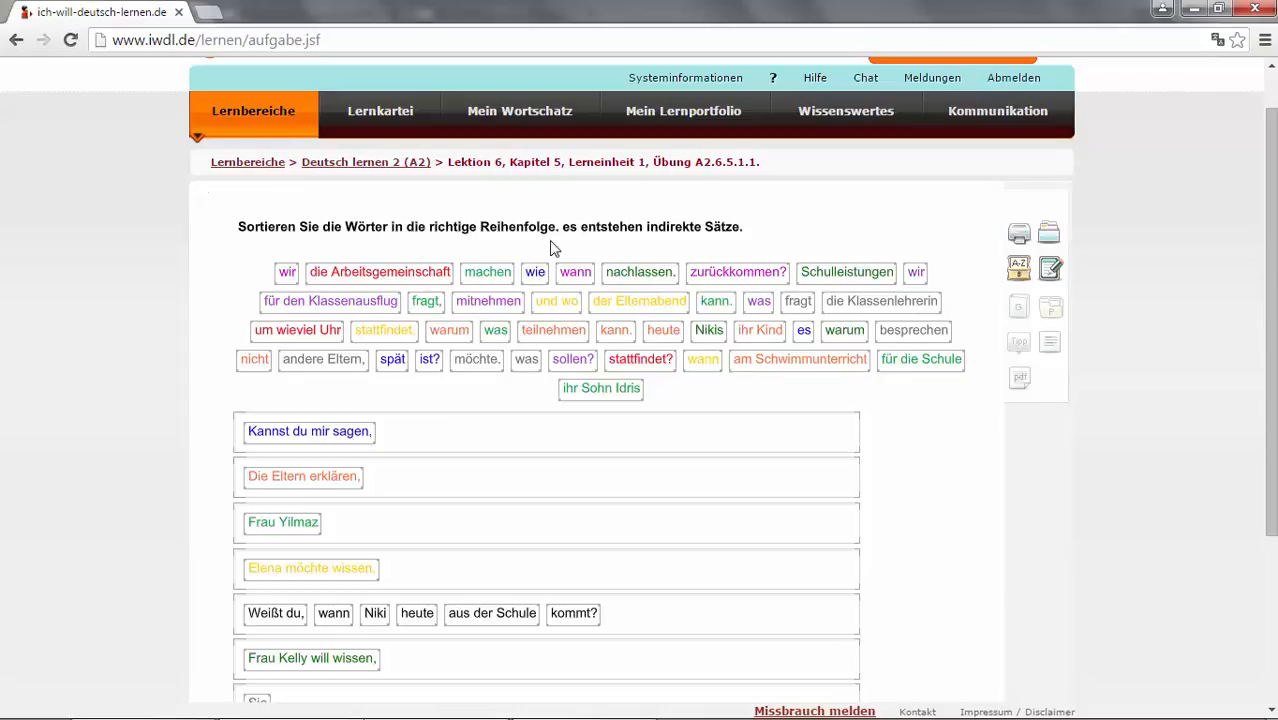
mouse_move(728, 248)
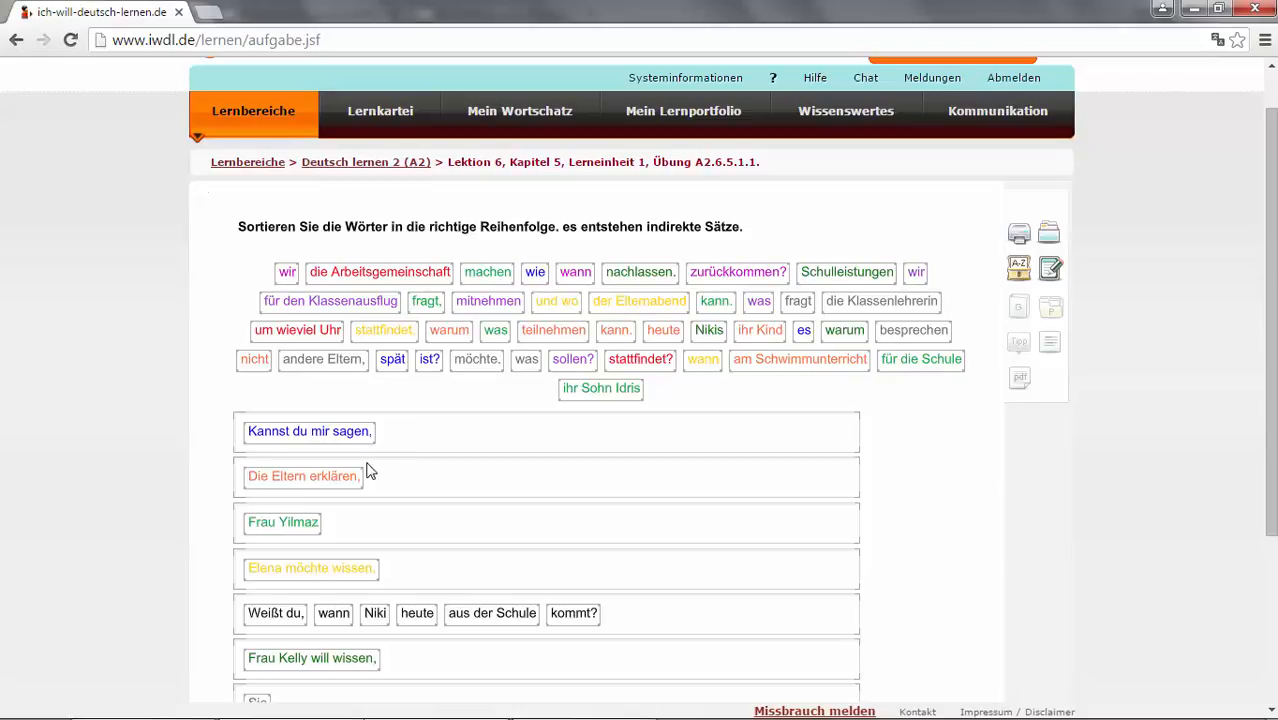
mouse_move(376, 452)
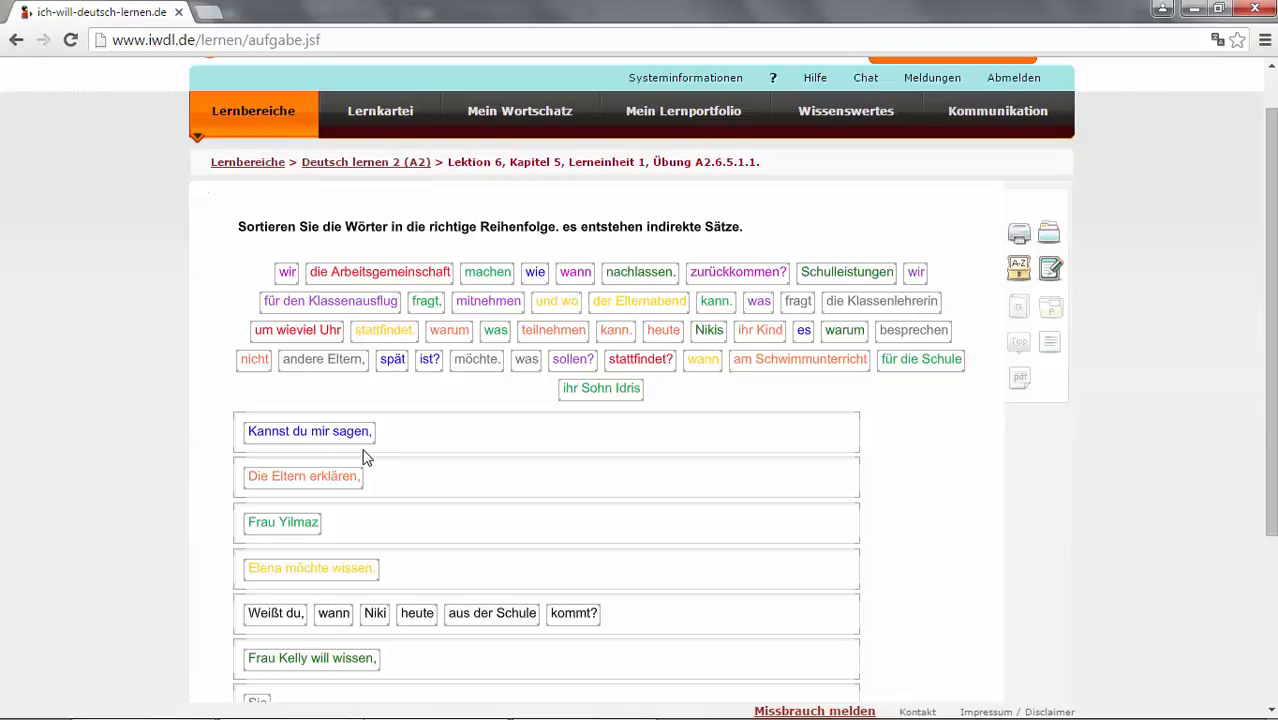
mouse_move(248, 476)
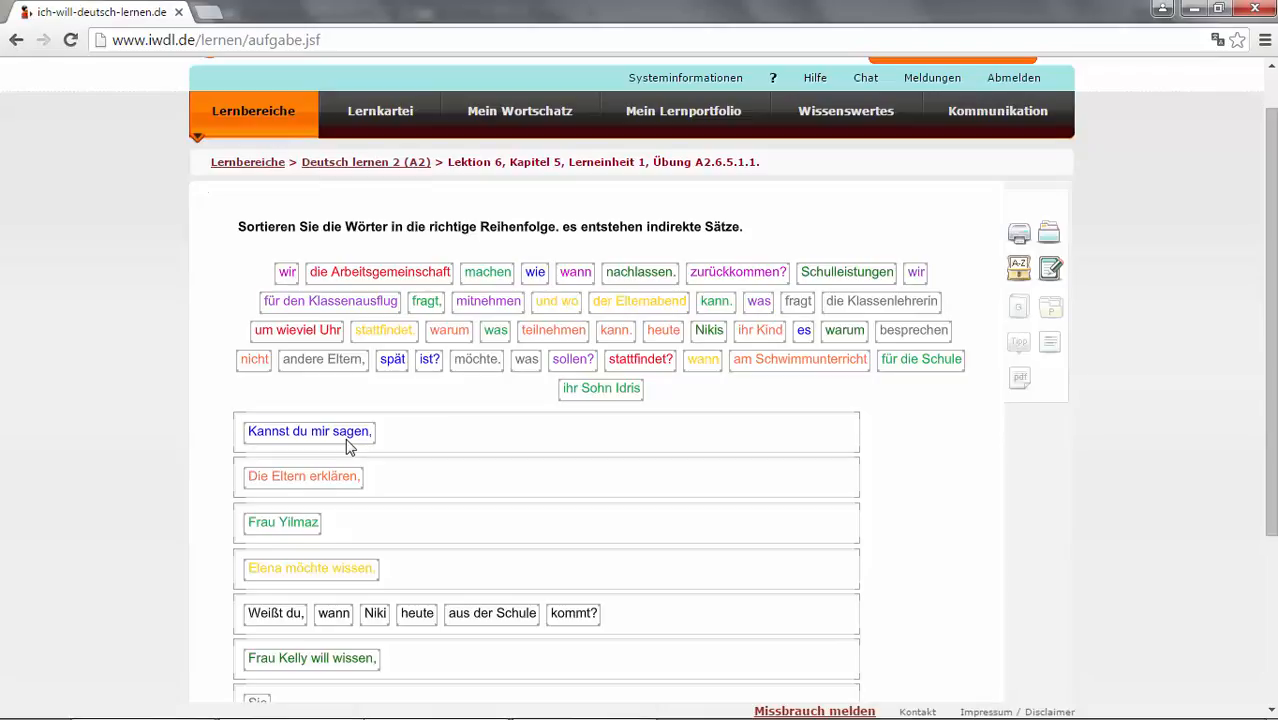
mouse_move(536, 290)
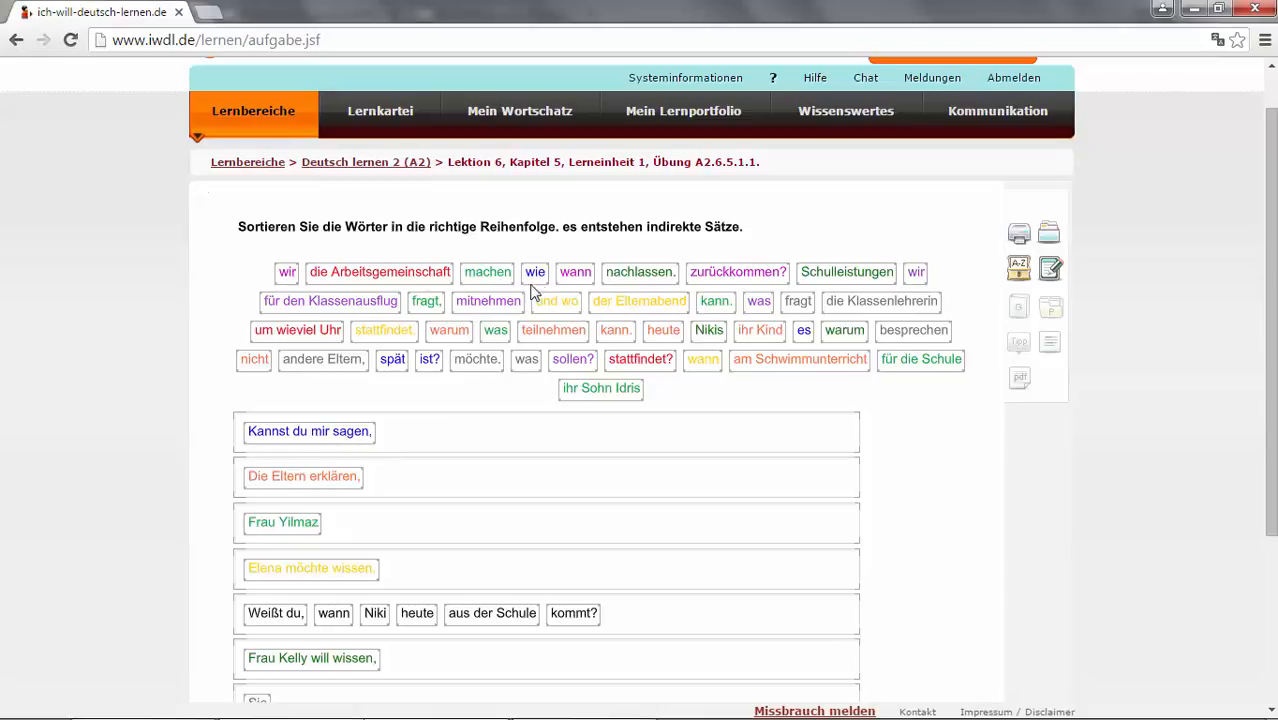
- Place wie and spät after 'Kannst du mir sagen,' in the first sentence
left_click(536, 272)
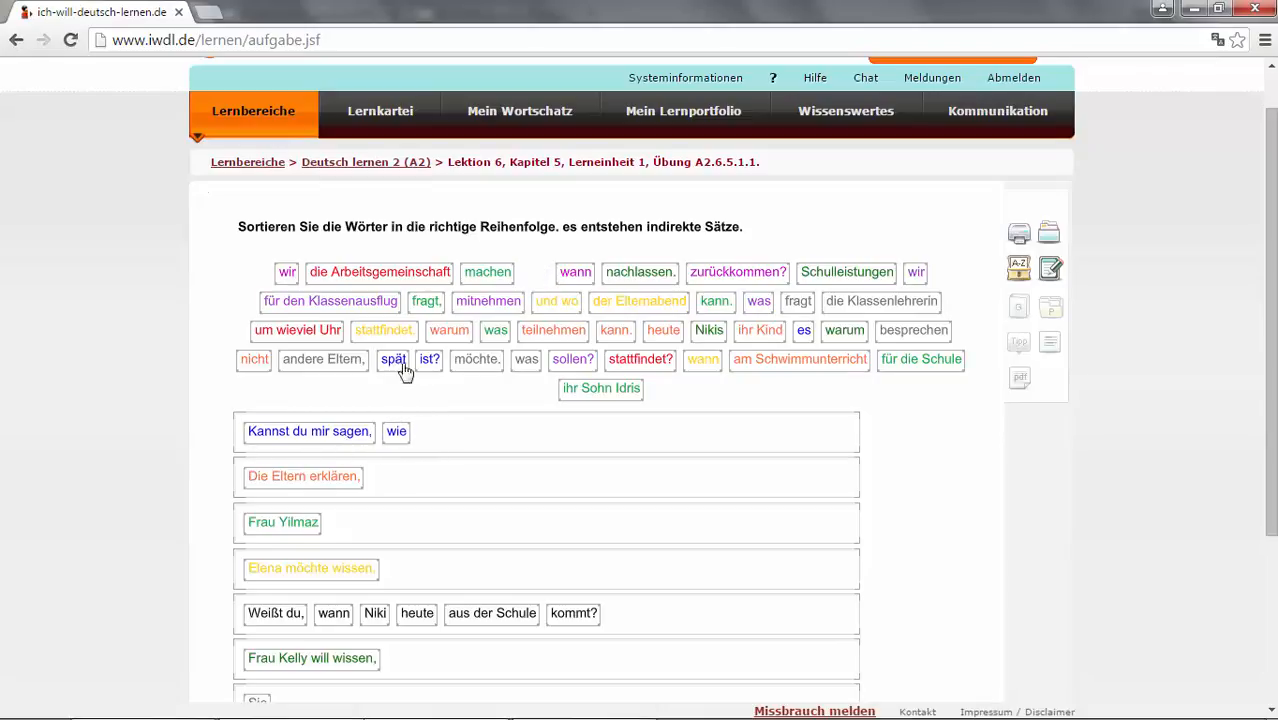
left_click(392, 360)
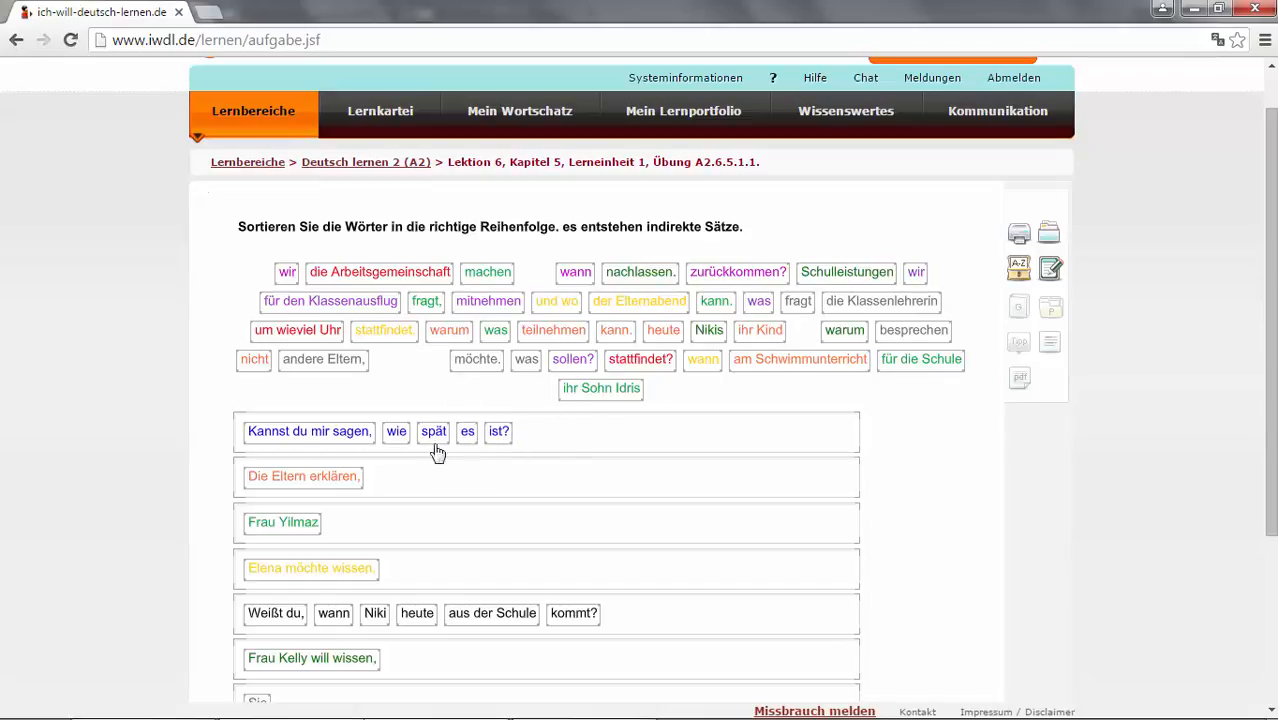
mouse_move(520, 452)
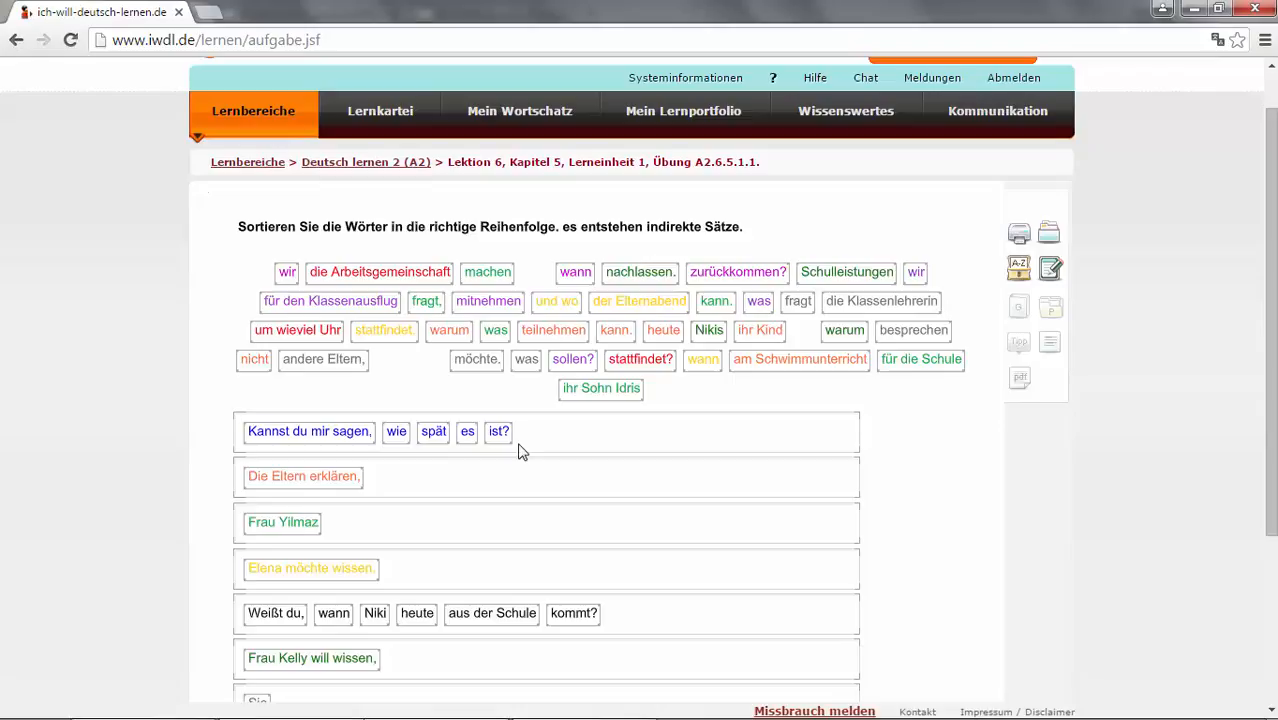
mouse_move(390, 464)
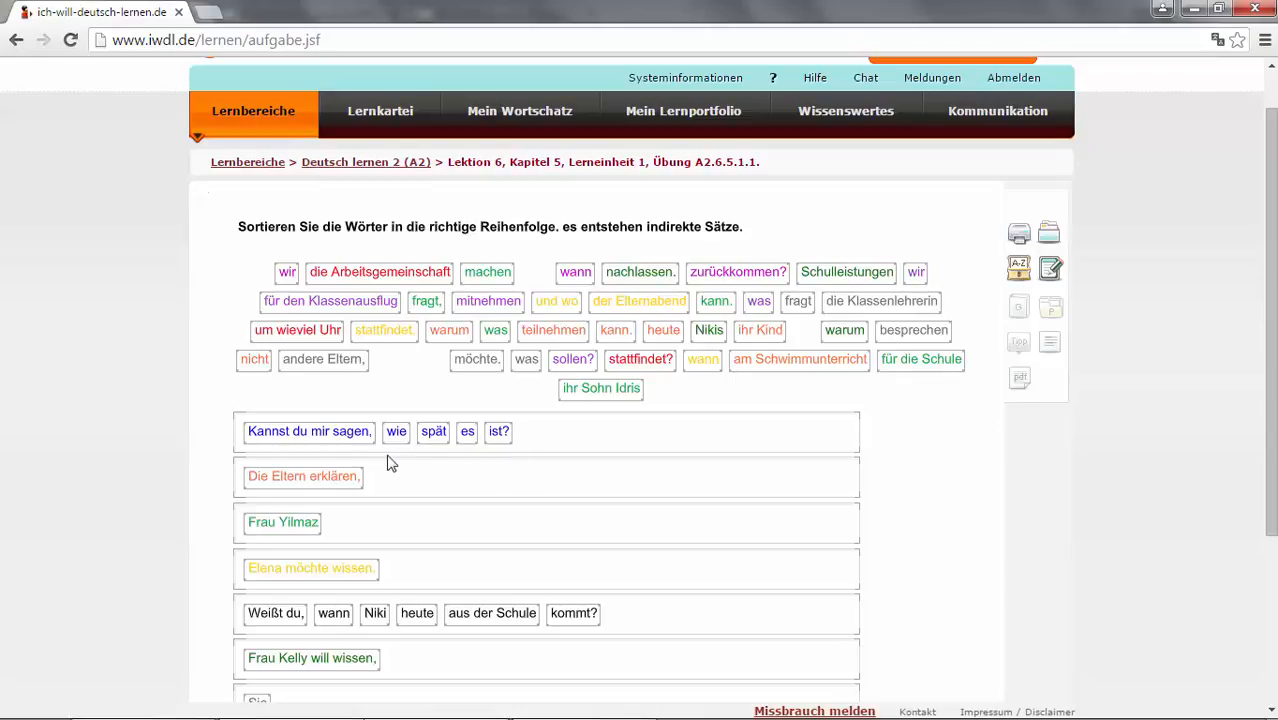
mouse_move(280, 448)
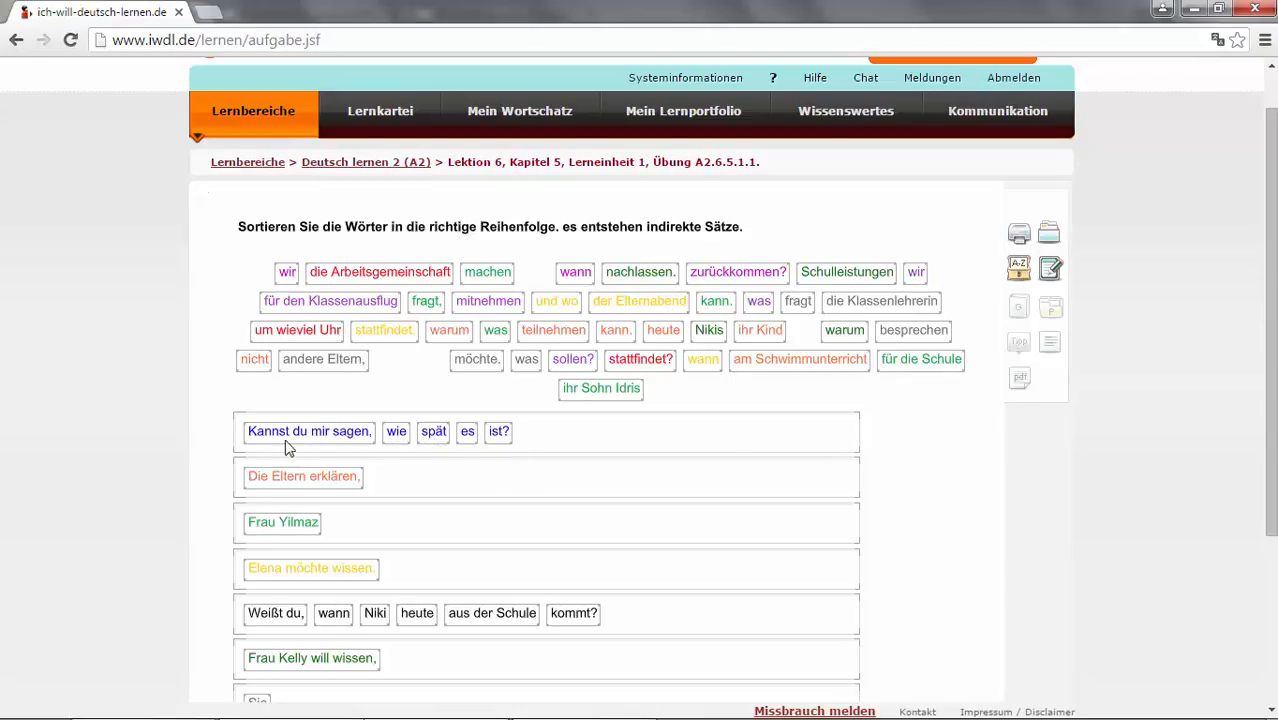
mouse_move(396, 444)
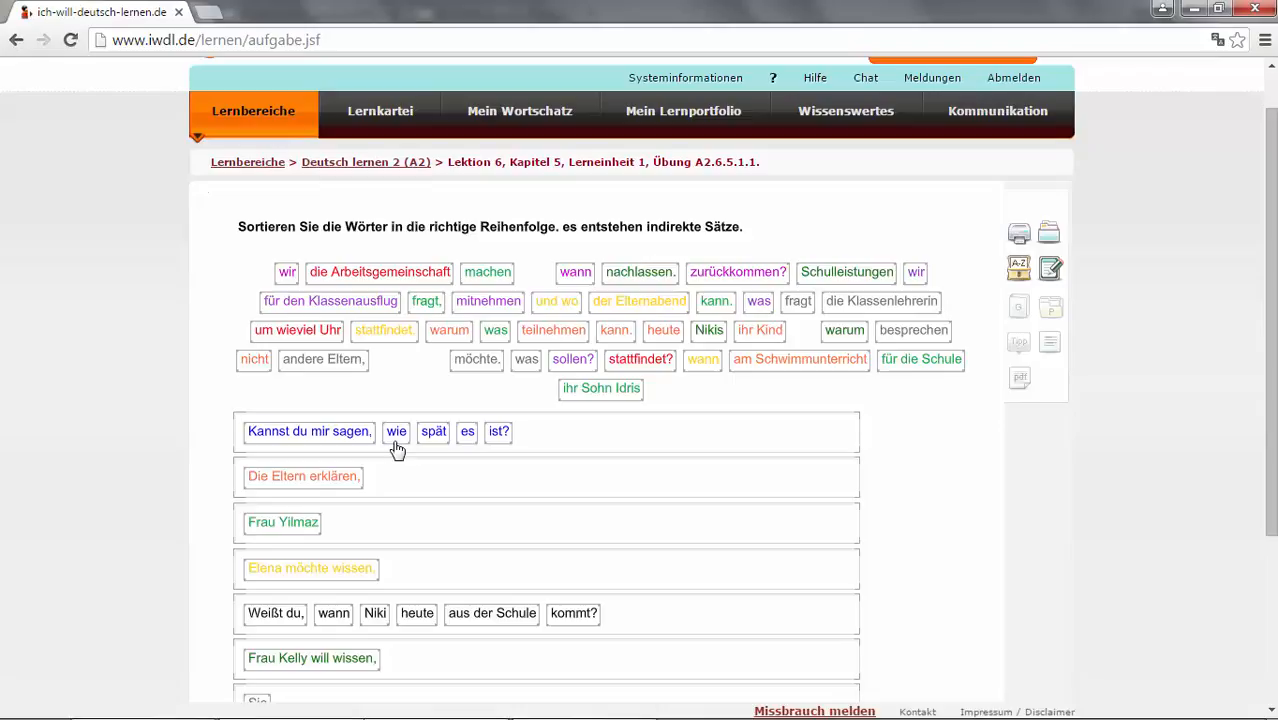
mouse_move(440, 448)
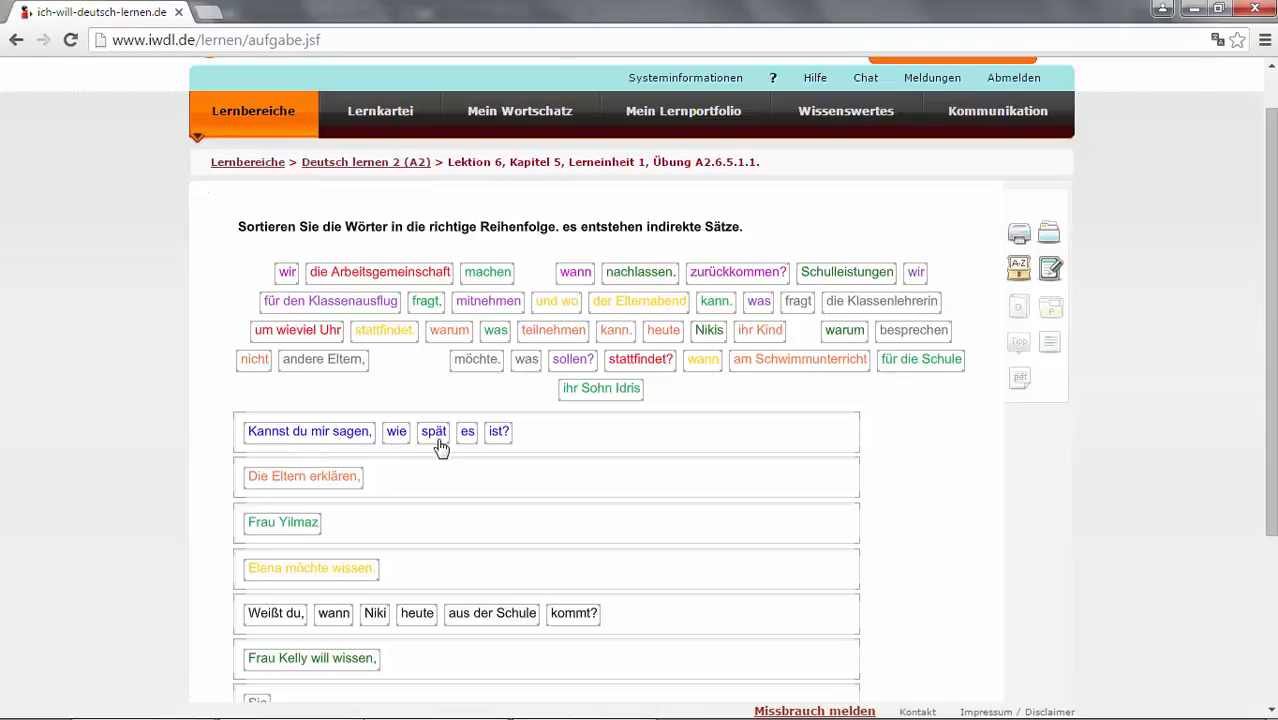
mouse_move(400, 452)
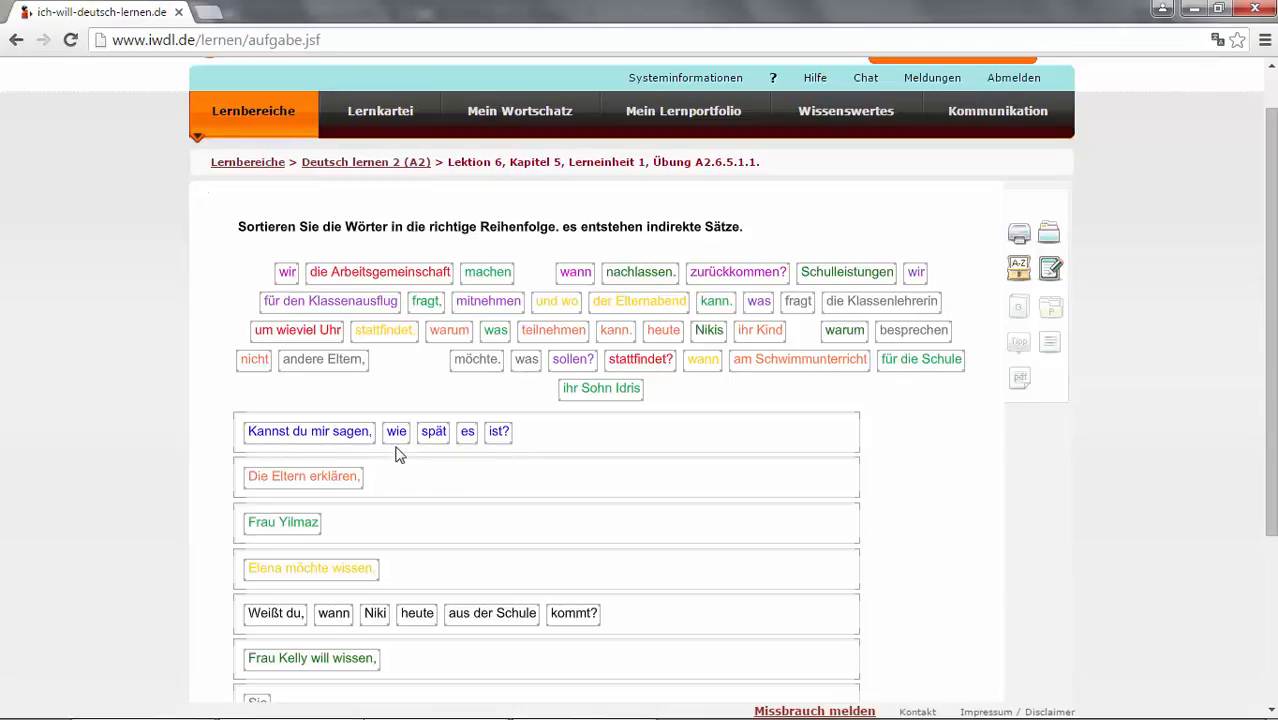
mouse_move(400, 448)
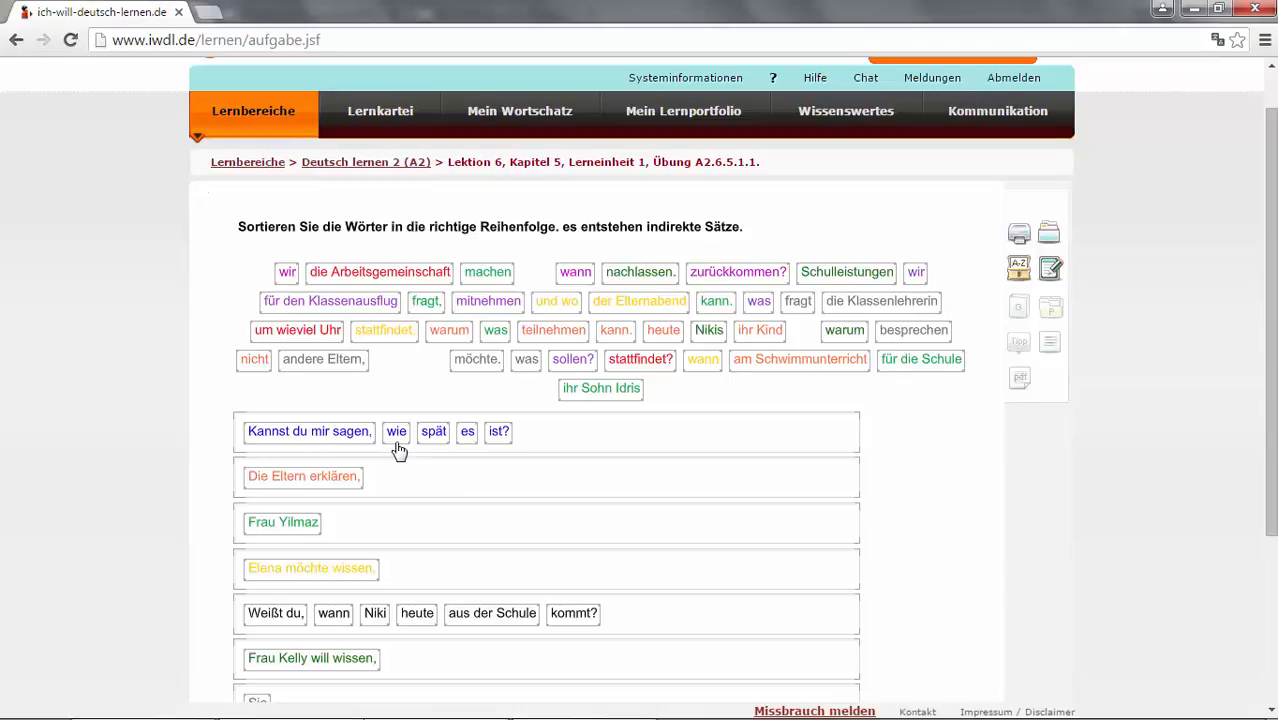
mouse_move(420, 456)
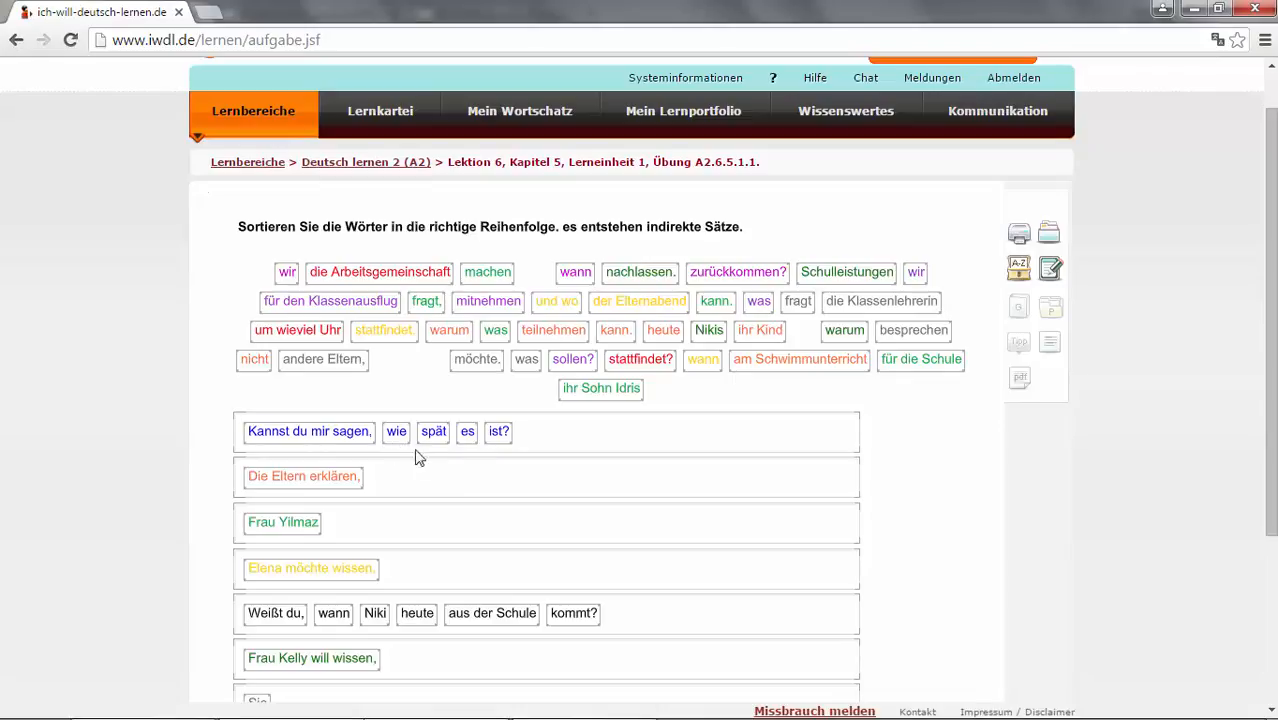
mouse_move(462, 450)
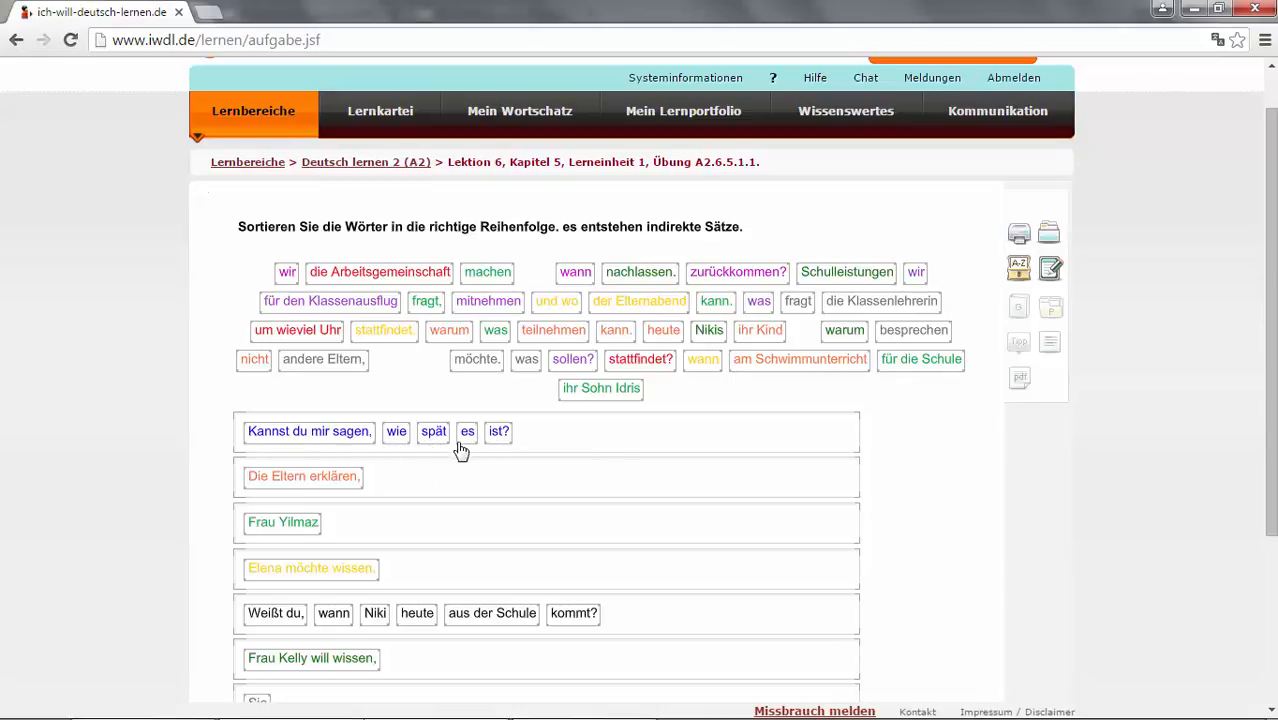
mouse_move(500, 448)
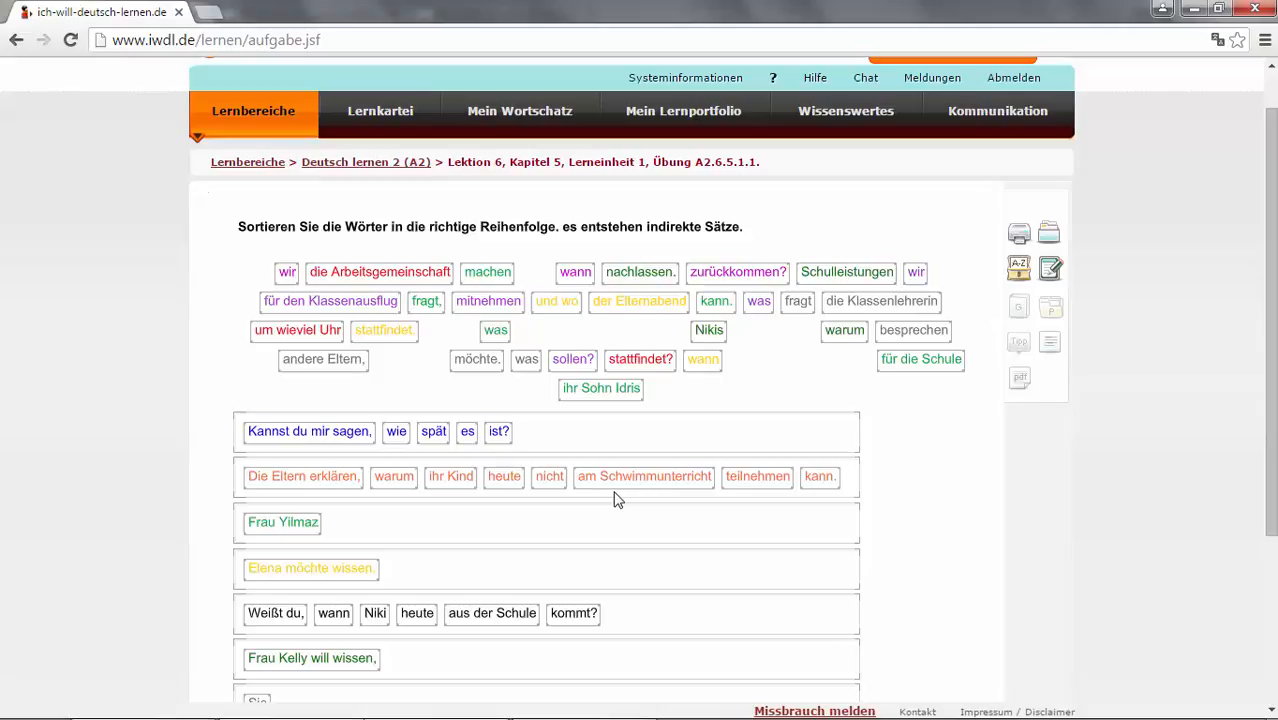
mouse_move(404, 504)
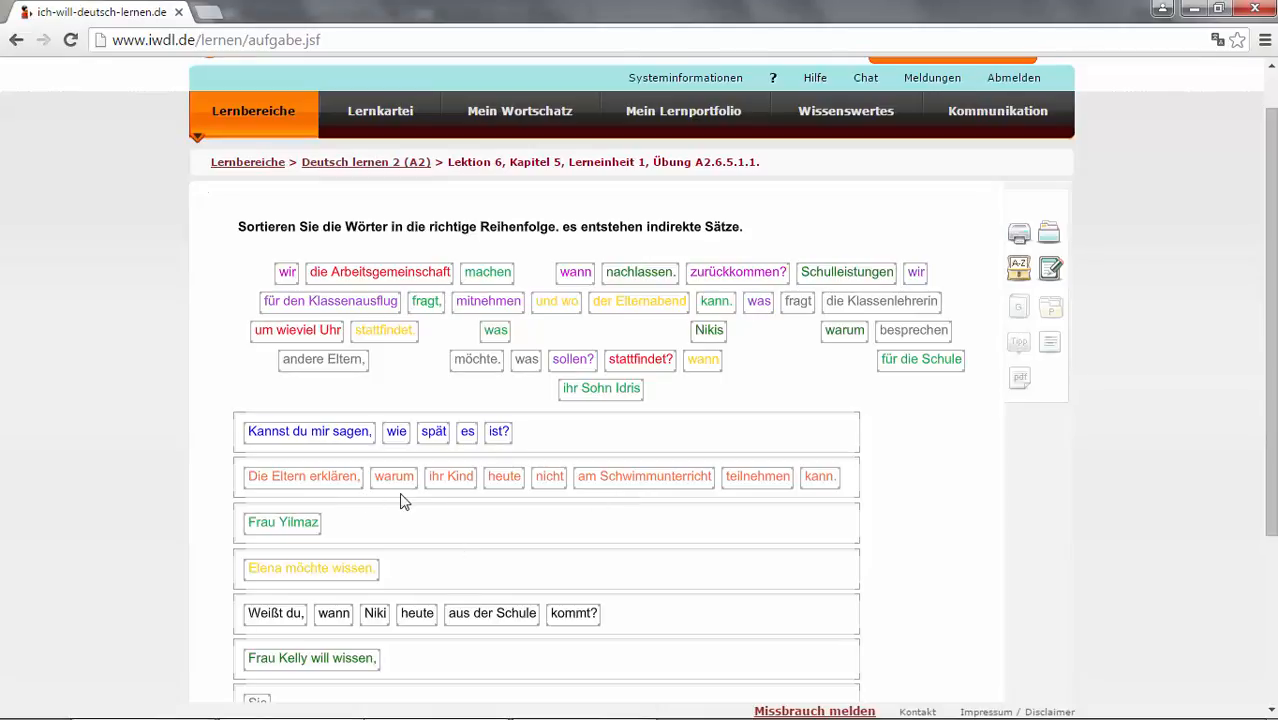
mouse_move(646, 500)
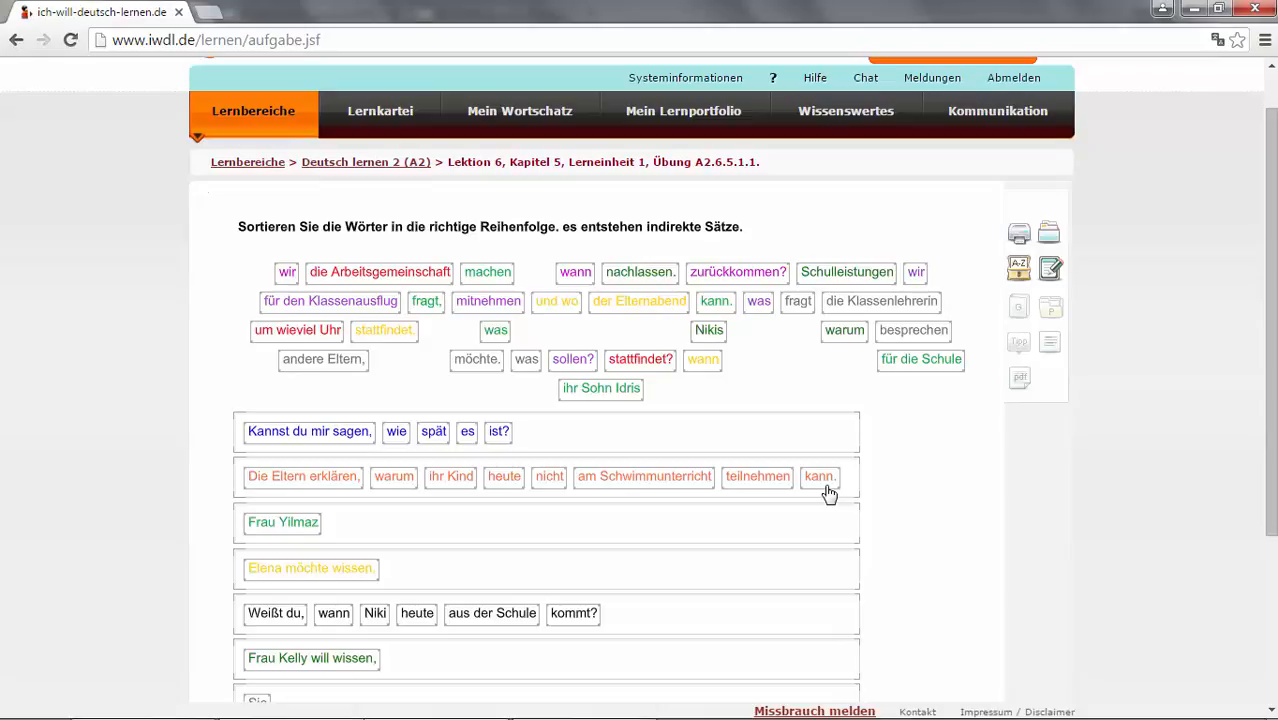
mouse_move(394, 488)
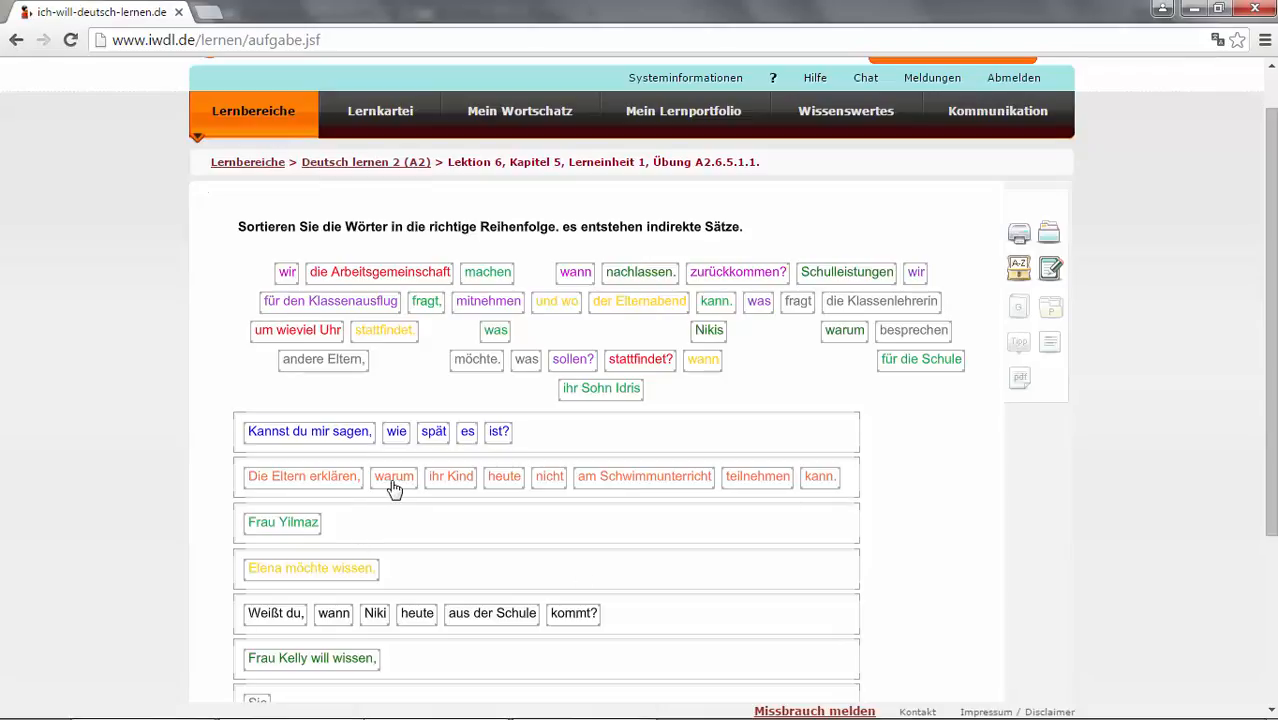
mouse_move(368, 496)
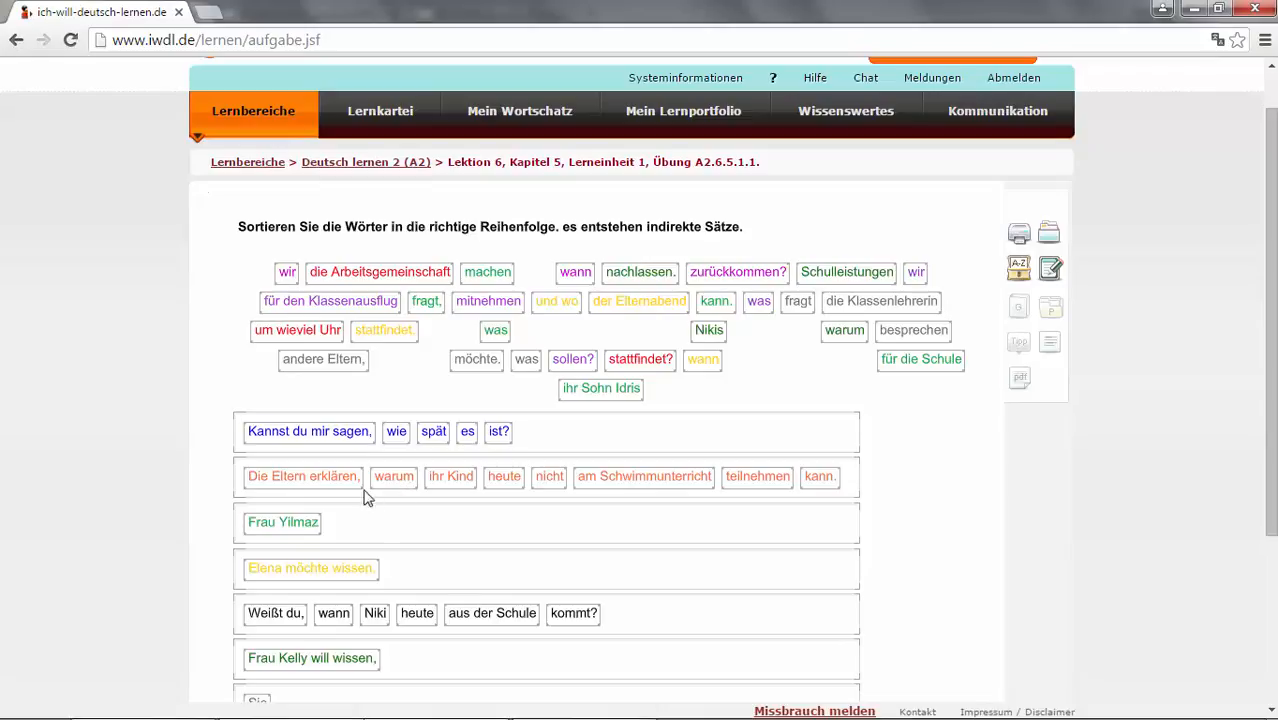
mouse_move(276, 540)
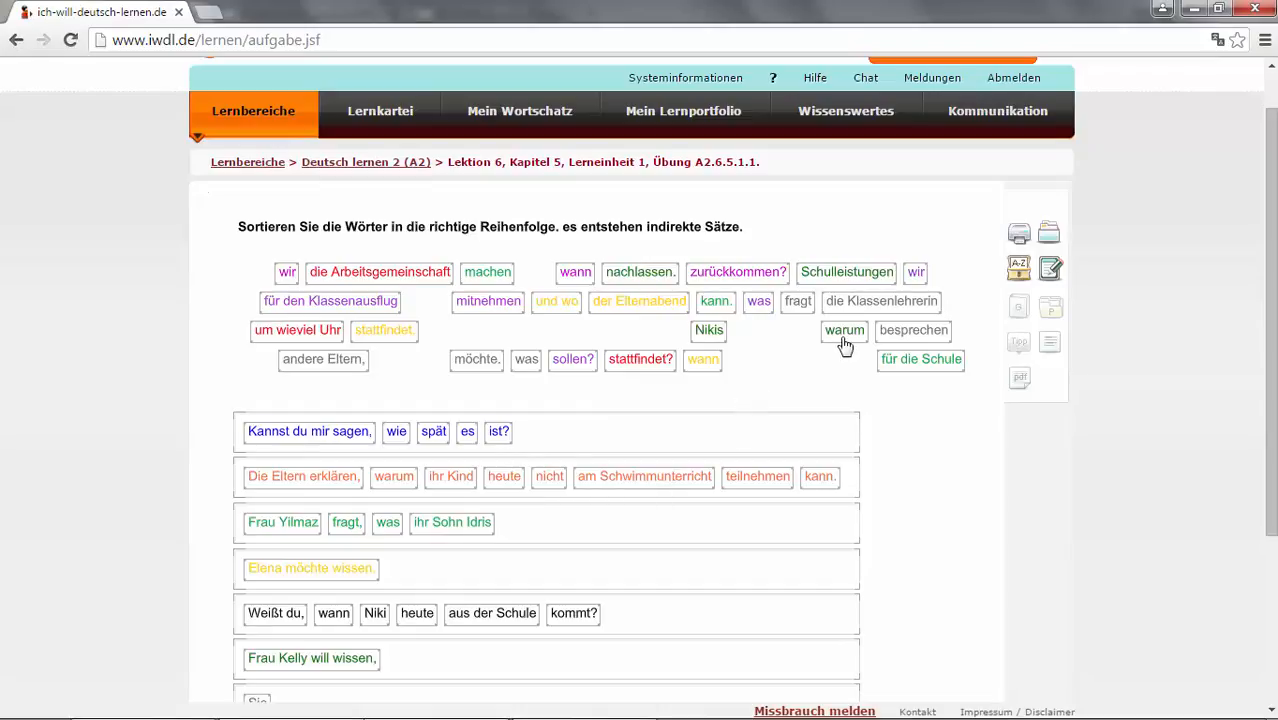
- Add the next words to the third sentence (für die Schule machen kann) and the fourth (Elternabend stattfindet)
left_click_drag(920, 360, 540, 522)
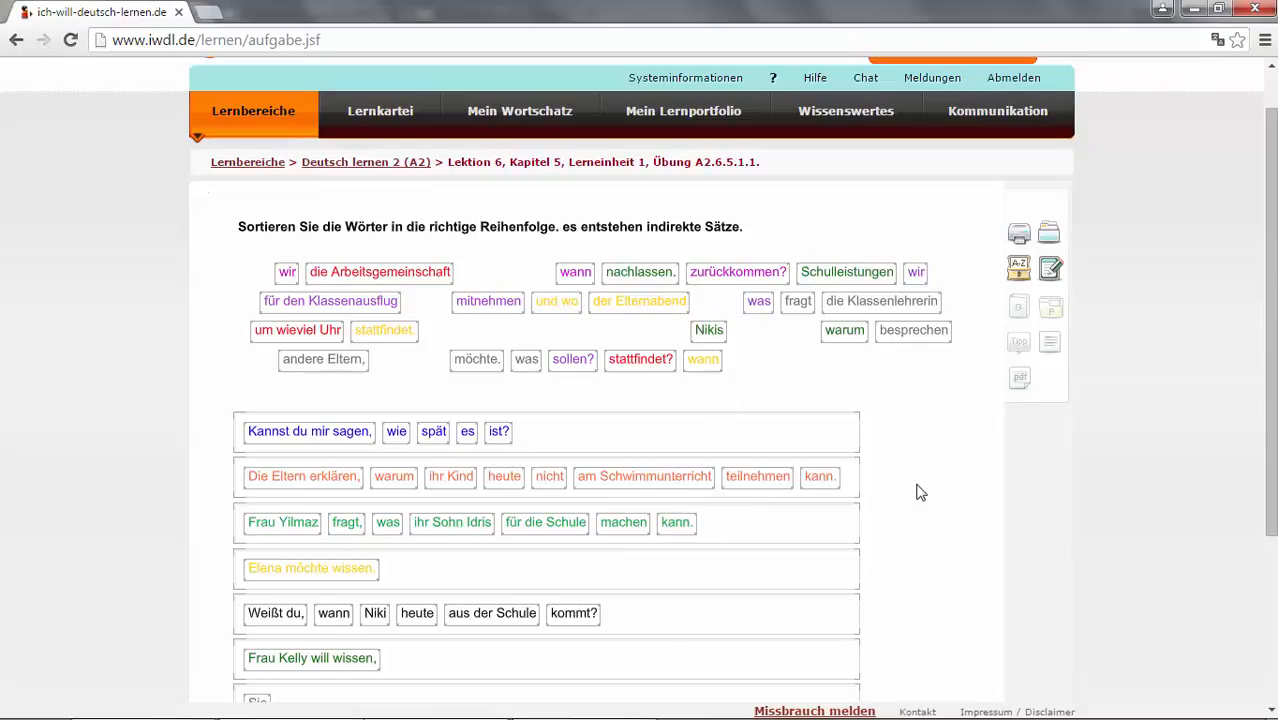
mouse_move(1018, 548)
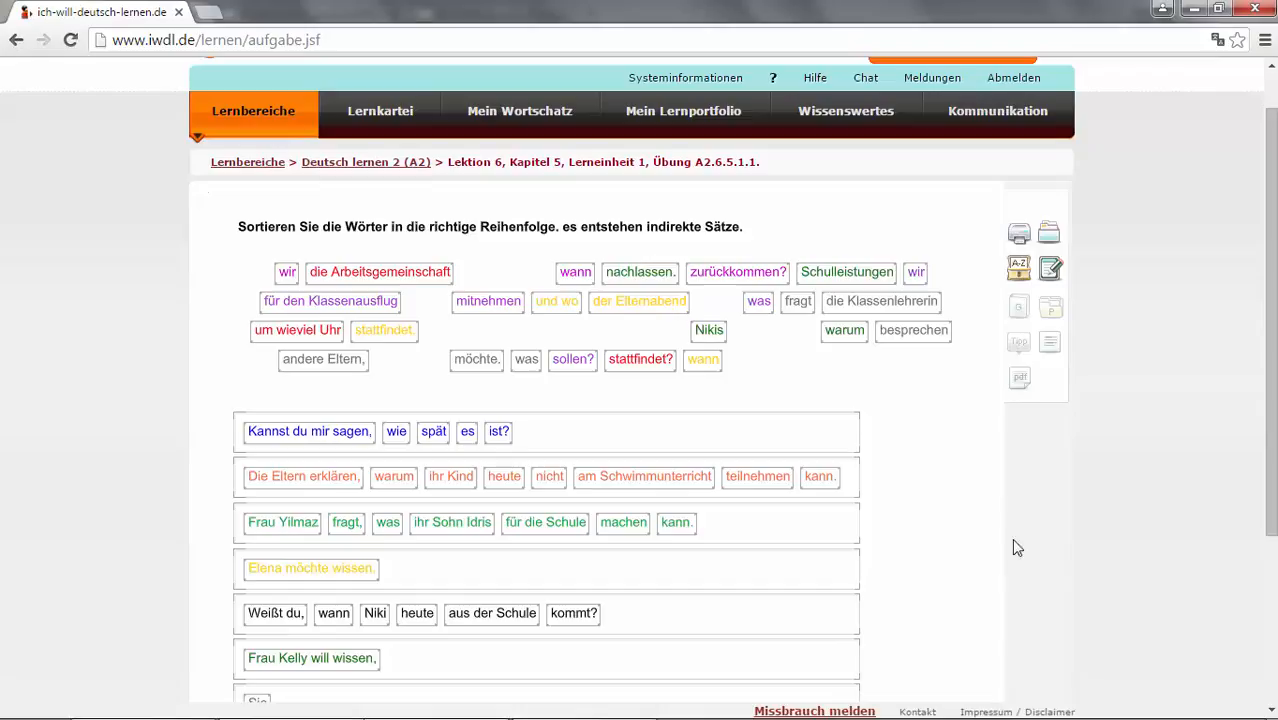
mouse_move(344, 578)
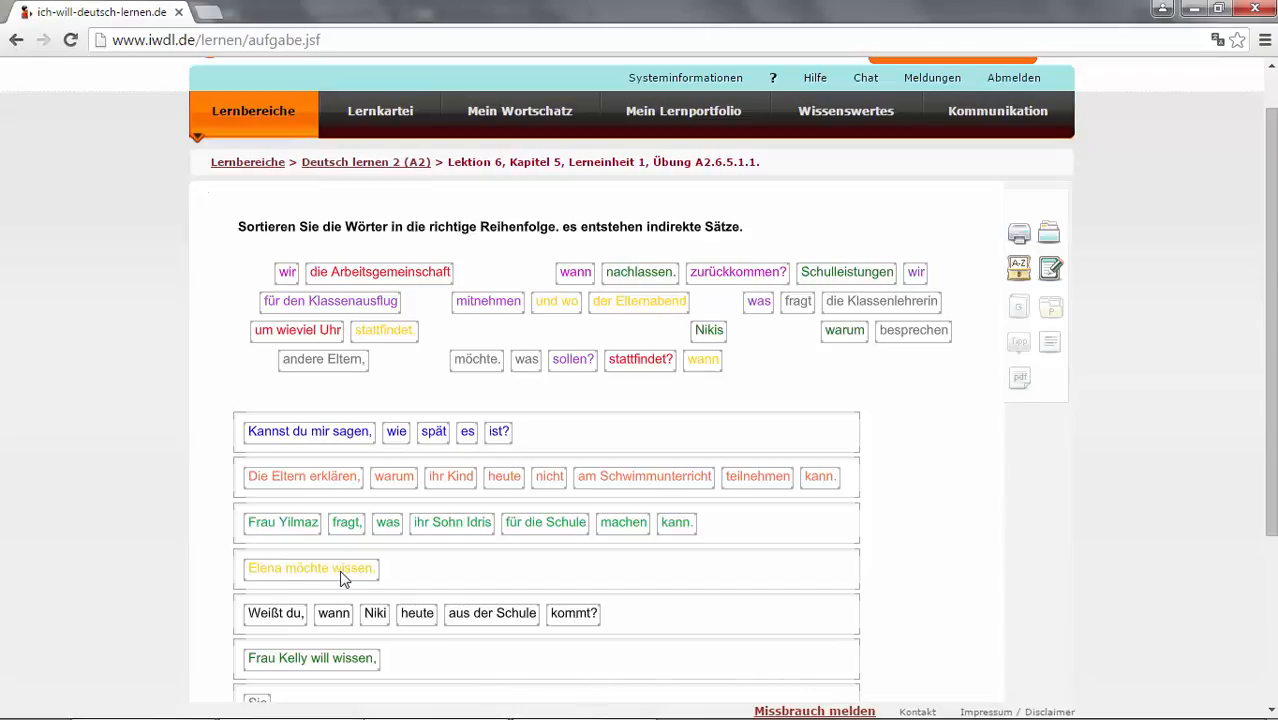
mouse_move(344, 588)
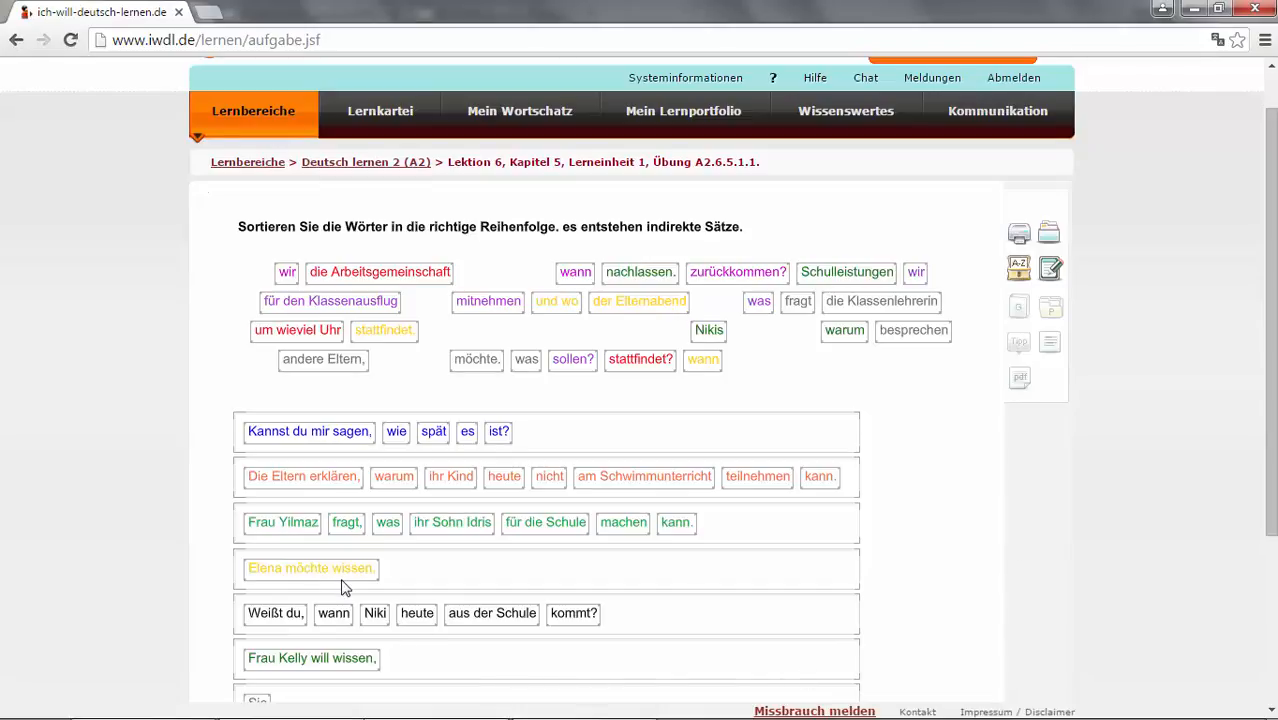
left_click(702, 360)
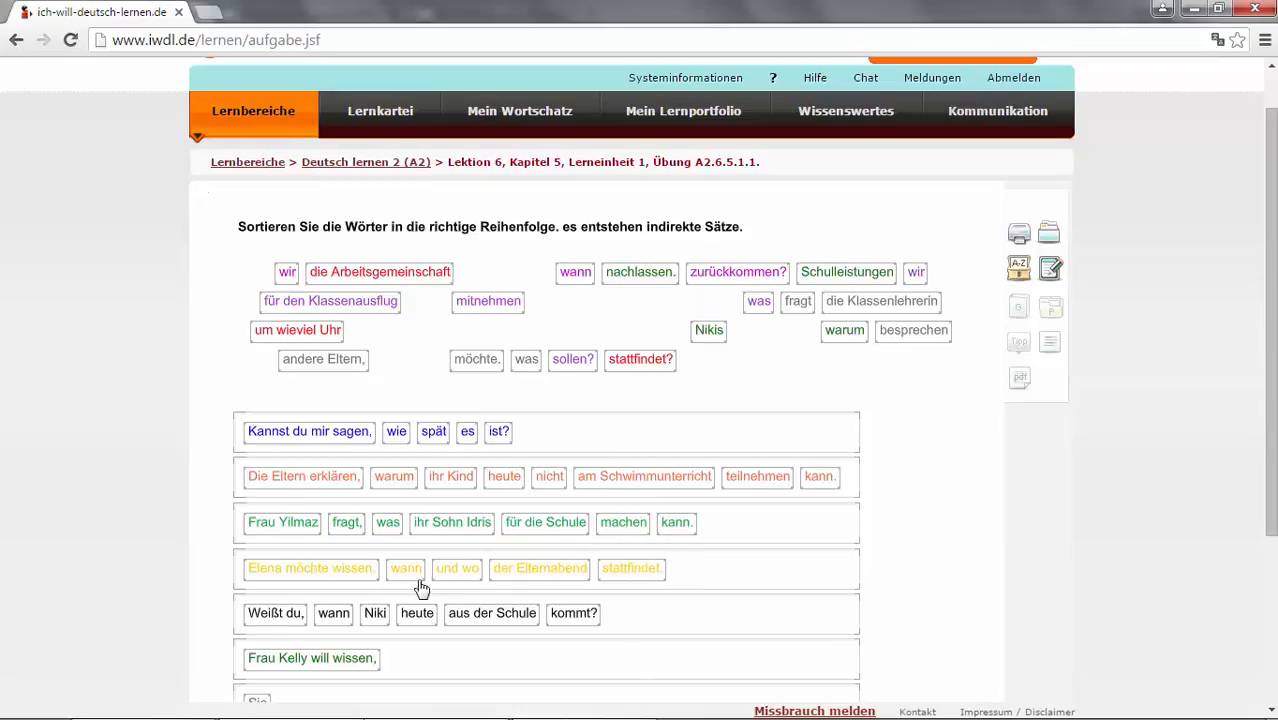
mouse_move(470, 590)
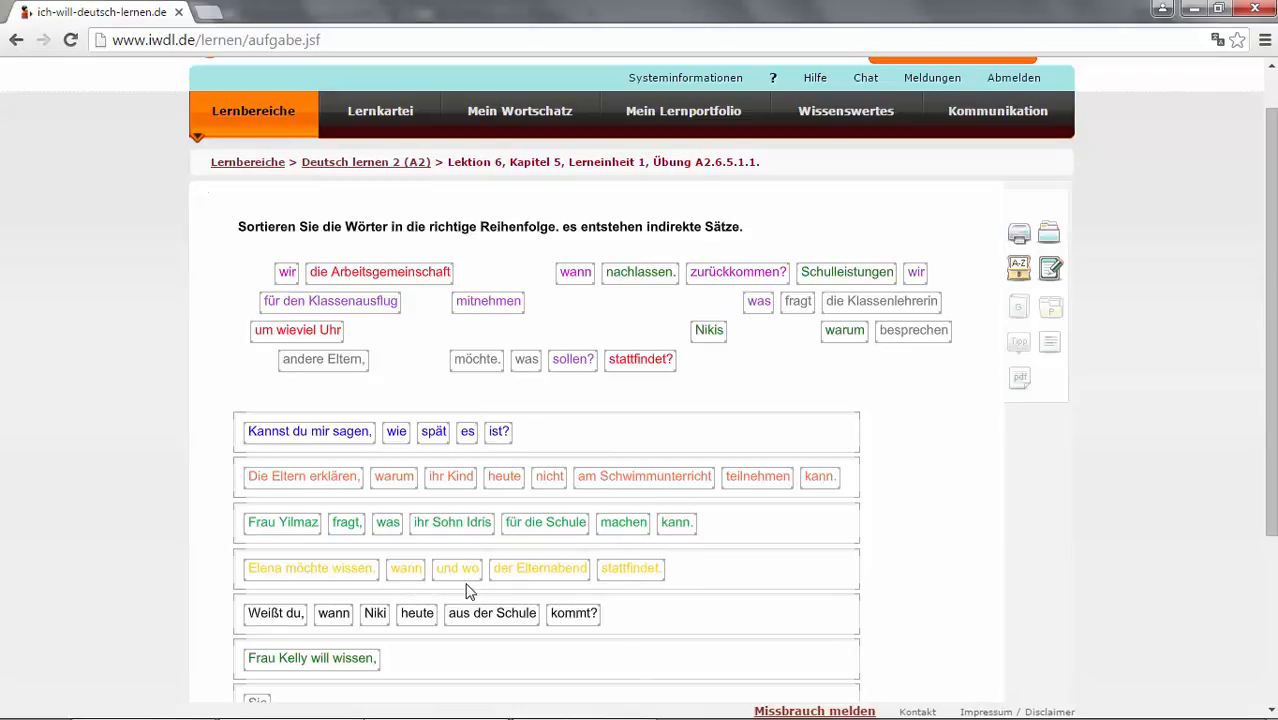
mouse_move(510, 588)
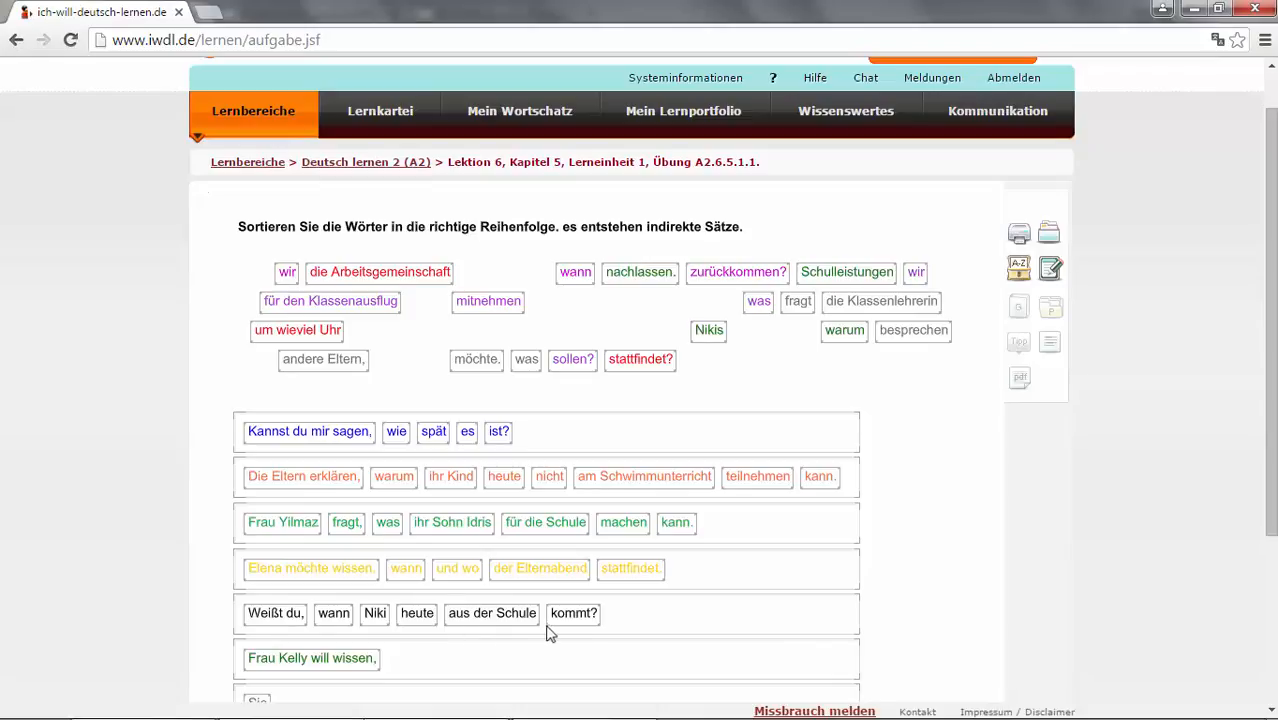
mouse_move(364, 632)
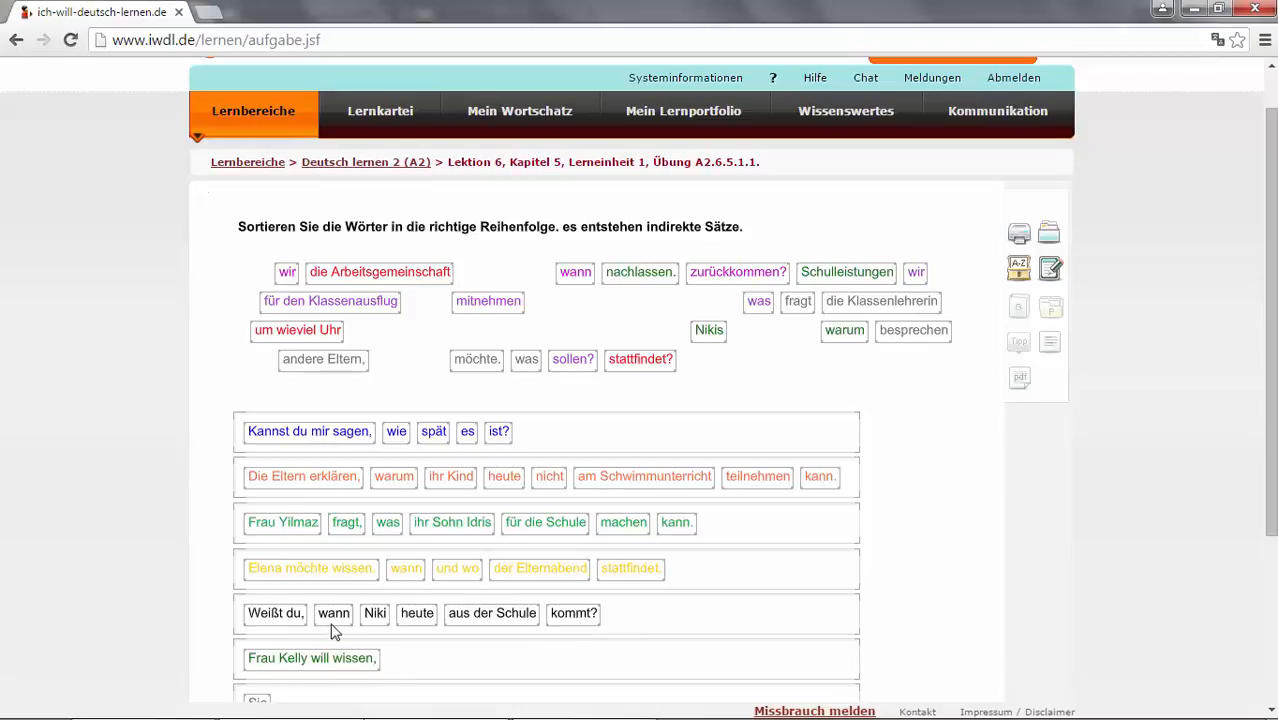
mouse_move(576, 634)
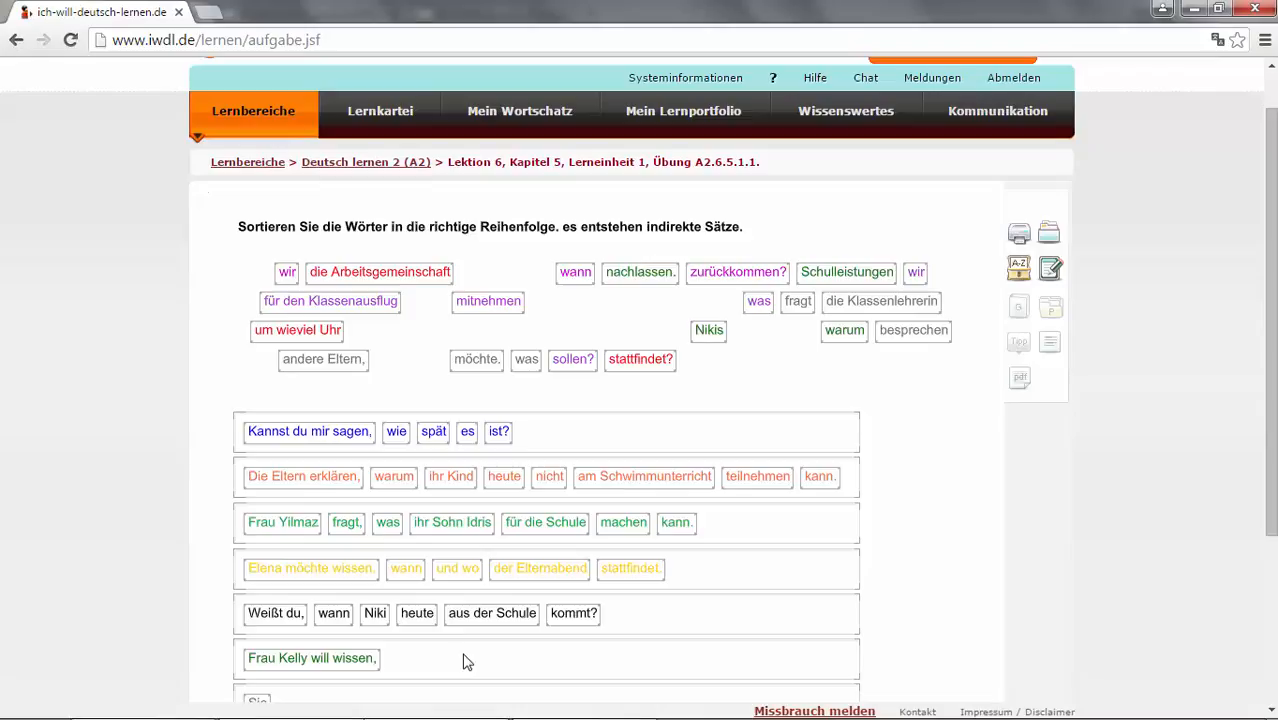
mouse_move(308, 672)
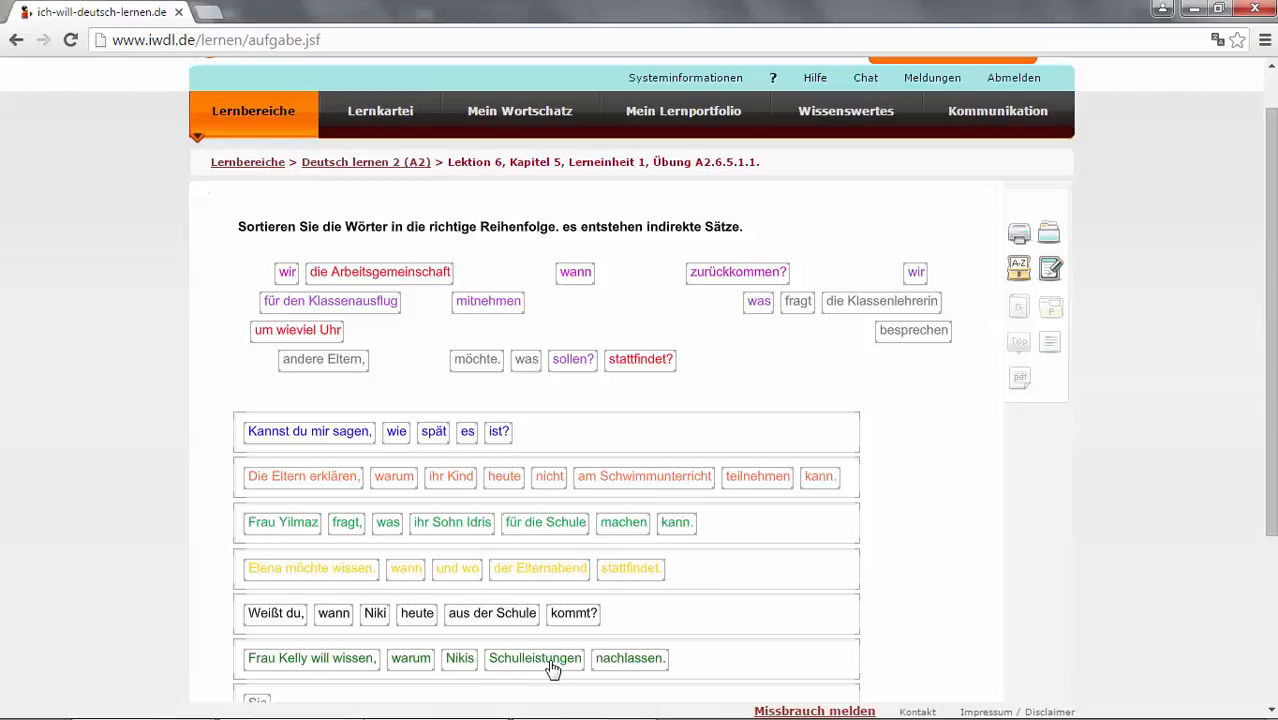
- Scroll down to the 'Sie' and 'Weißt du,' sentence rows
scroll("down", 3)
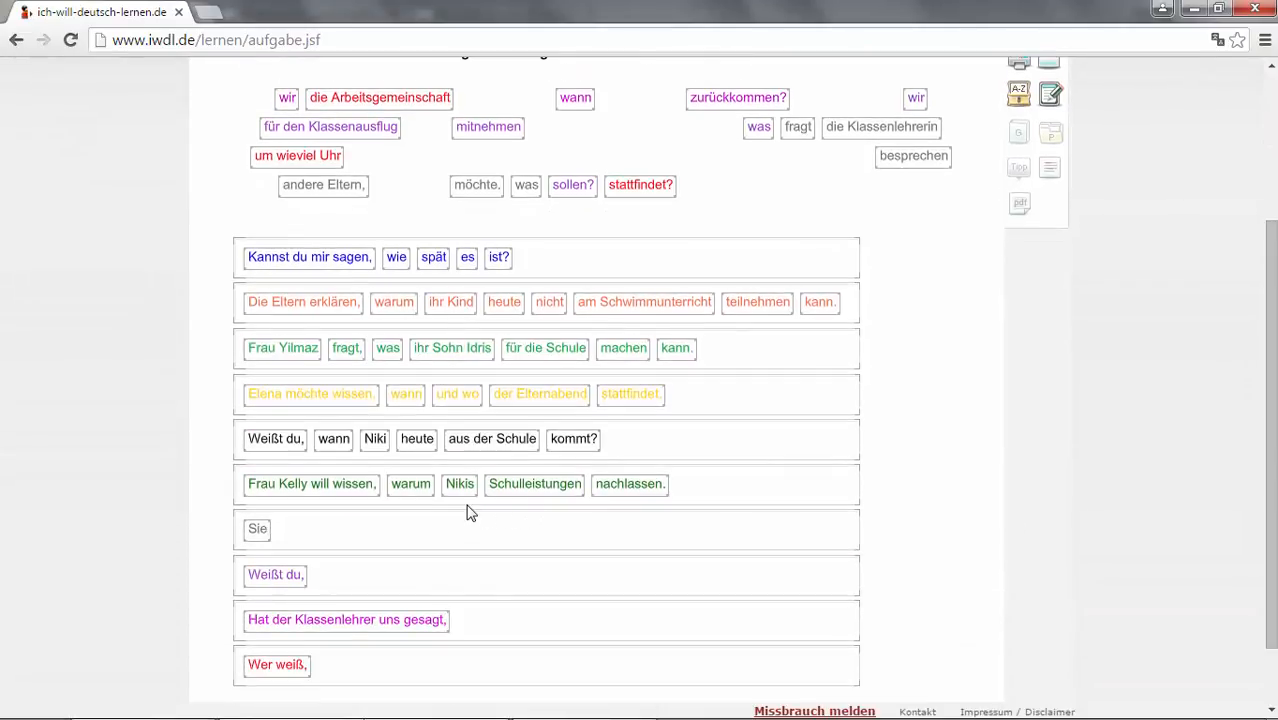
mouse_move(524, 496)
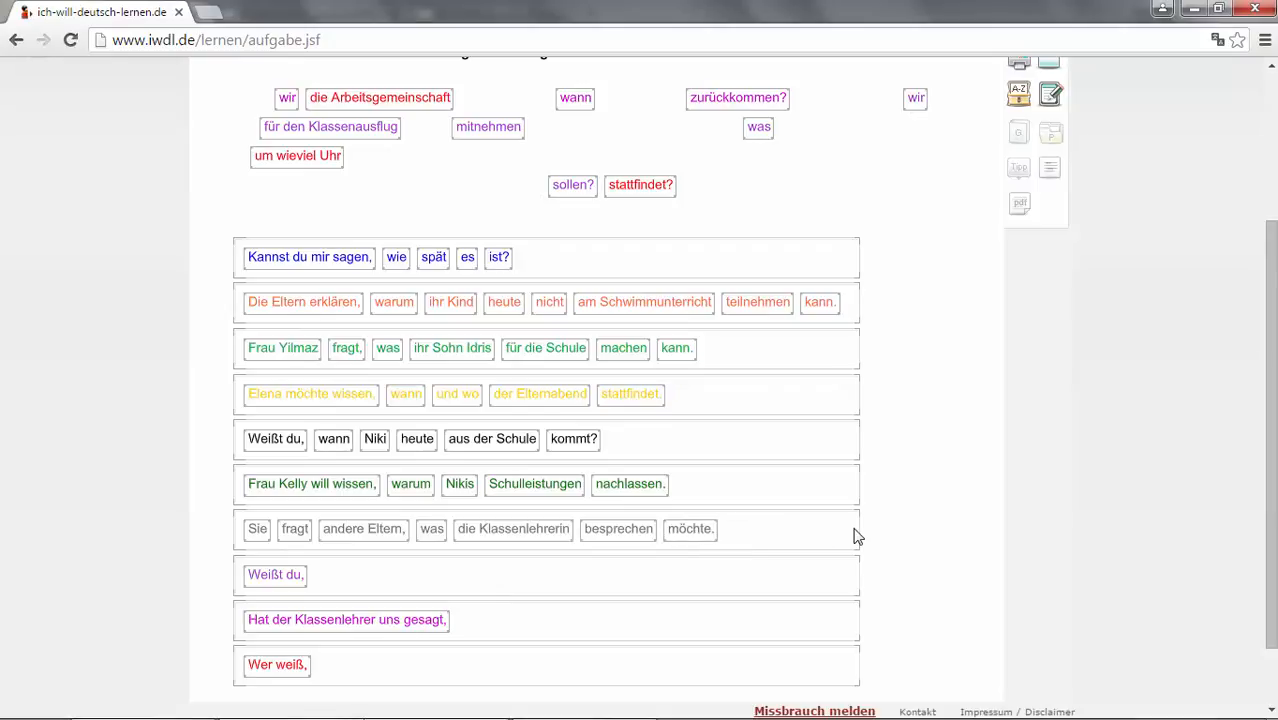
mouse_move(368, 556)
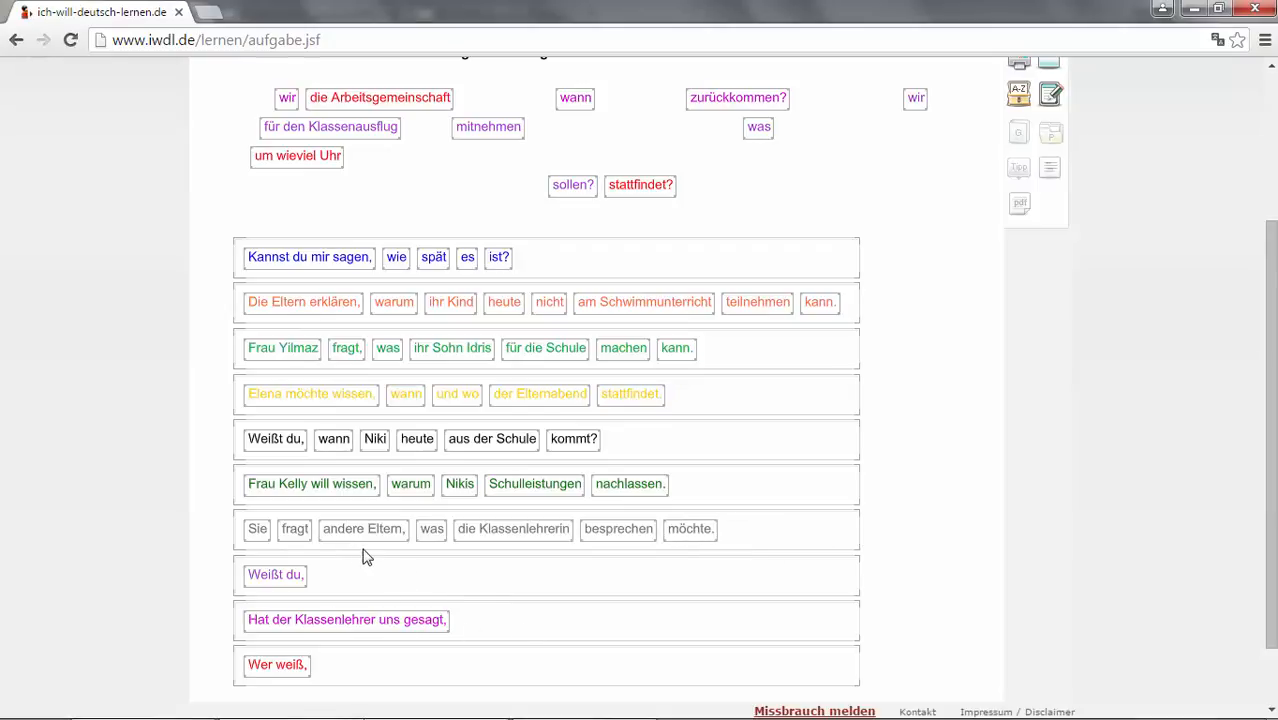
mouse_move(496, 548)
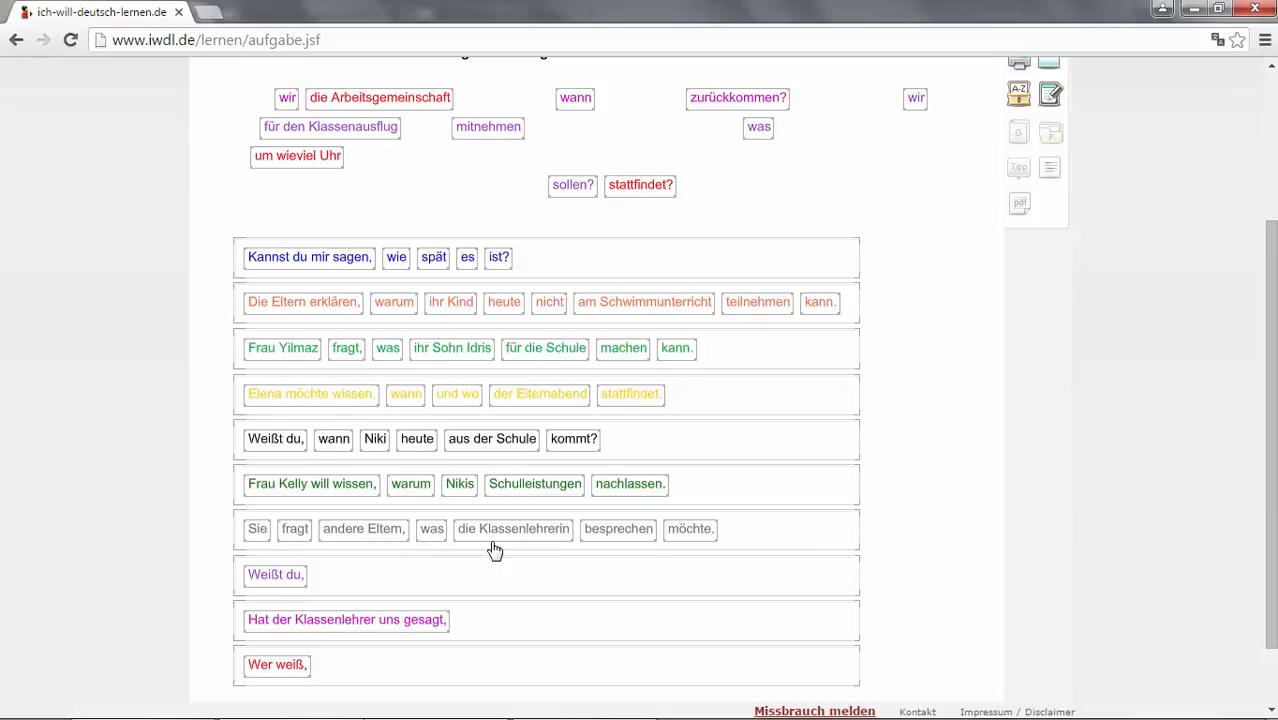
mouse_move(626, 546)
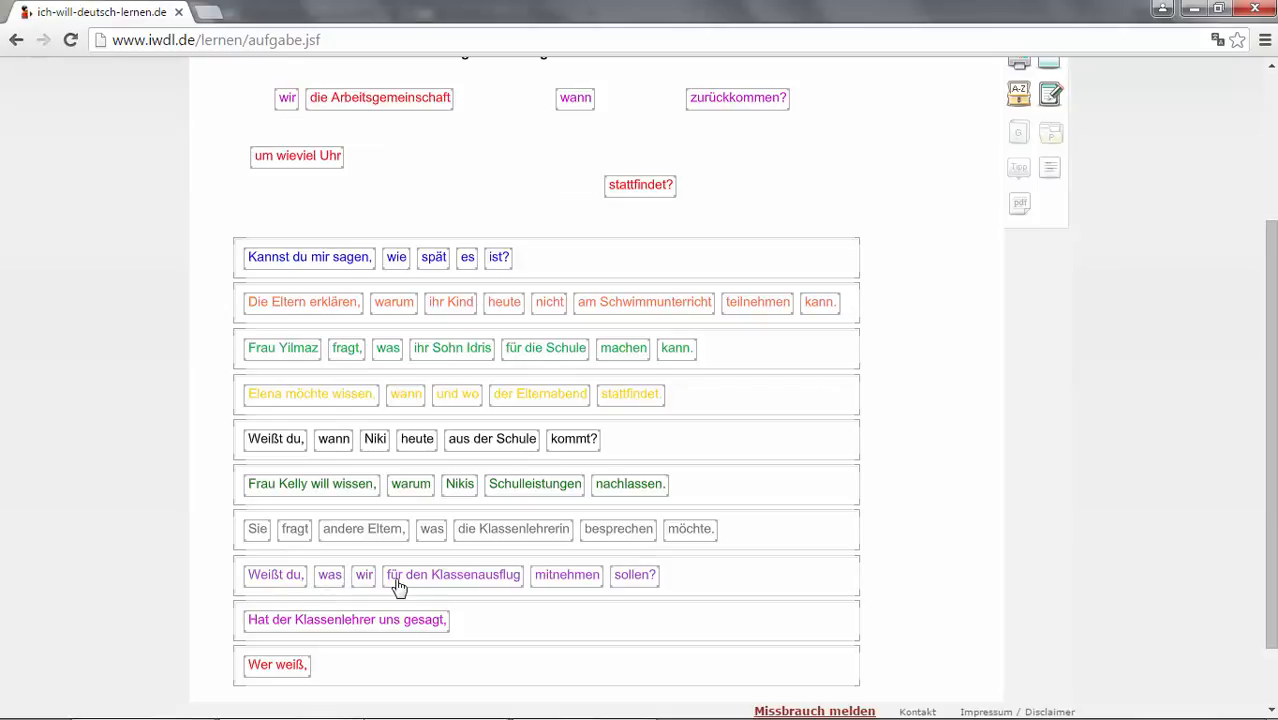
mouse_move(634, 592)
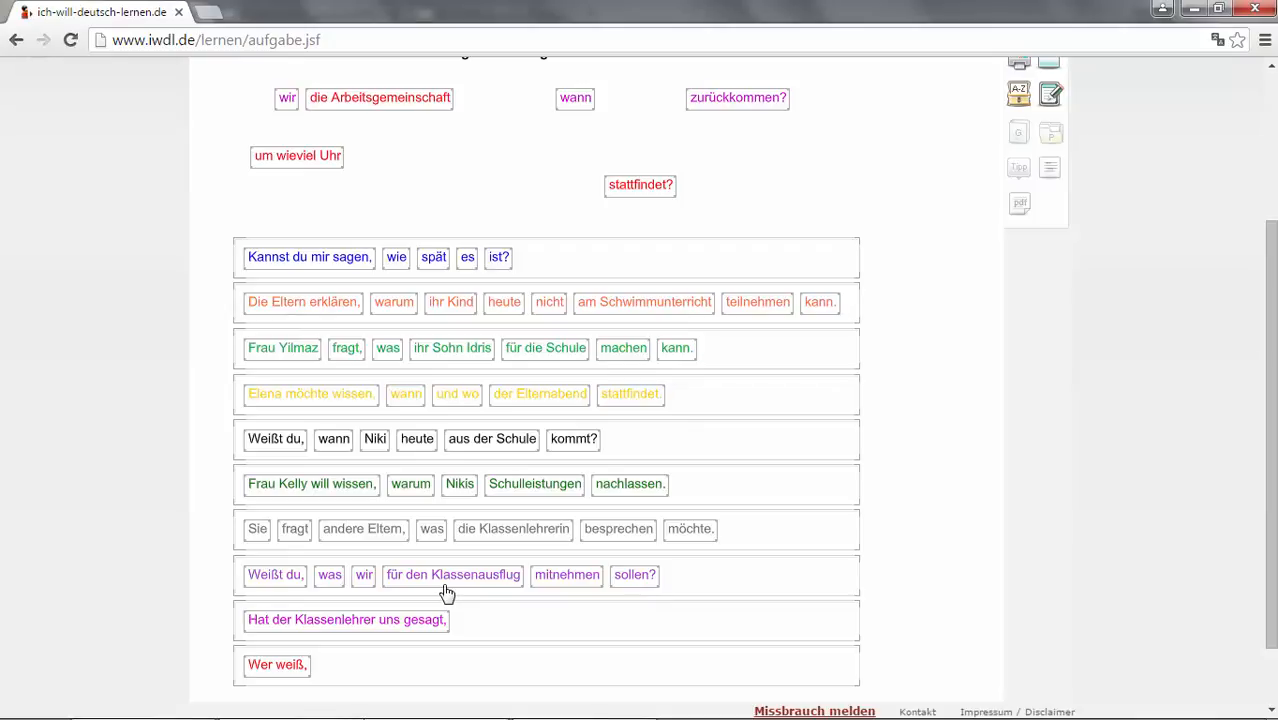
mouse_move(420, 588)
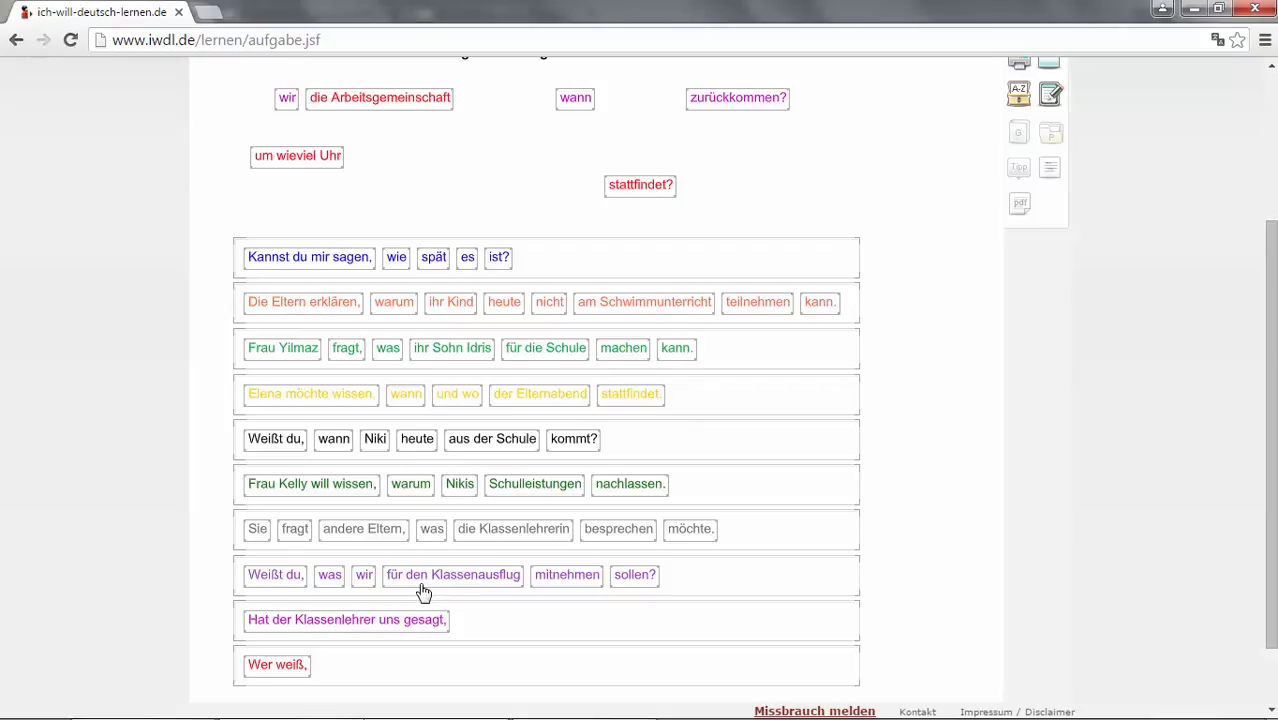
mouse_move(426, 600)
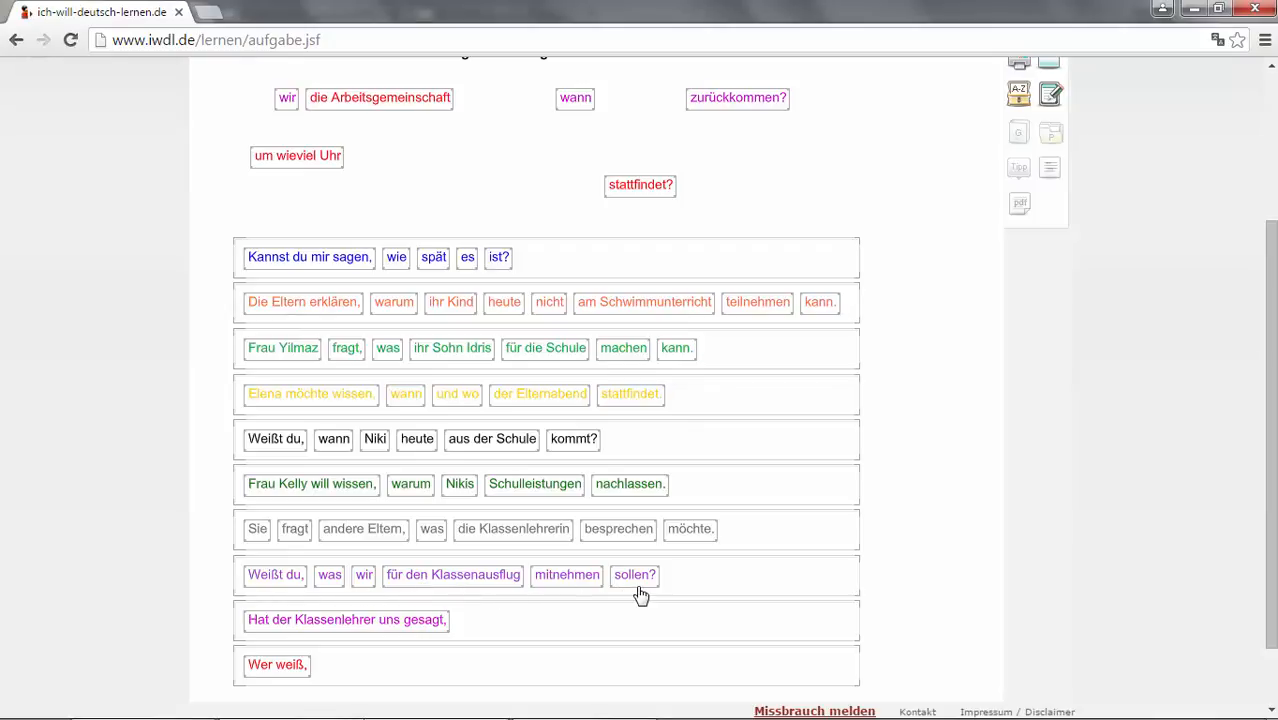
mouse_move(444, 636)
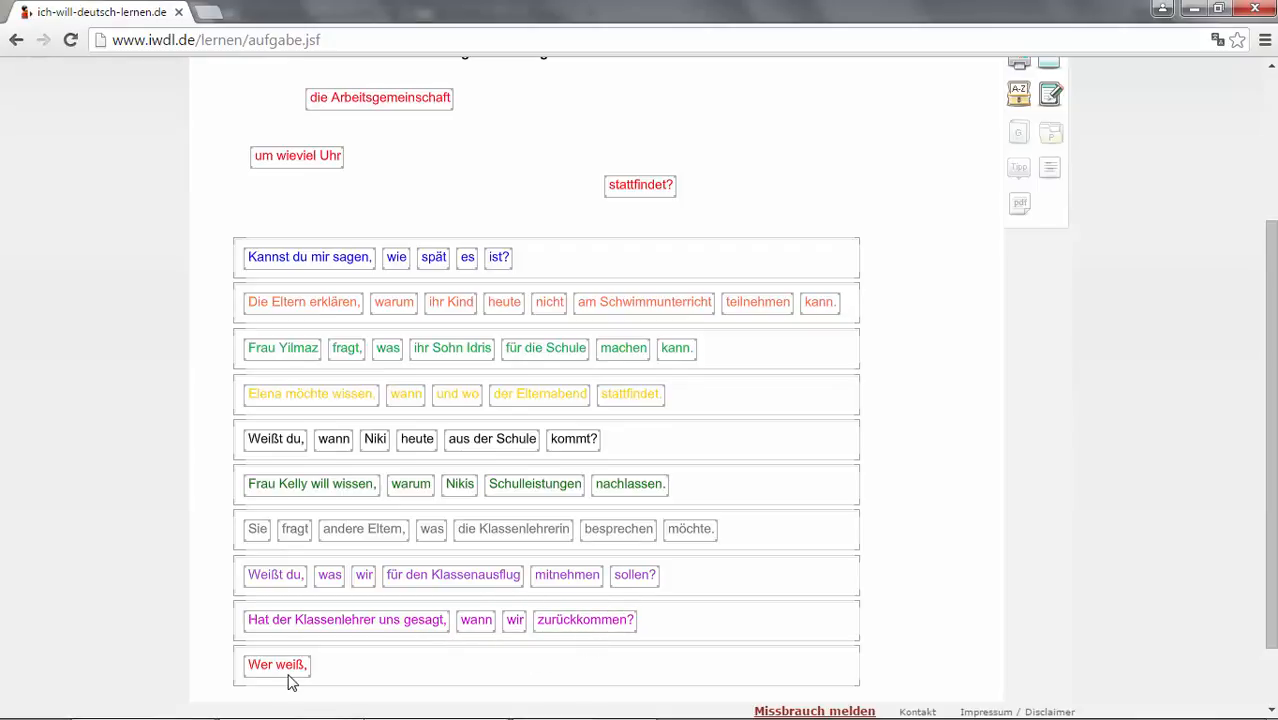
mouse_move(300, 200)
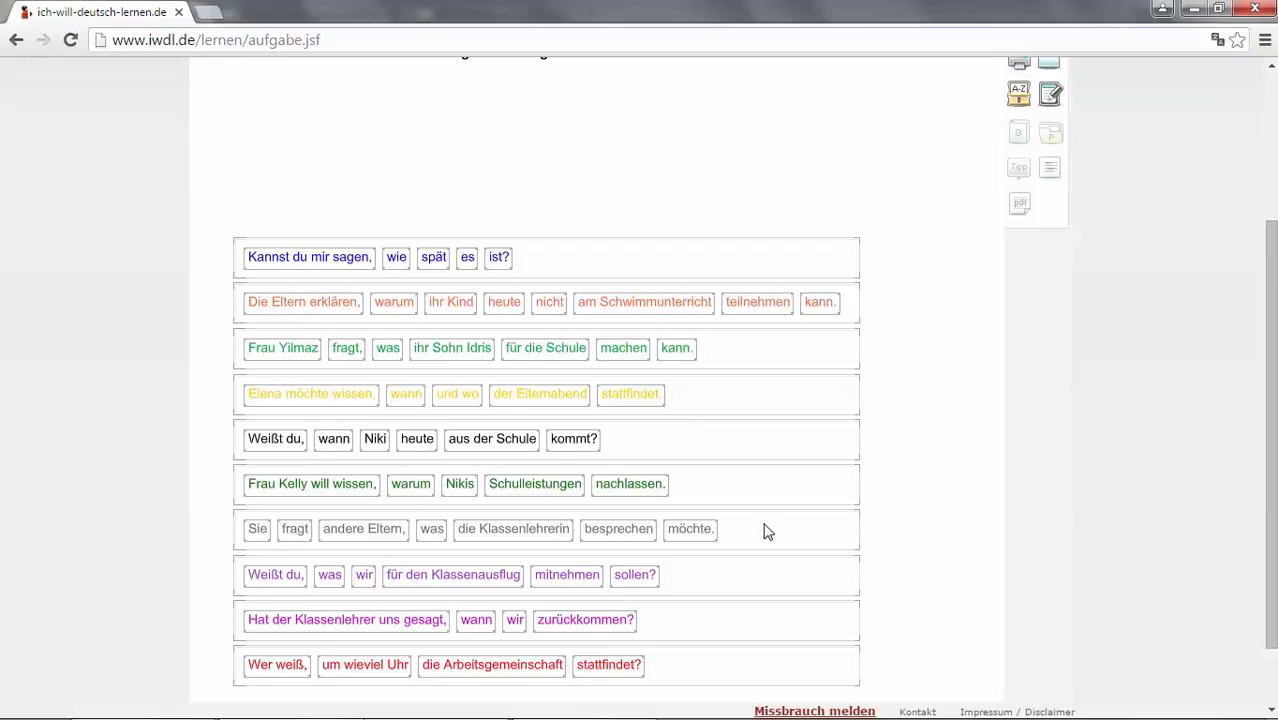
mouse_move(764, 532)
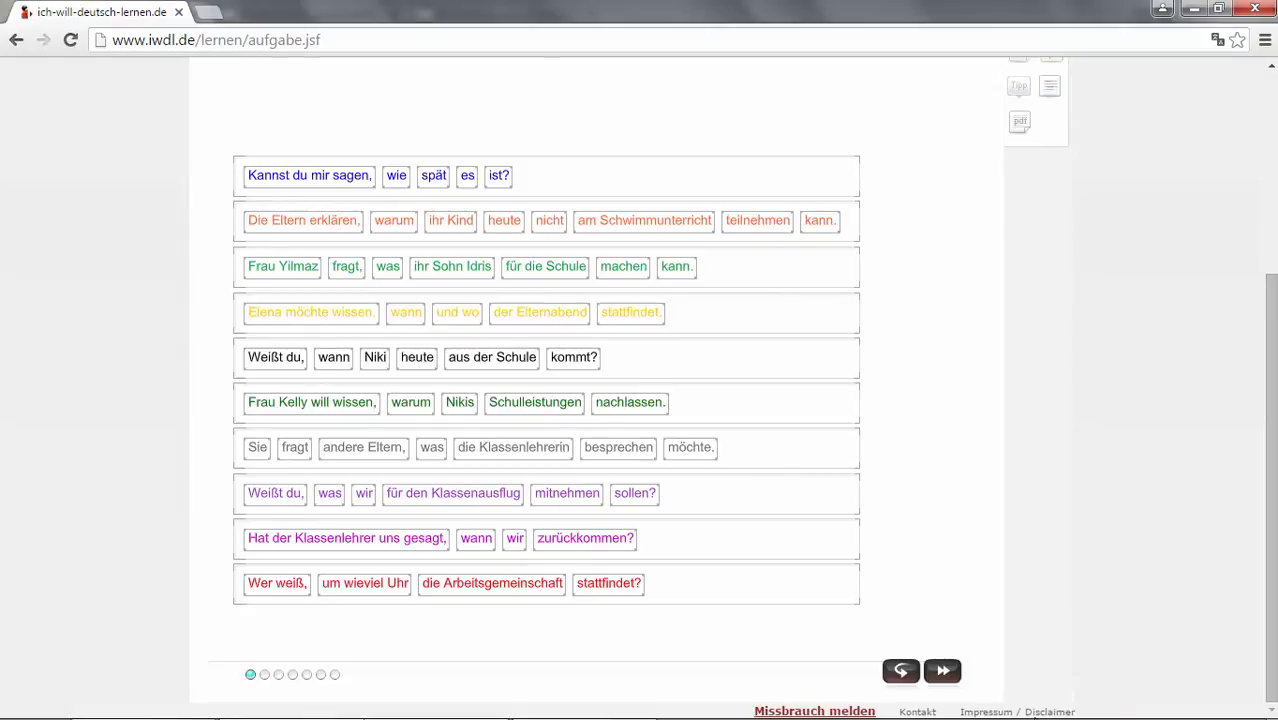
left_click(940, 672)
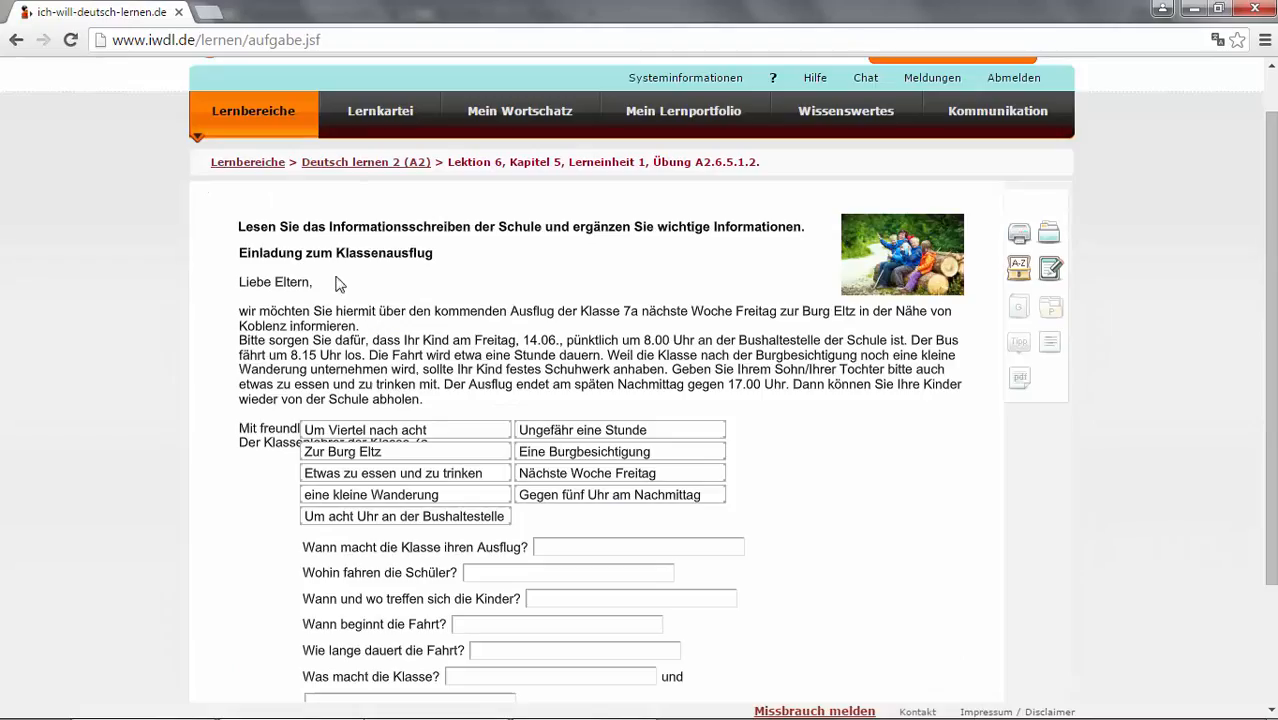
mouse_move(528, 246)
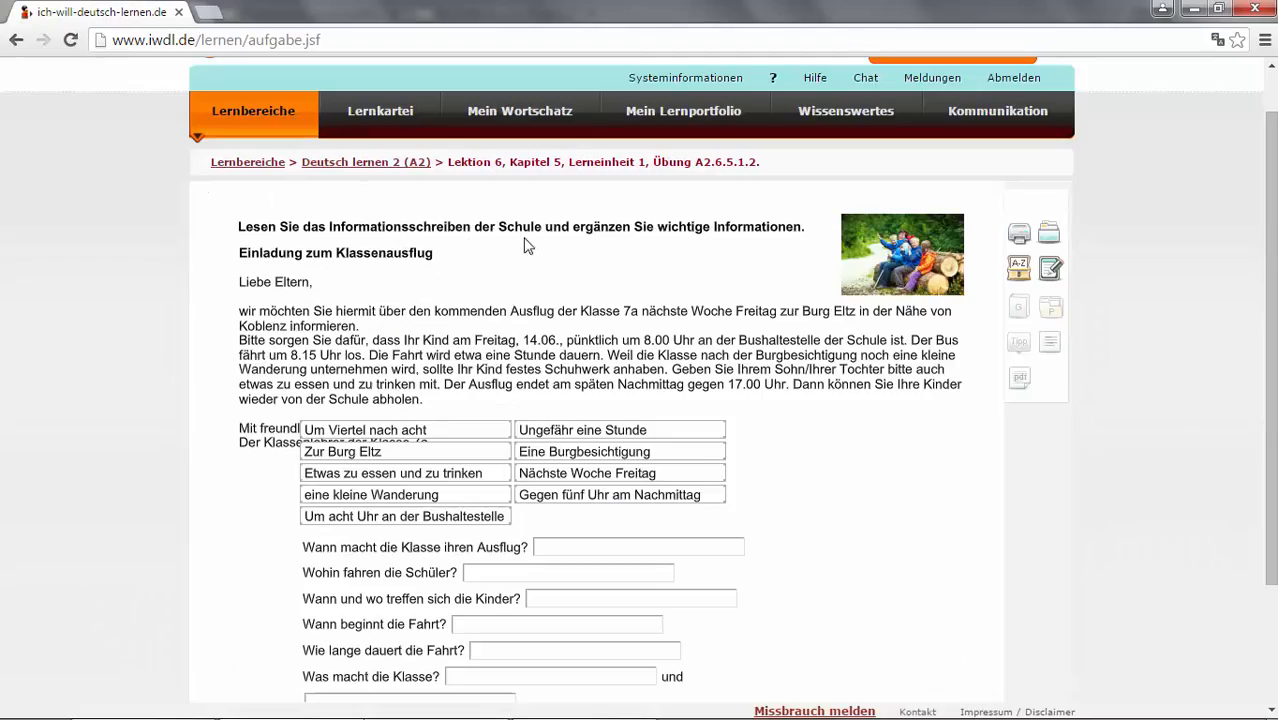
mouse_move(762, 248)
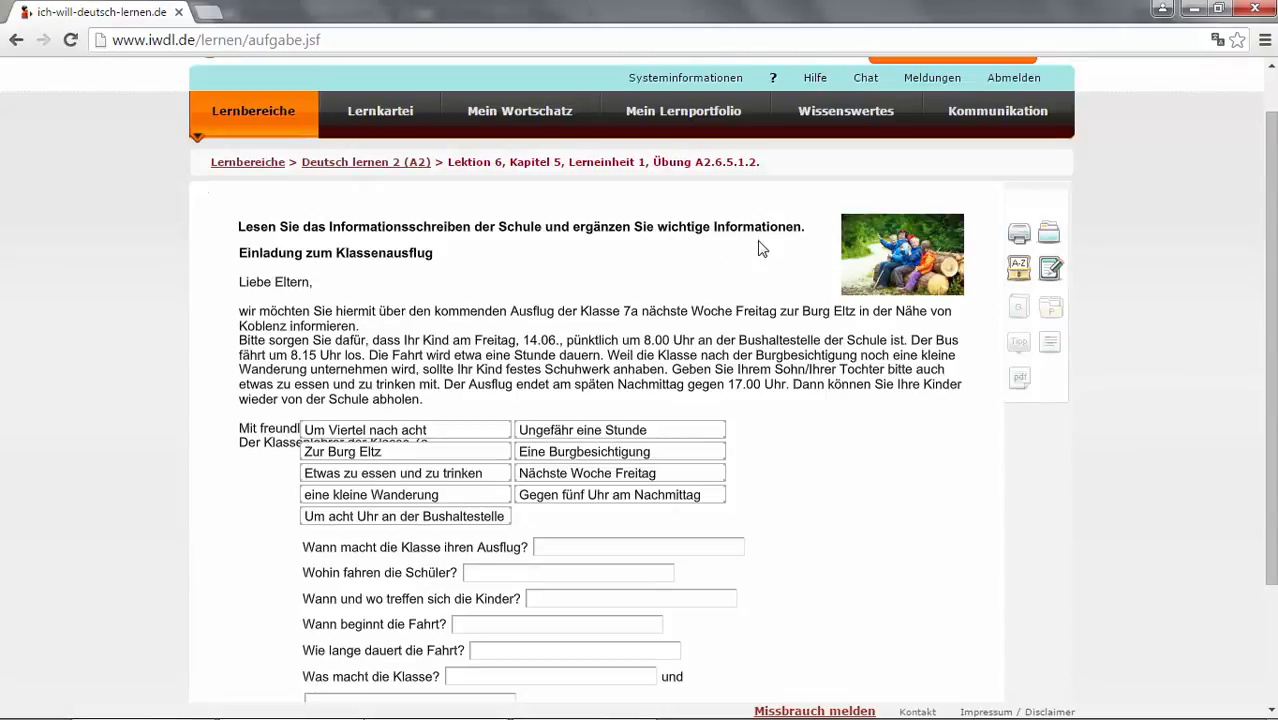
mouse_move(378, 320)
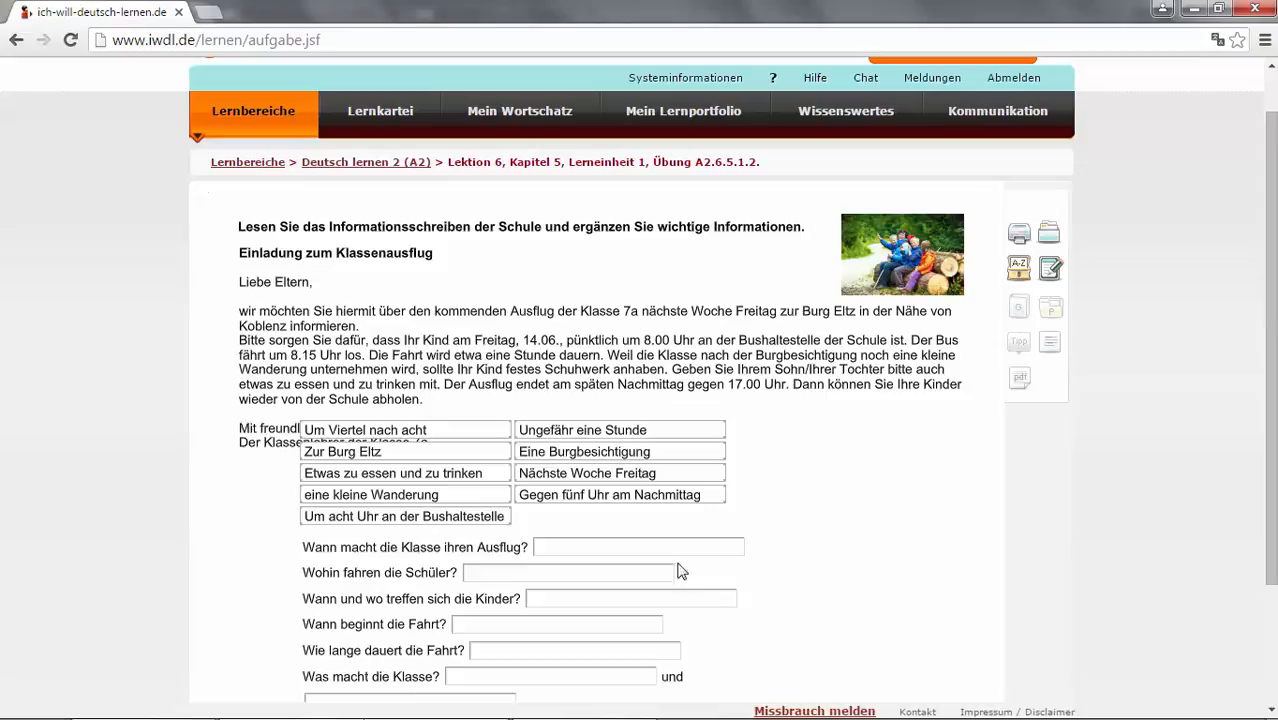
mouse_move(308, 344)
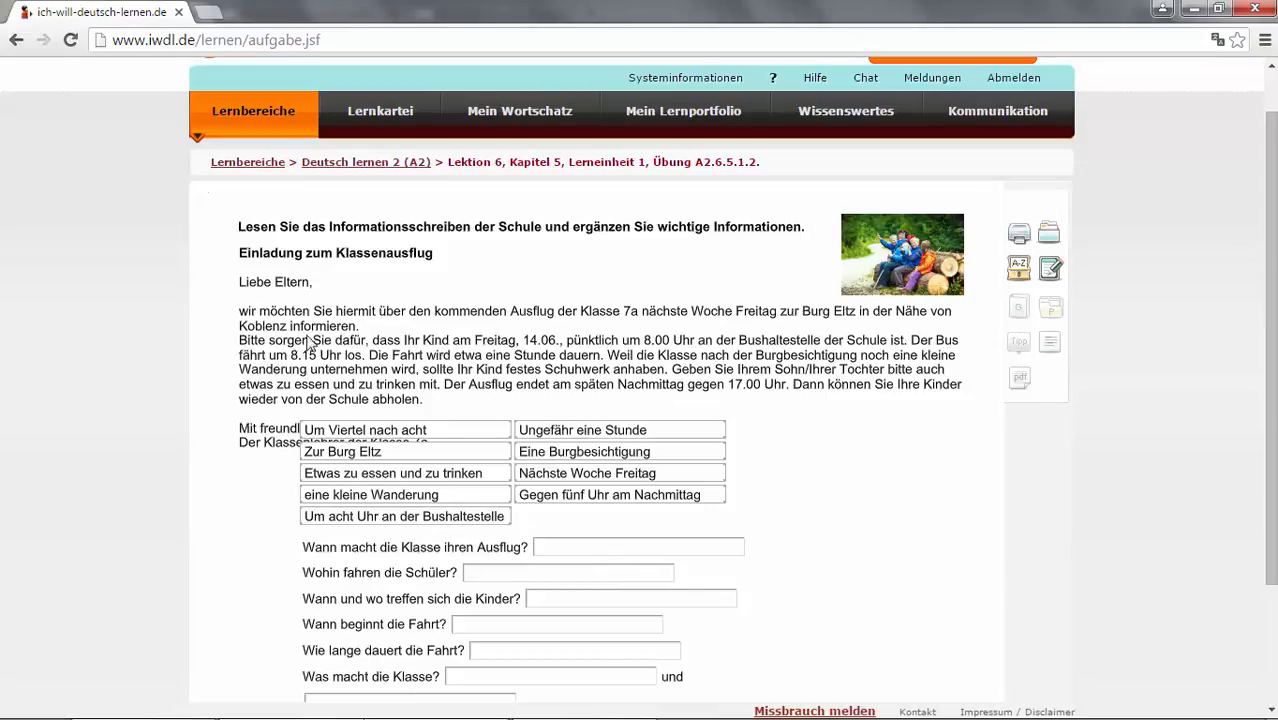
mouse_move(420, 276)
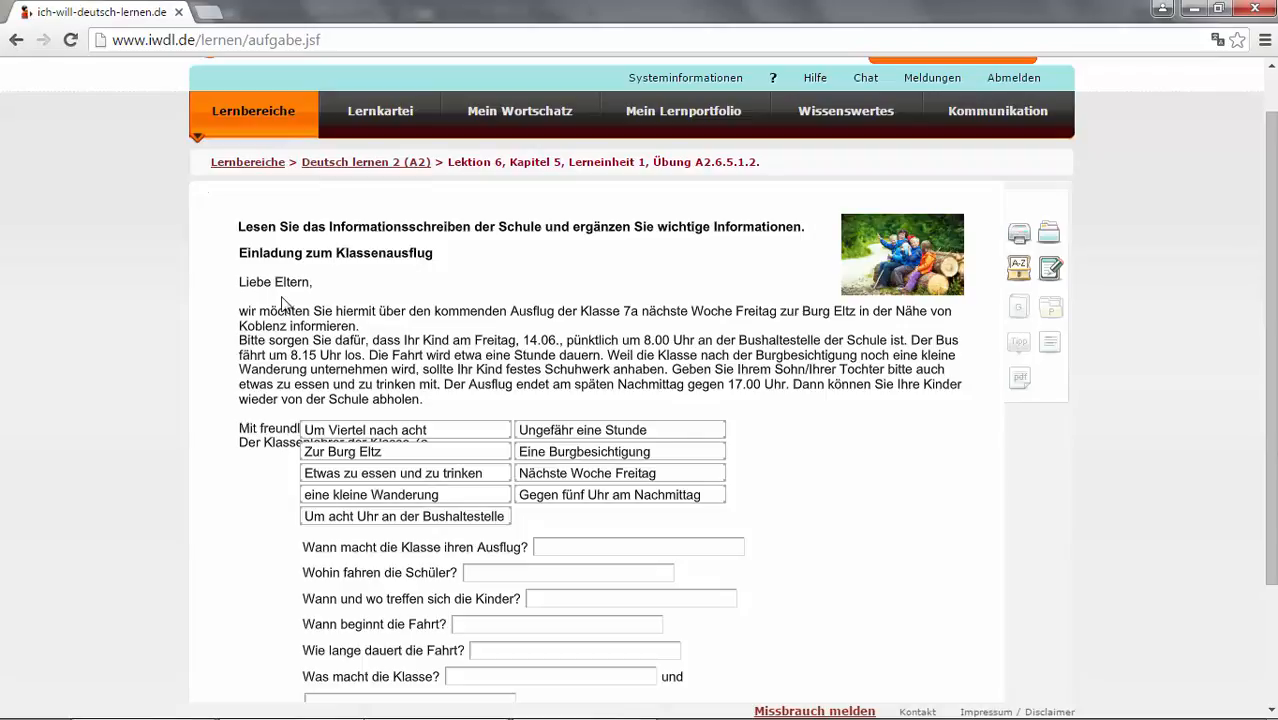
mouse_move(240, 332)
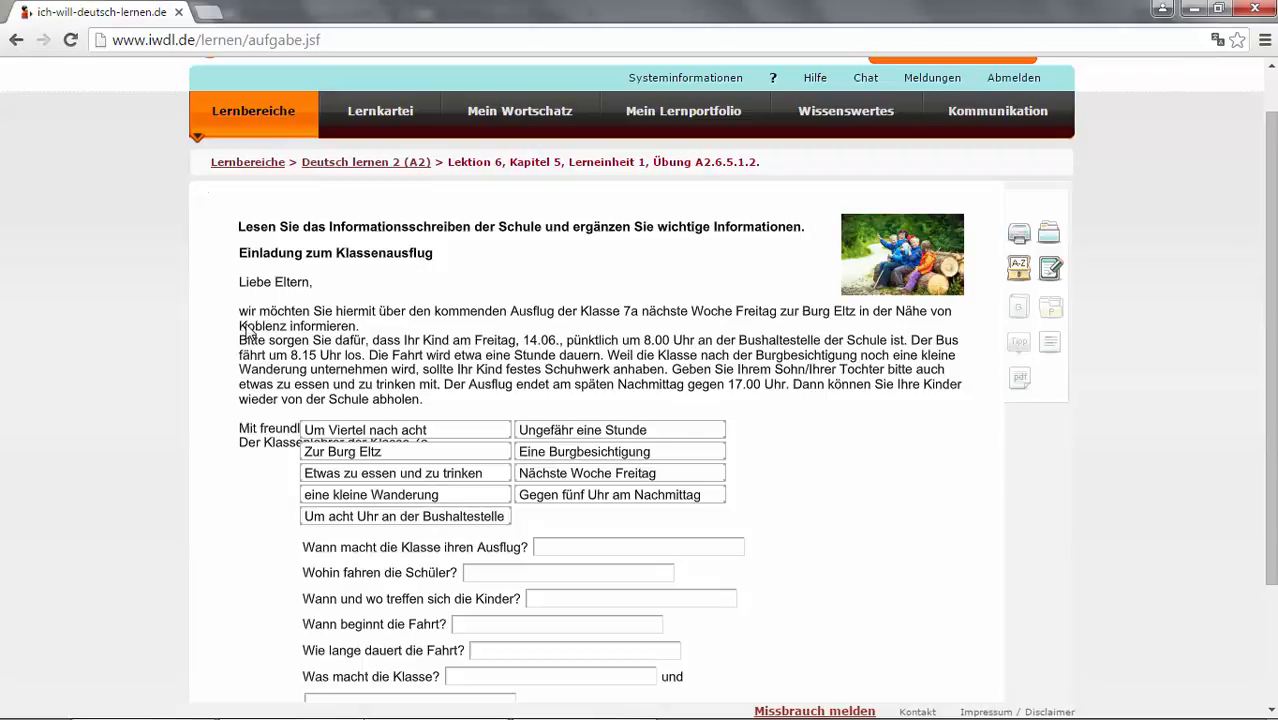
mouse_move(492, 328)
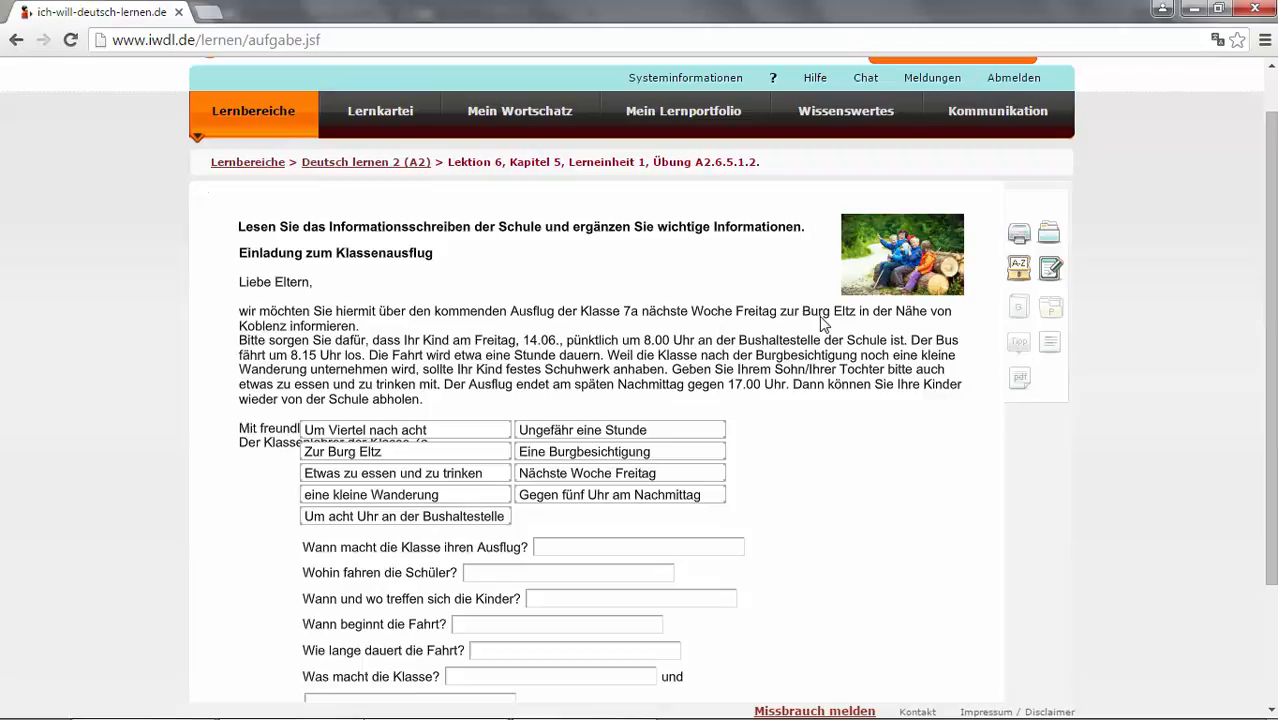
mouse_move(332, 364)
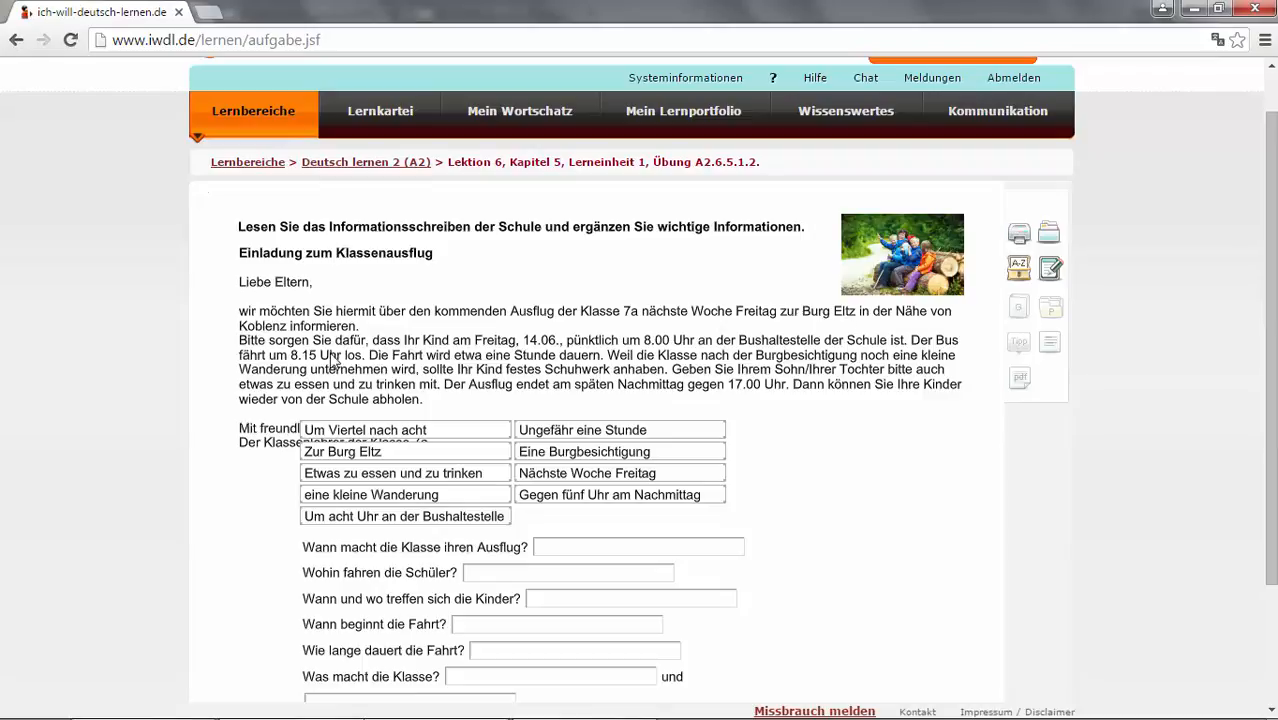
mouse_move(344, 344)
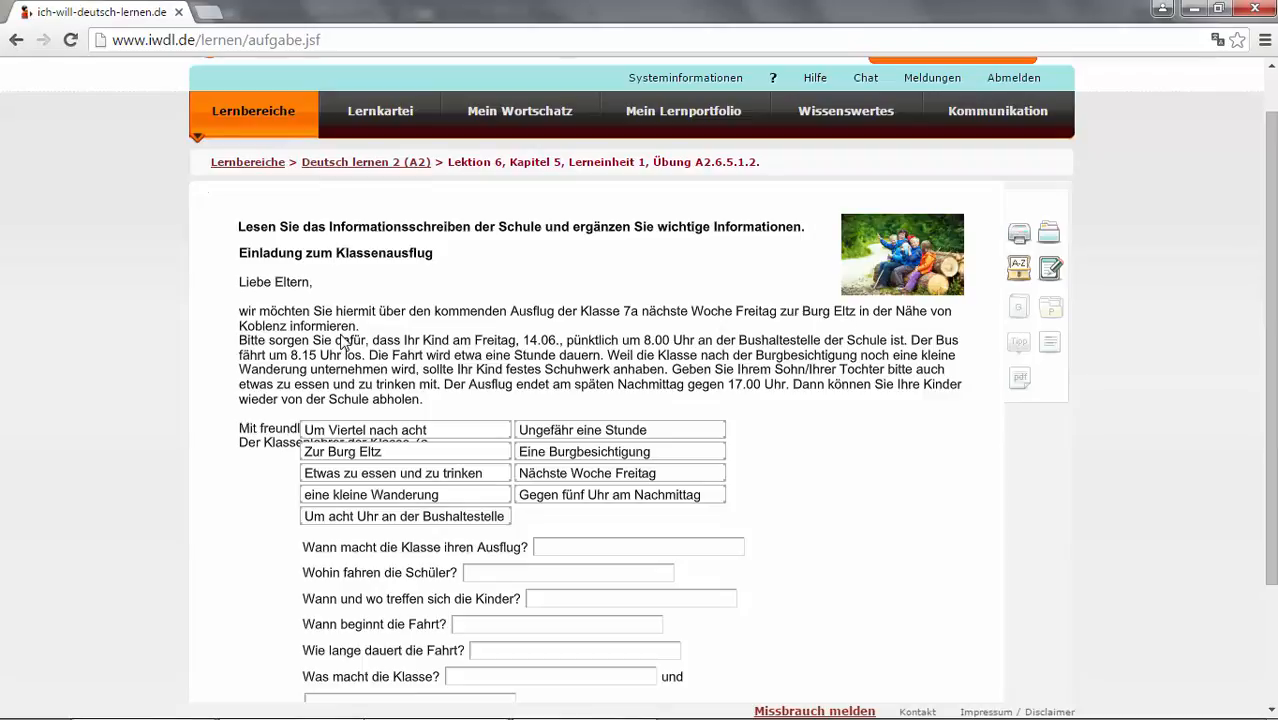
mouse_move(388, 352)
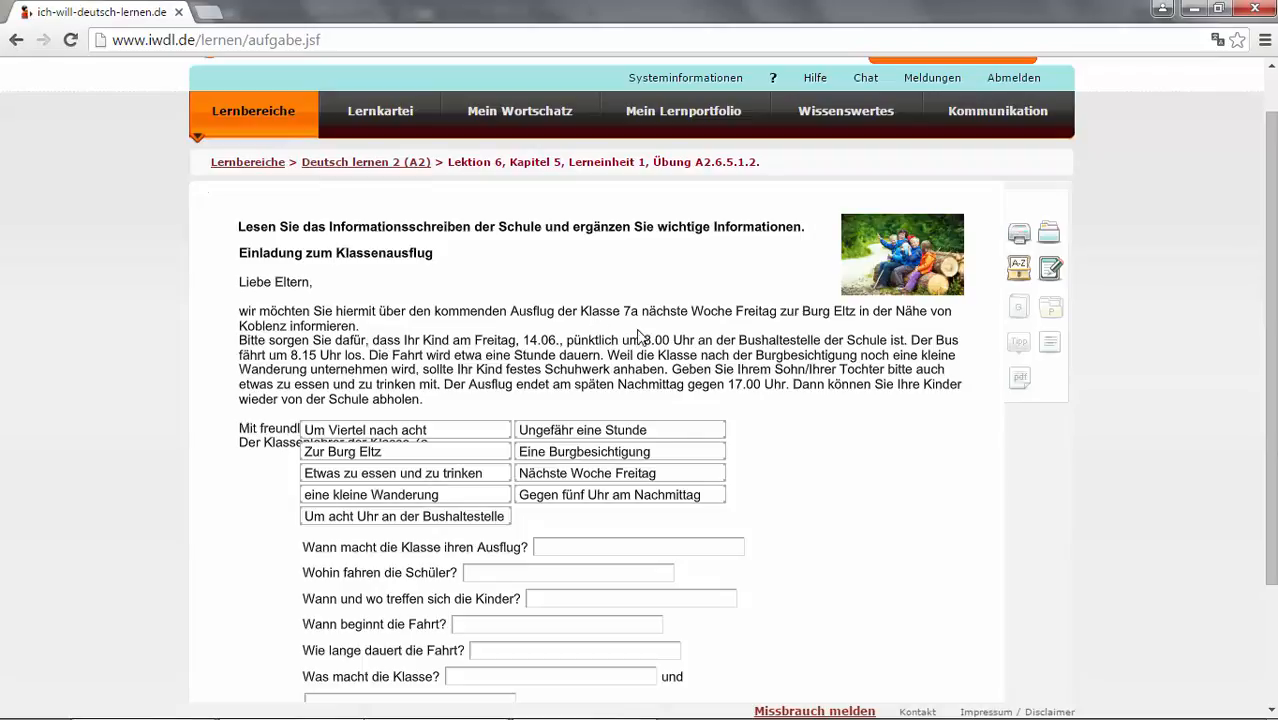
mouse_move(770, 324)
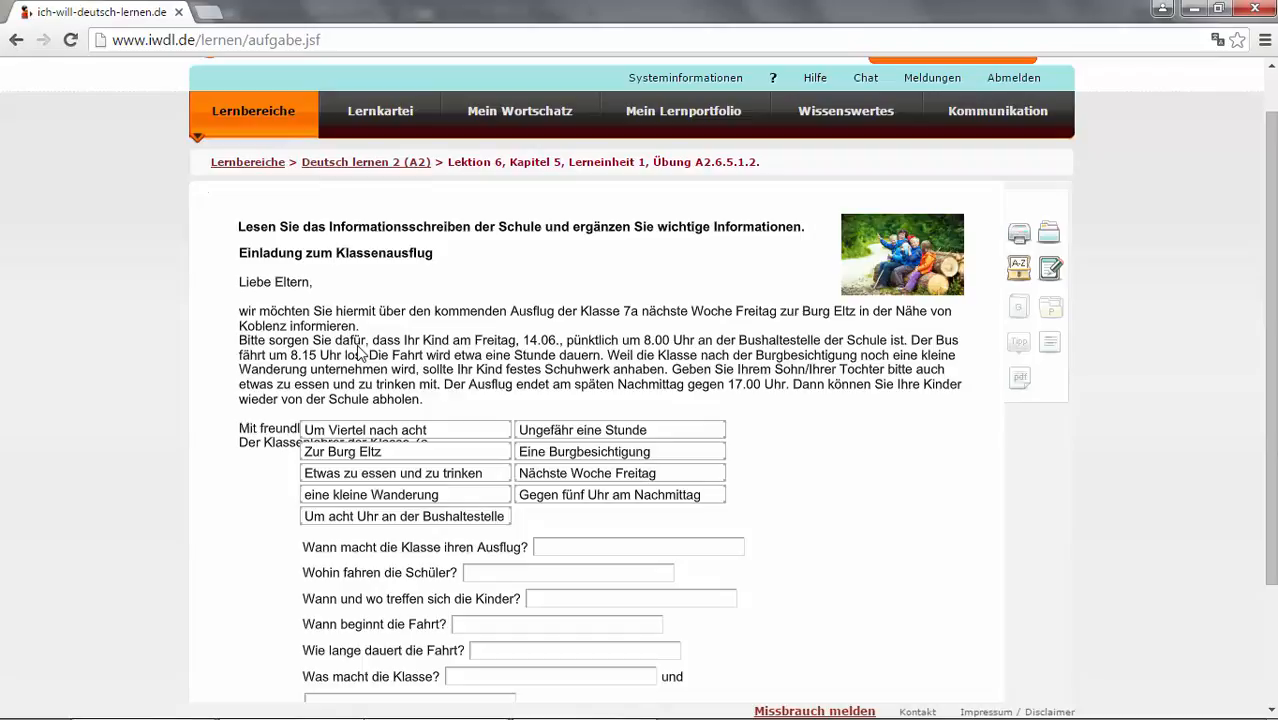
mouse_move(530, 356)
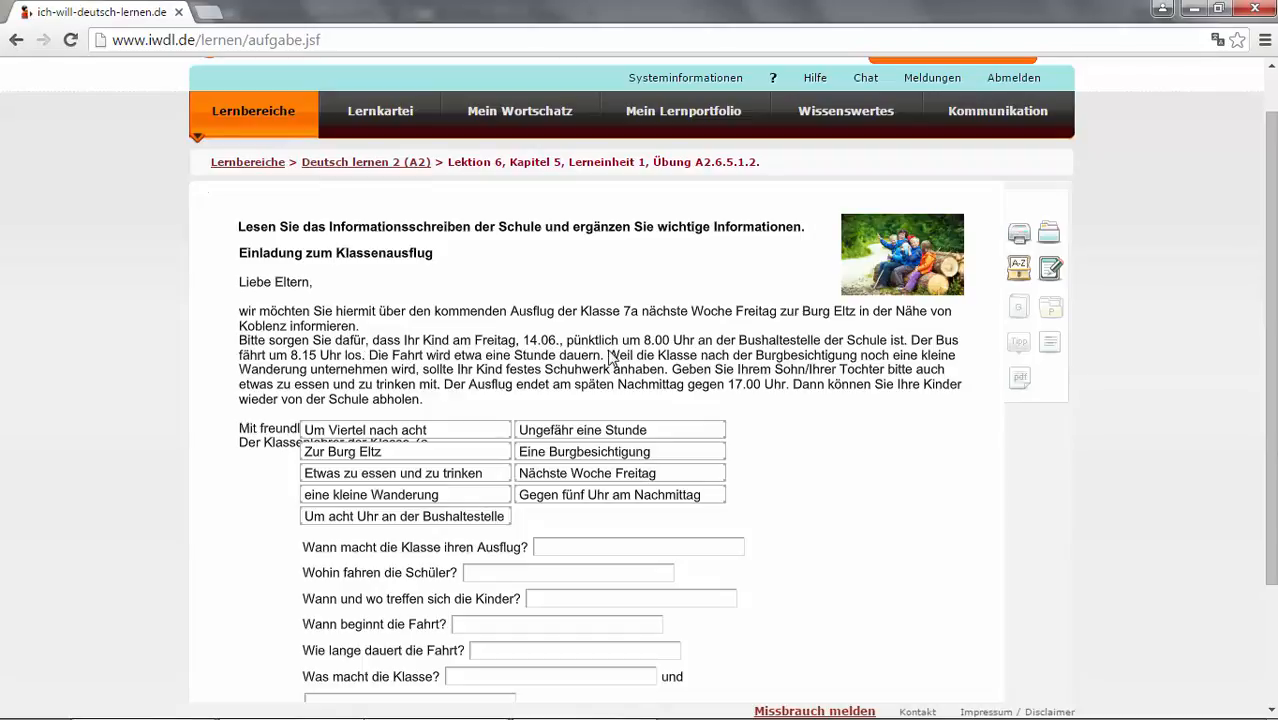
mouse_move(792, 356)
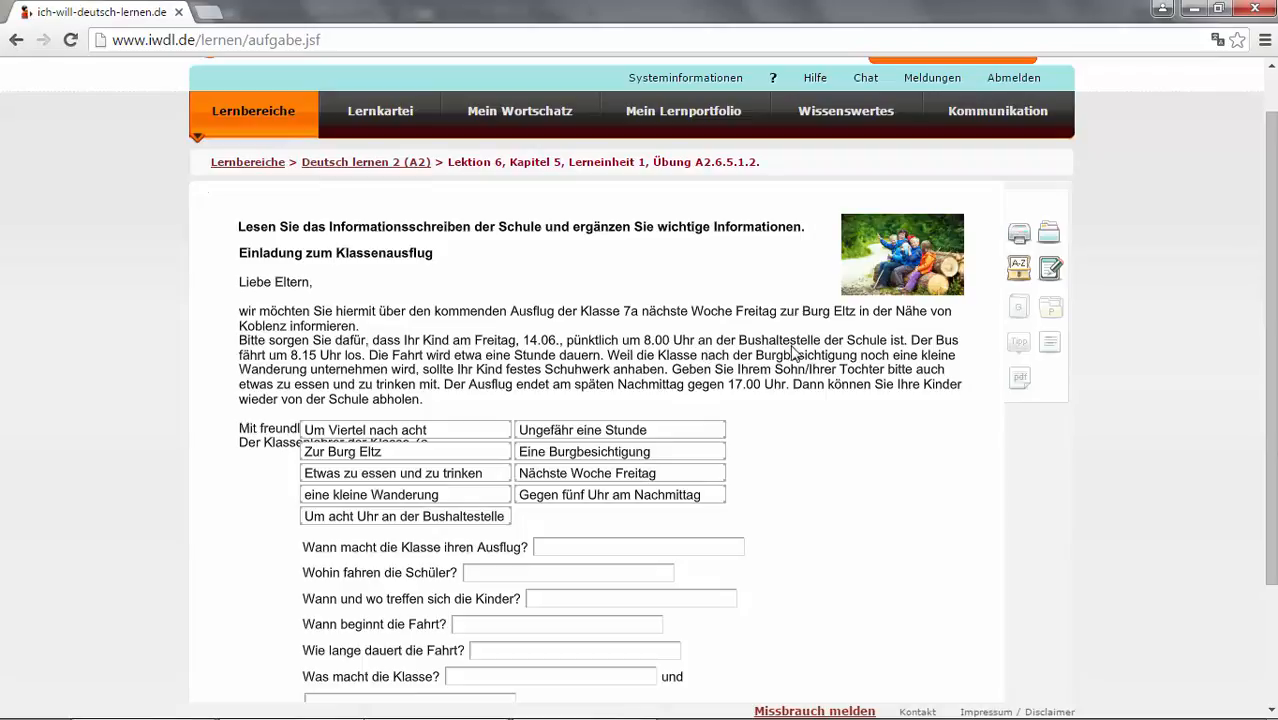
mouse_move(900, 352)
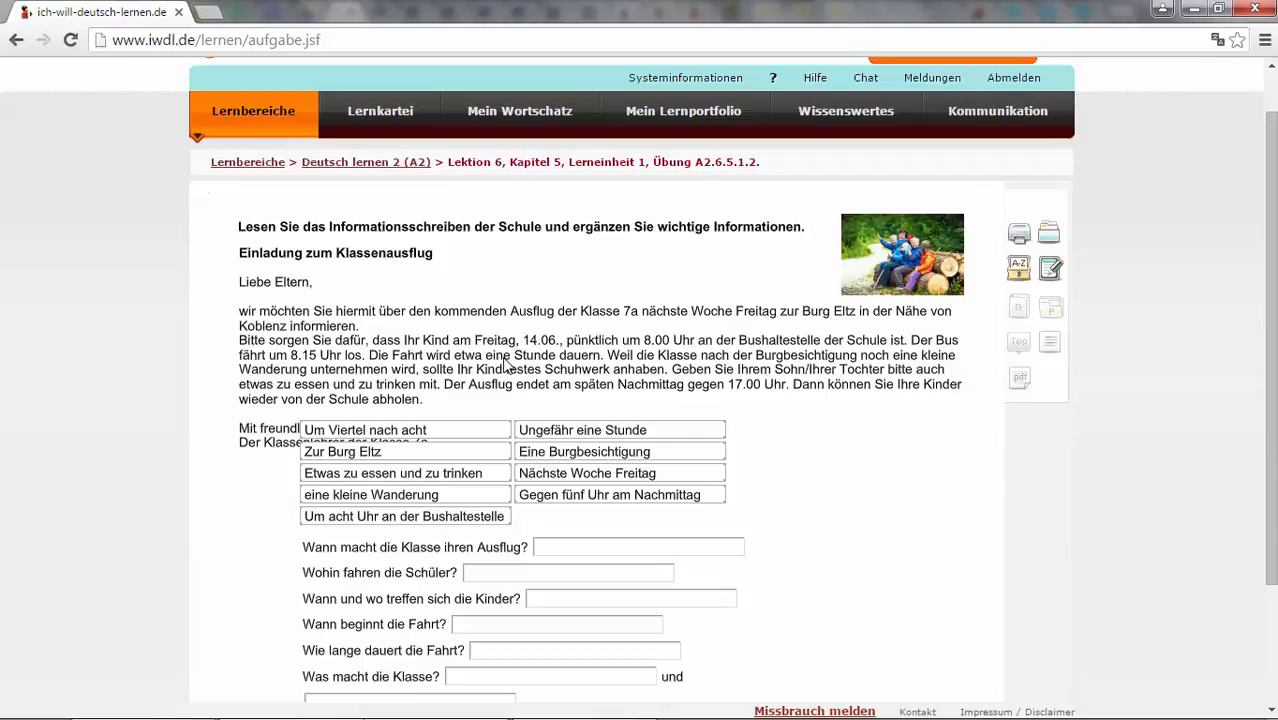
mouse_move(318, 370)
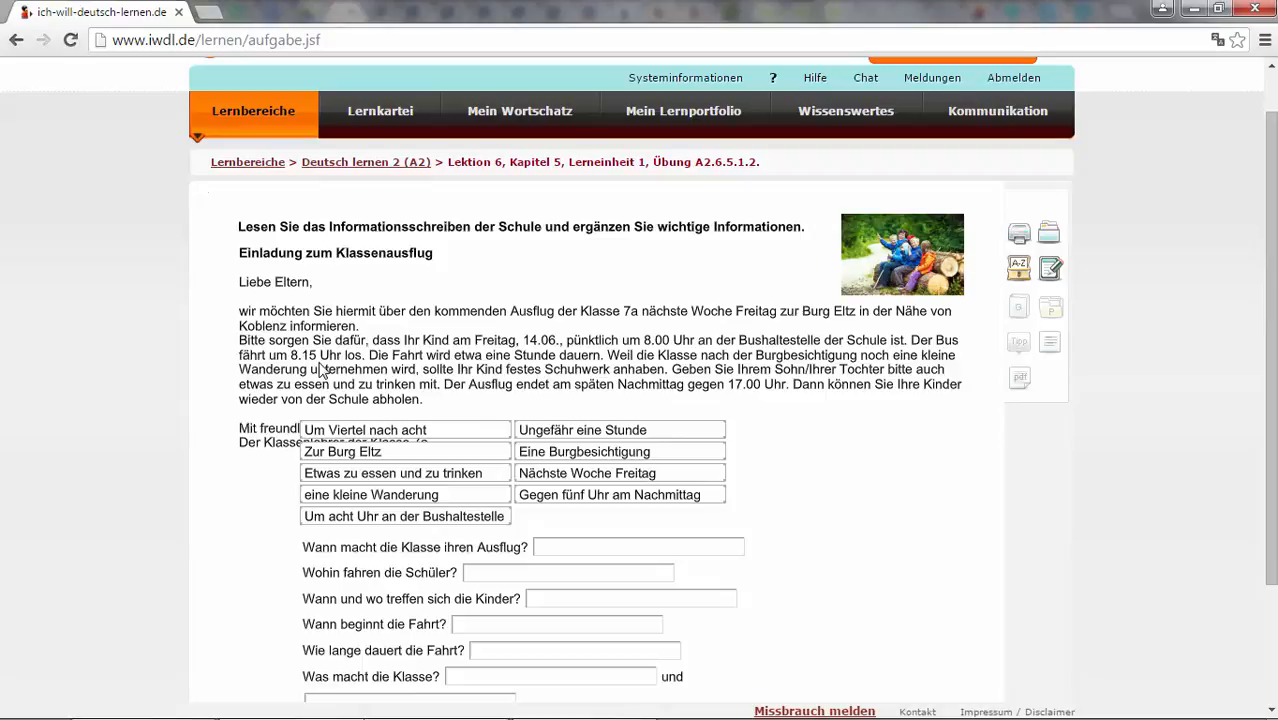
mouse_move(360, 370)
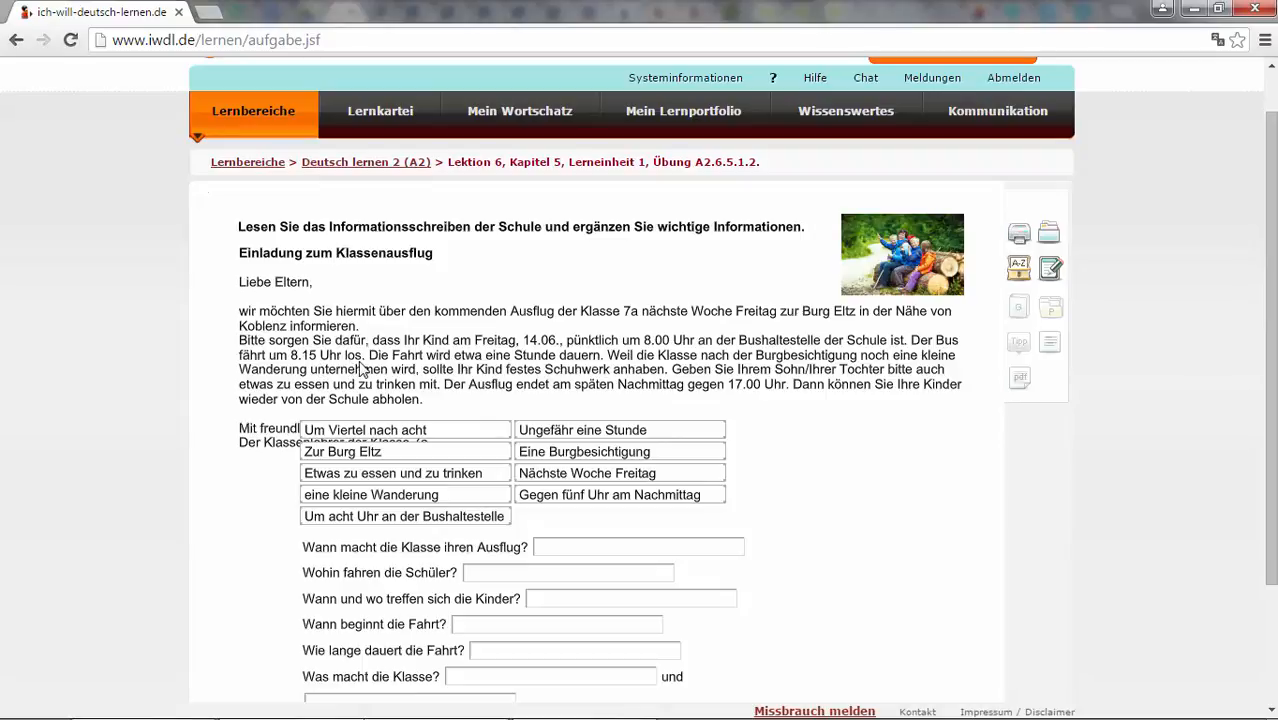
mouse_move(508, 372)
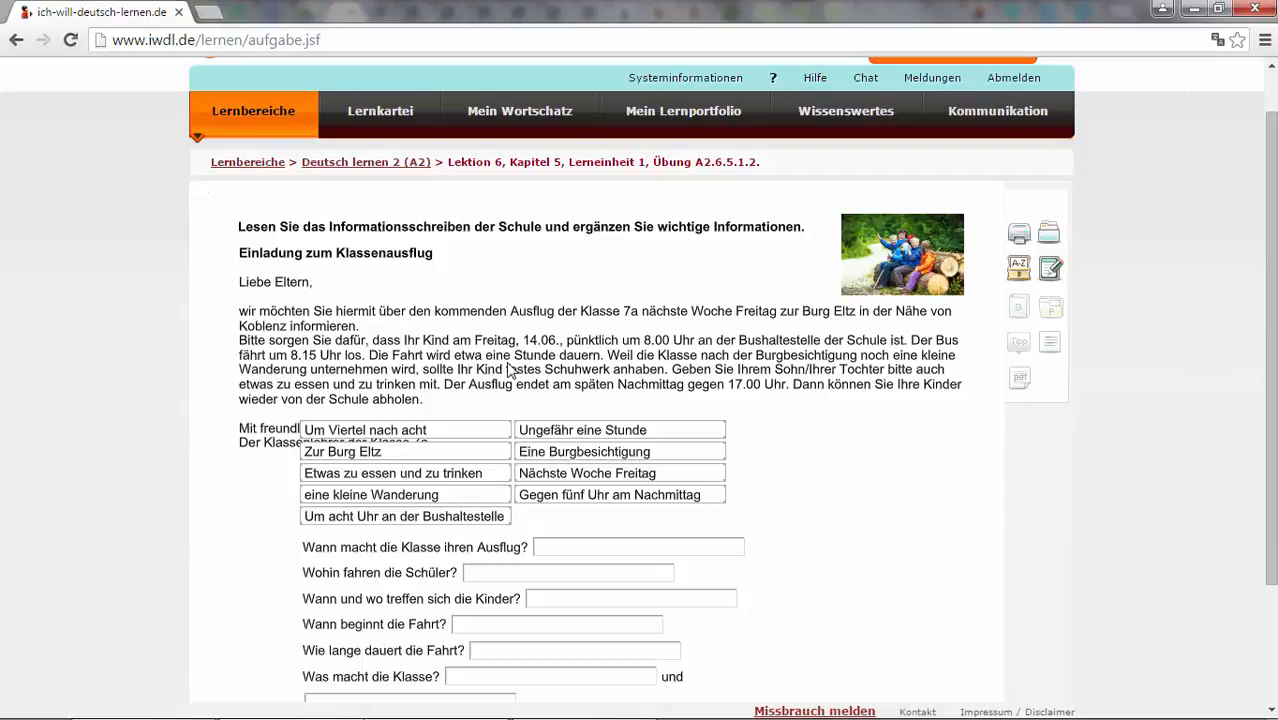
mouse_move(600, 362)
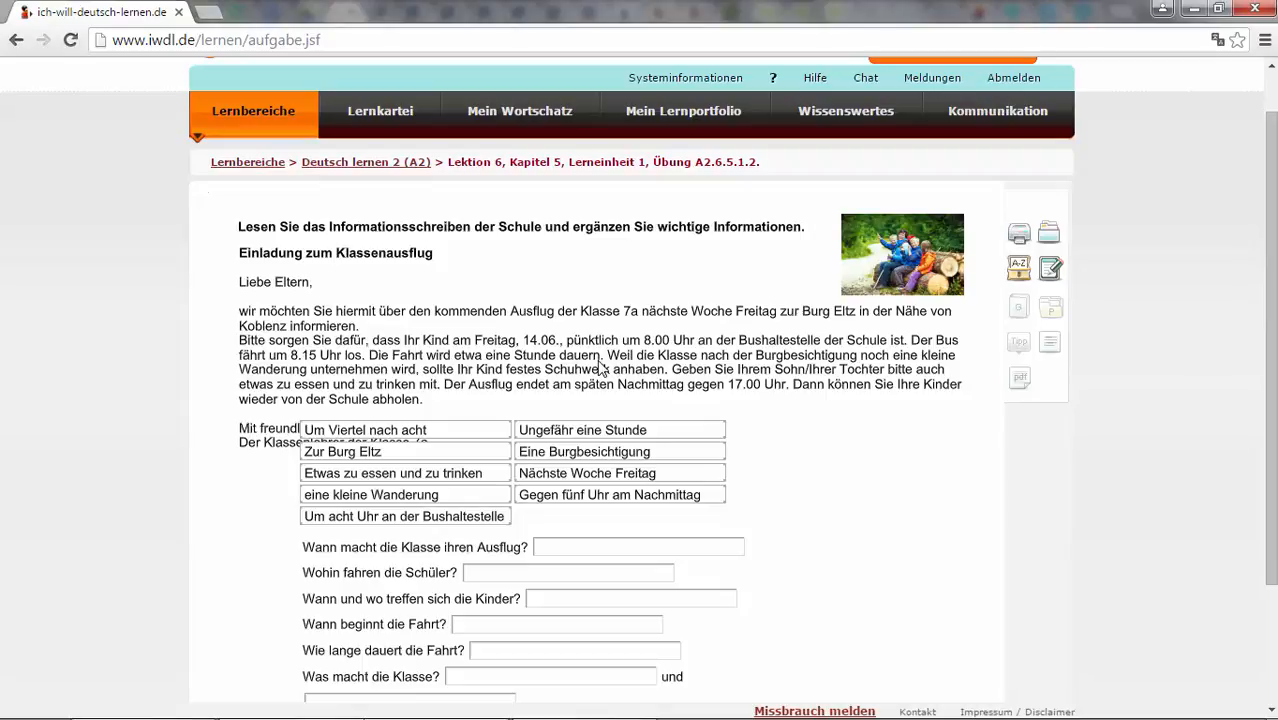
mouse_move(810, 374)
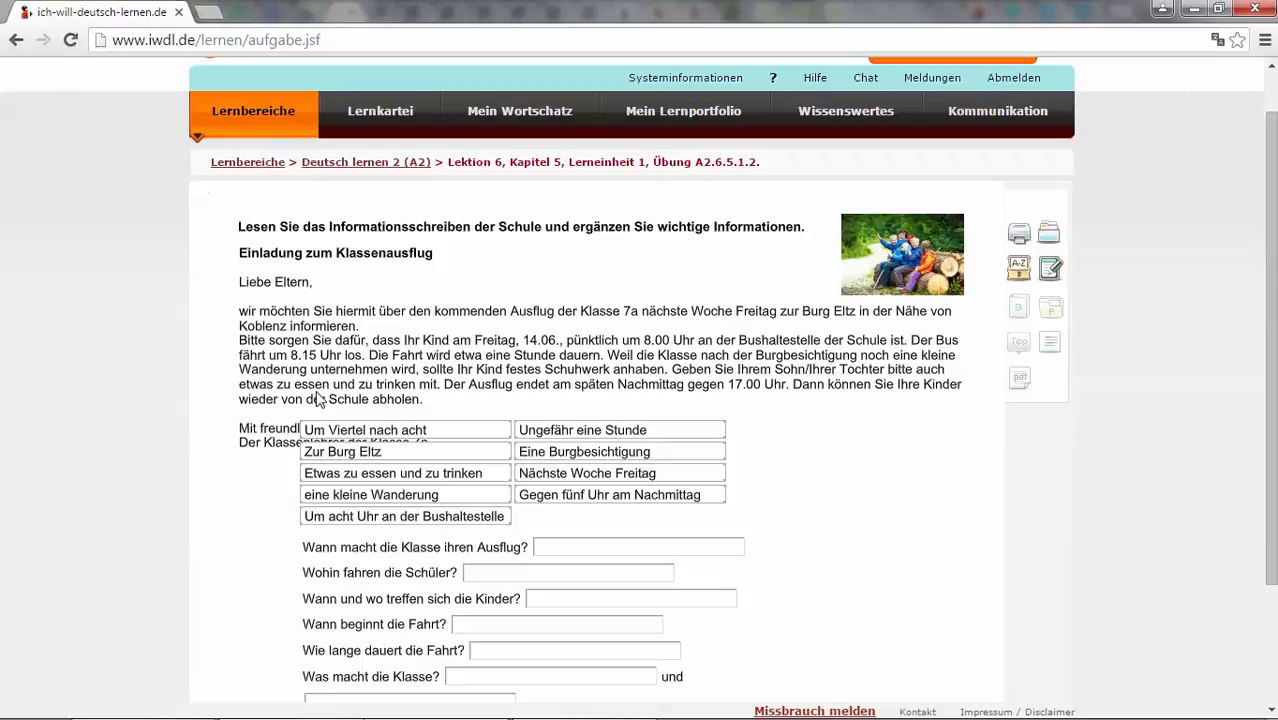
mouse_move(450, 404)
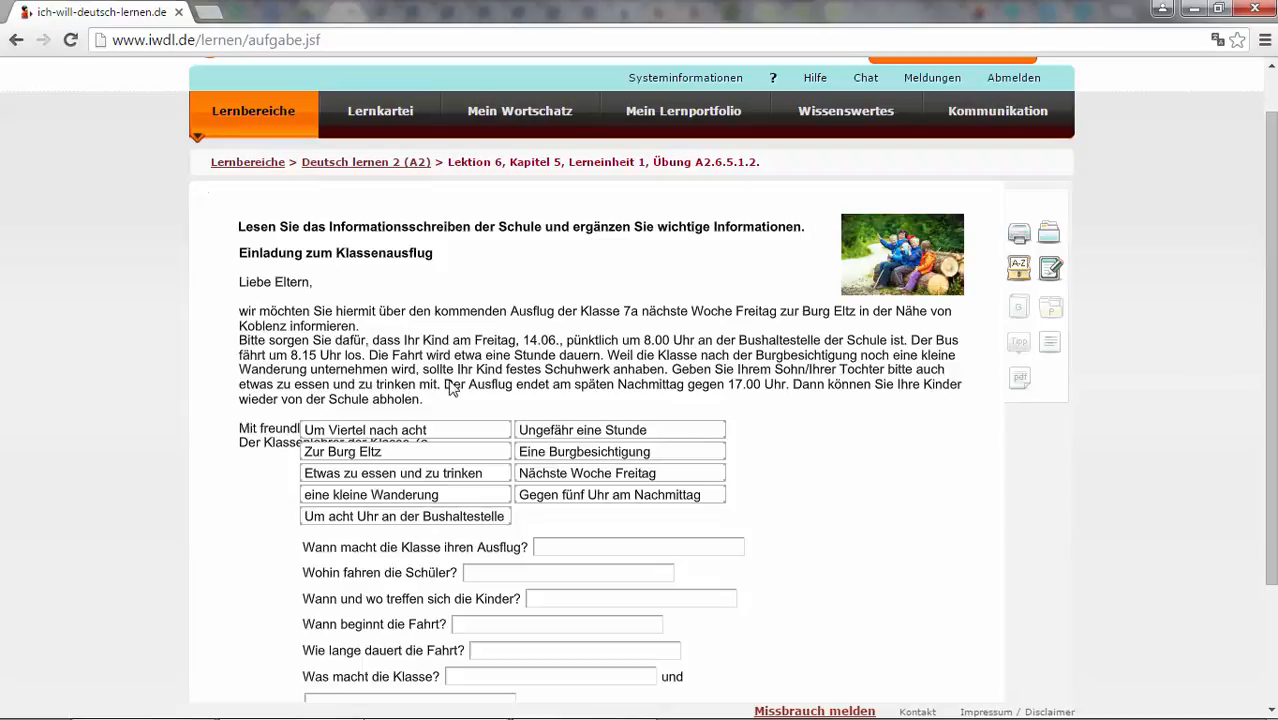
mouse_move(604, 386)
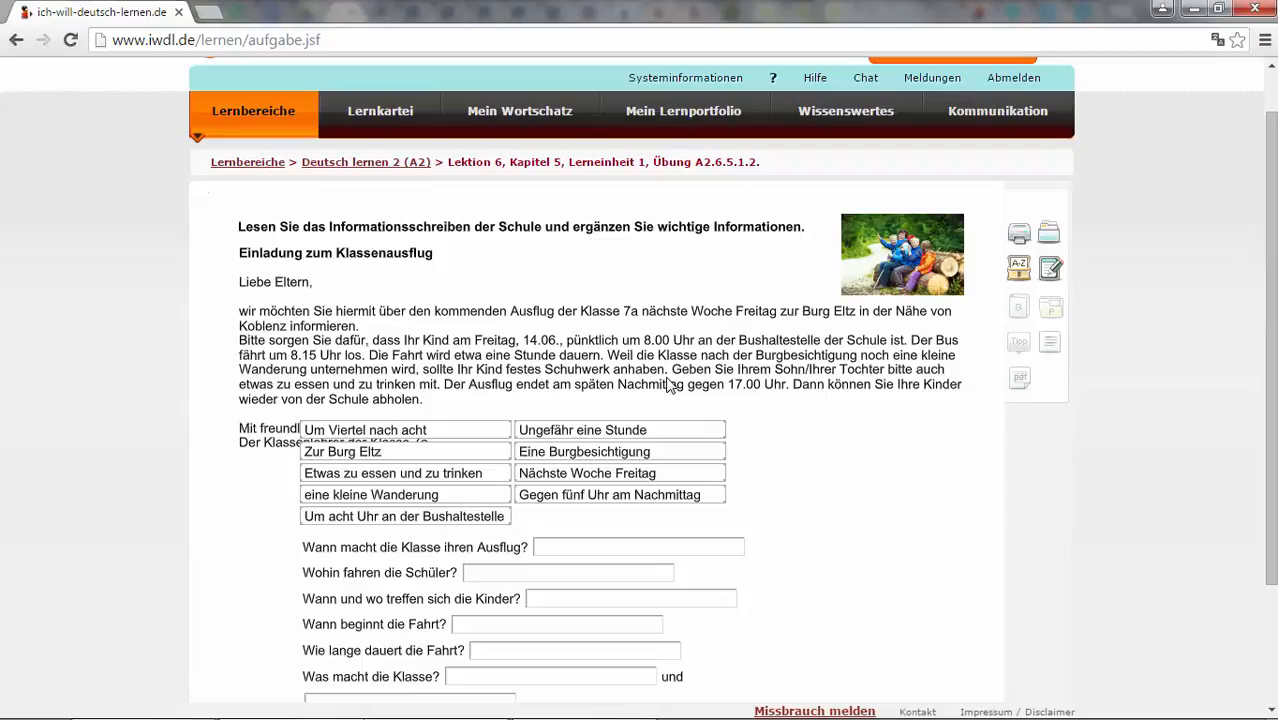
mouse_move(312, 390)
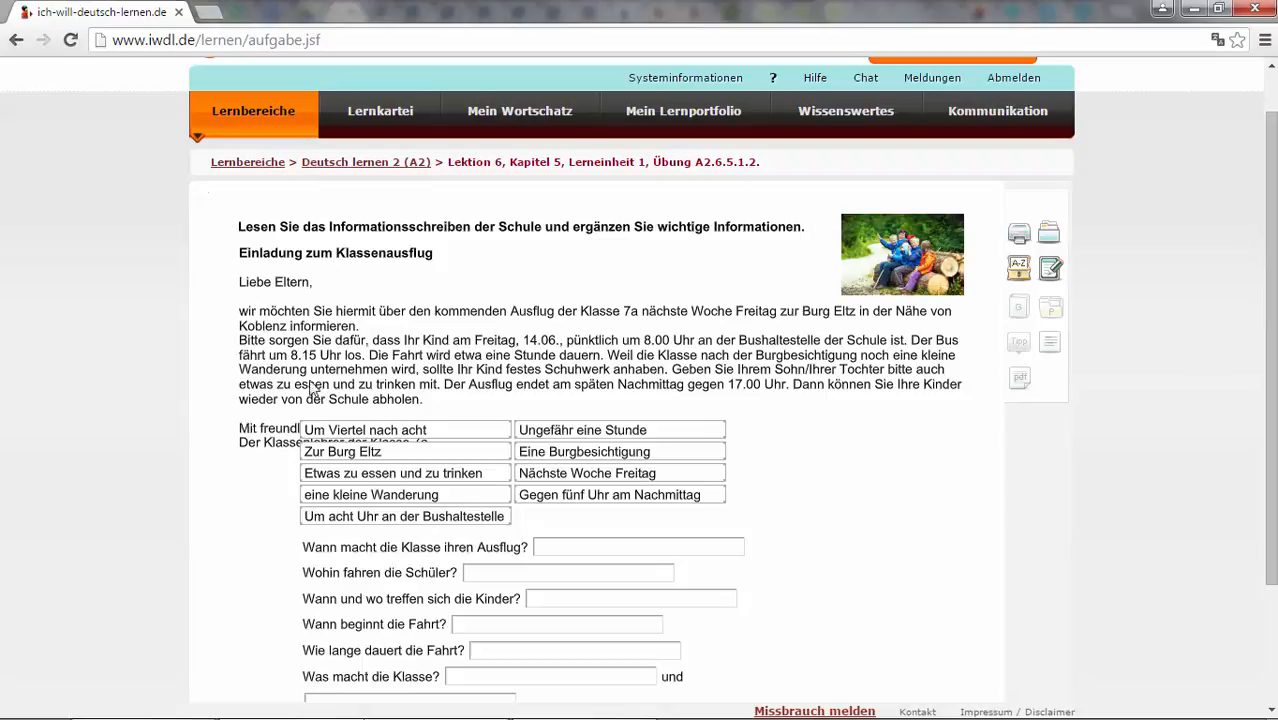
mouse_move(508, 384)
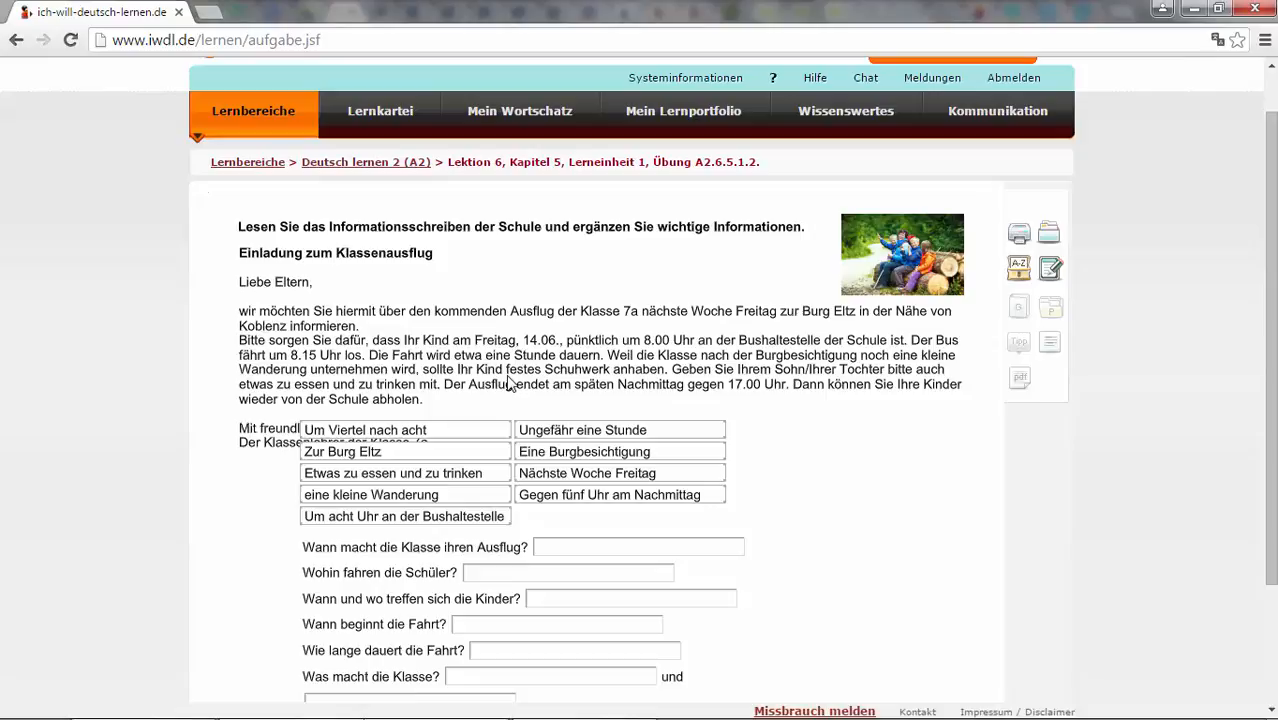
mouse_move(648, 378)
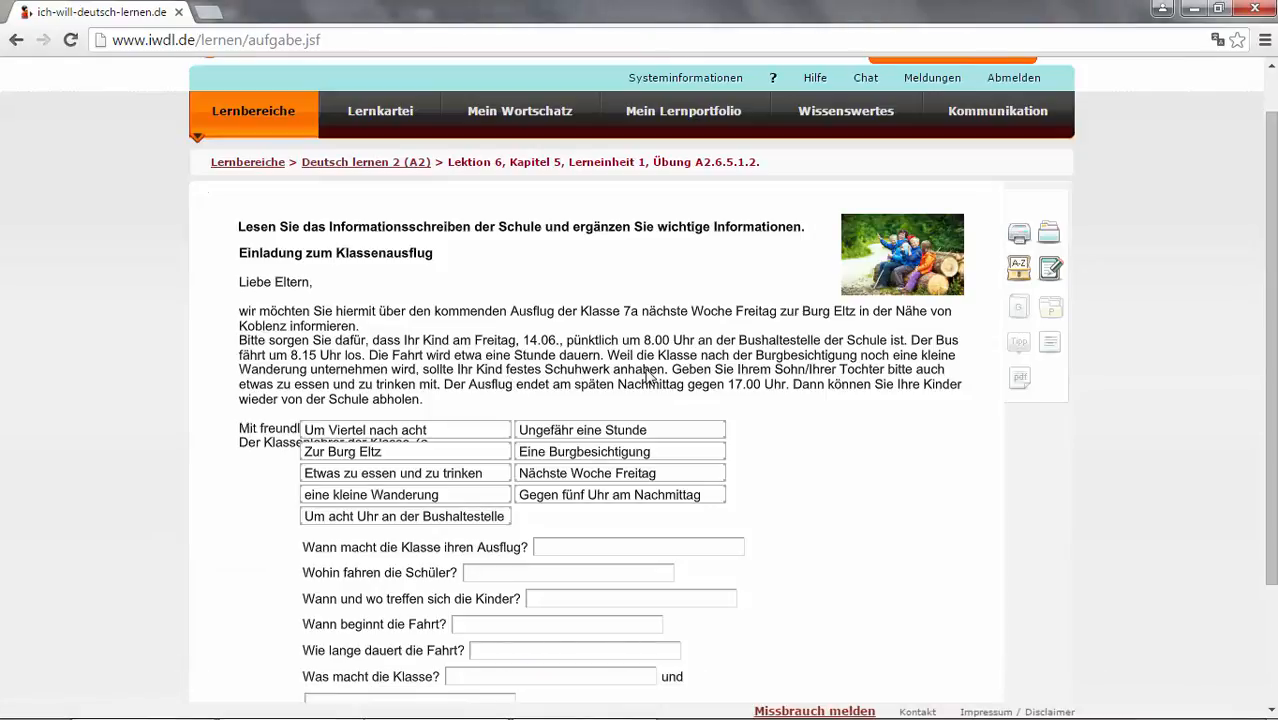
mouse_move(792, 384)
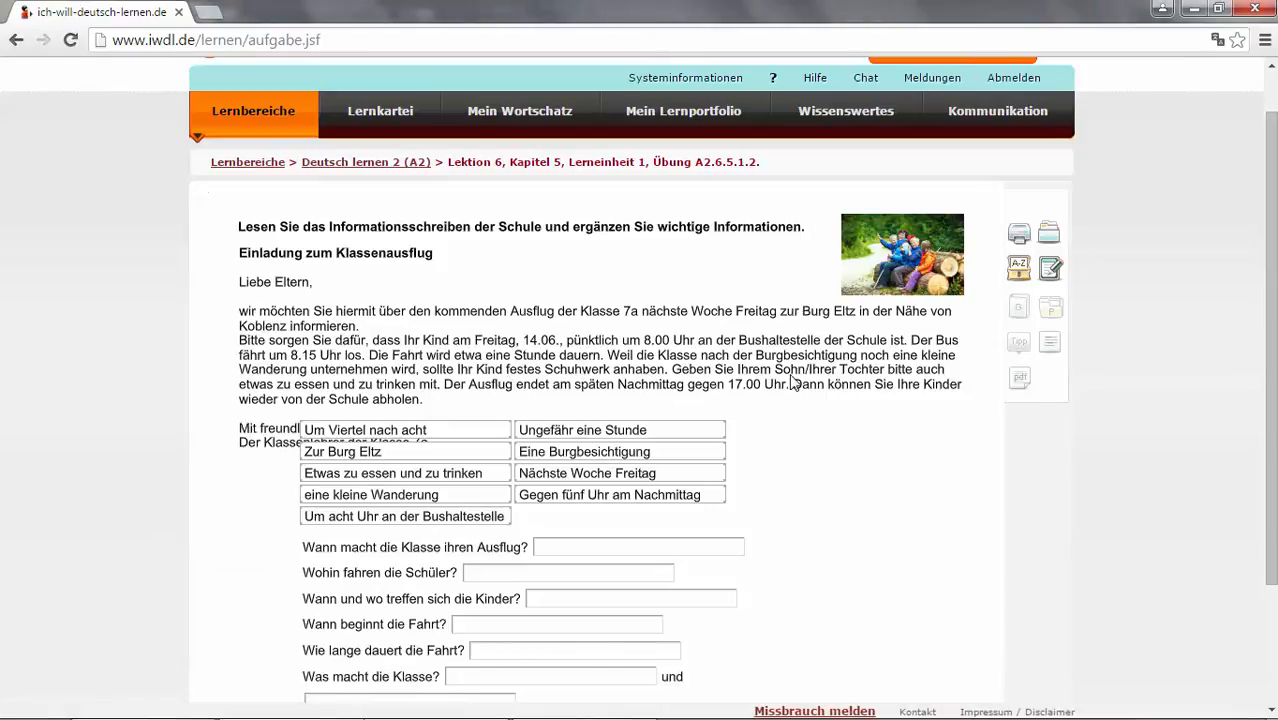
mouse_move(922, 386)
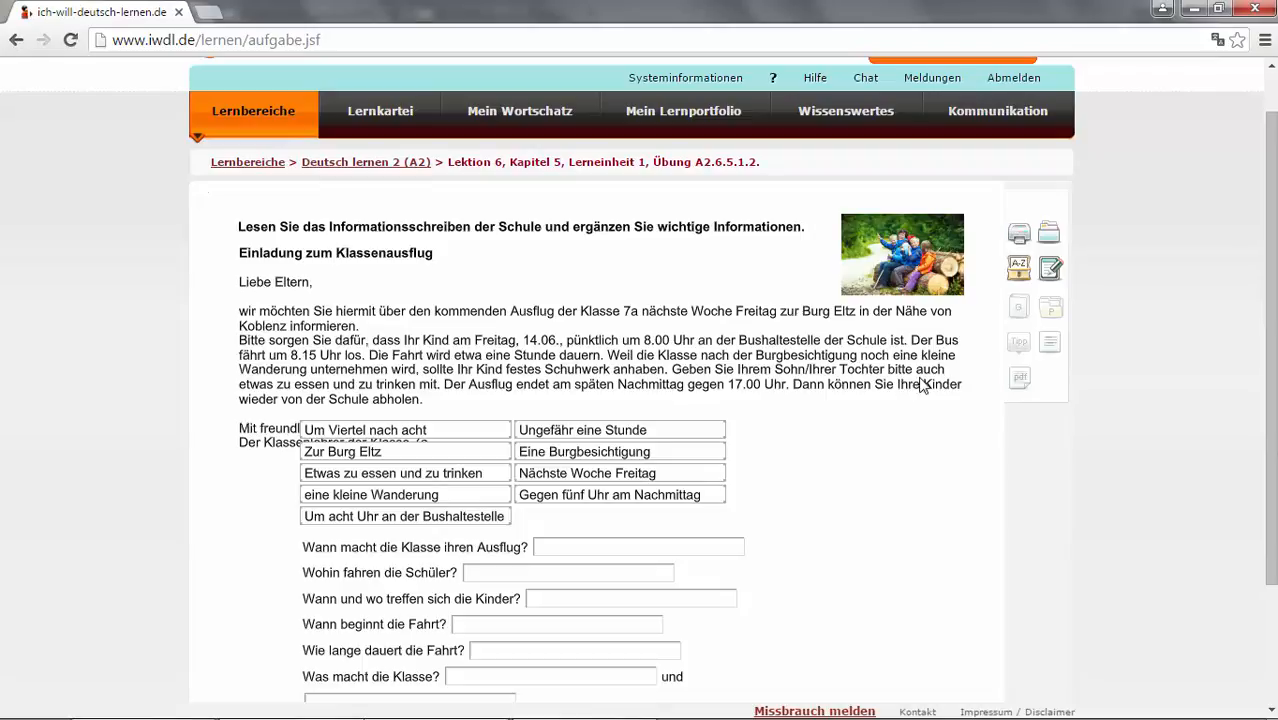
mouse_move(432, 396)
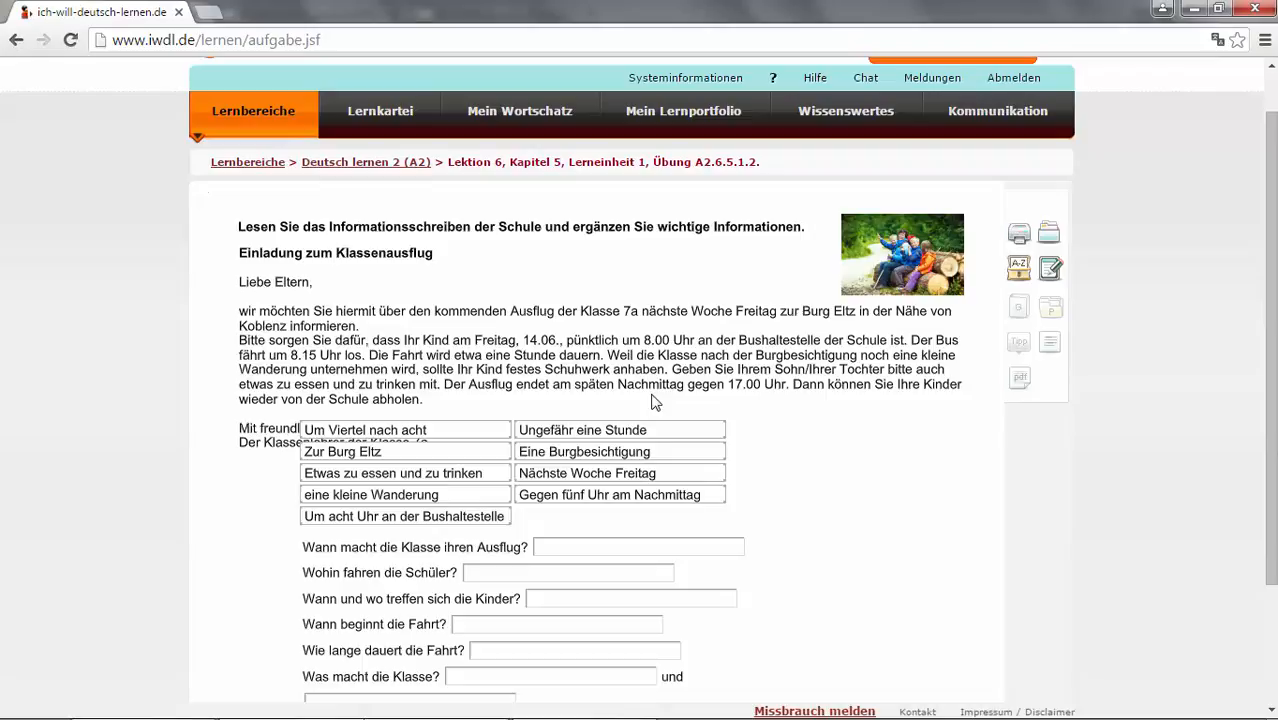
mouse_move(782, 402)
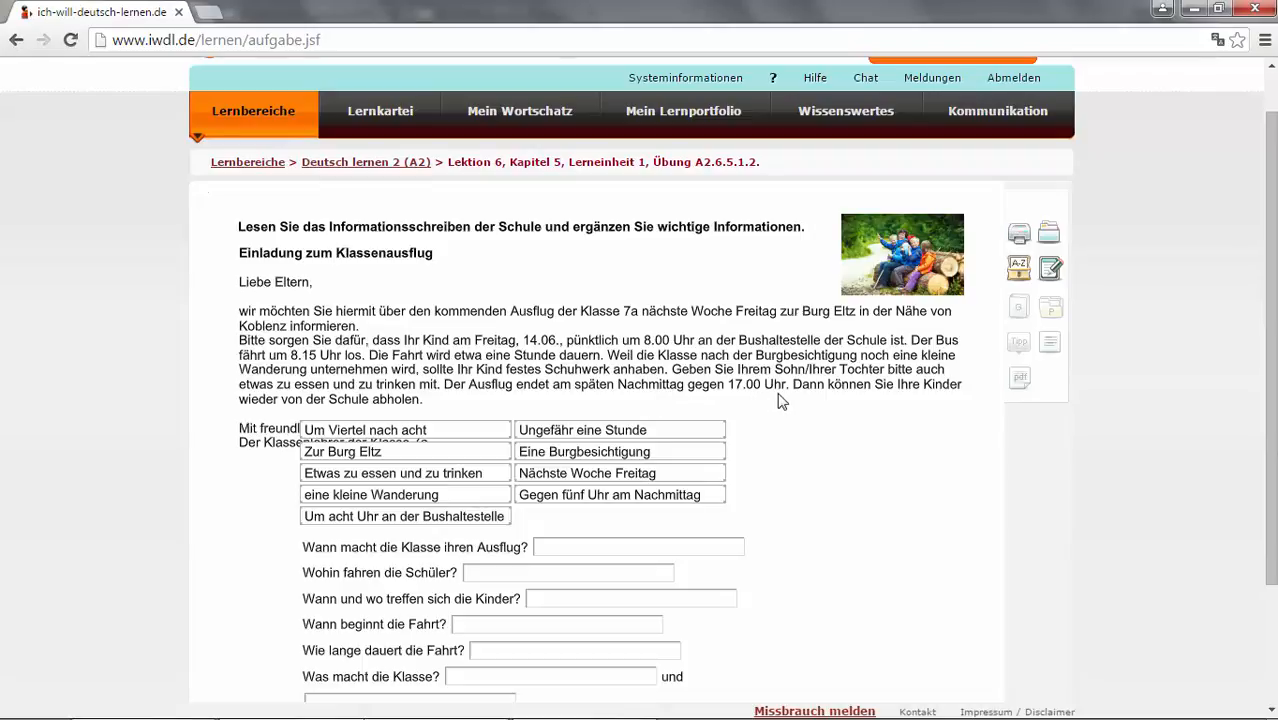
mouse_move(928, 418)
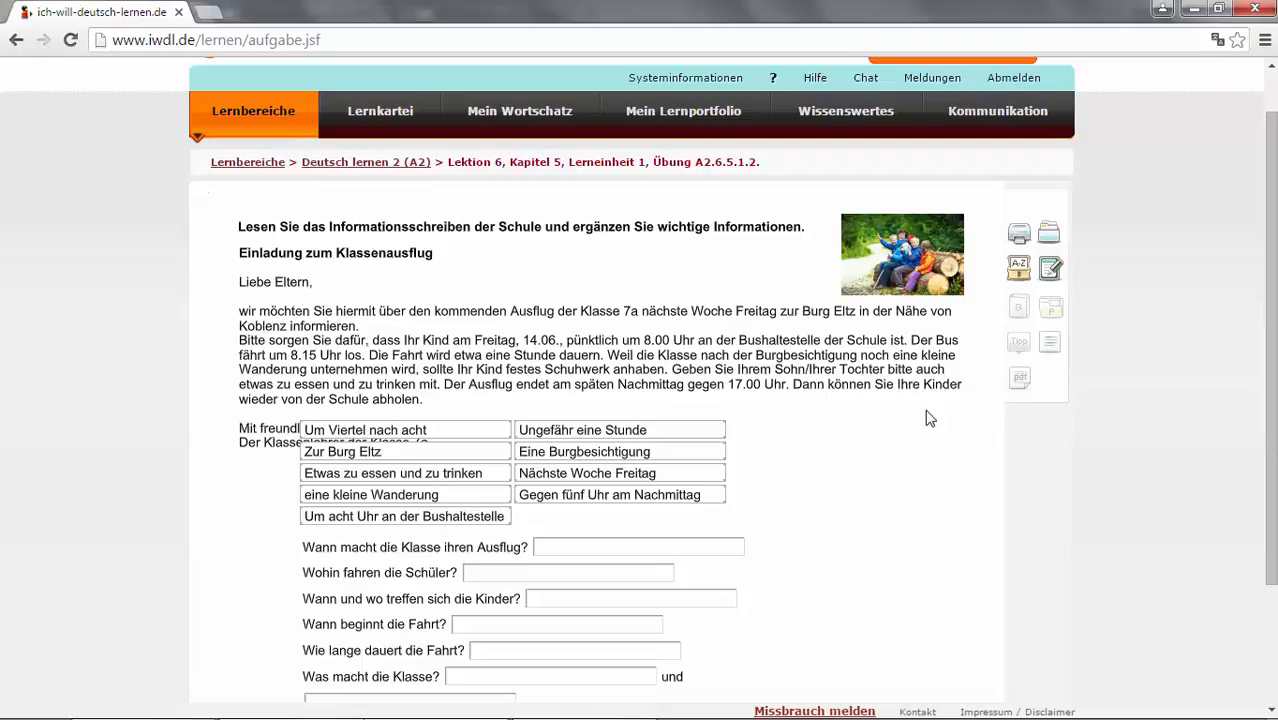
mouse_move(416, 414)
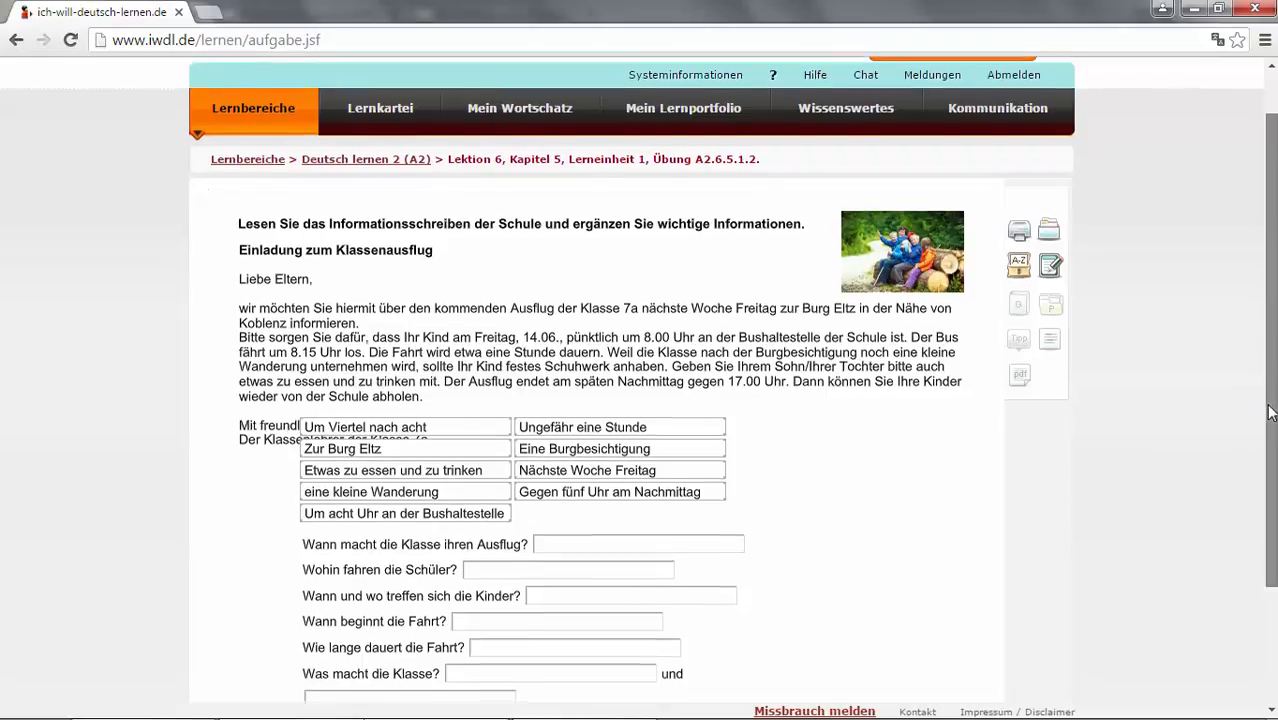
- Answer the trip date with Nächste Woche Freitag, meeting point Um acht Uhr an der Bushaltestelle, duration Ungefähr eine Stunde
scroll("down", 3)
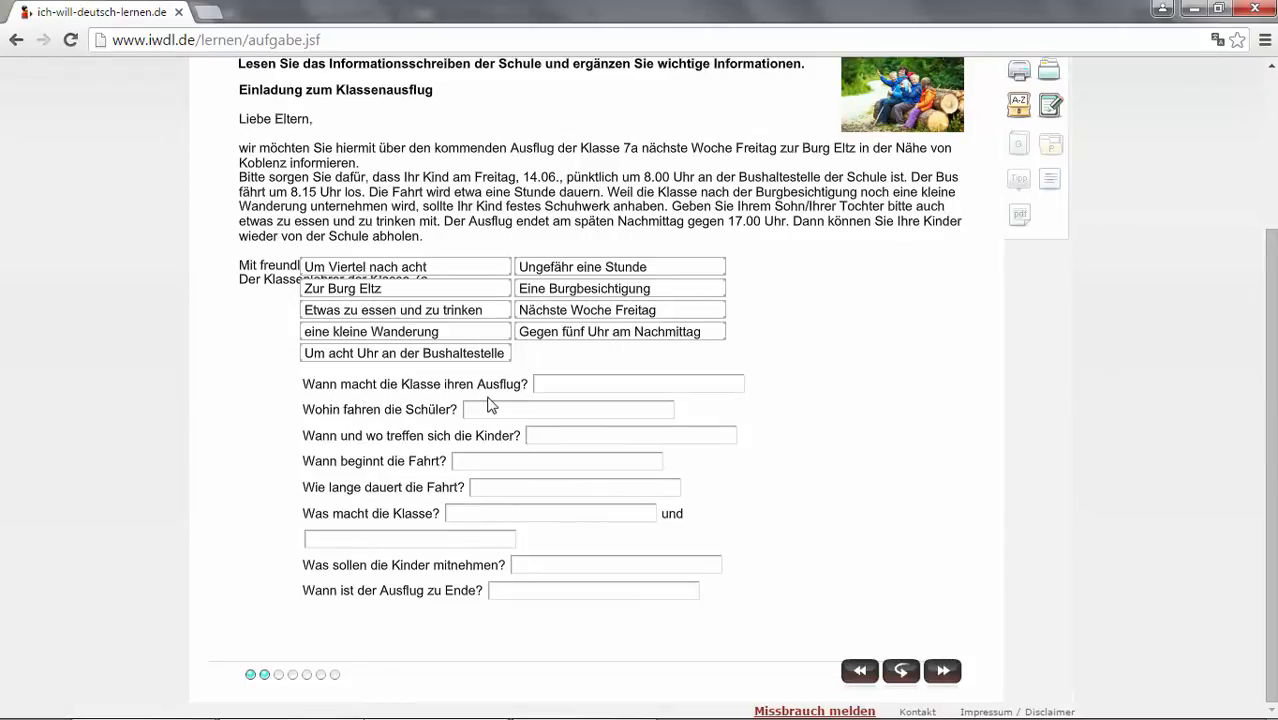
mouse_move(748, 166)
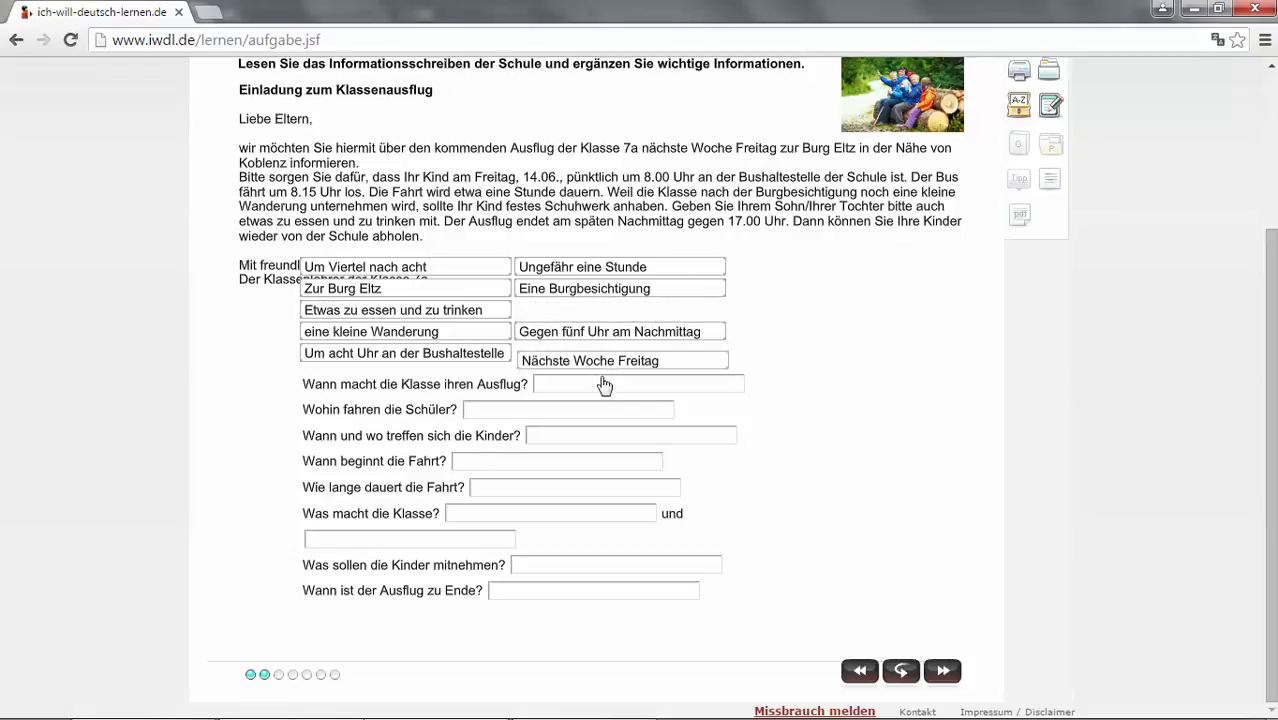
left_click_drag(622, 360, 638, 384)
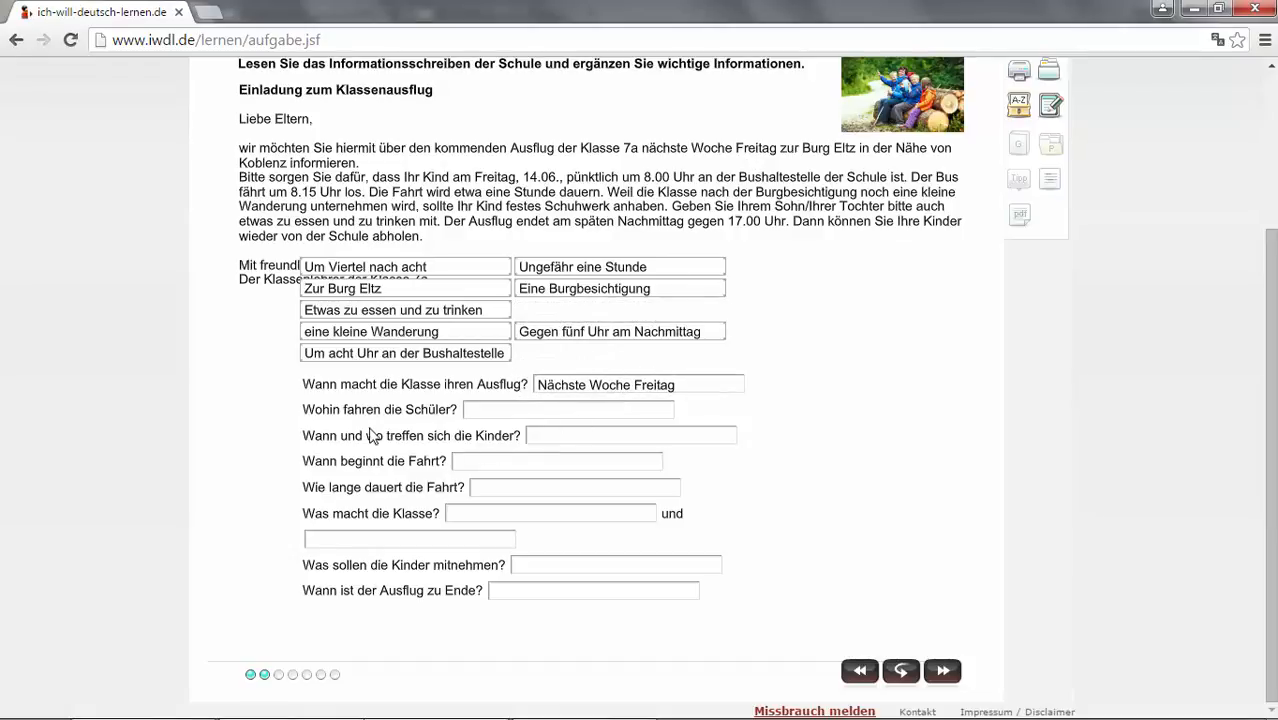
mouse_move(436, 428)
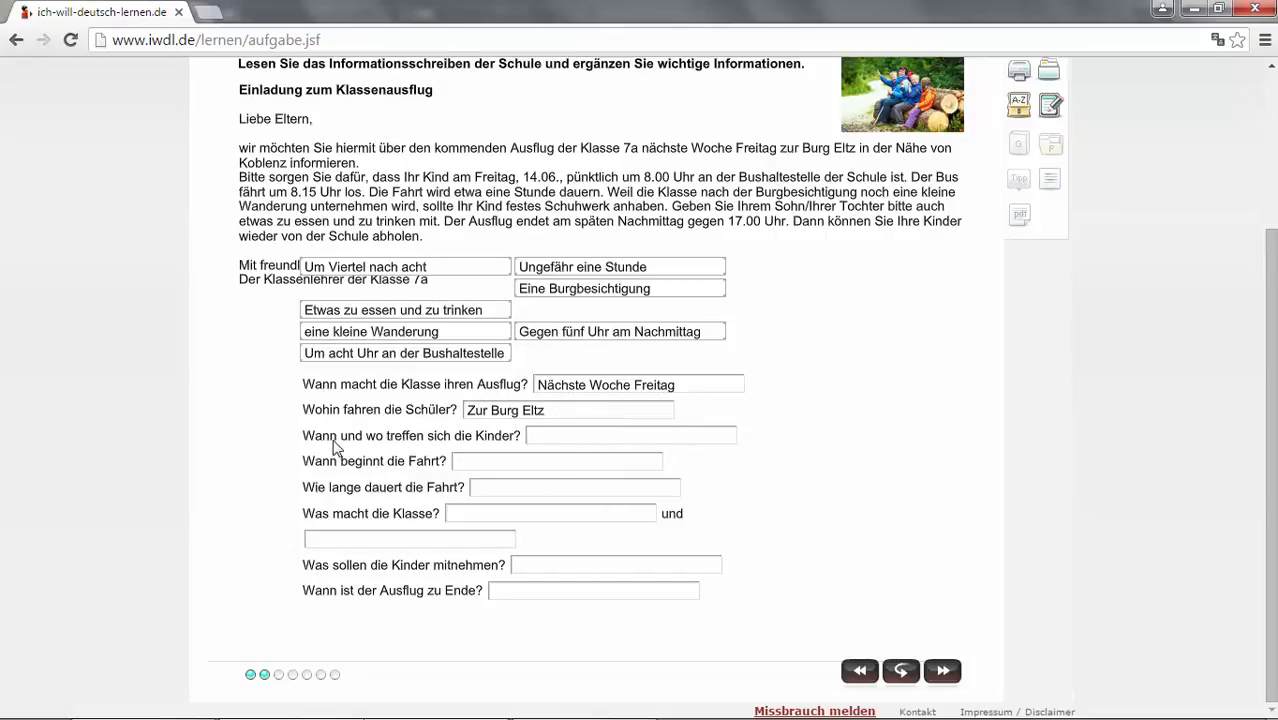
mouse_move(476, 450)
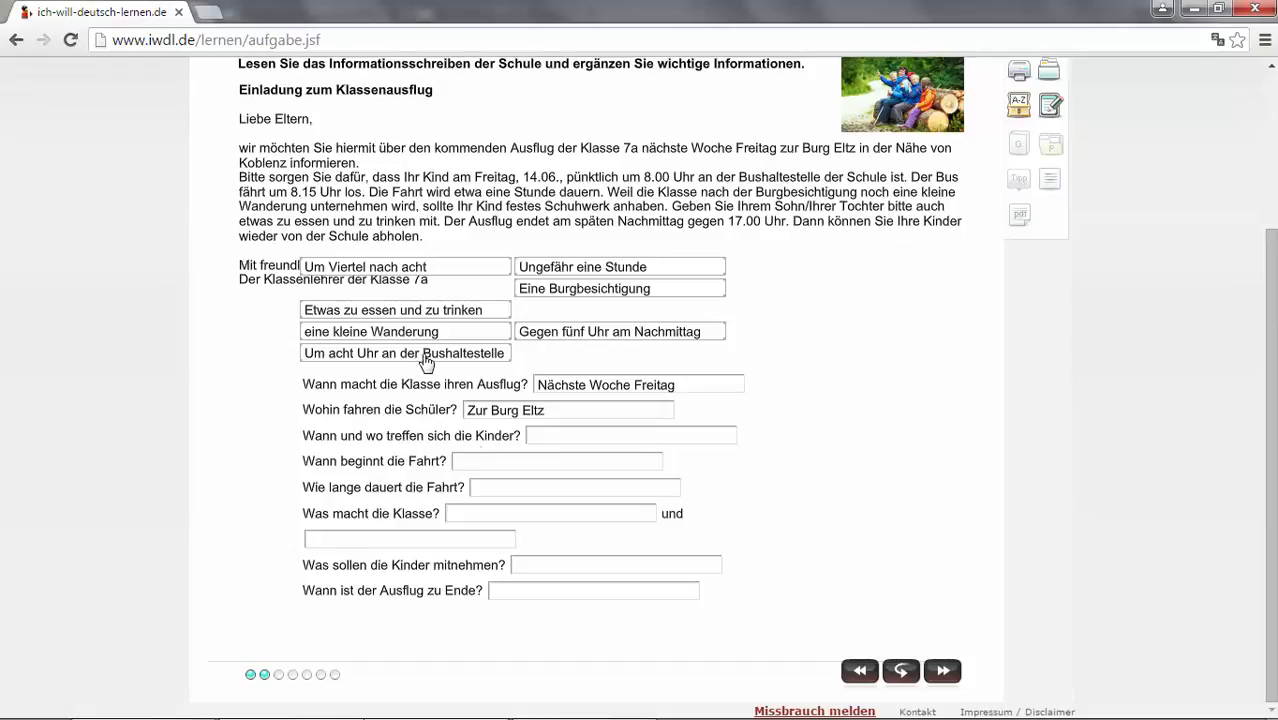
left_click_drag(404, 352, 636, 436)
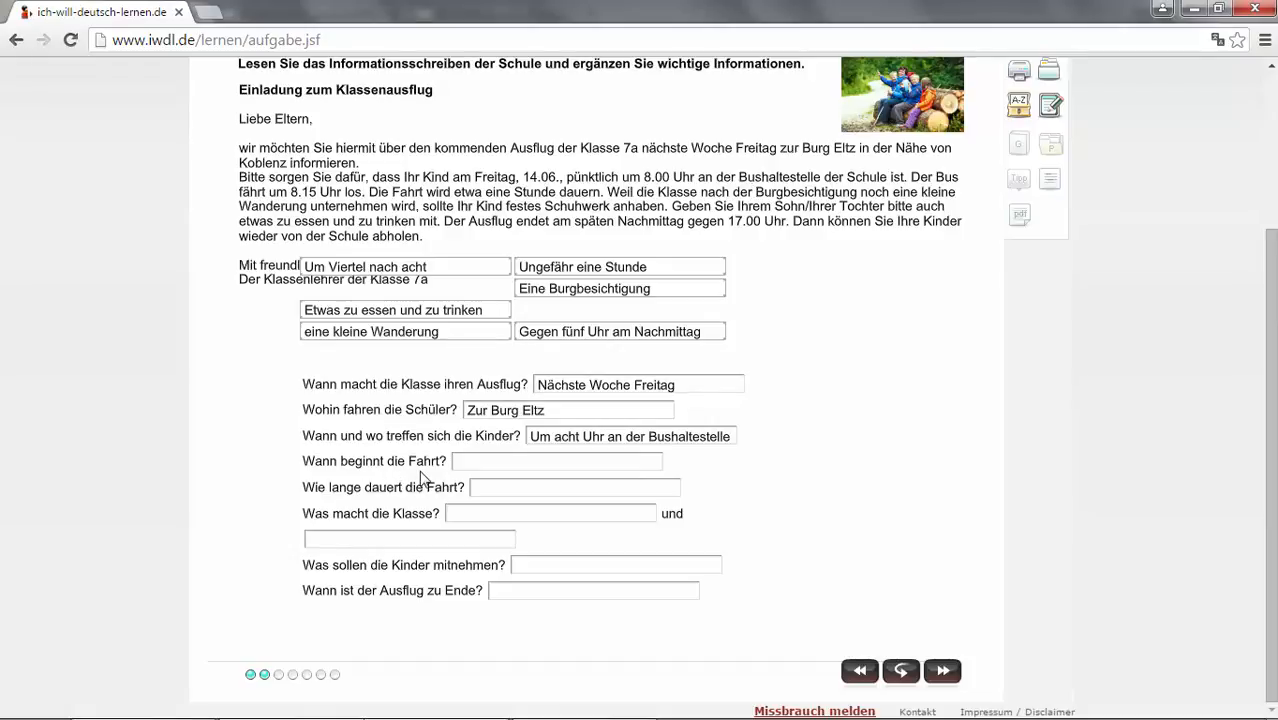
mouse_move(388, 276)
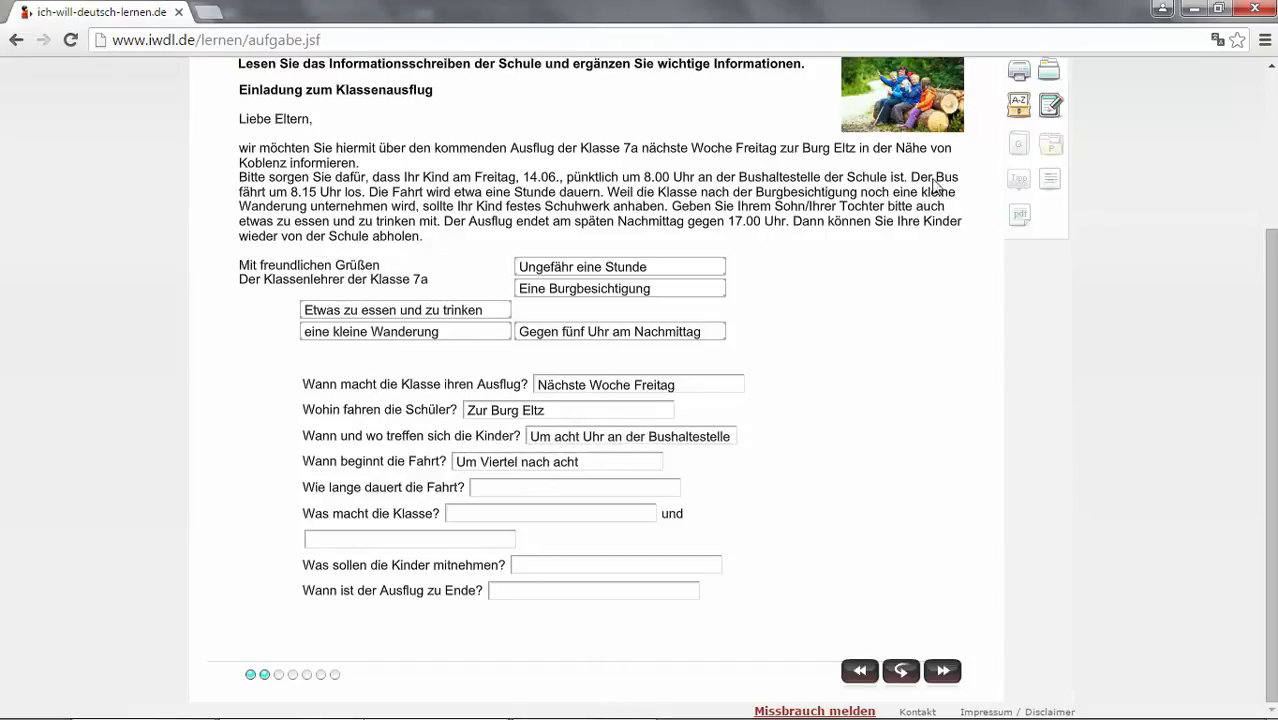
mouse_move(312, 206)
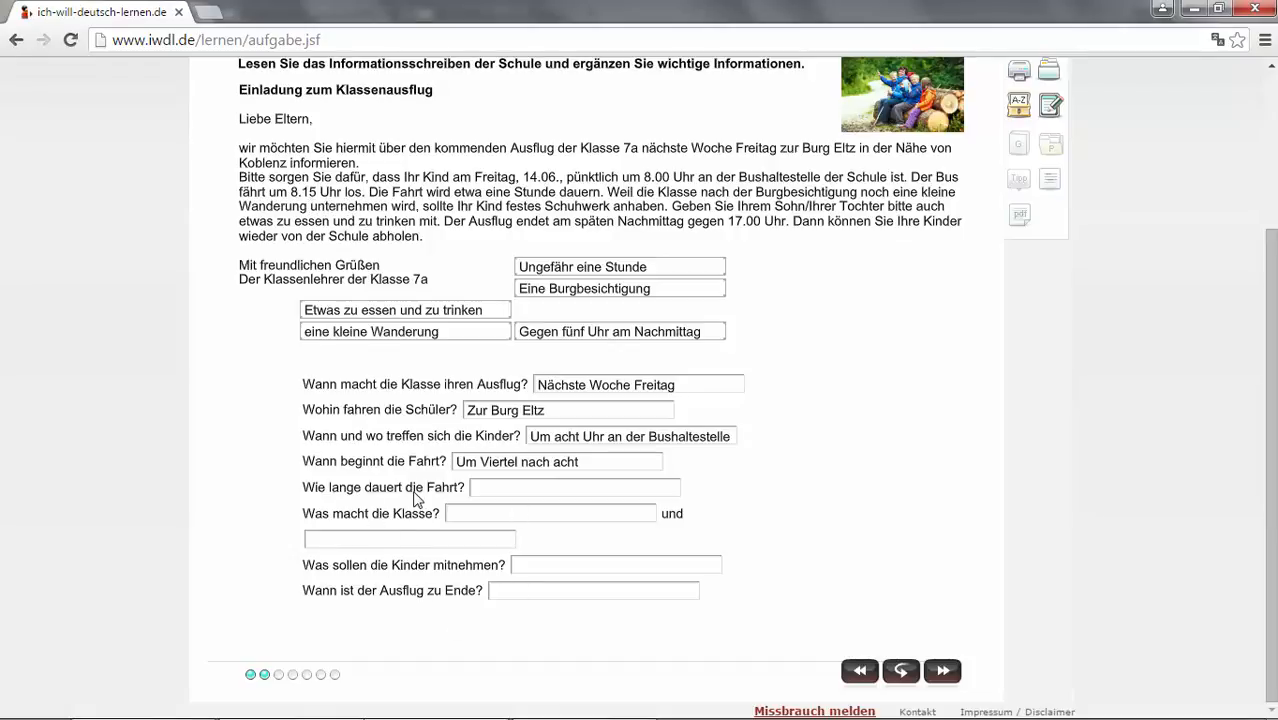
mouse_move(448, 508)
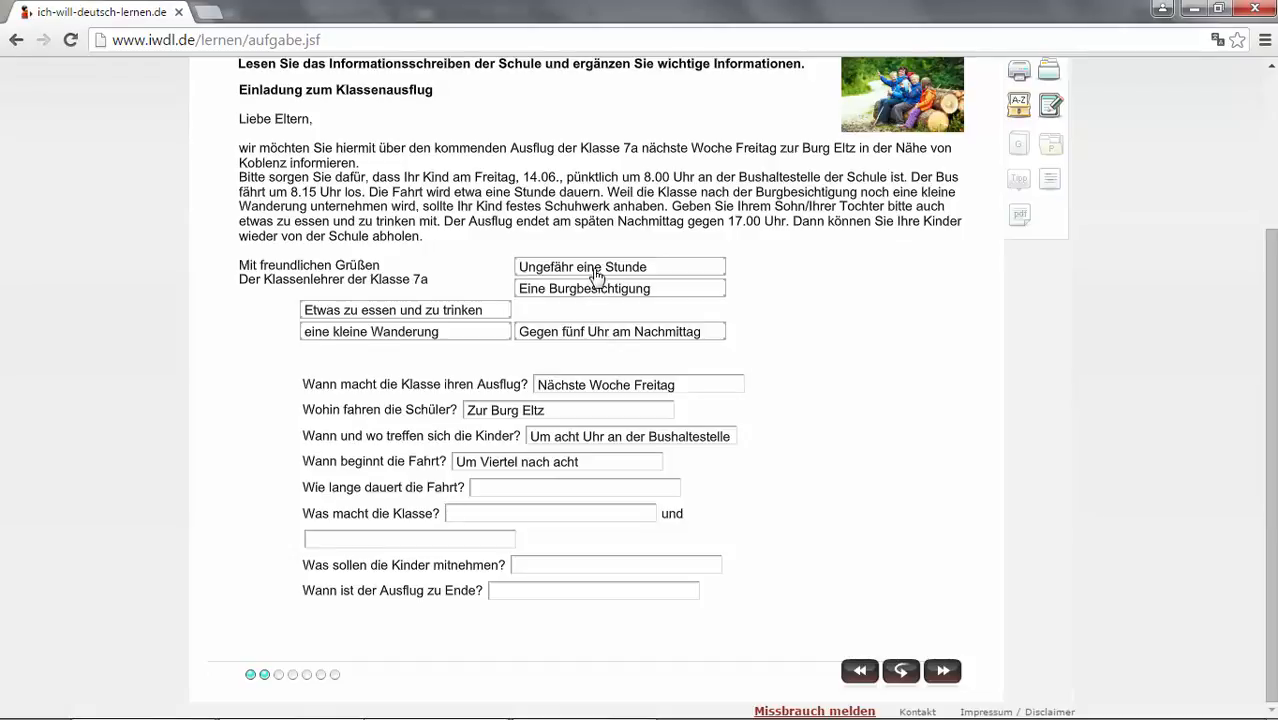
left_click_drag(618, 266, 572, 488)
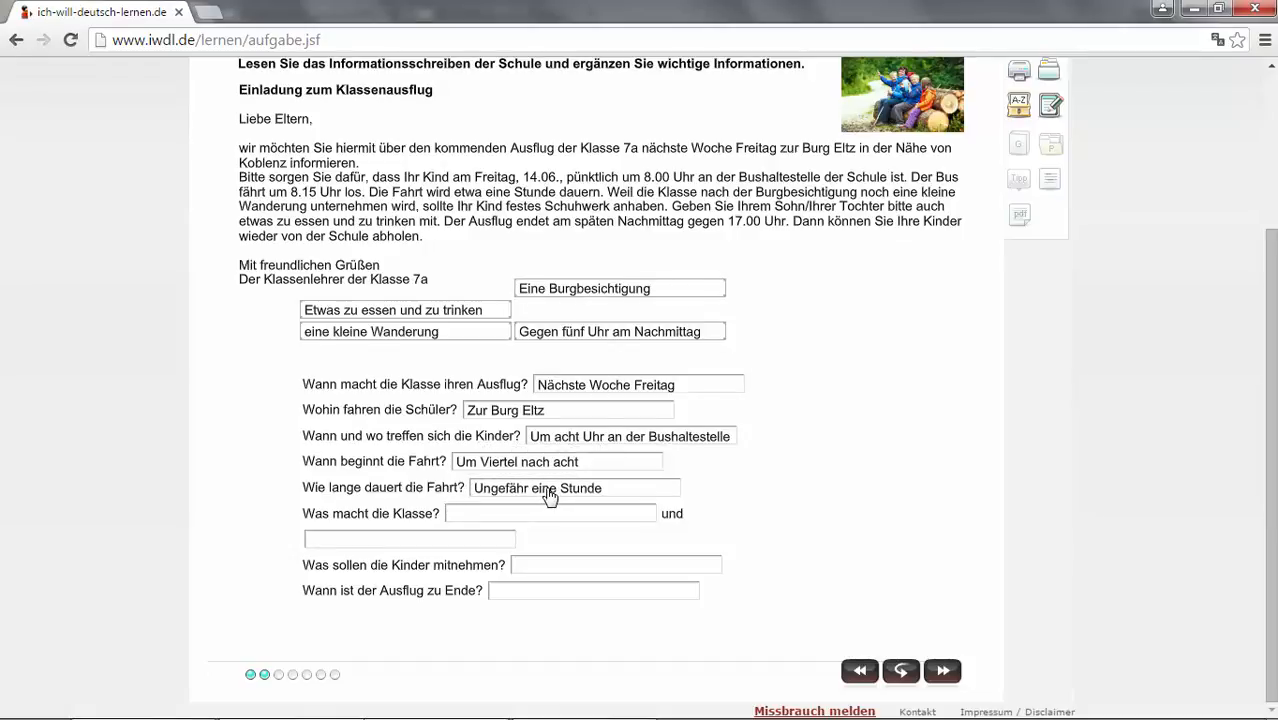
mouse_move(408, 528)
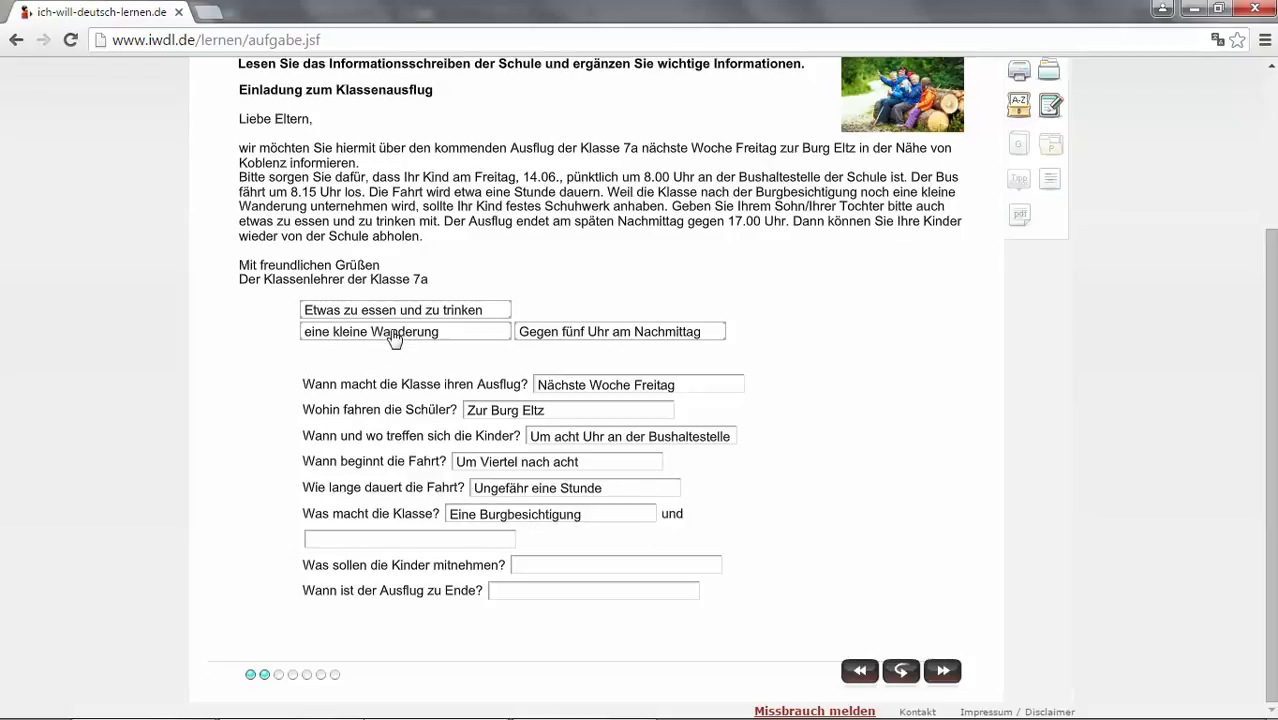
- Answer eine kleine Wanderung, Etwas zu essen und zu trinken, Gegen fünf Uhr am Nachmittag, and go to the next exercise
left_click_drag(404, 332, 408, 540)
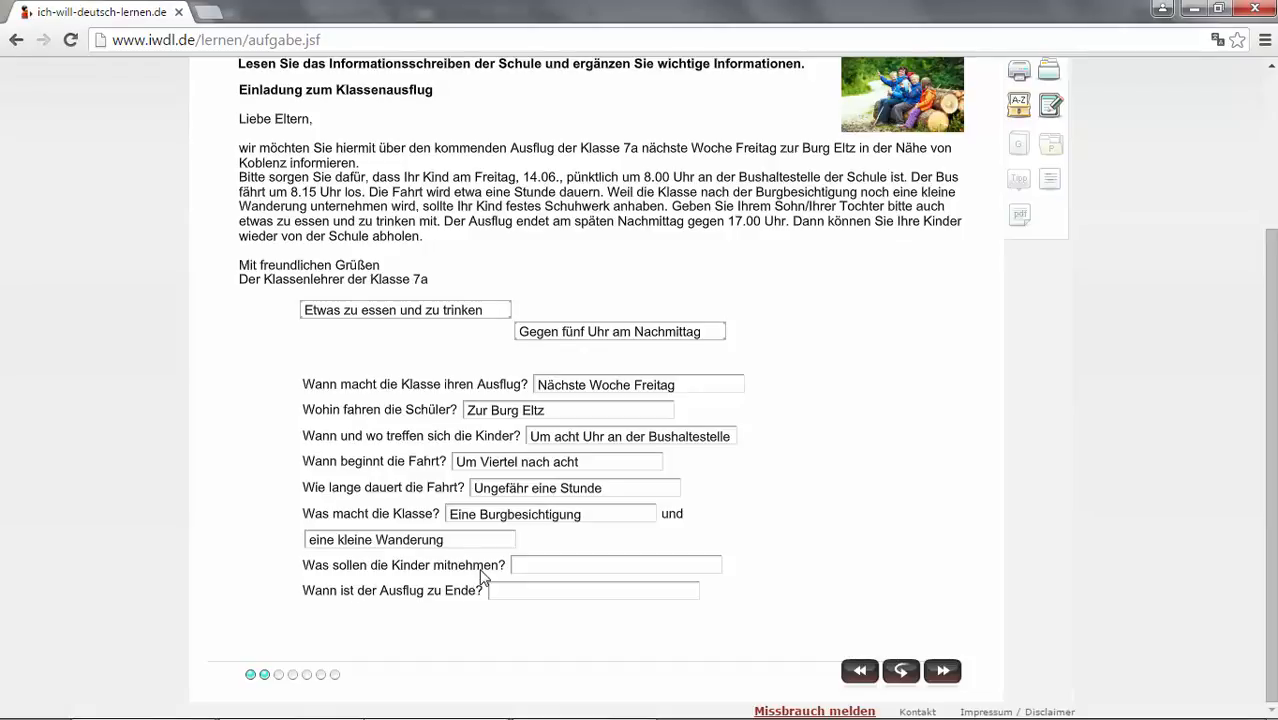
mouse_move(468, 588)
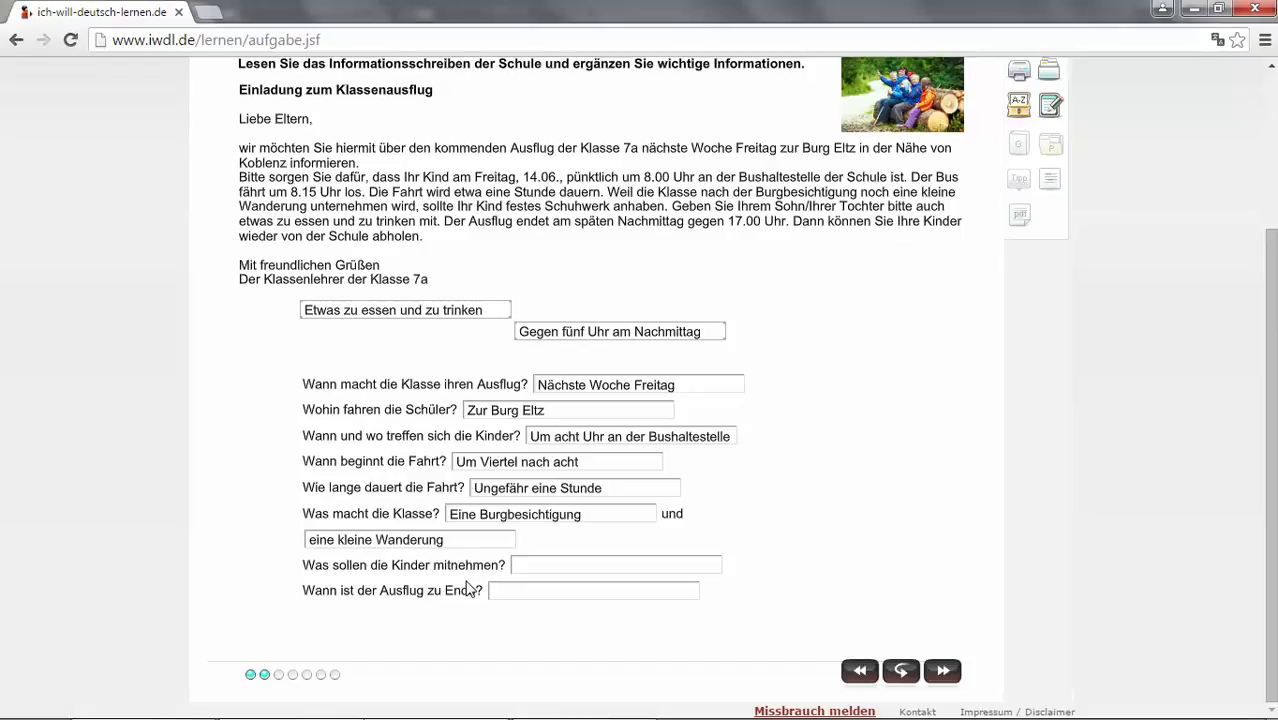
left_click_drag(404, 308, 588, 552)
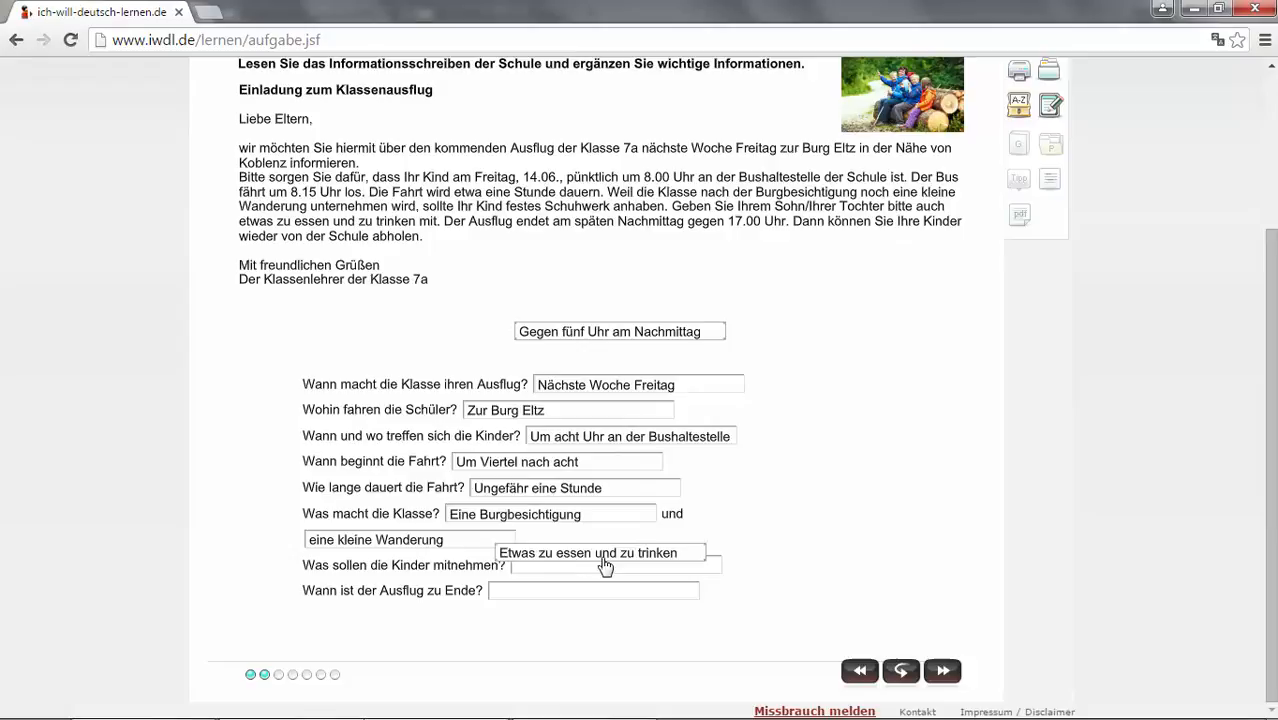
left_click_drag(600, 552, 616, 564)
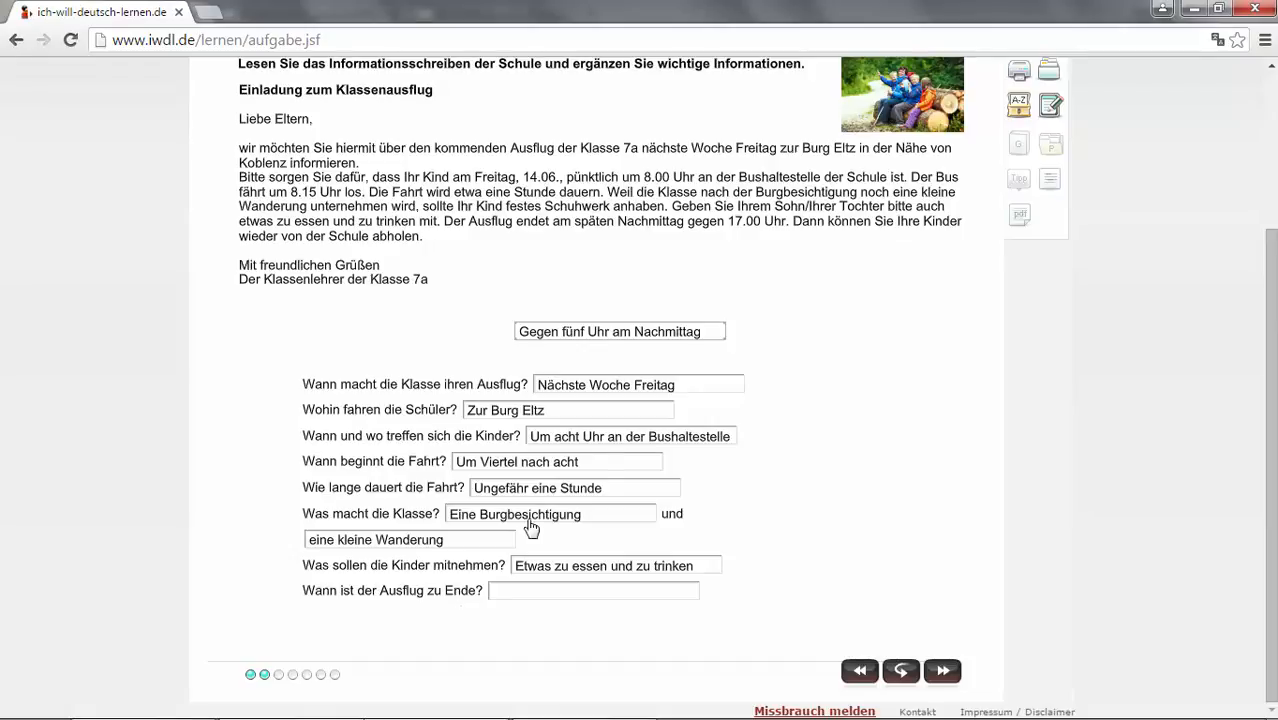
left_click_drag(620, 332, 592, 590)
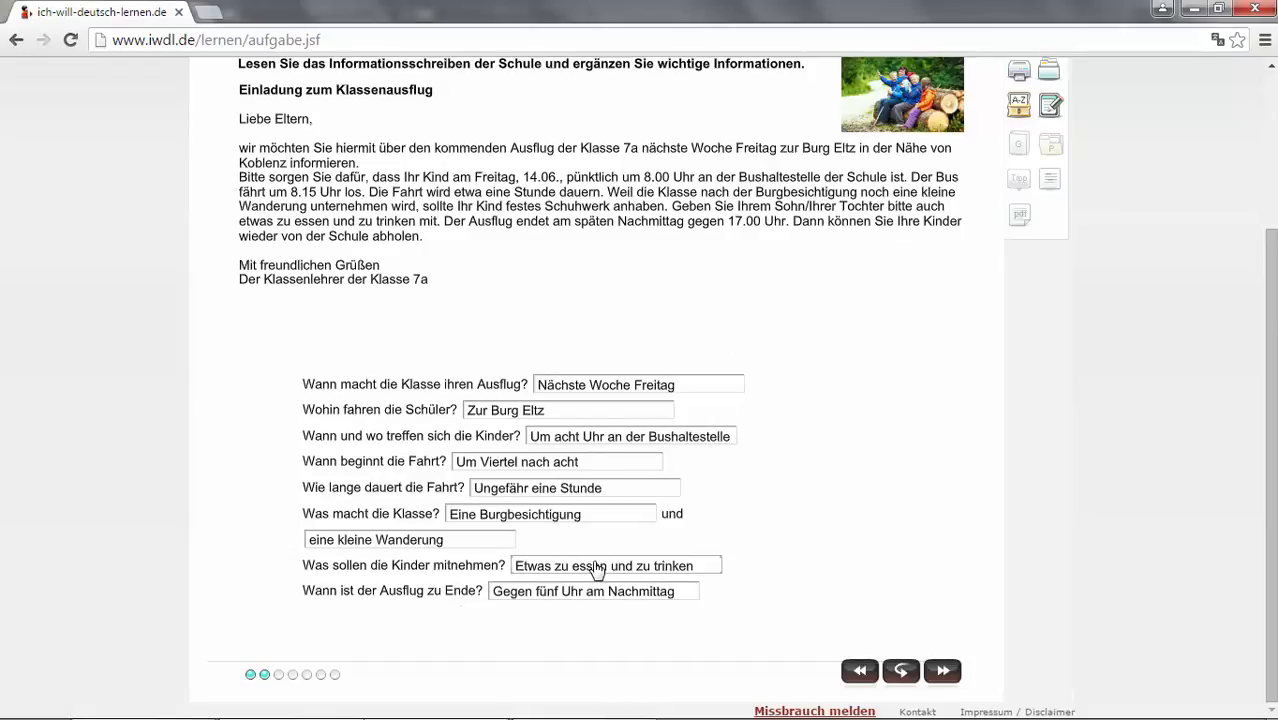
mouse_move(1236, 532)
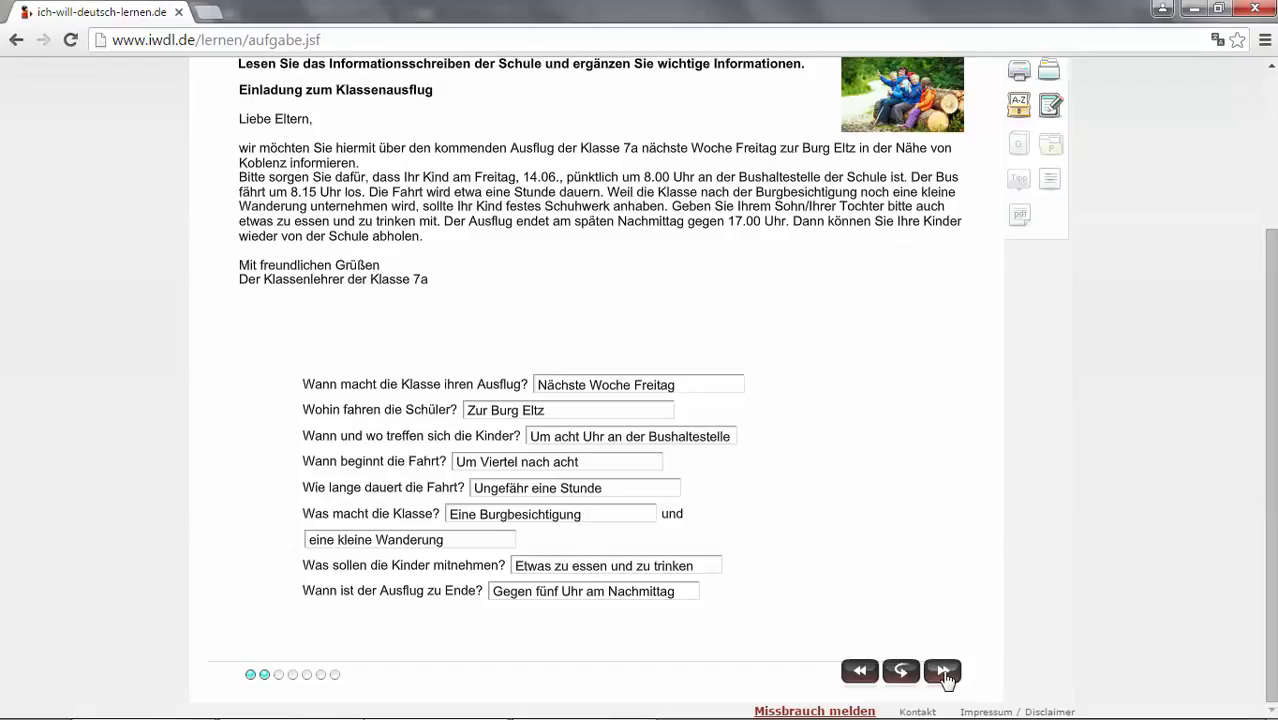
left_click(940, 670)
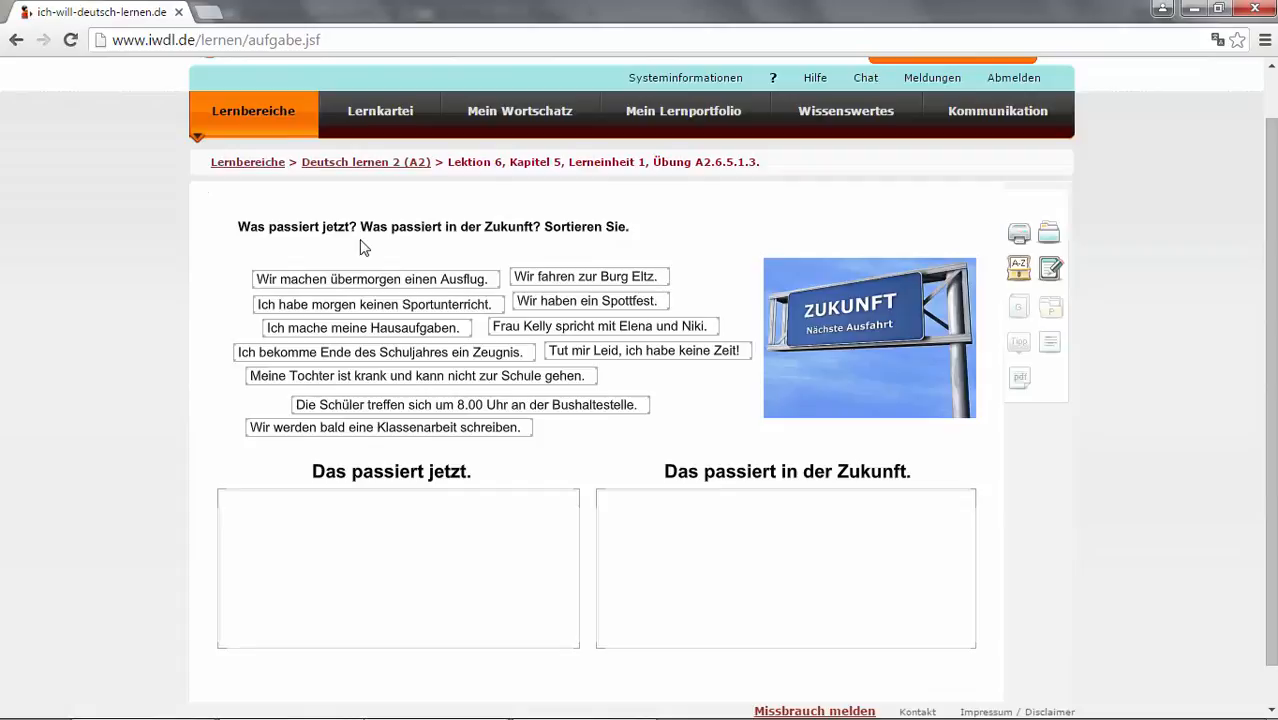
mouse_move(616, 248)
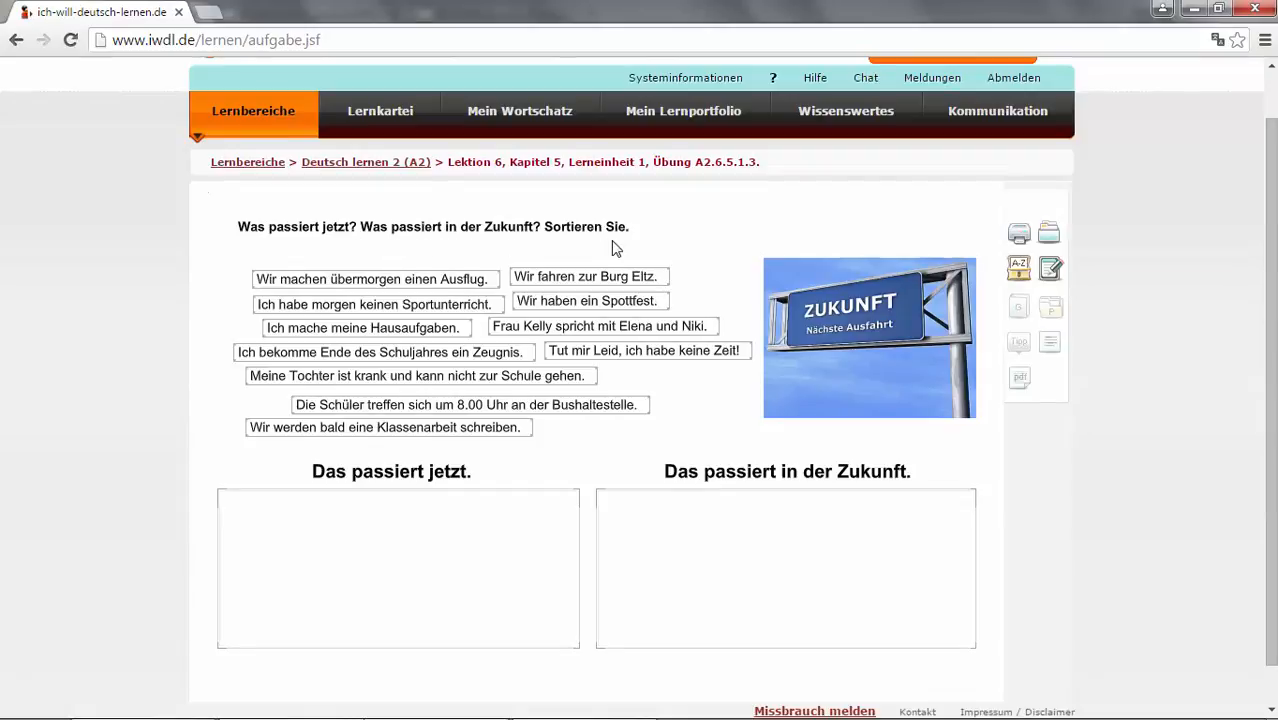
mouse_move(452, 248)
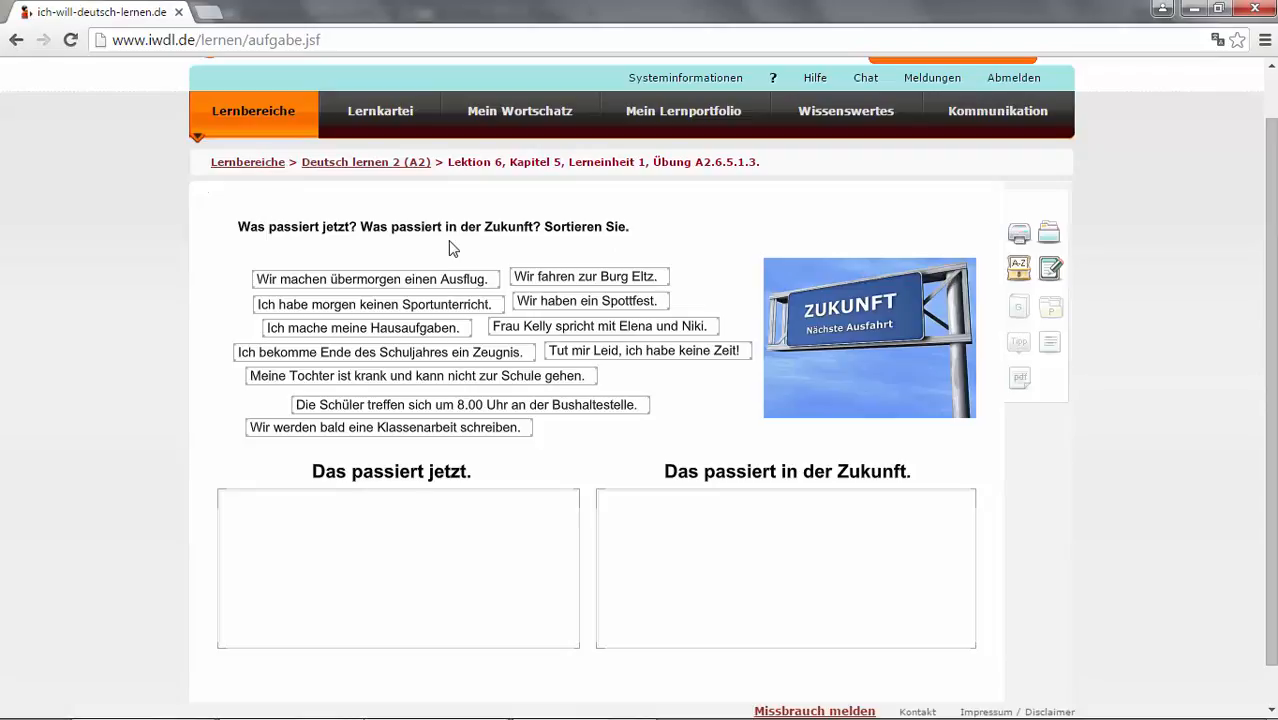
mouse_move(460, 504)
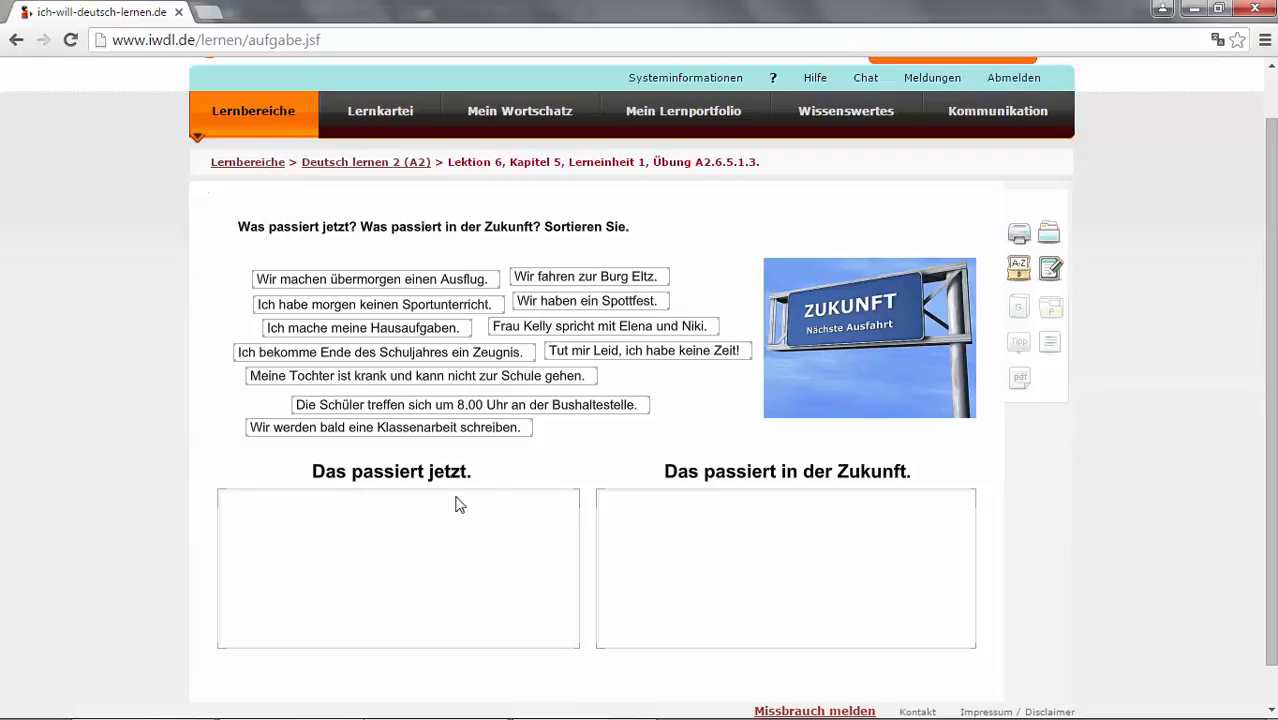
mouse_move(456, 492)
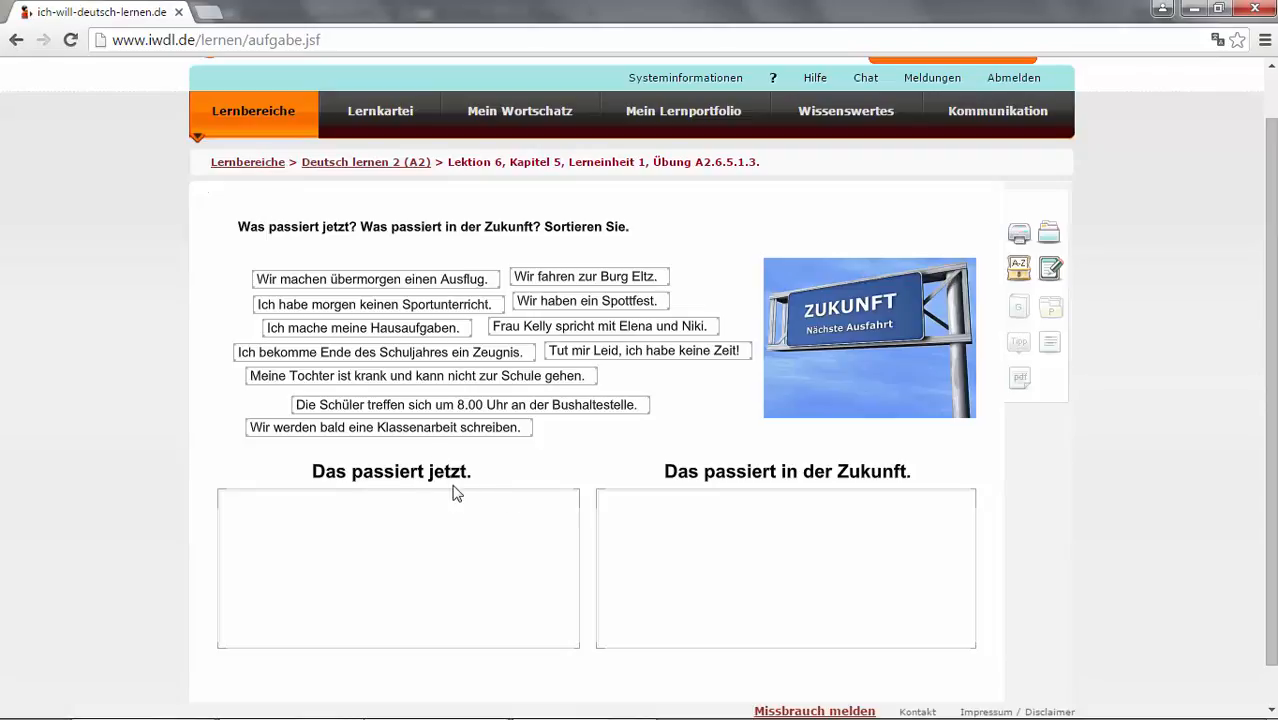
mouse_move(736, 452)
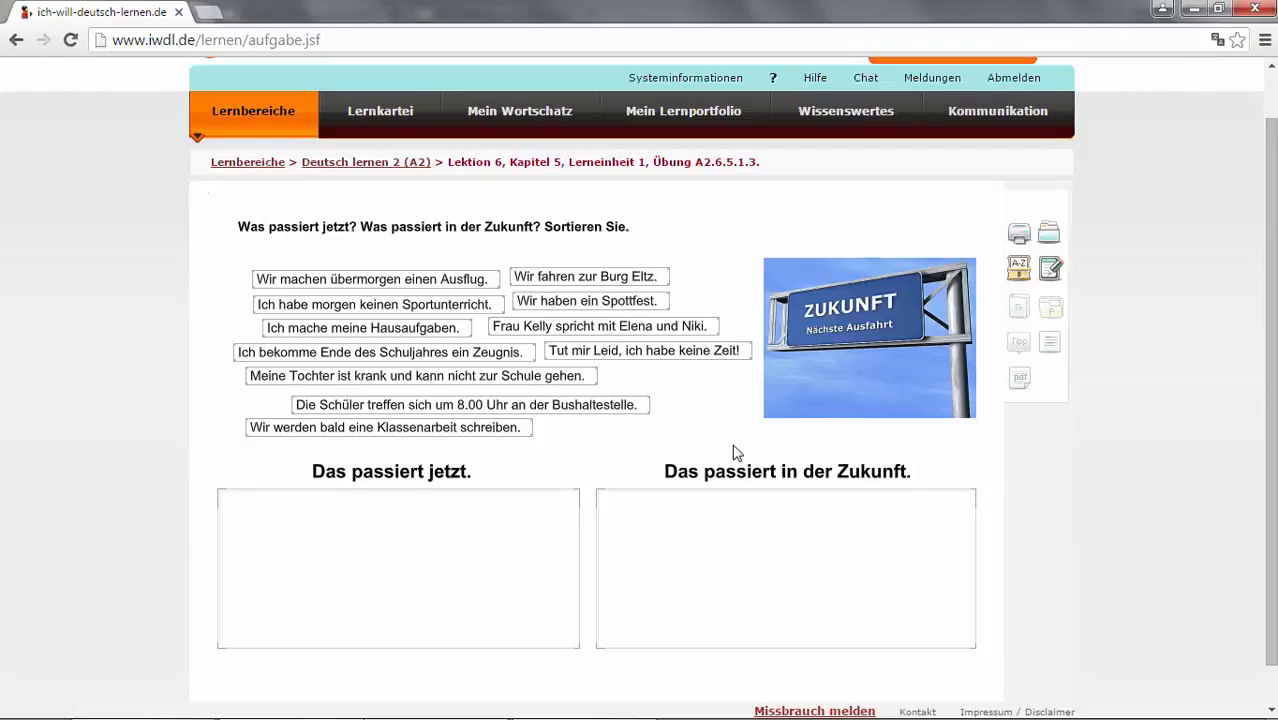
mouse_move(392, 290)
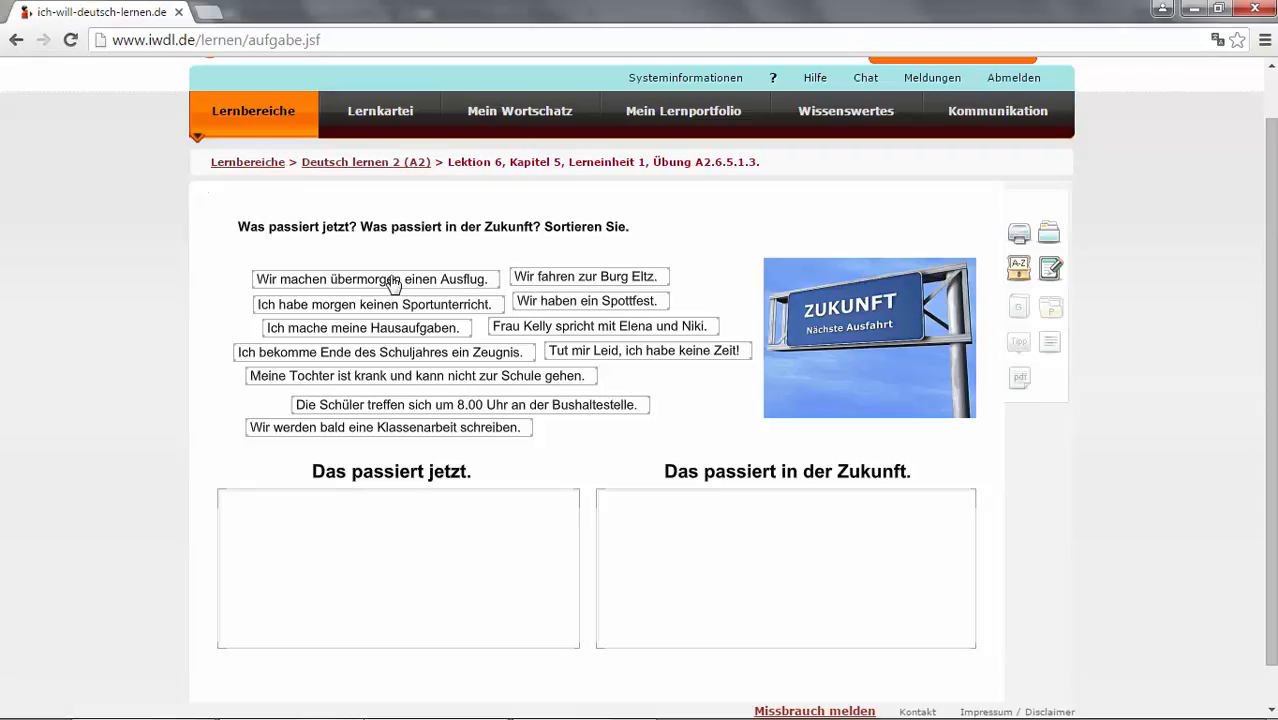
mouse_move(400, 290)
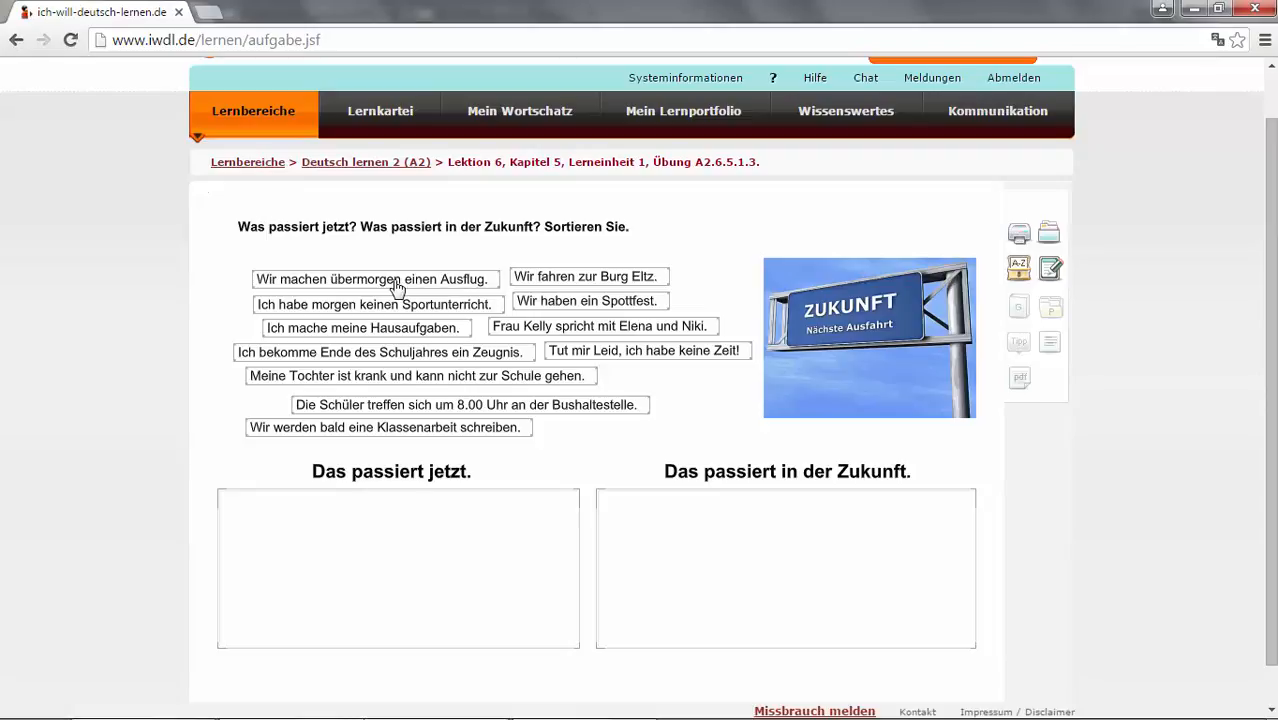
- Sort the Ausflug and Sportunterricht sentences under Zukunft, Burg Eltz, Sportfest and Hausaufgaben under jetzt
left_click_drag(372, 280, 574, 510)
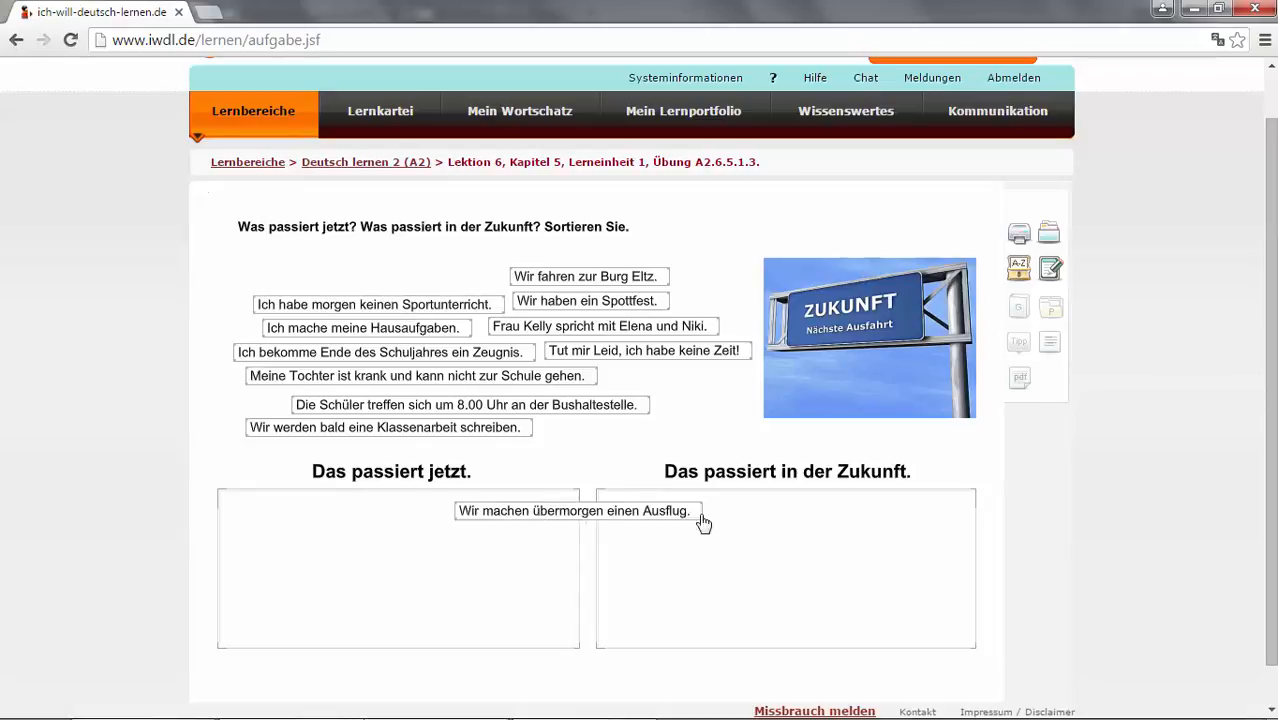
left_click_drag(574, 510, 718, 622)
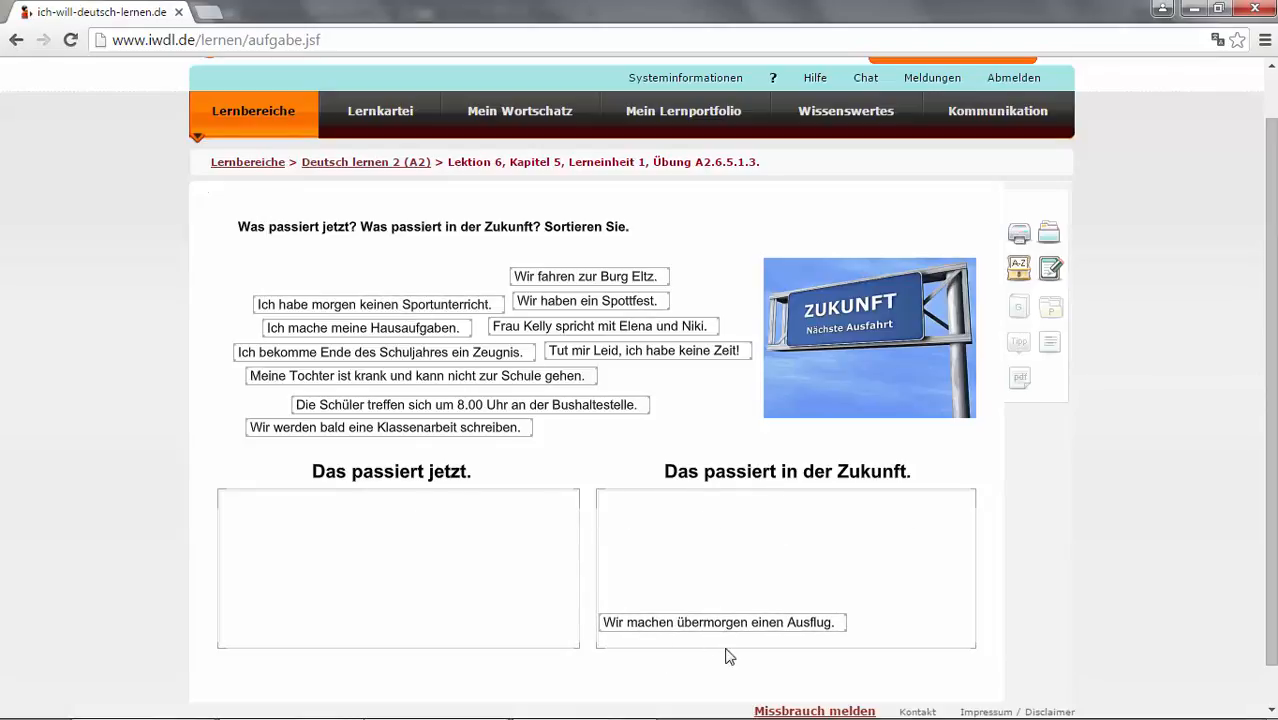
mouse_move(716, 636)
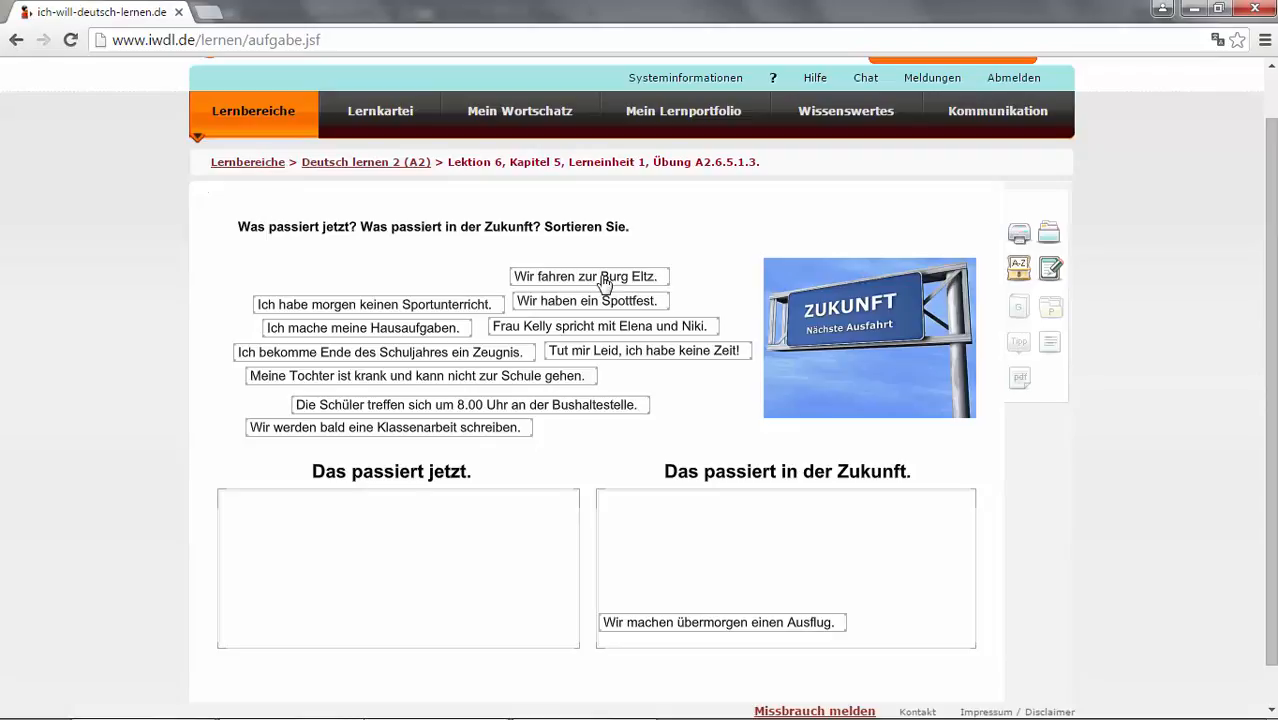
left_click_drag(584, 276, 296, 622)
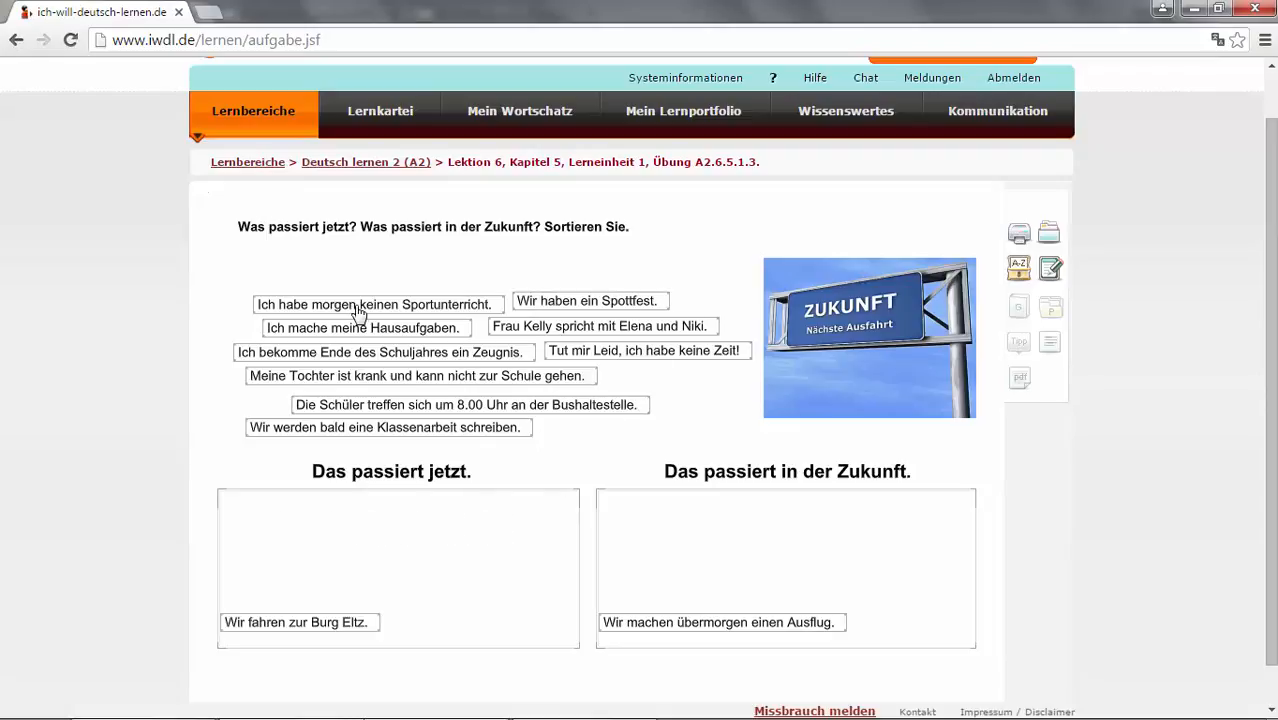
mouse_move(340, 318)
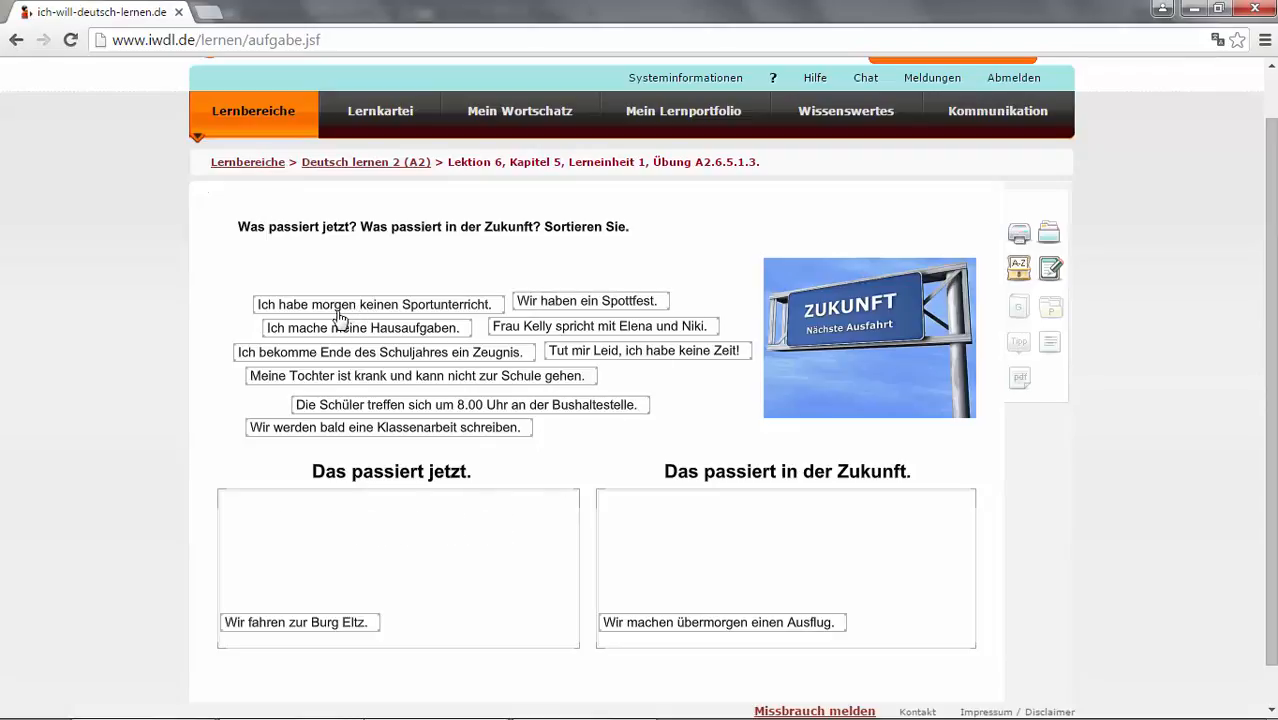
left_click_drag(376, 304, 420, 338)
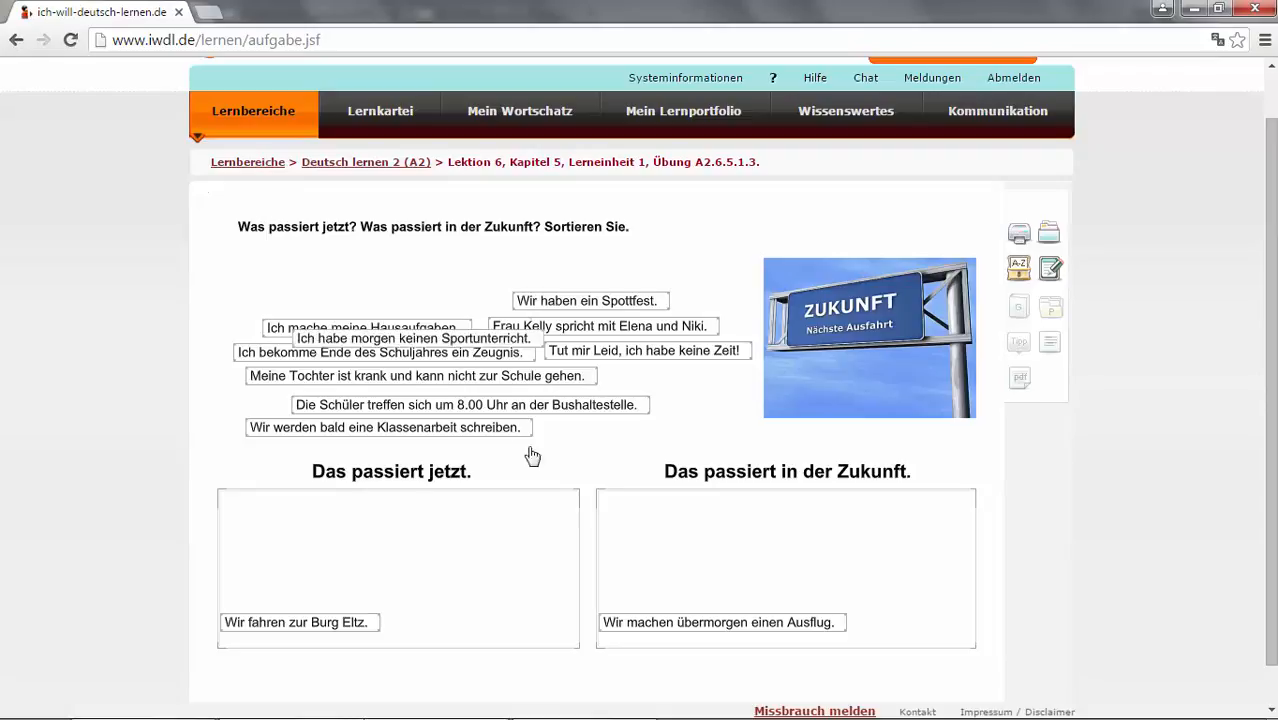
left_click_drag(412, 338, 720, 598)
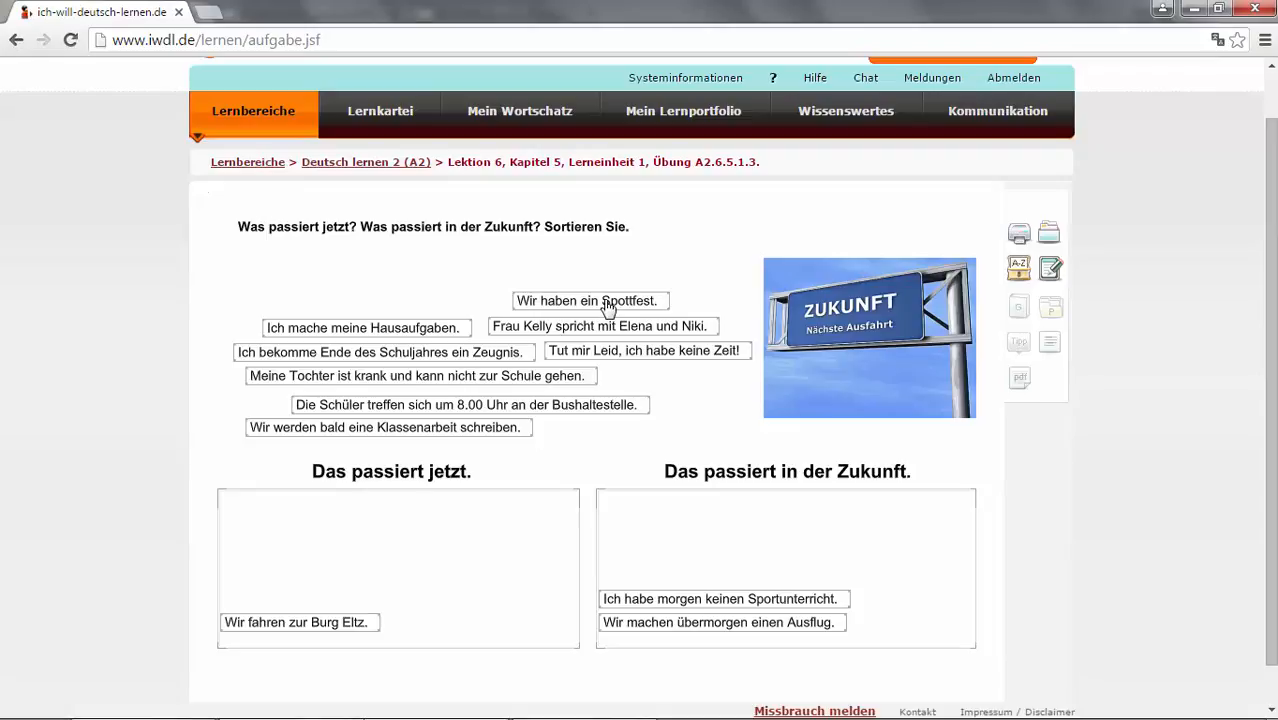
mouse_move(628, 312)
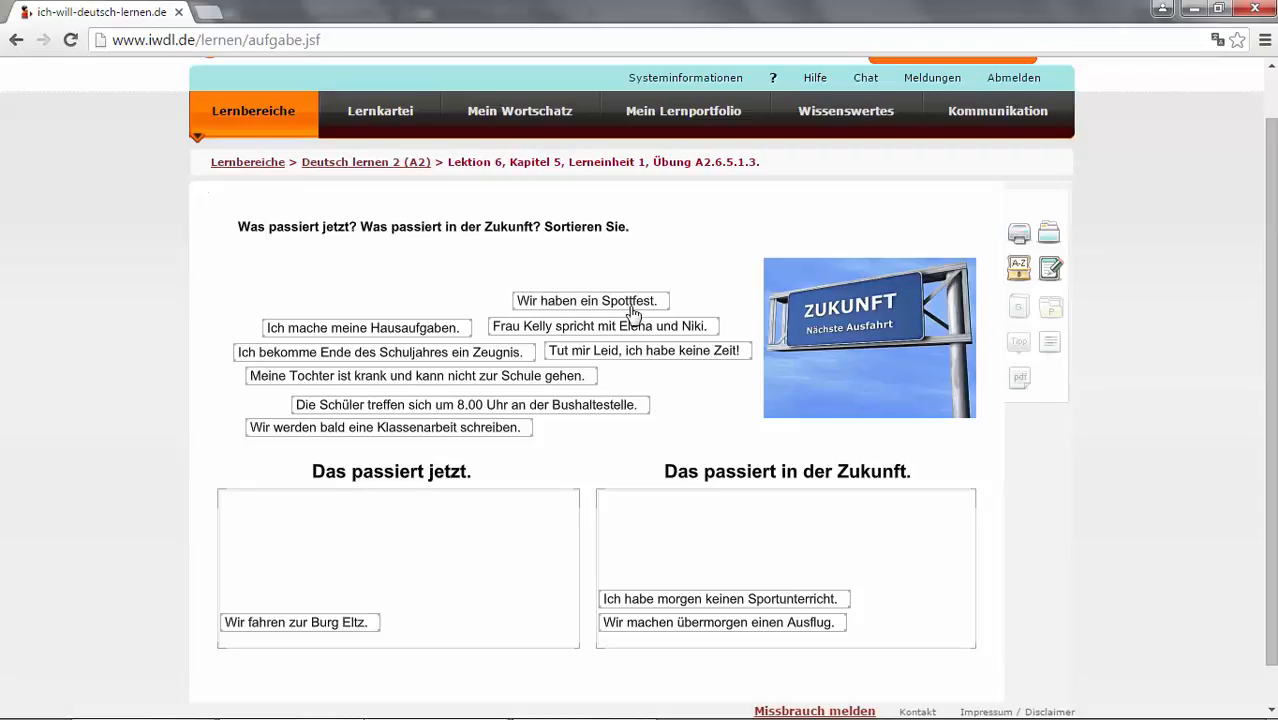
mouse_move(638, 316)
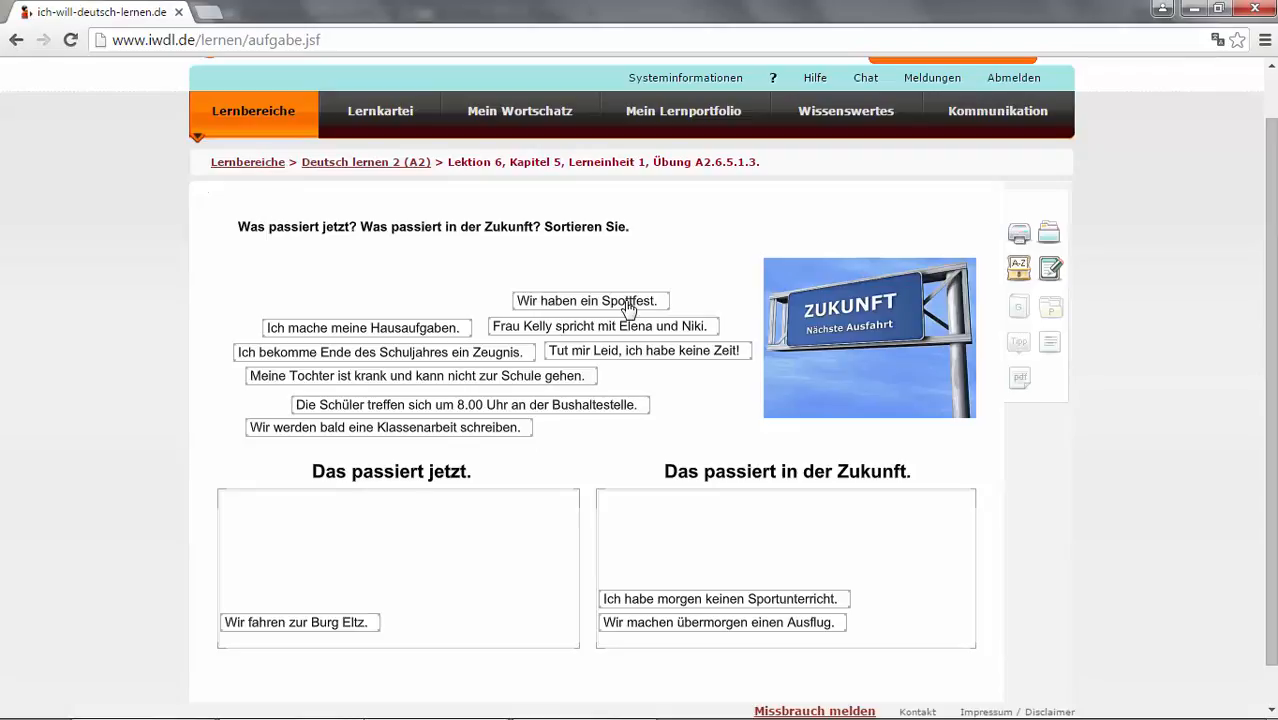
left_click_drag(586, 300, 460, 622)
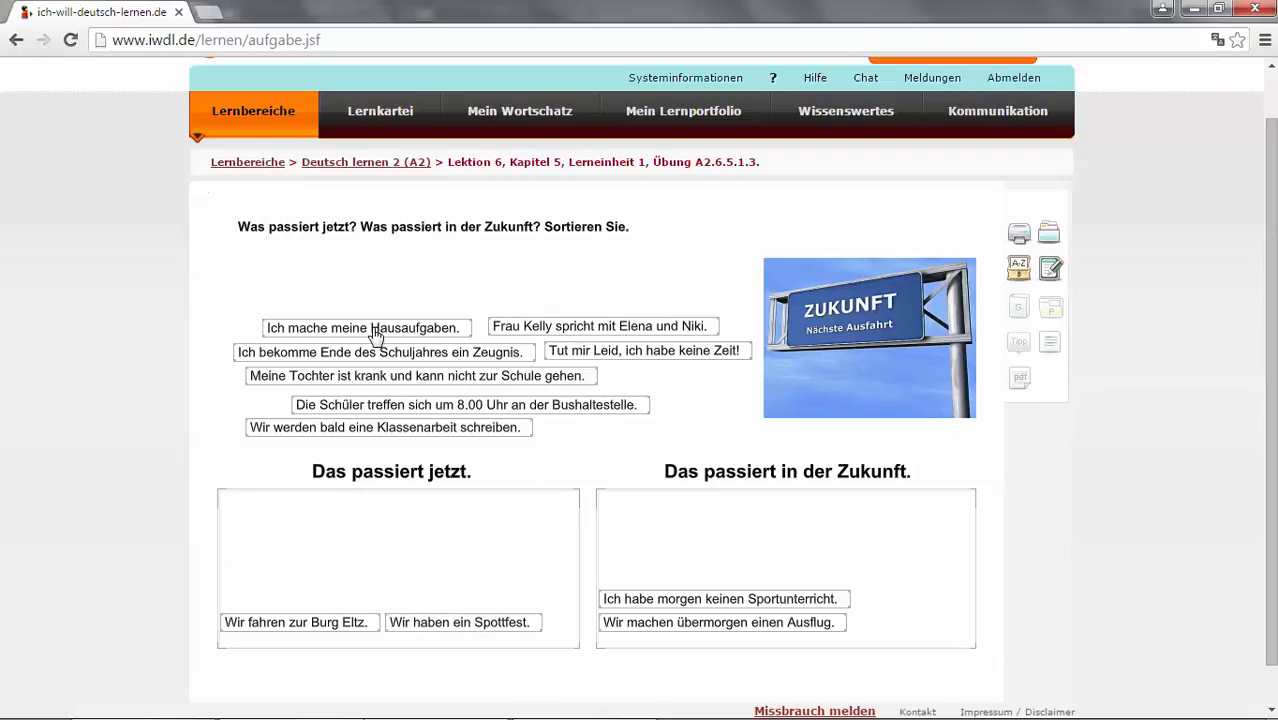
left_click_drag(362, 328, 384, 520)
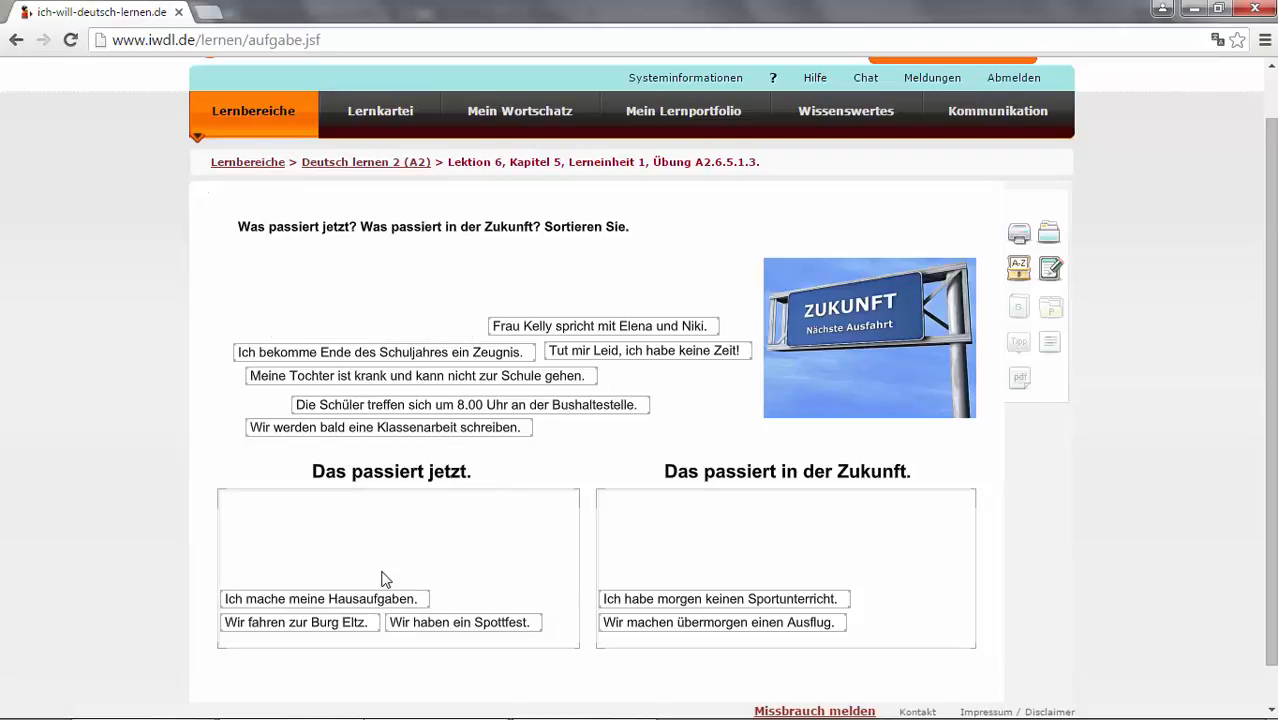
mouse_move(580, 332)
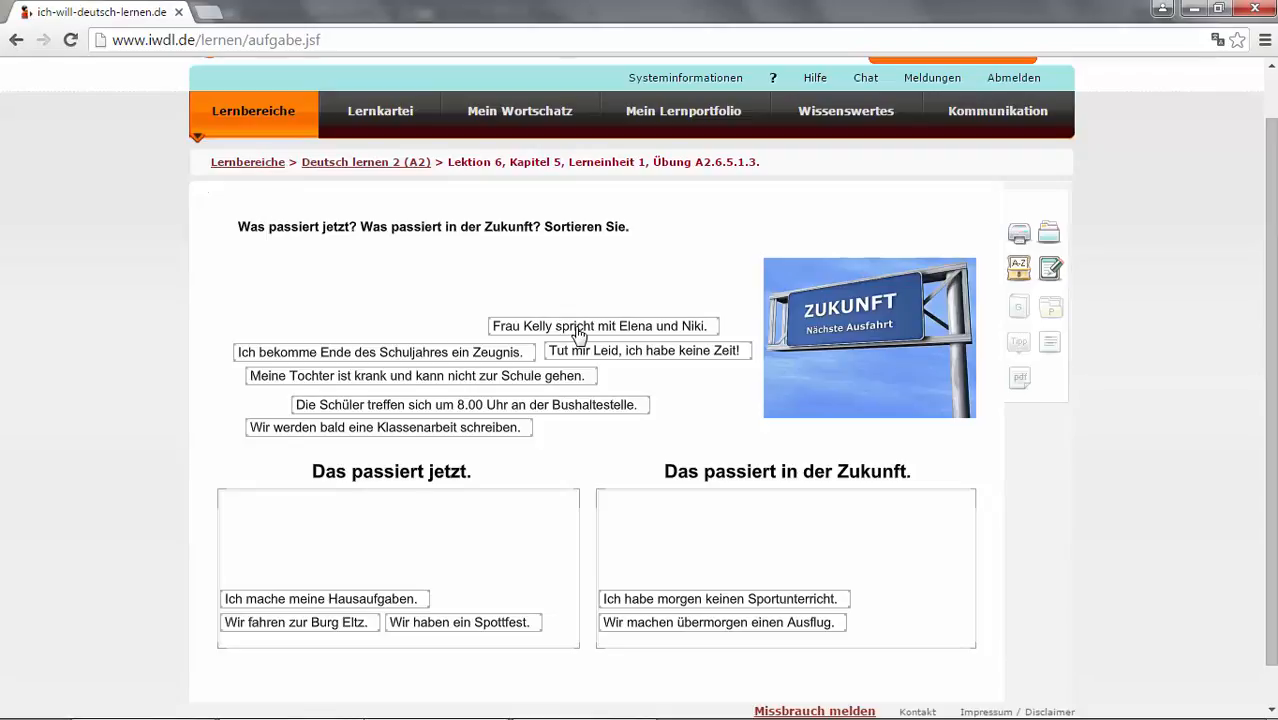
- Sort 'spricht mit', 'keine Zeit' and Tochter krank under jetzt, Zeugnis, bus stop and Klassenarbeit under Zukunft
left_click_drag(598, 324, 330, 576)
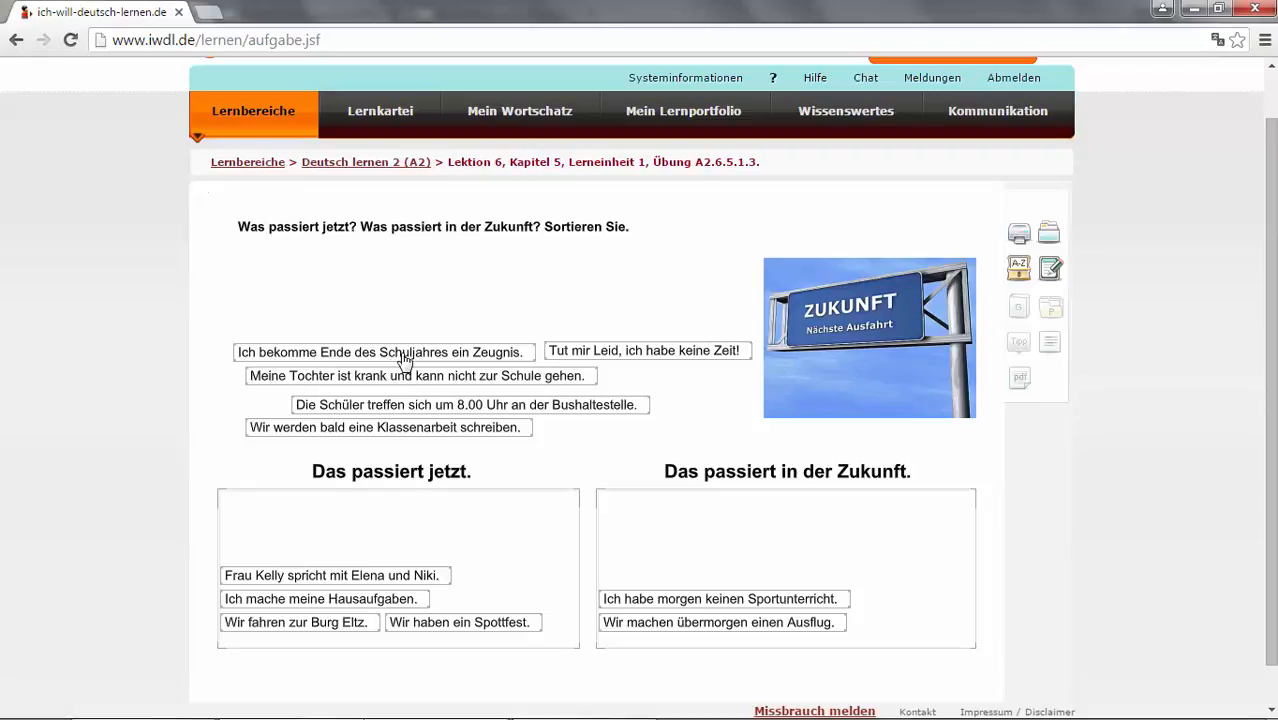
mouse_move(420, 364)
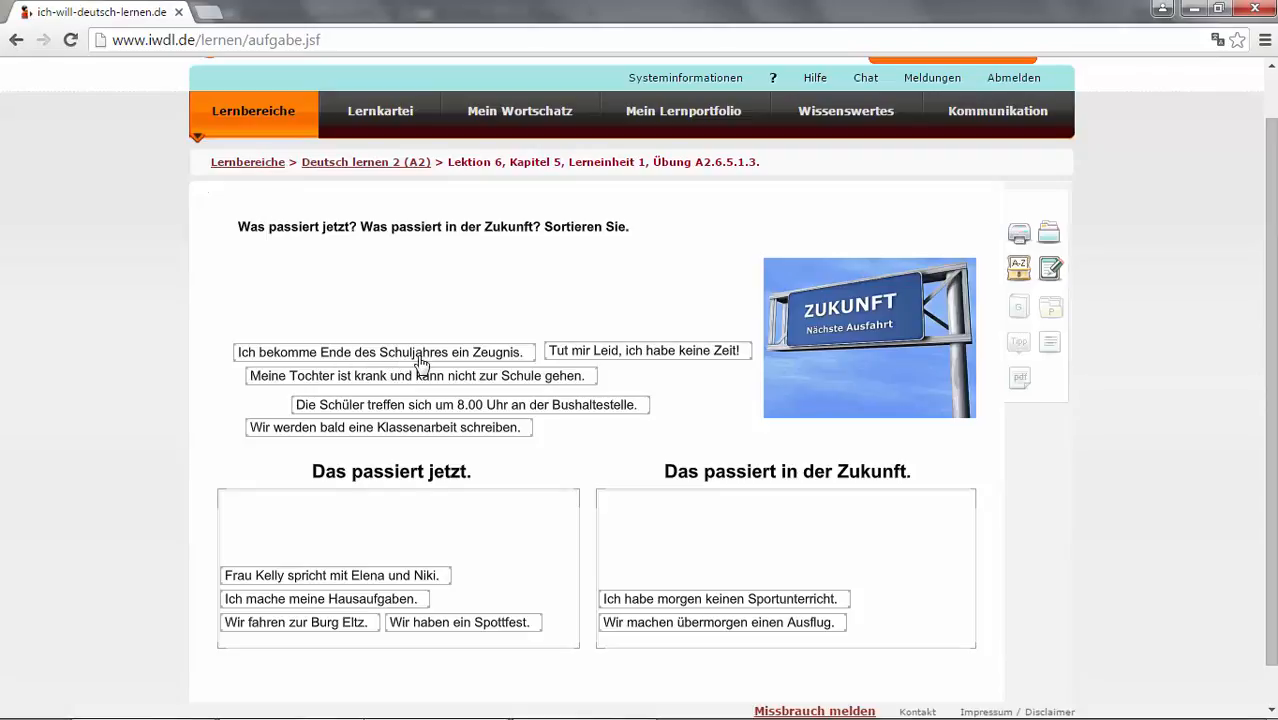
left_click_drag(384, 352, 688, 532)
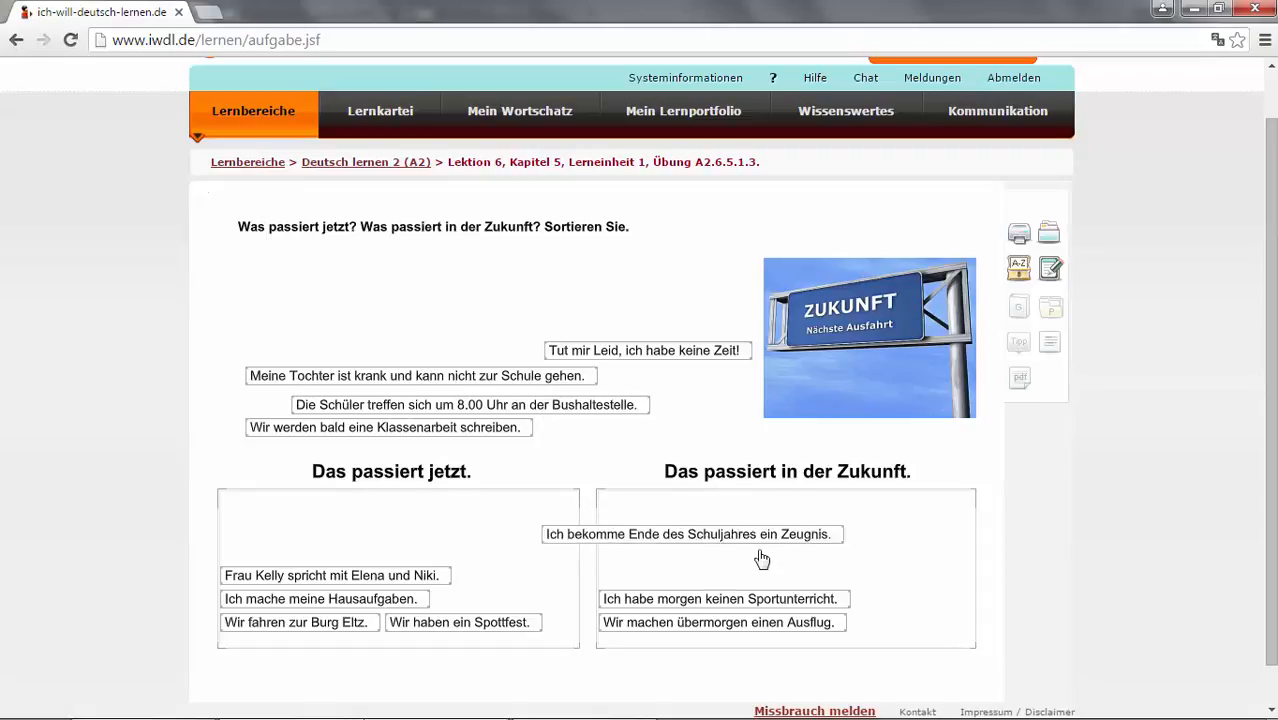
left_click_drag(690, 532, 744, 576)
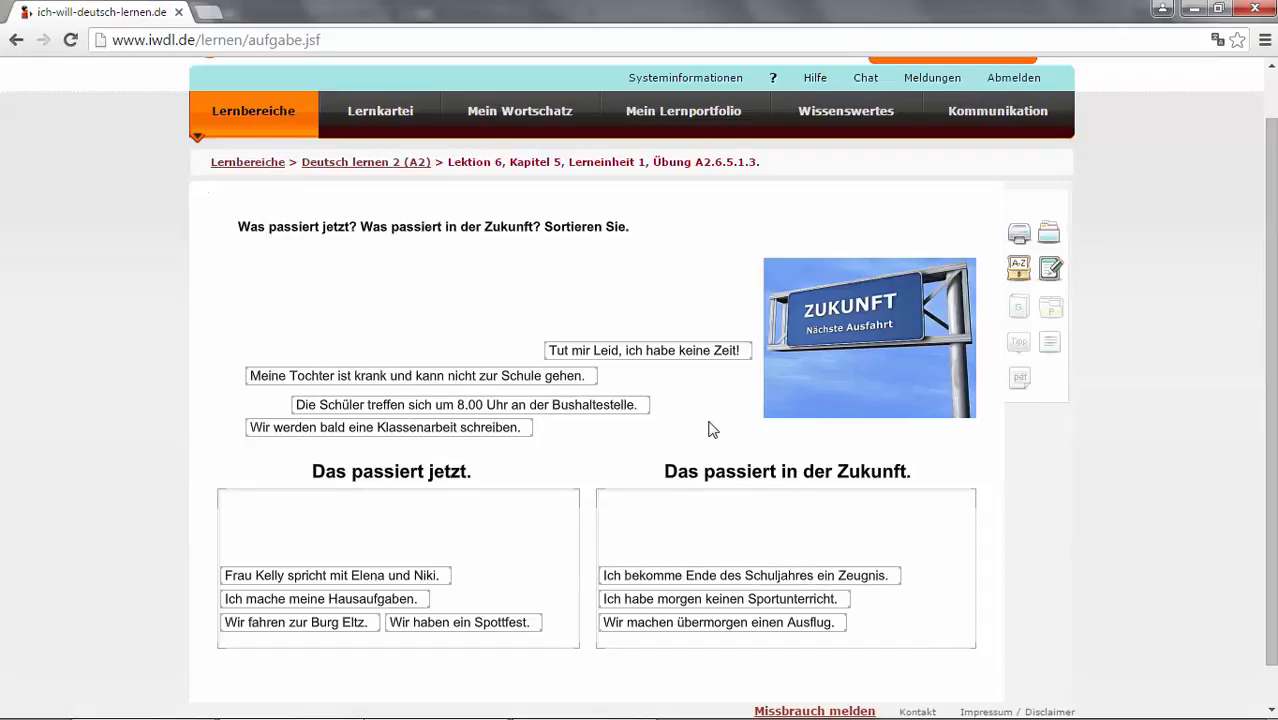
mouse_move(640, 362)
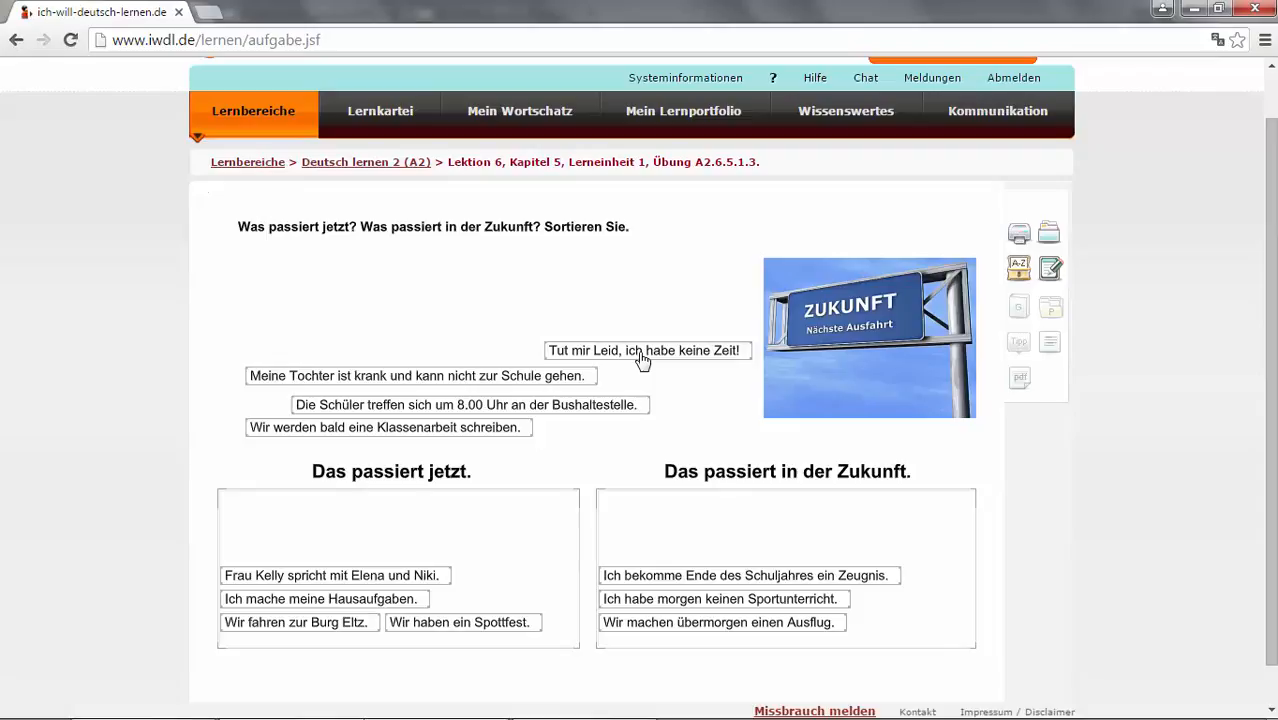
mouse_move(644, 360)
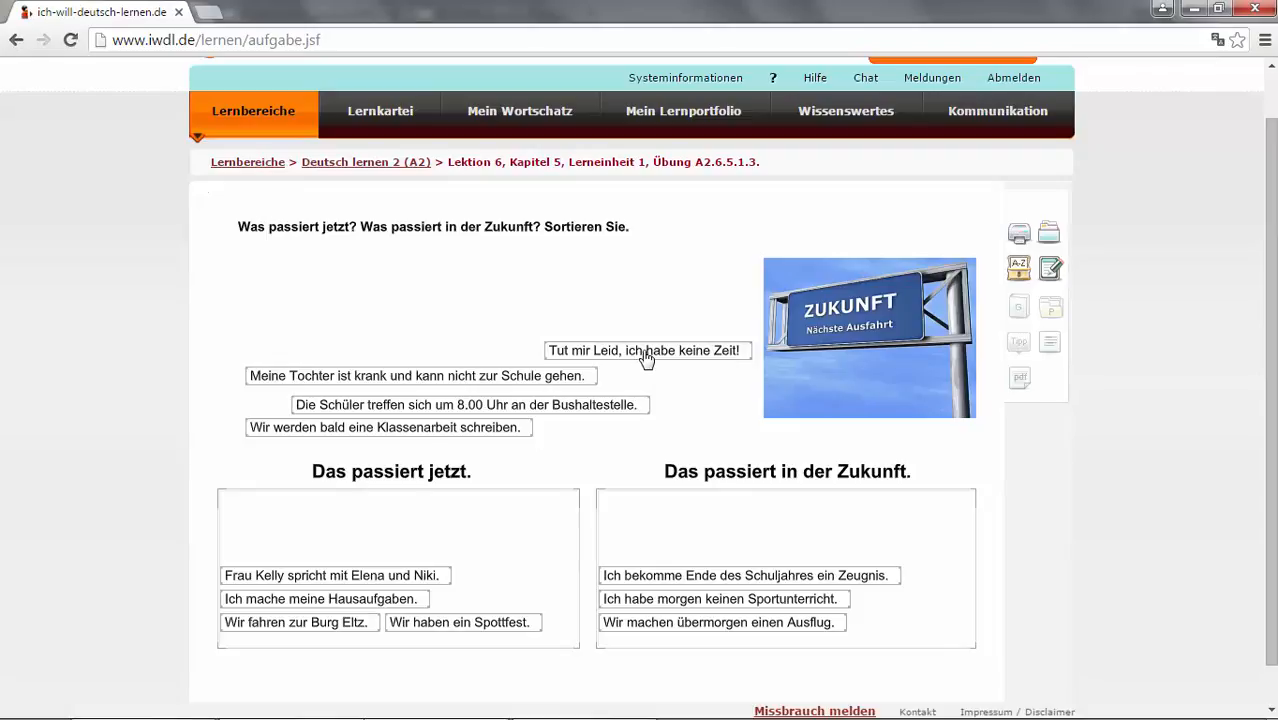
left_click_drag(644, 350, 320, 552)
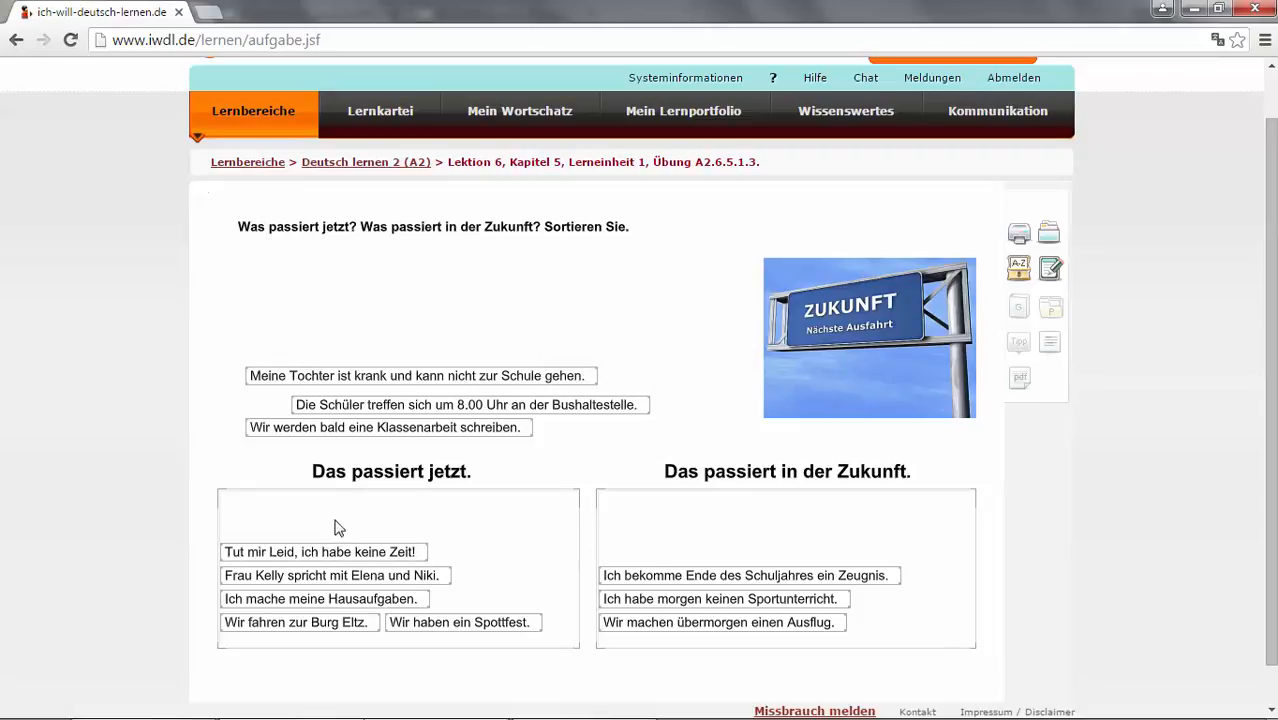
mouse_move(452, 390)
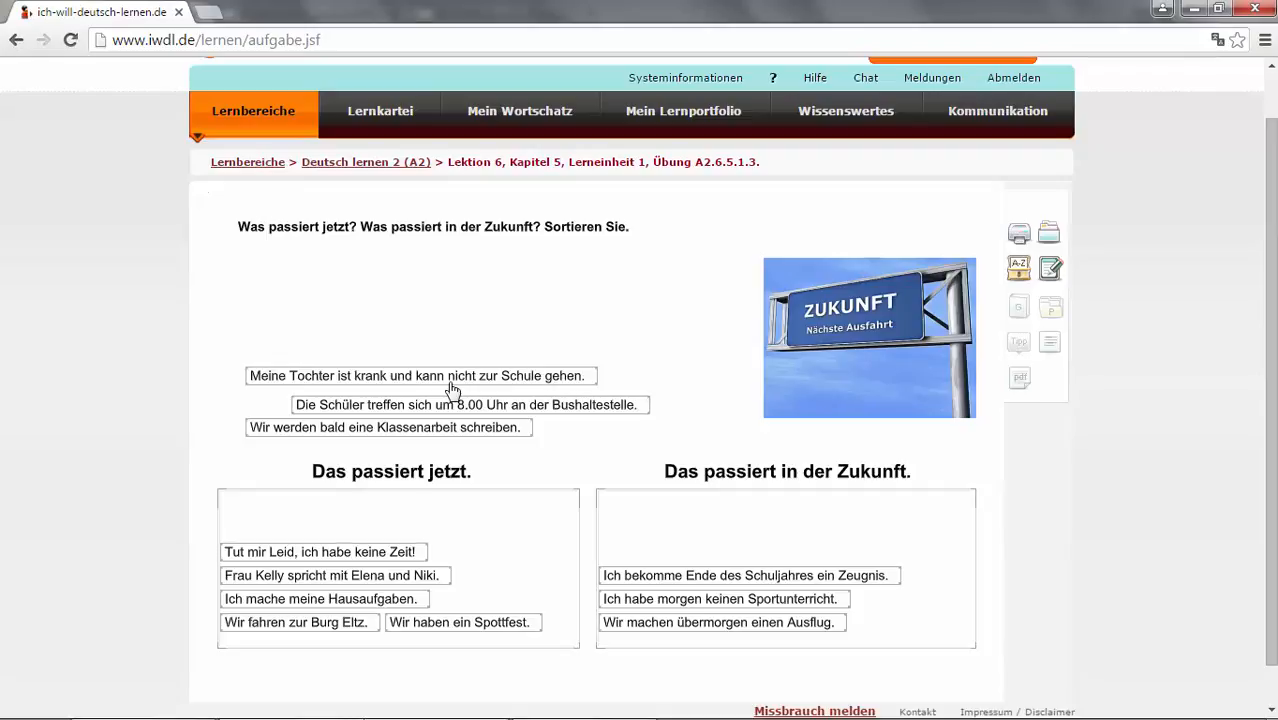
mouse_move(476, 382)
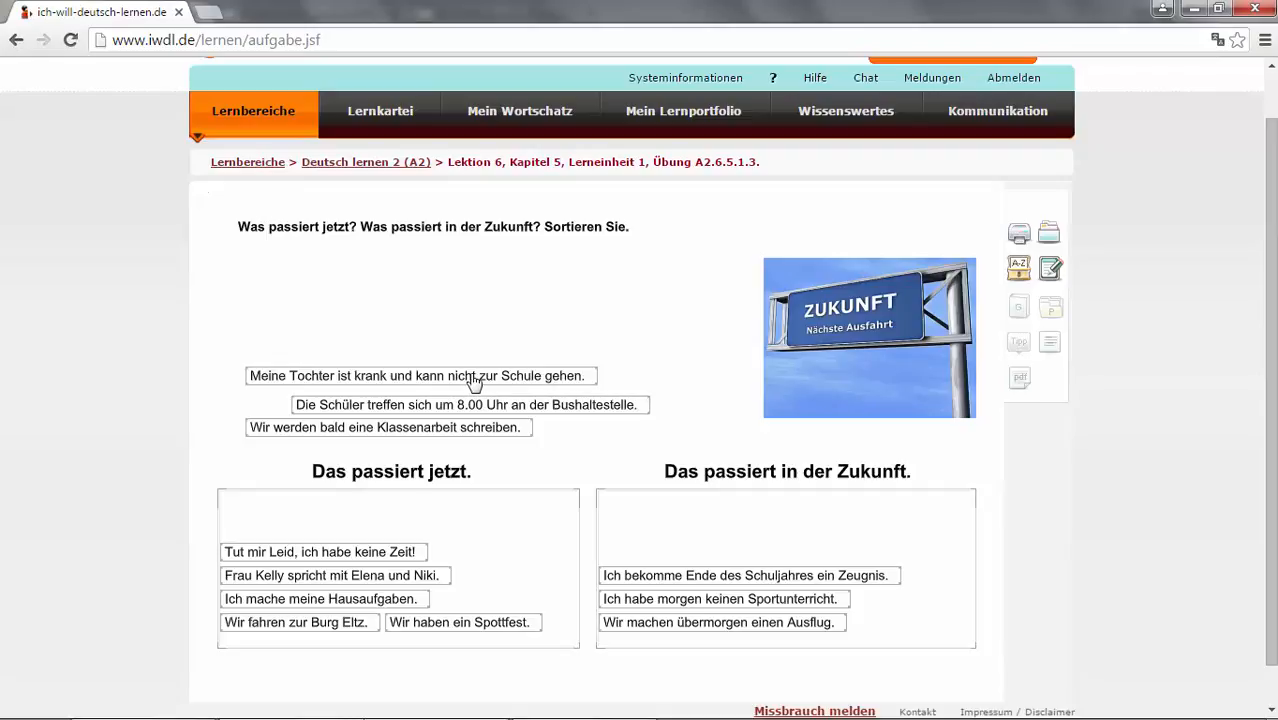
left_click_drag(416, 376, 396, 528)
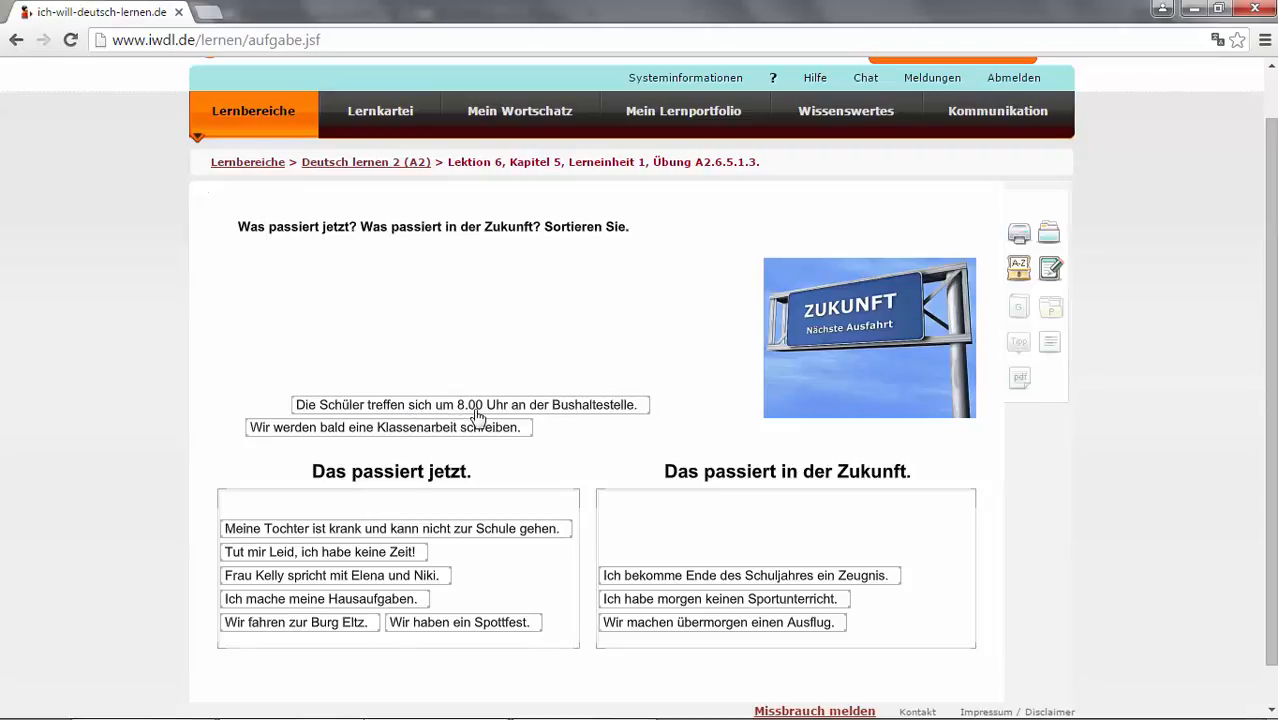
mouse_move(492, 412)
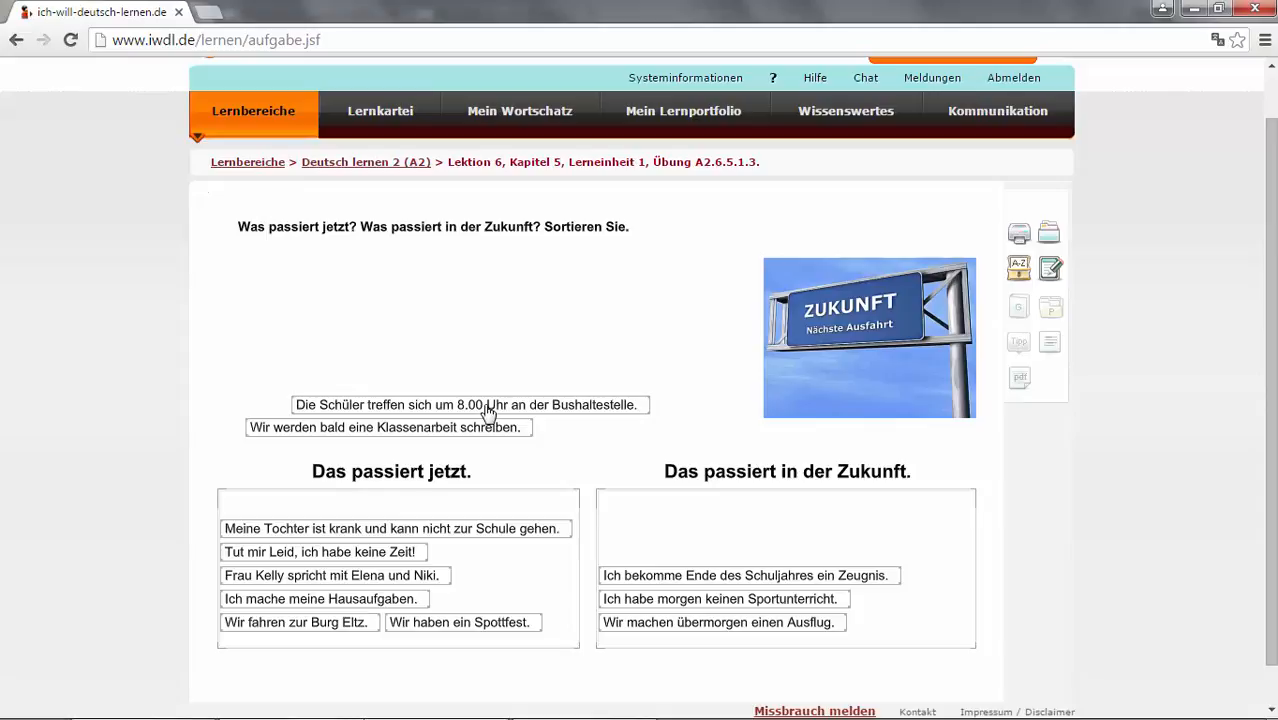
mouse_move(464, 414)
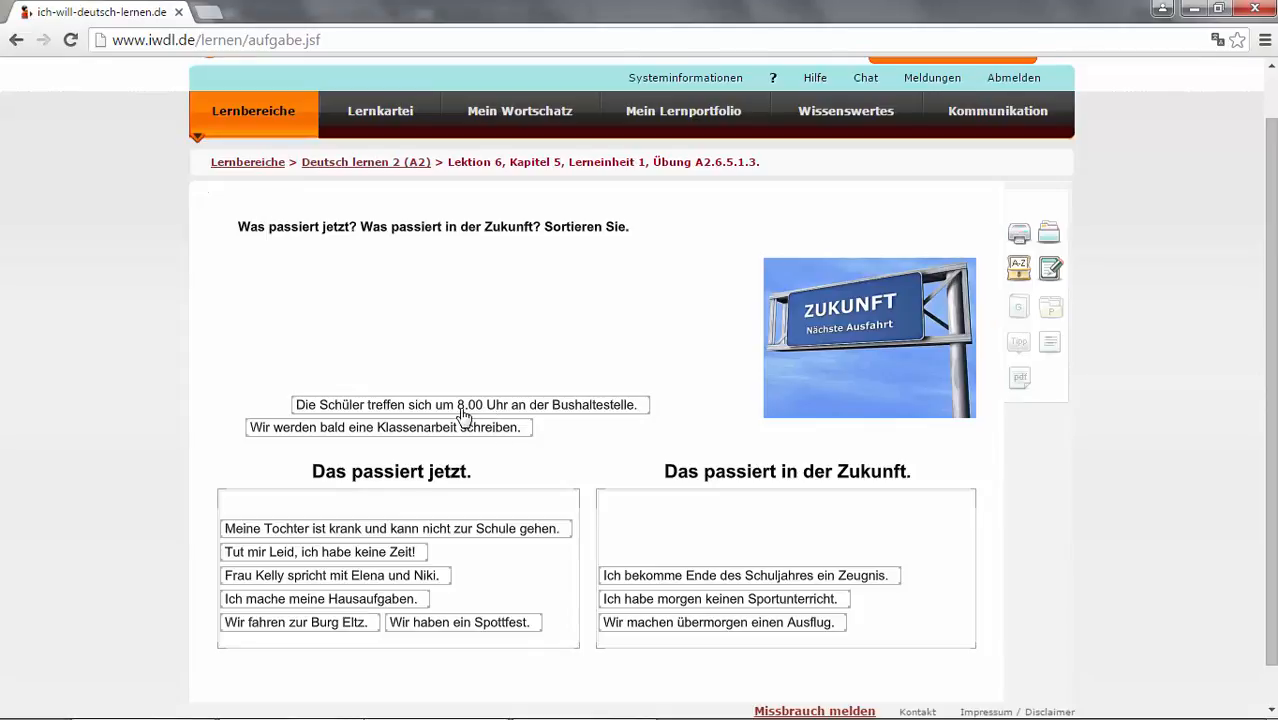
mouse_move(516, 412)
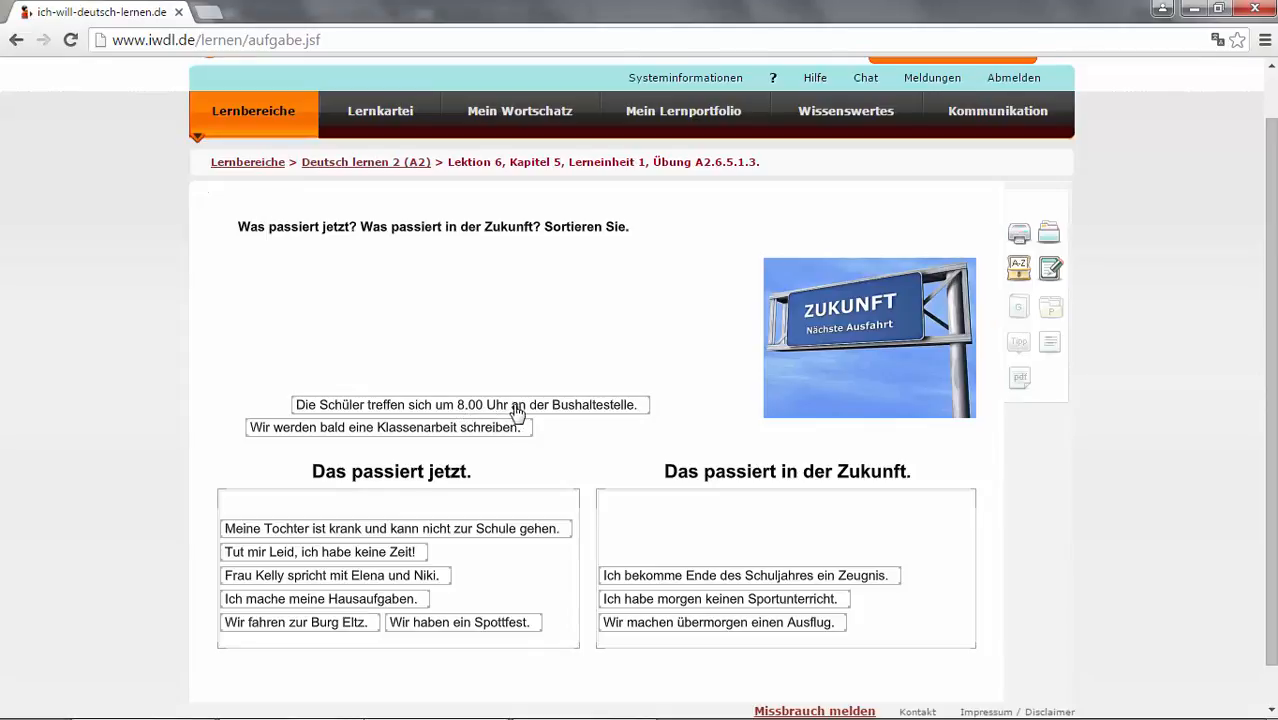
left_click_drag(470, 404, 770, 544)
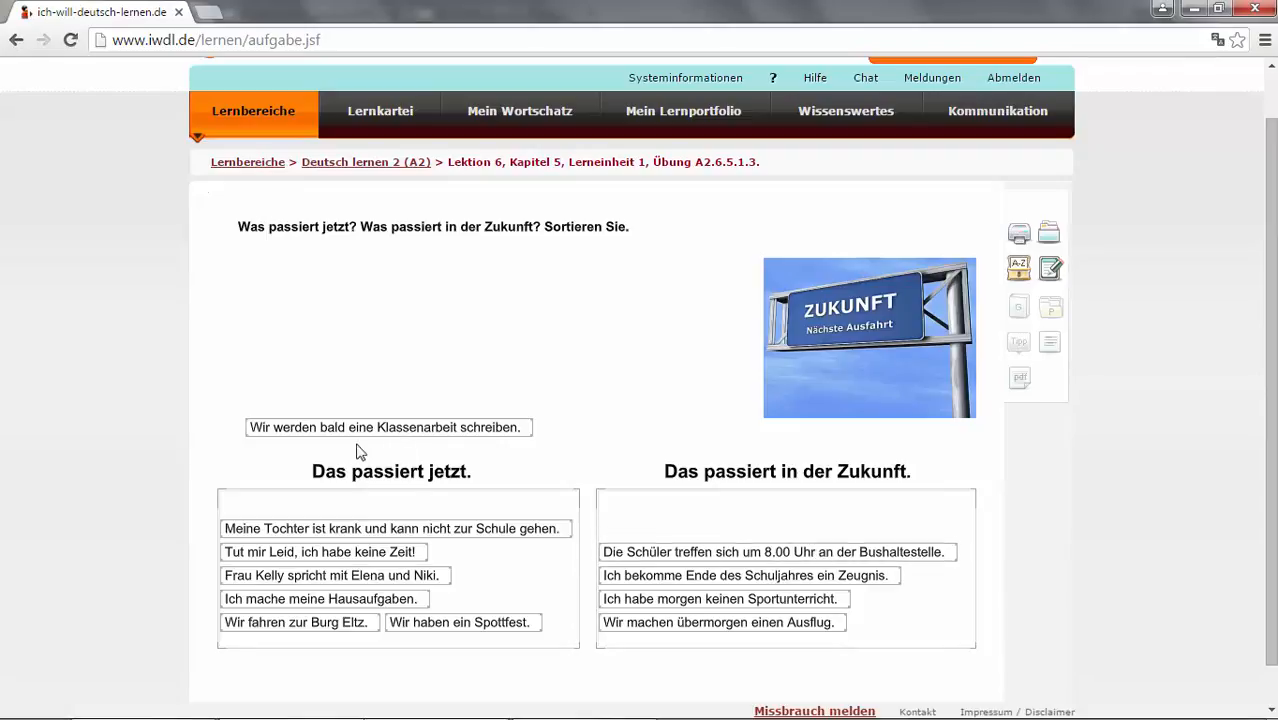
mouse_move(334, 440)
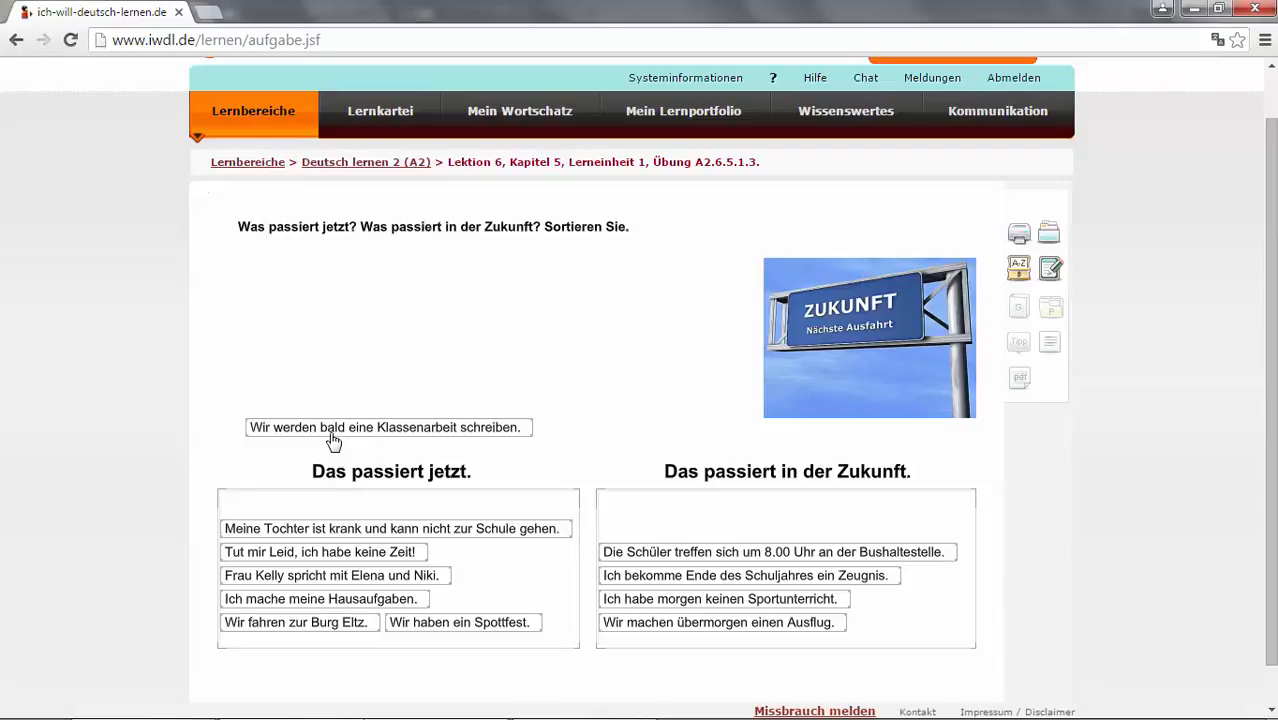
mouse_move(416, 448)
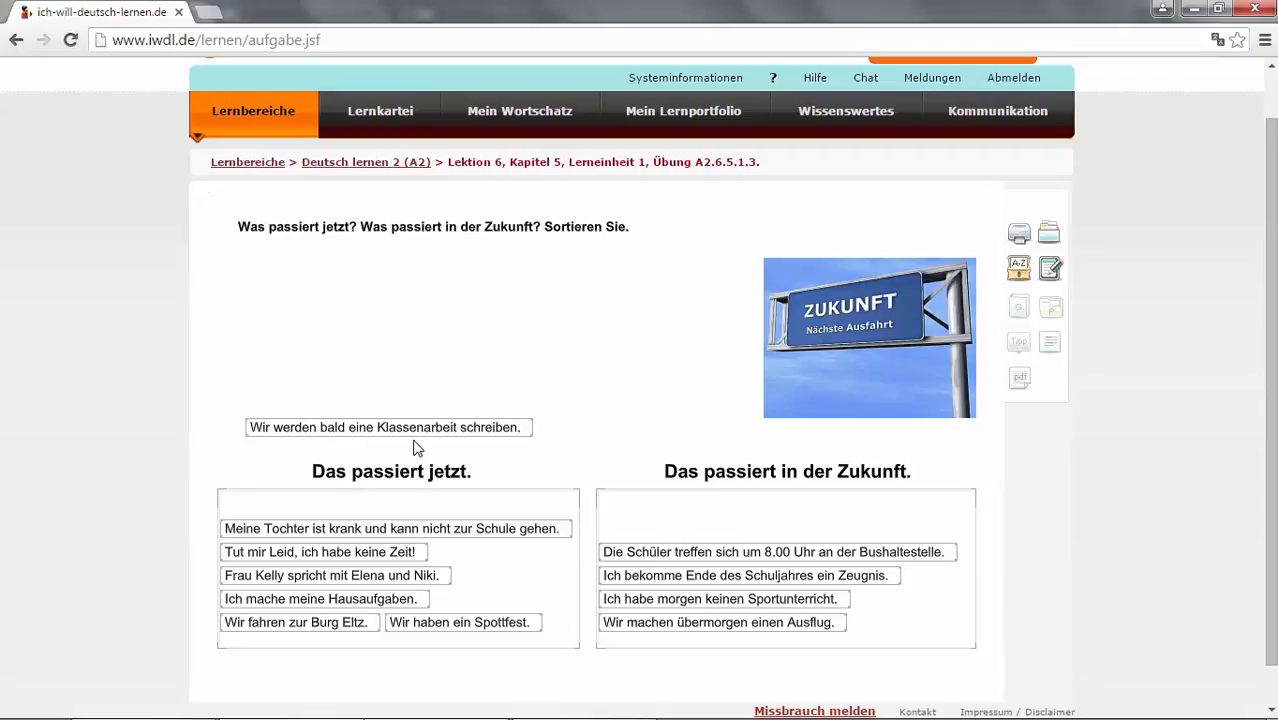
mouse_move(332, 438)
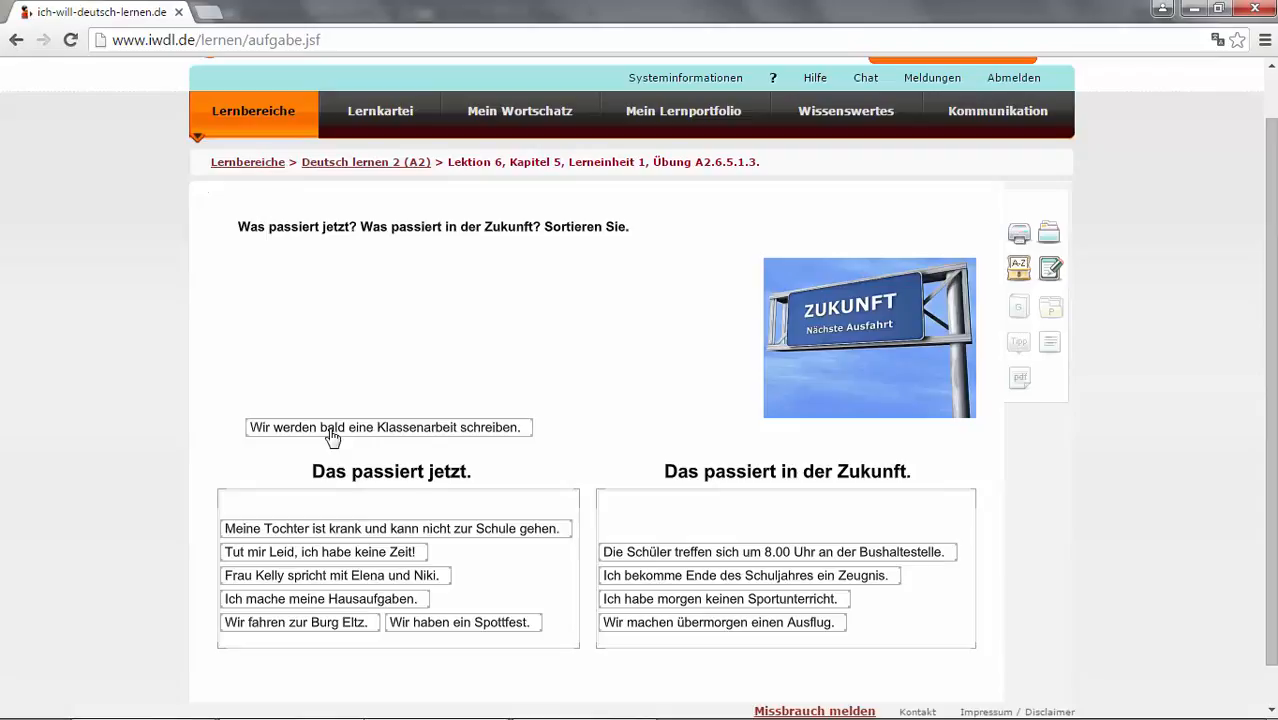
left_click_drag(384, 428, 500, 486)
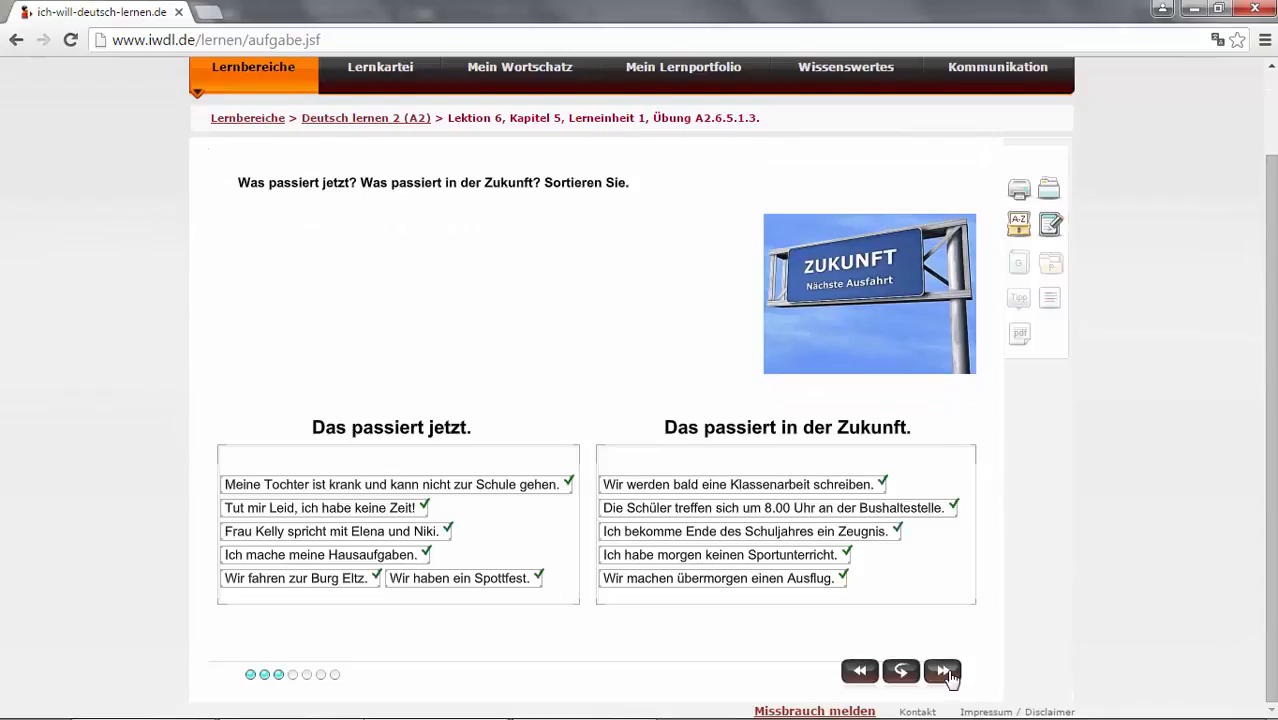
- Order the quantity words keine, wenige, manche, einige, viele, sehr viele, alle and continue to the Possessivartikel exercise
left_click(944, 670)
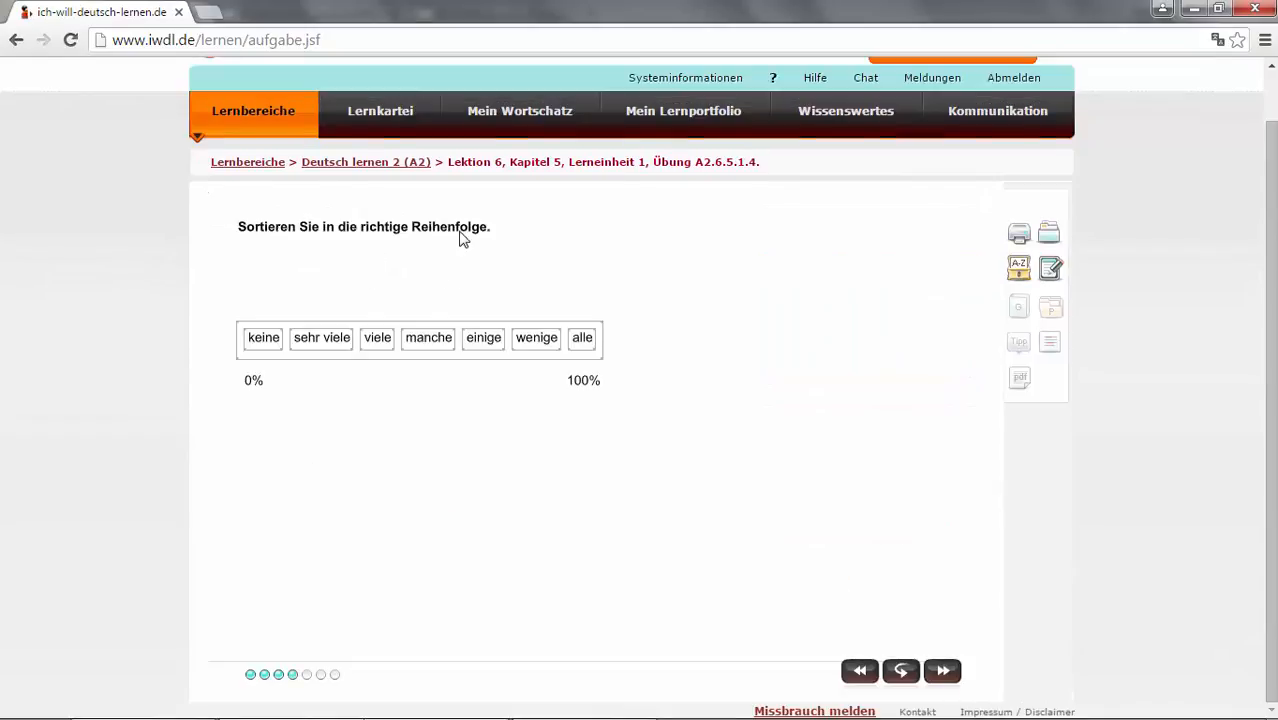
mouse_move(536, 340)
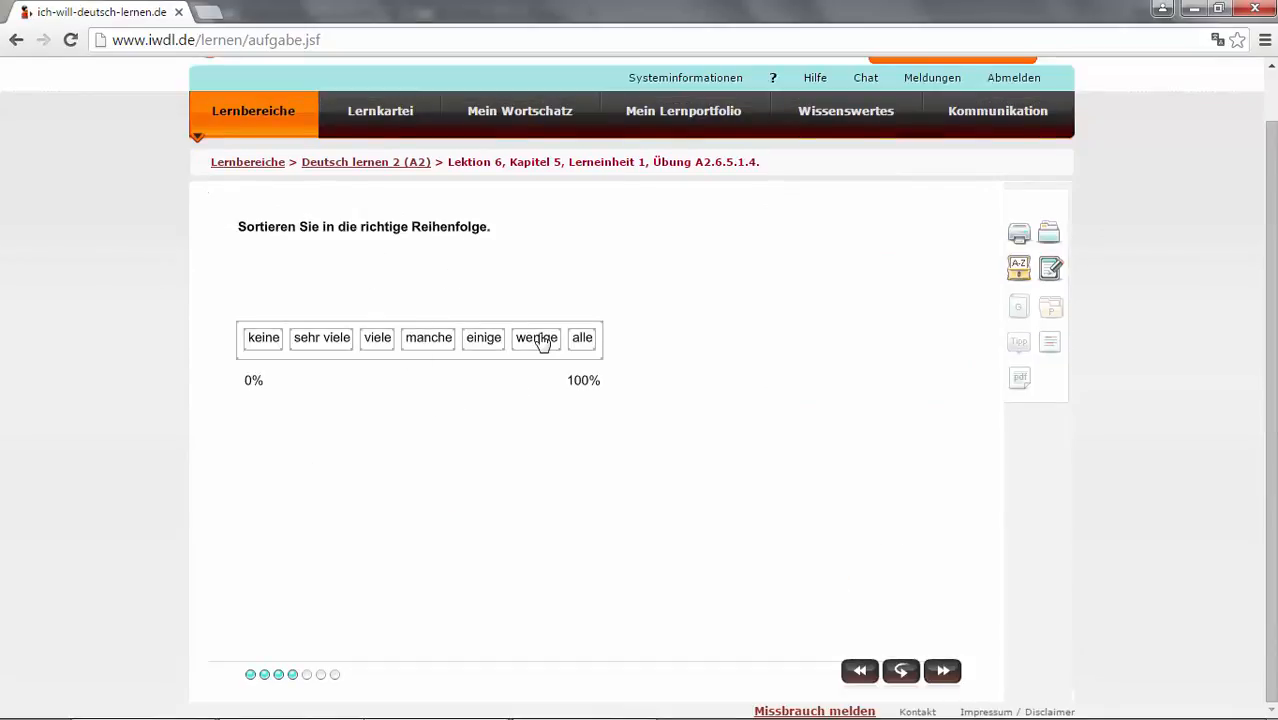
mouse_move(548, 344)
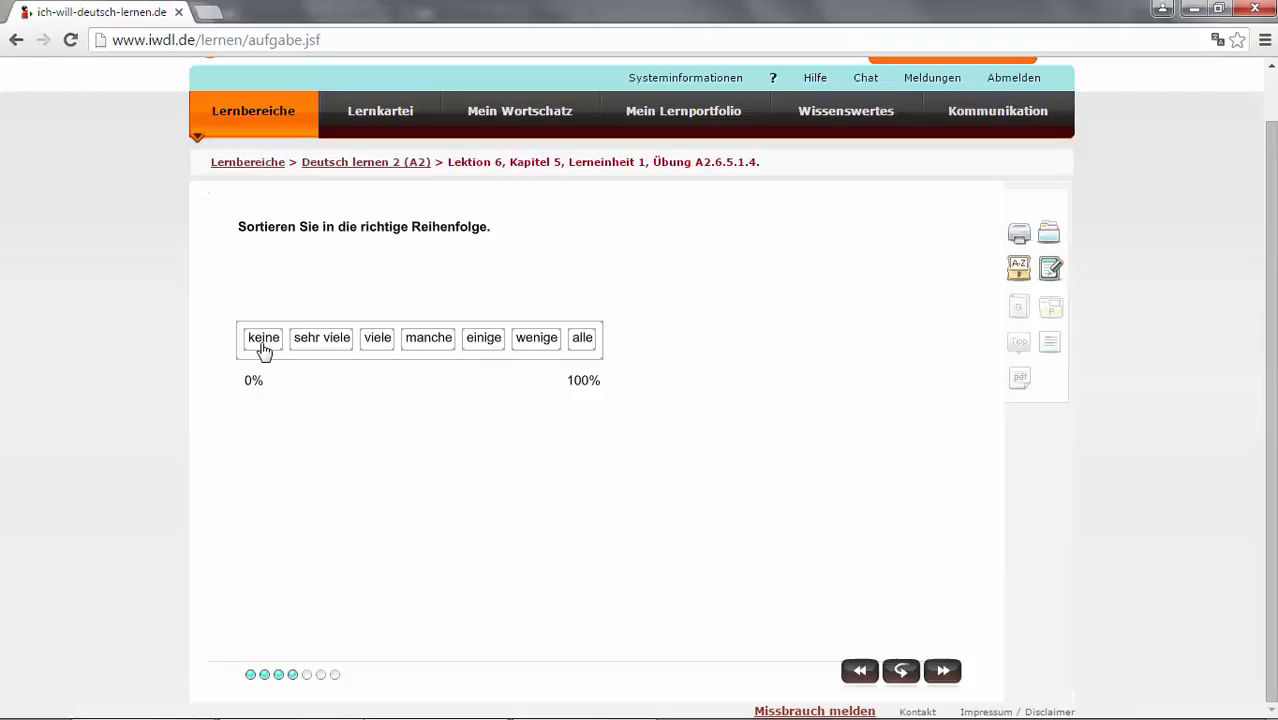
mouse_move(256, 390)
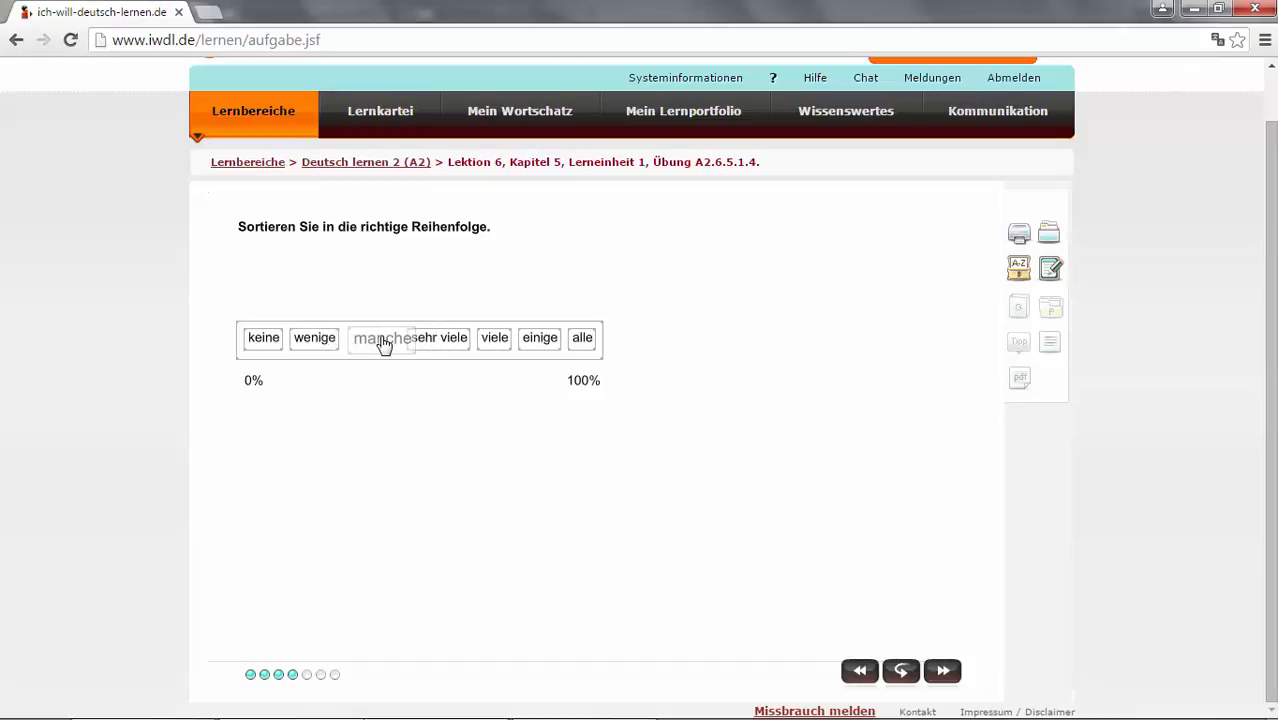
left_click_drag(384, 336, 480, 336)
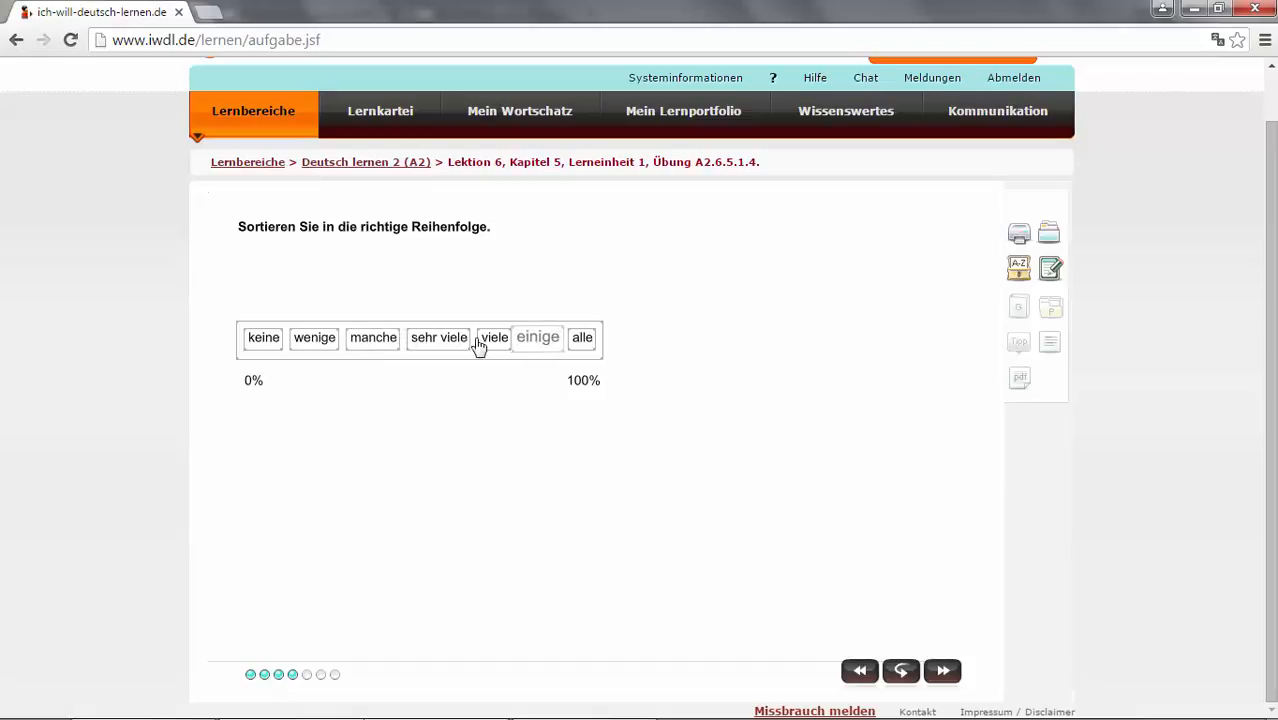
left_click_drag(536, 336, 428, 336)
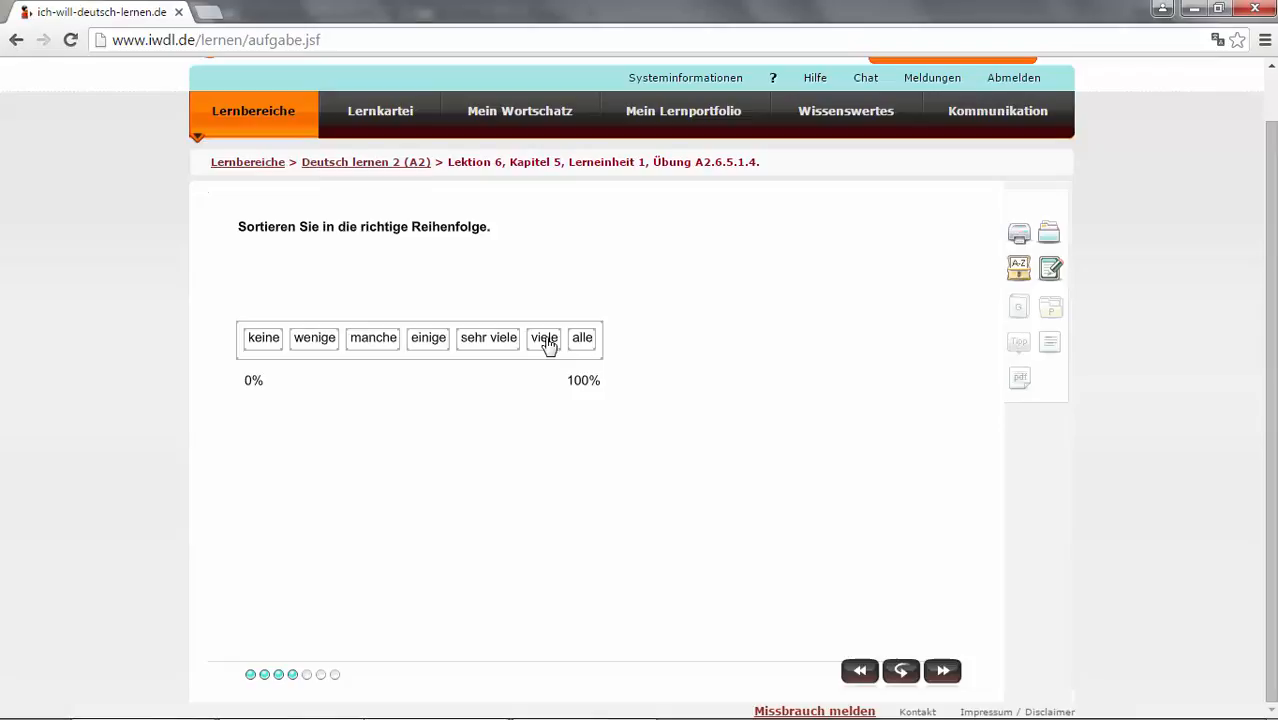
left_click_drag(544, 336, 472, 336)
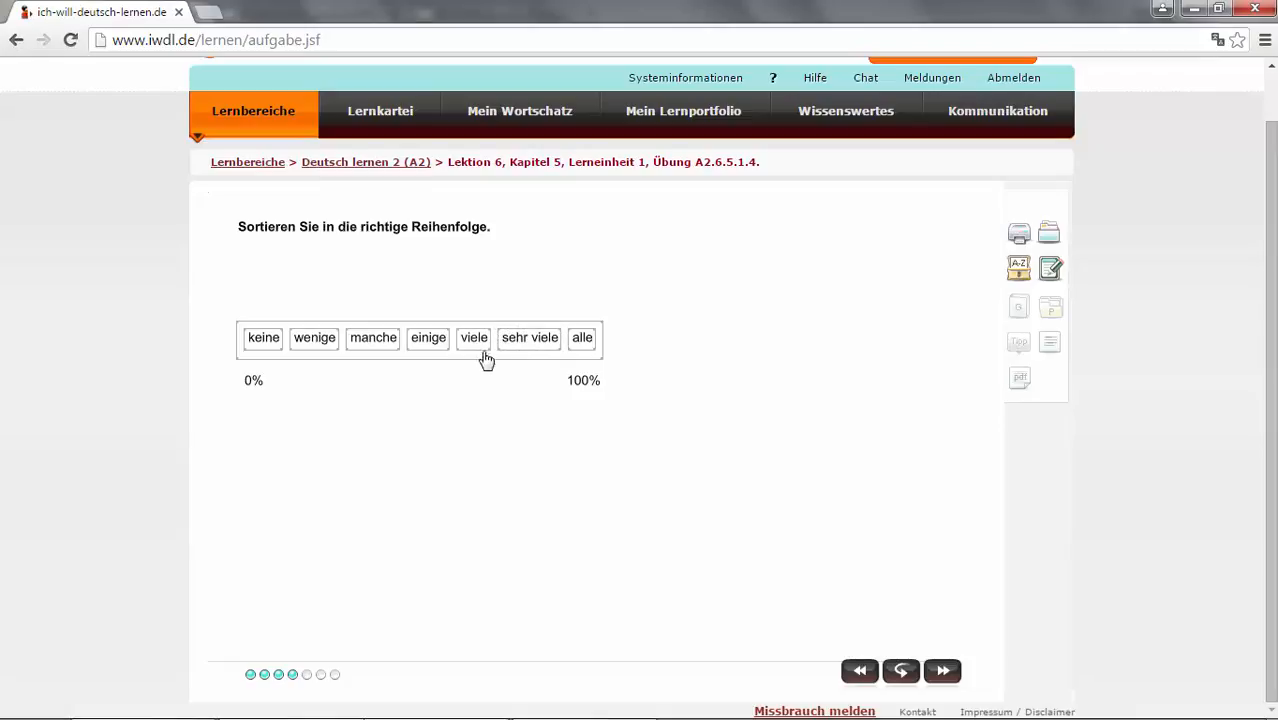
mouse_move(542, 344)
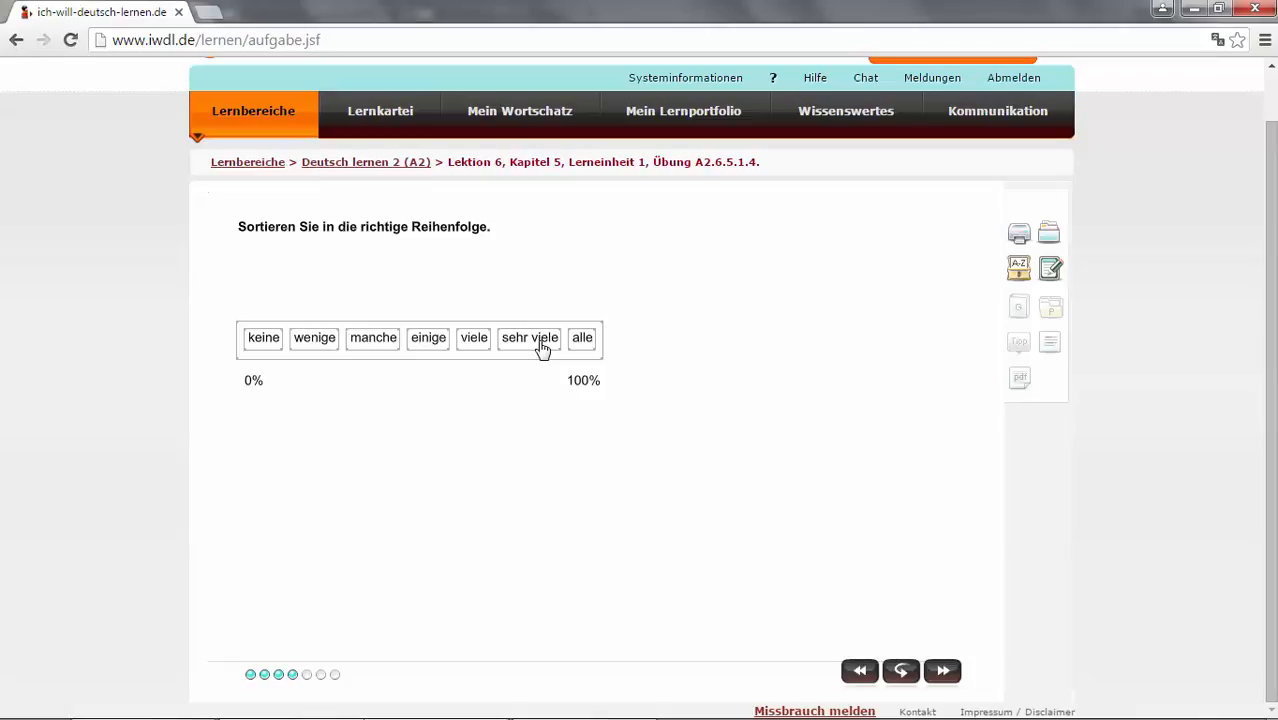
mouse_move(584, 350)
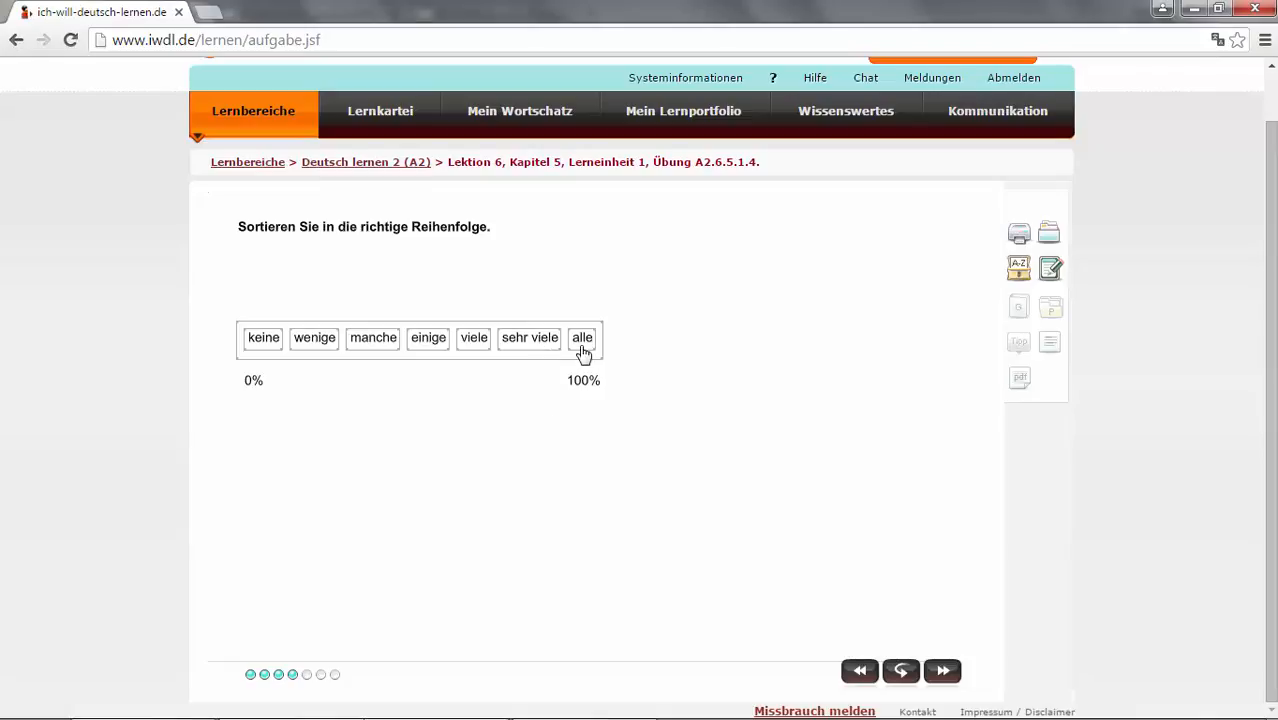
mouse_move(596, 352)
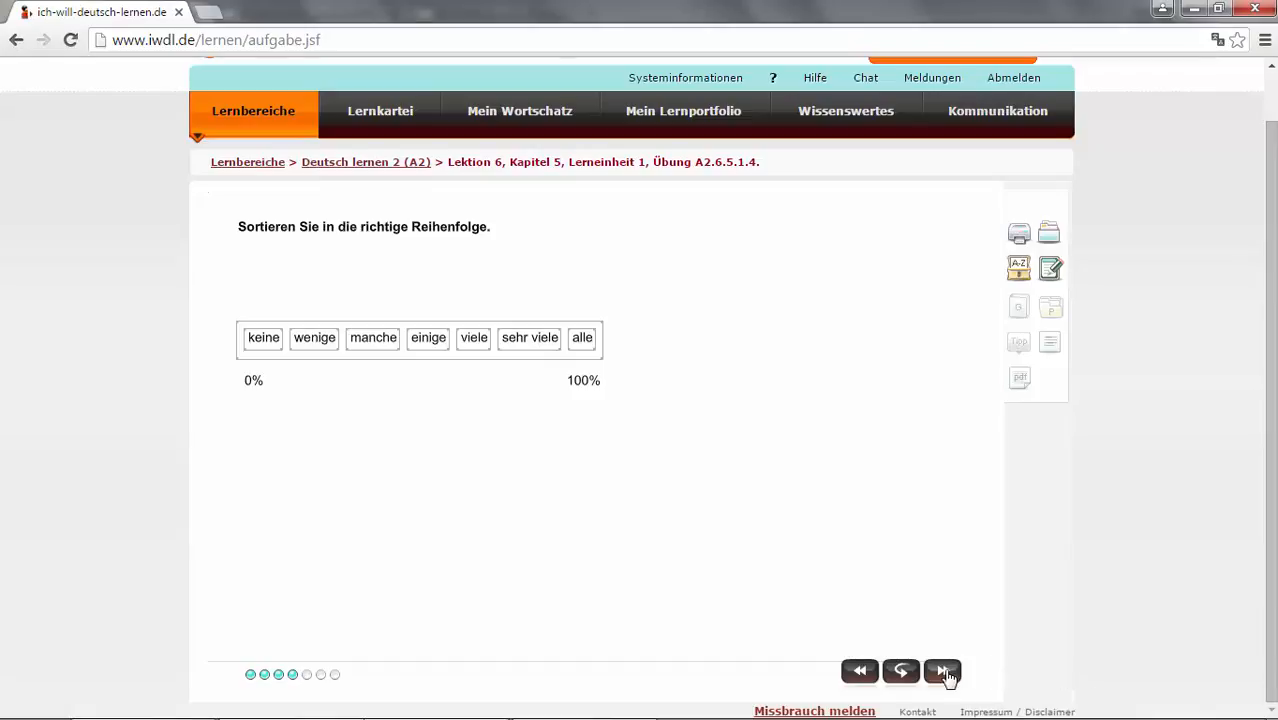
left_click(940, 672)
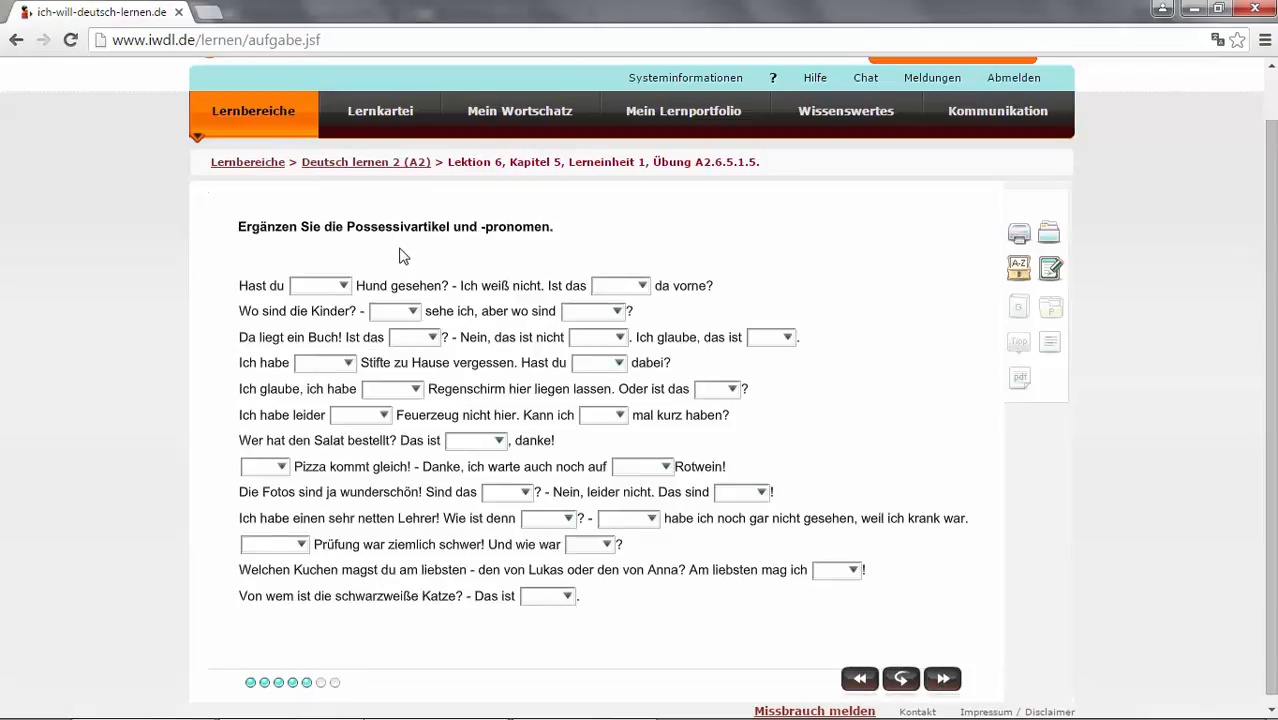
mouse_move(514, 244)
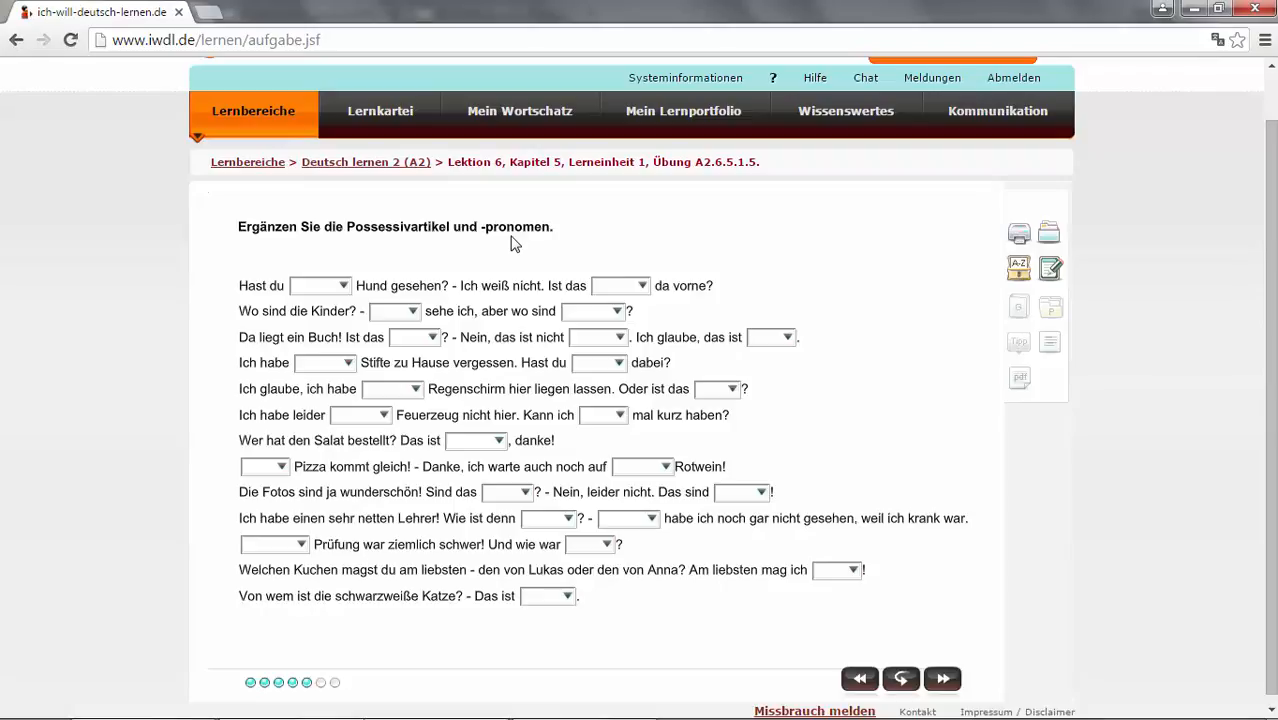
mouse_move(322, 318)
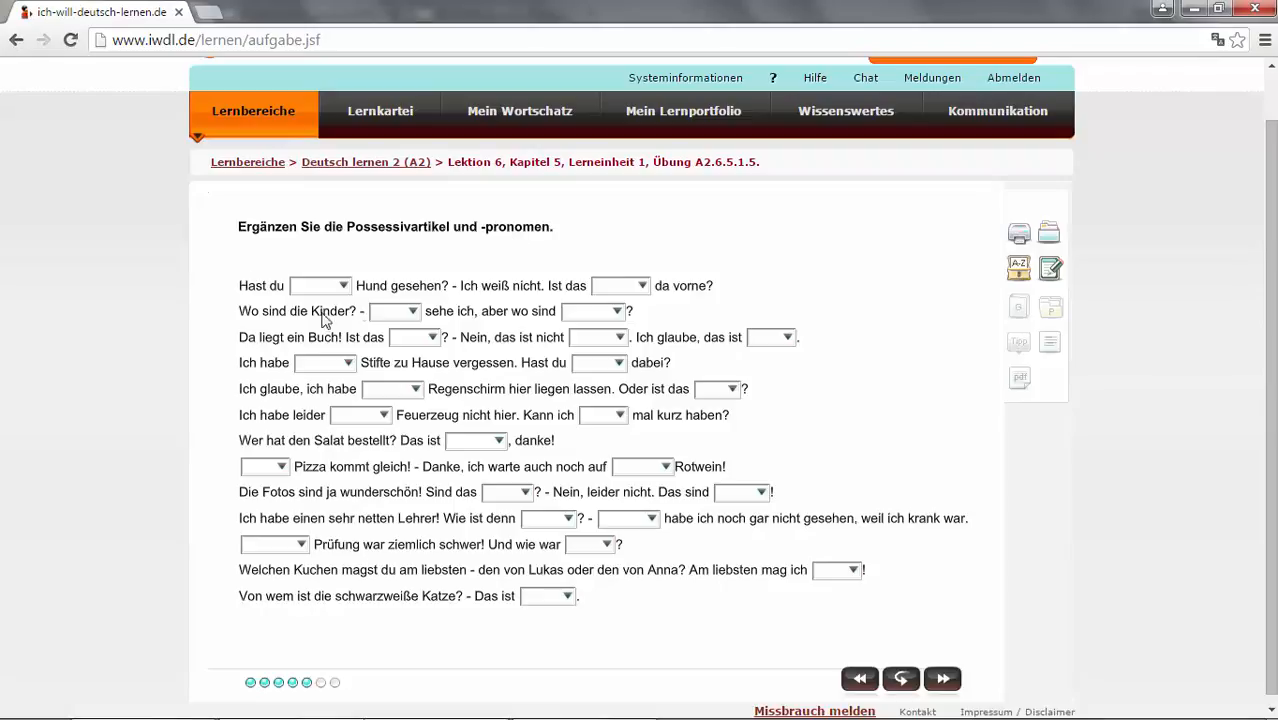
- Fill the first two gaps with meinen (Hund) and deiner (da vorne)
left_click(320, 284)
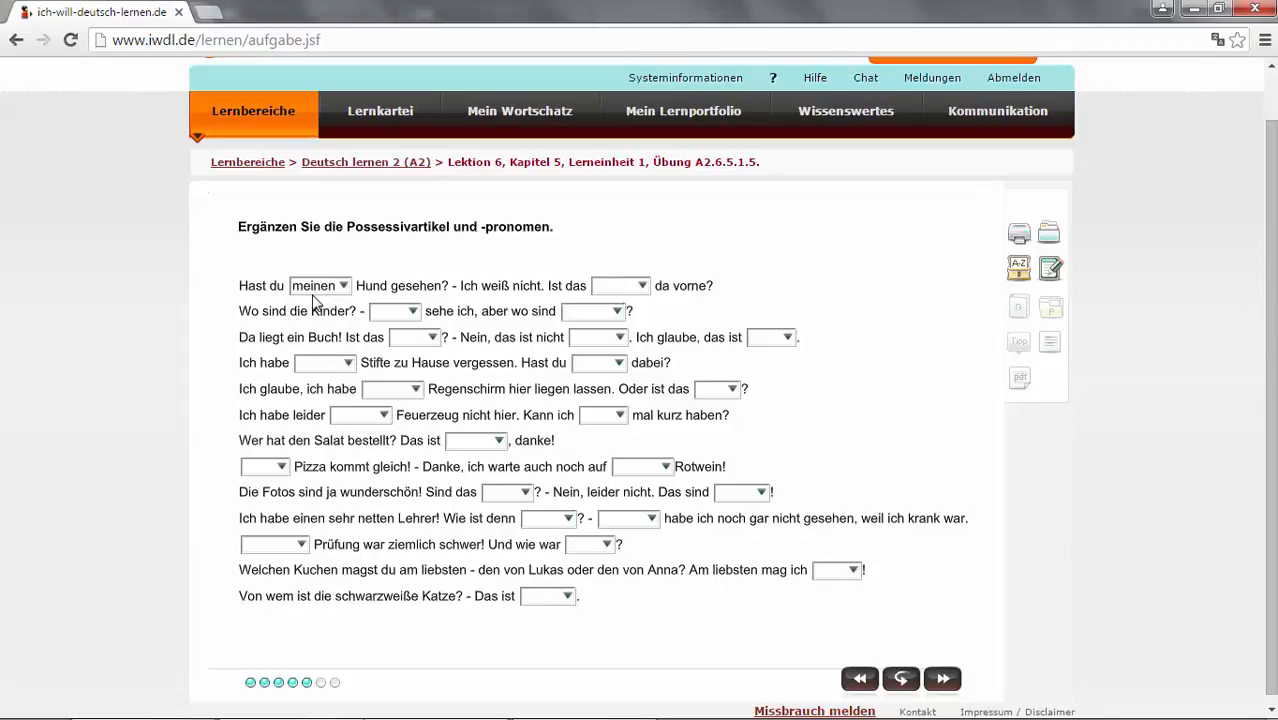
mouse_move(356, 304)
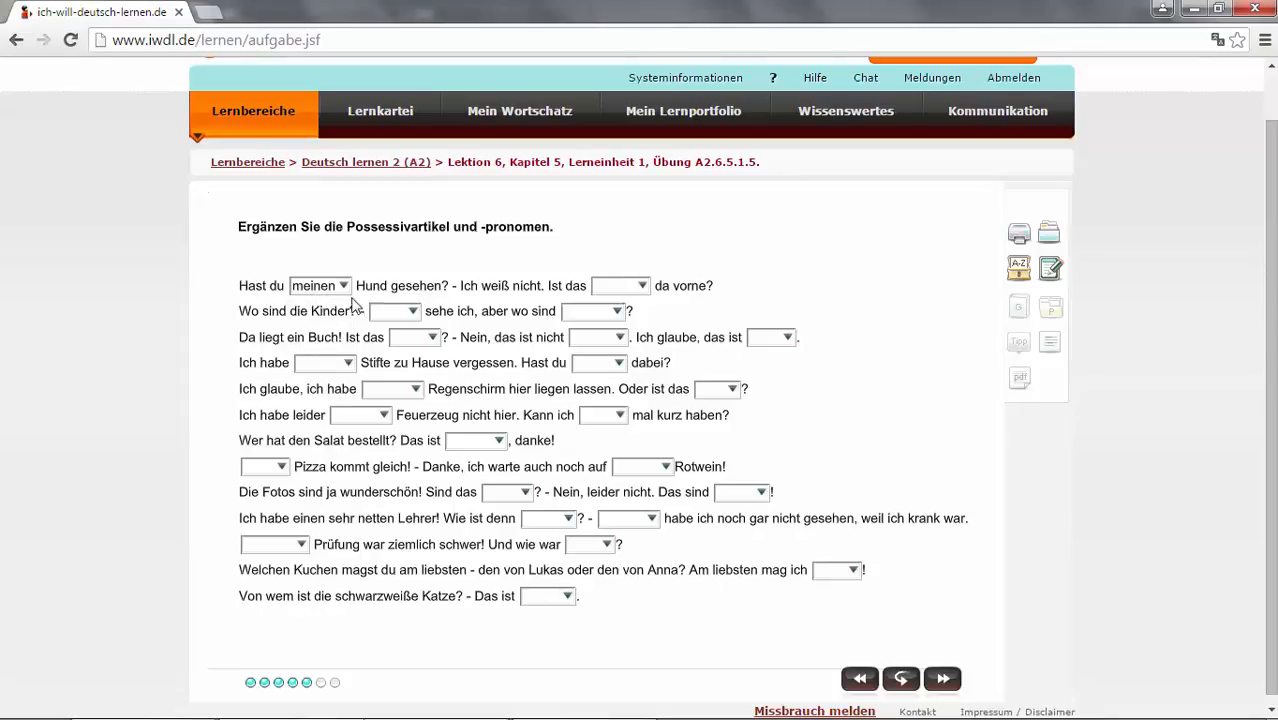
mouse_move(280, 298)
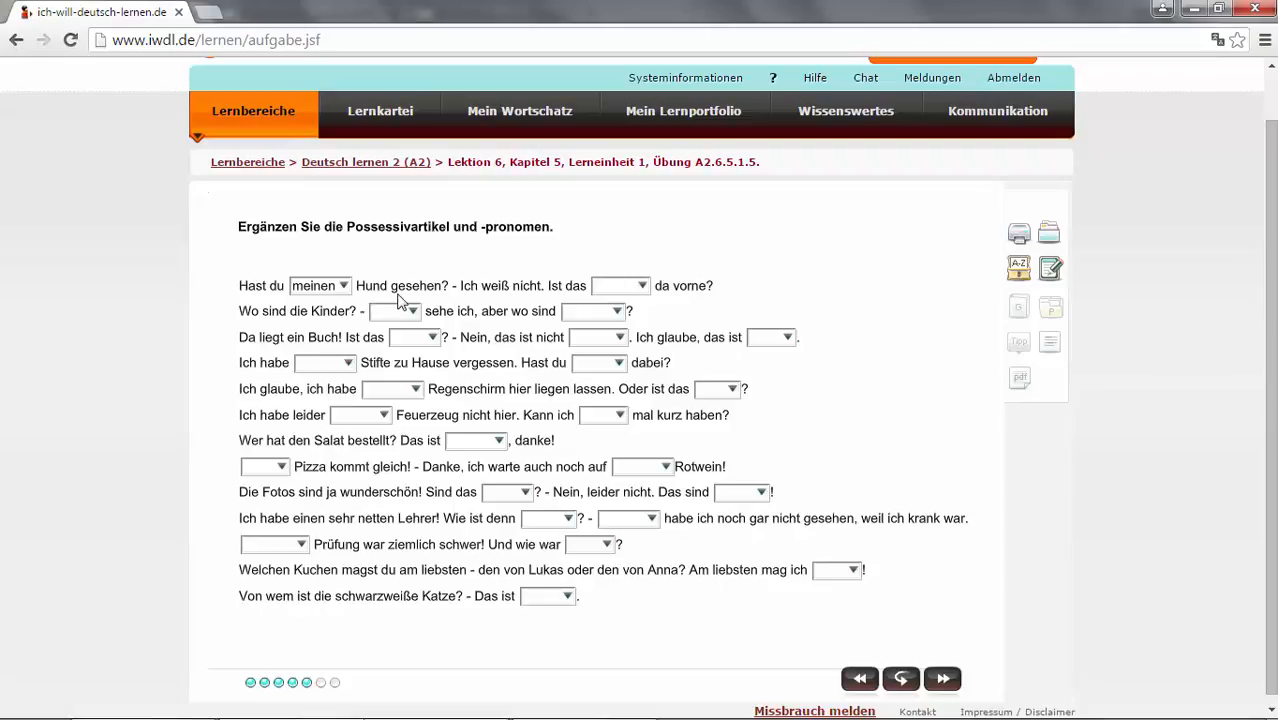
mouse_move(432, 300)
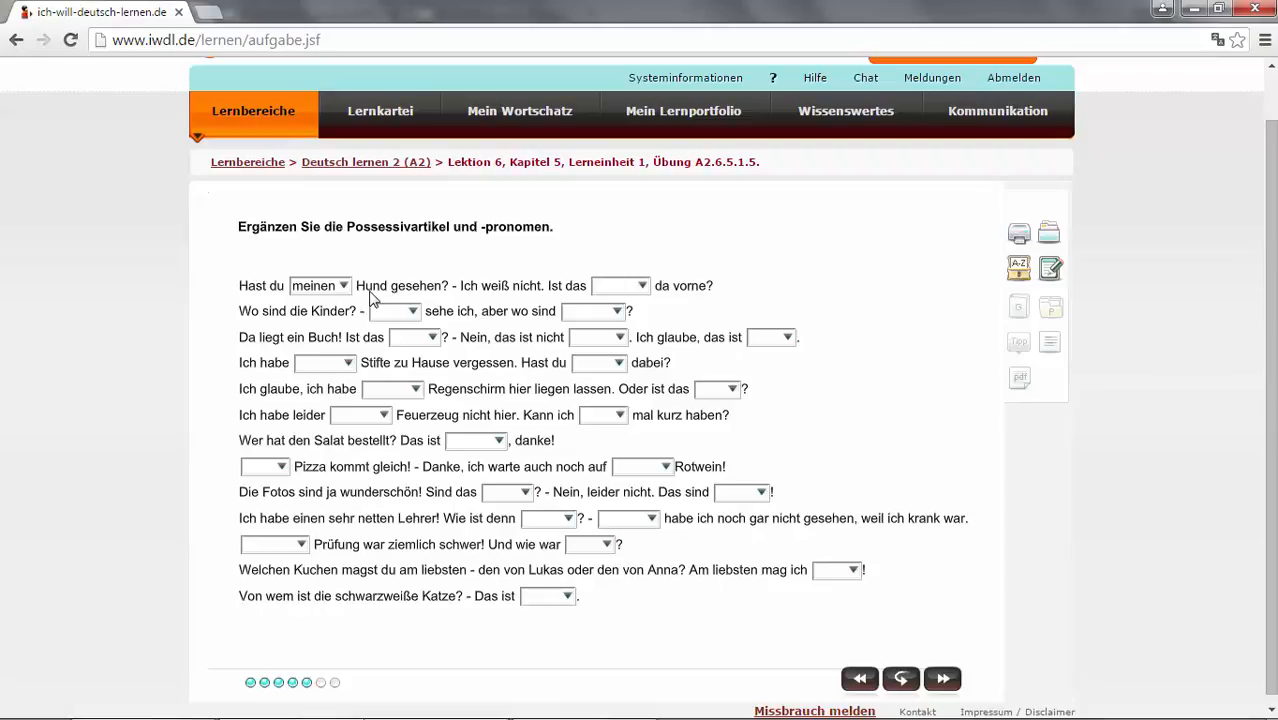
mouse_move(388, 302)
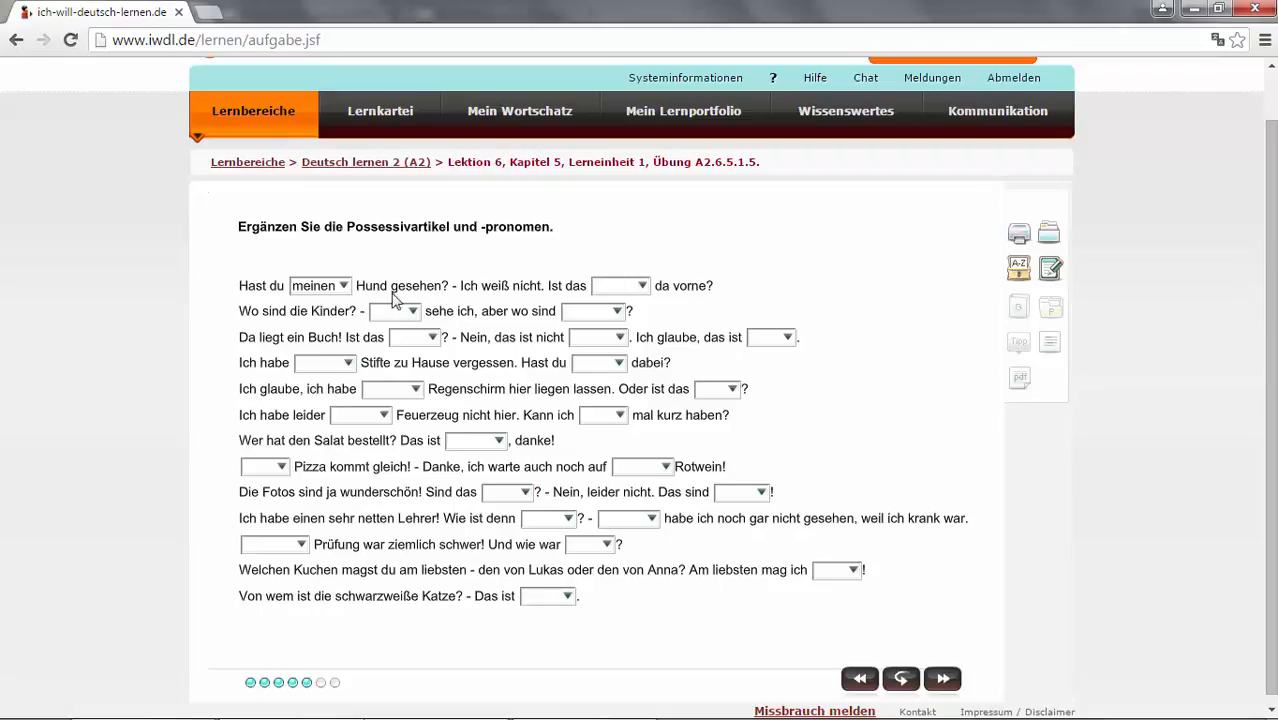
mouse_move(432, 296)
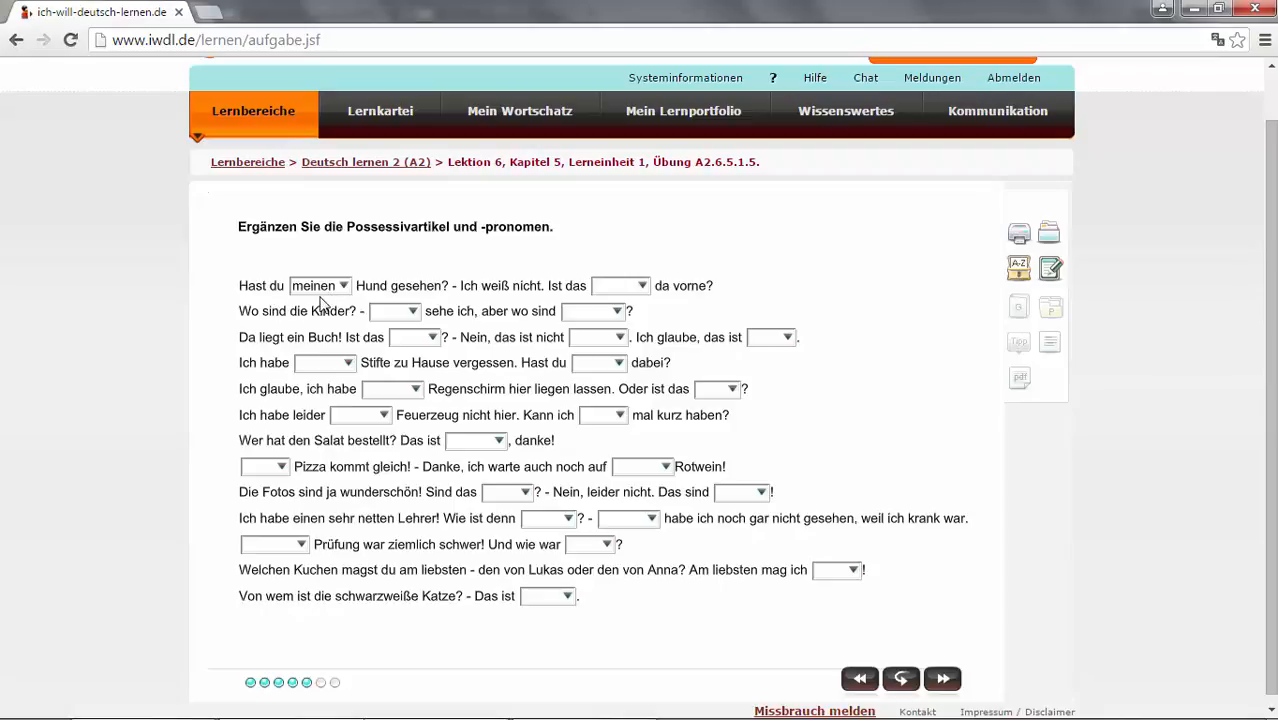
mouse_move(524, 302)
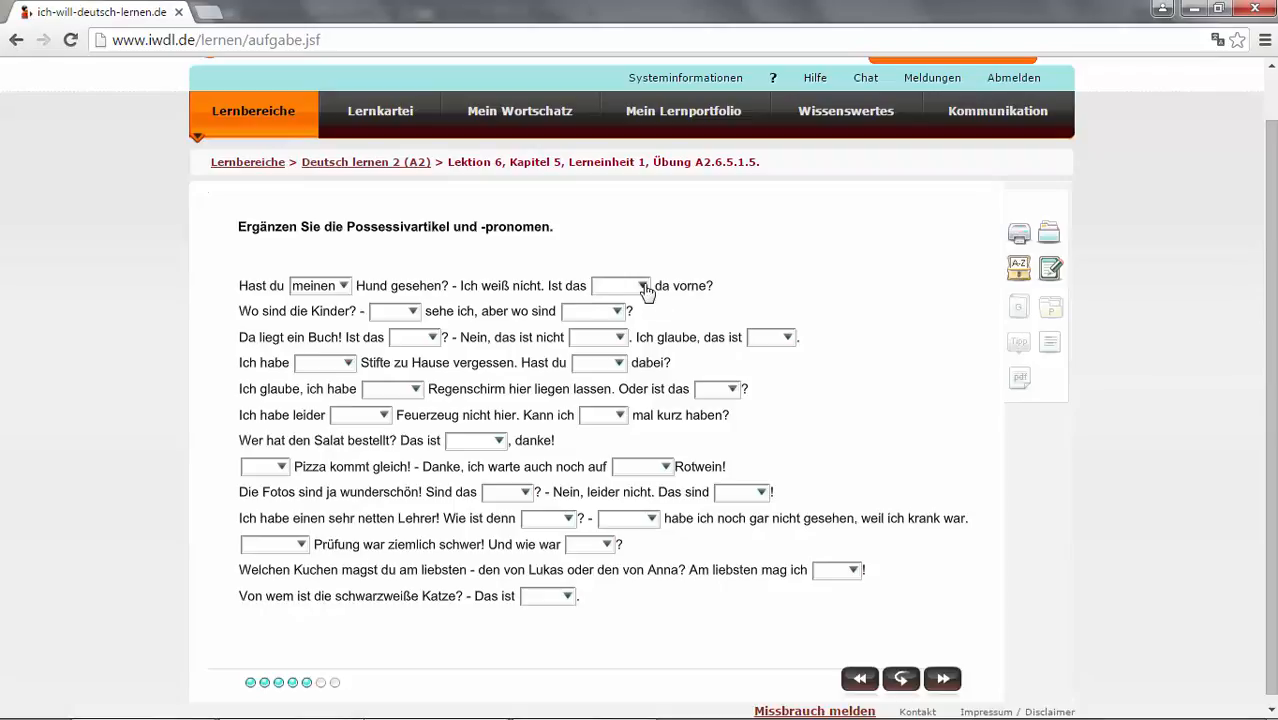
left_click(644, 286)
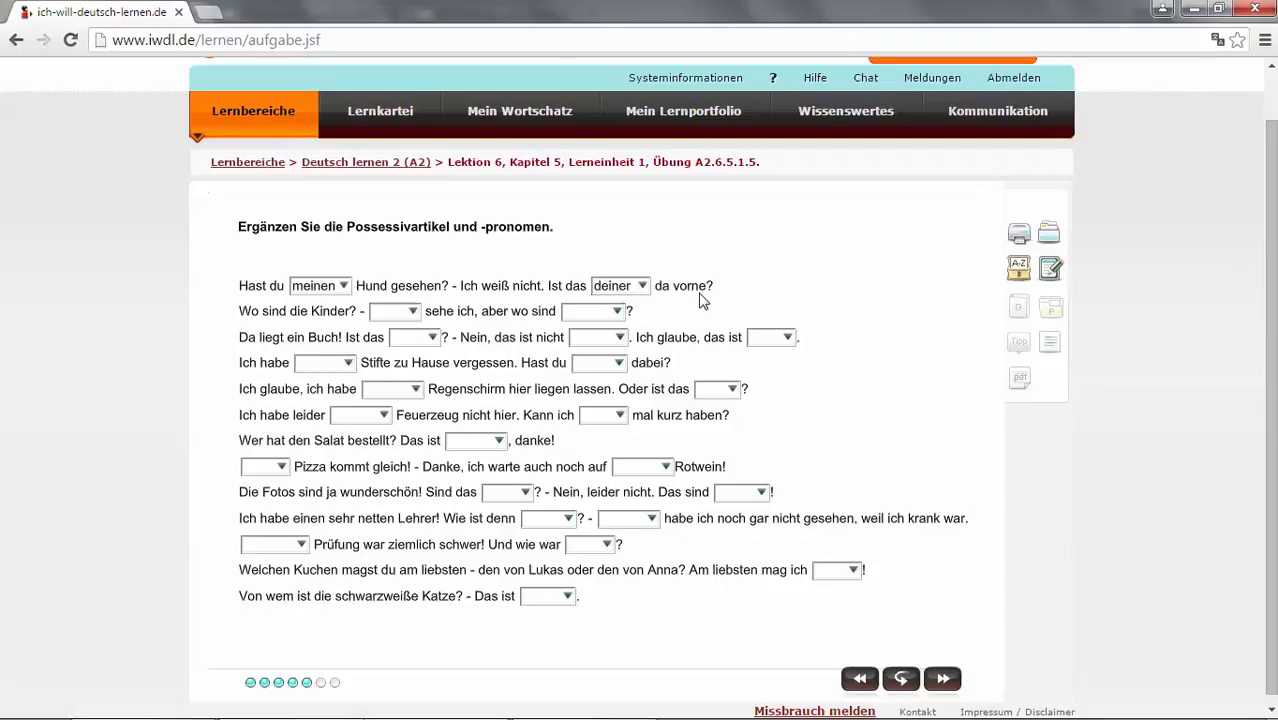
mouse_move(632, 300)
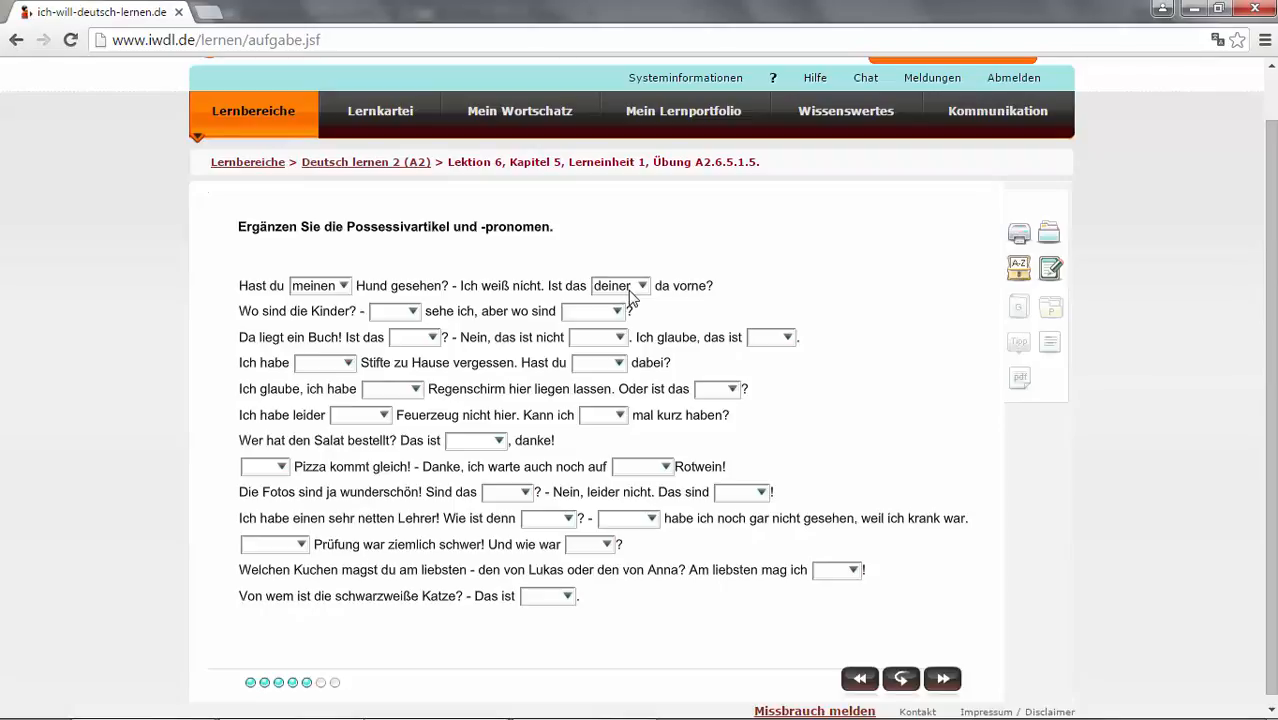
mouse_move(606, 300)
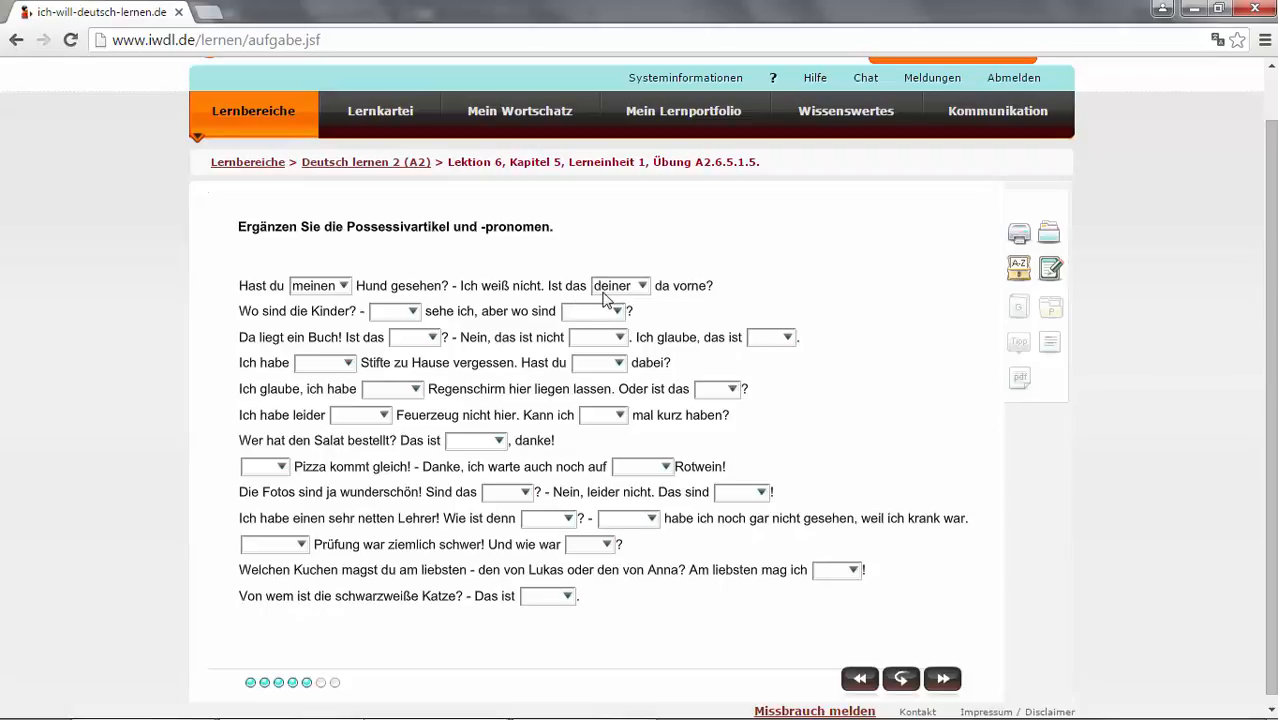
mouse_move(624, 304)
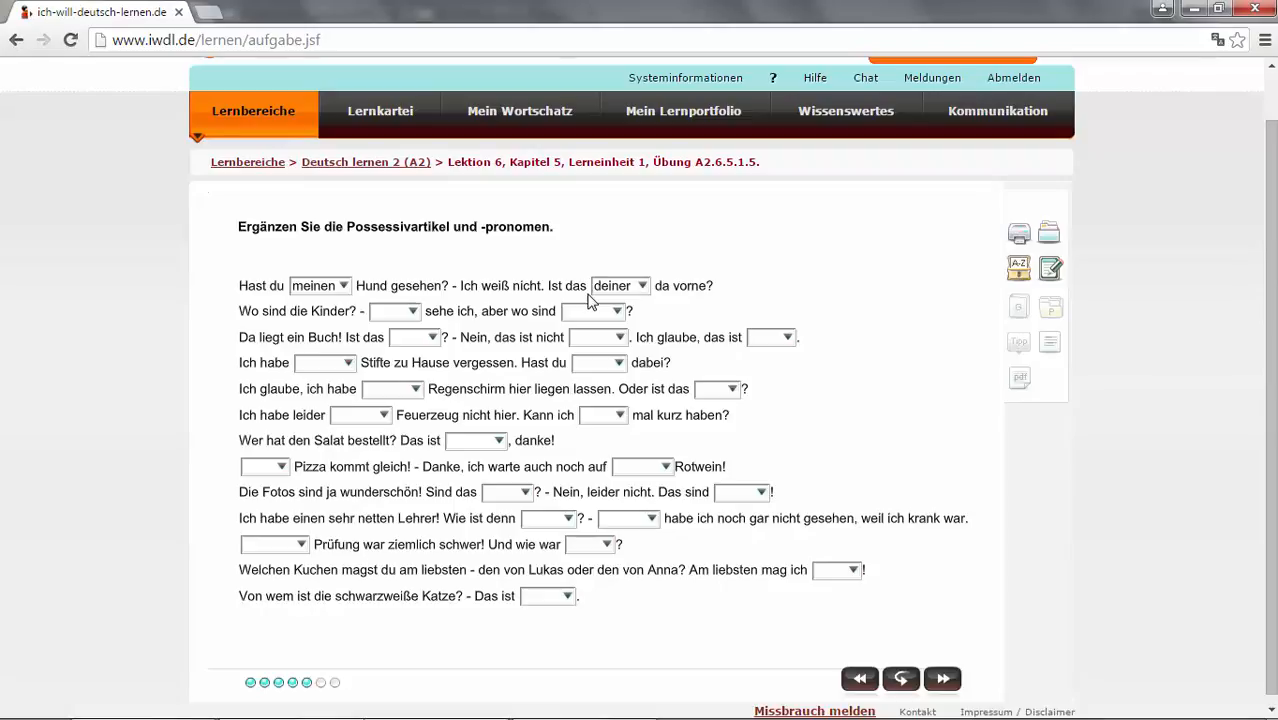
mouse_move(332, 328)
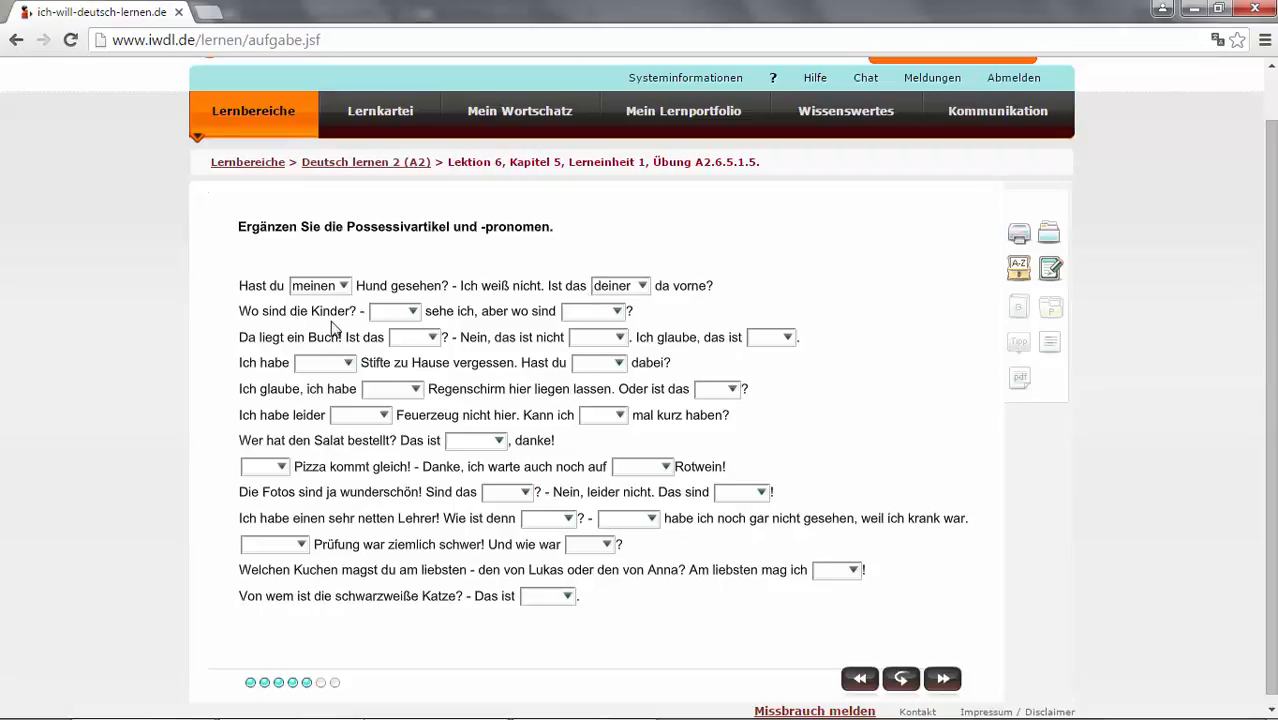
- Fill the Kinder sentence with Eure and unsere and the Buch question with deins
left_click(416, 312)
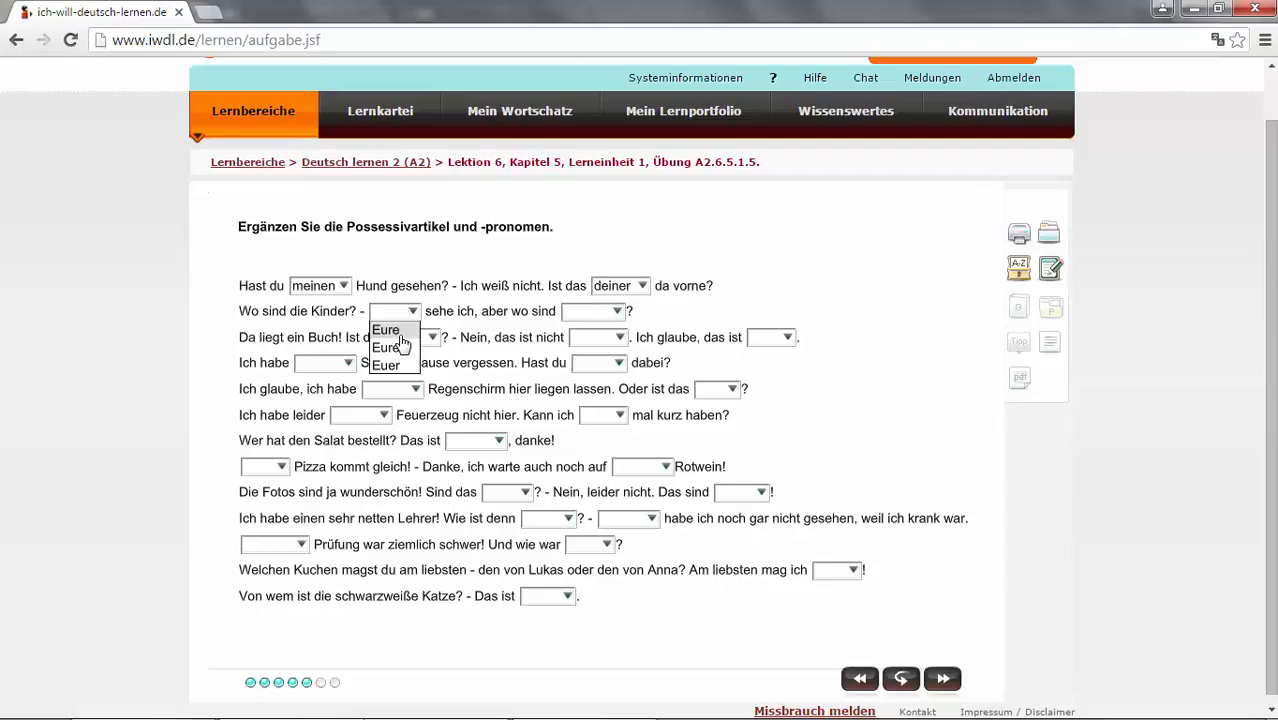
left_click(384, 330)
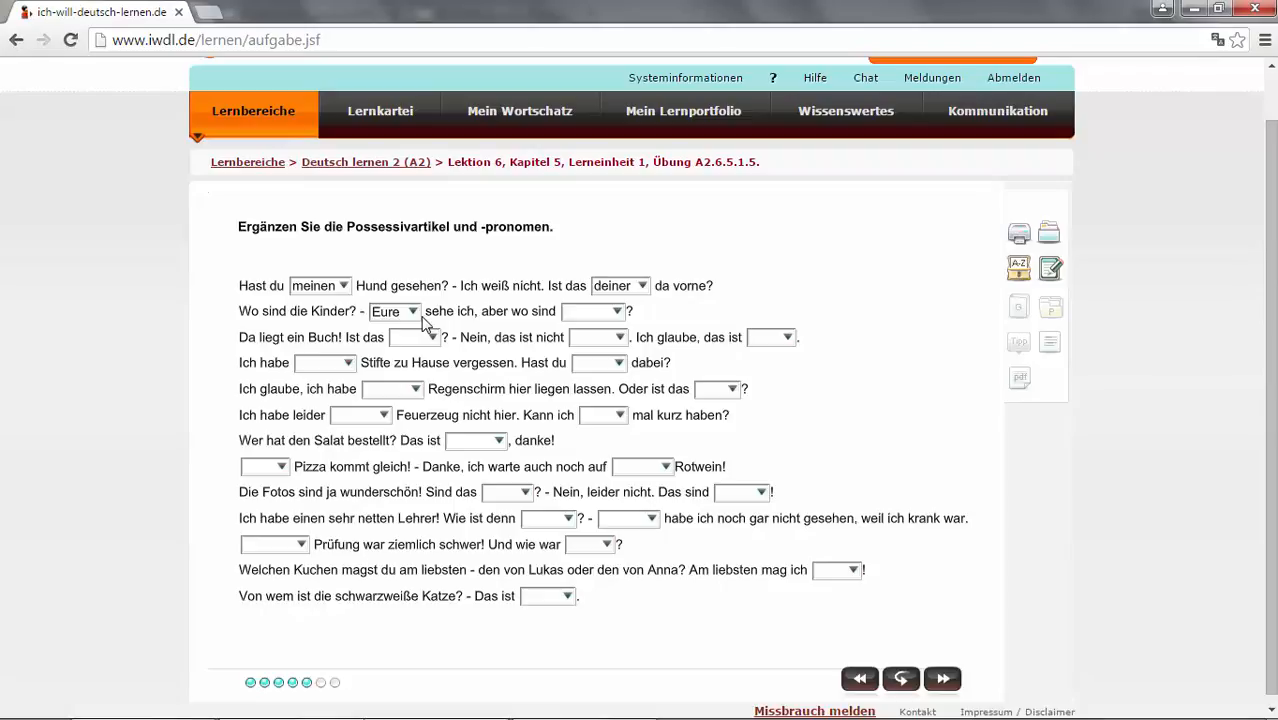
mouse_move(436, 320)
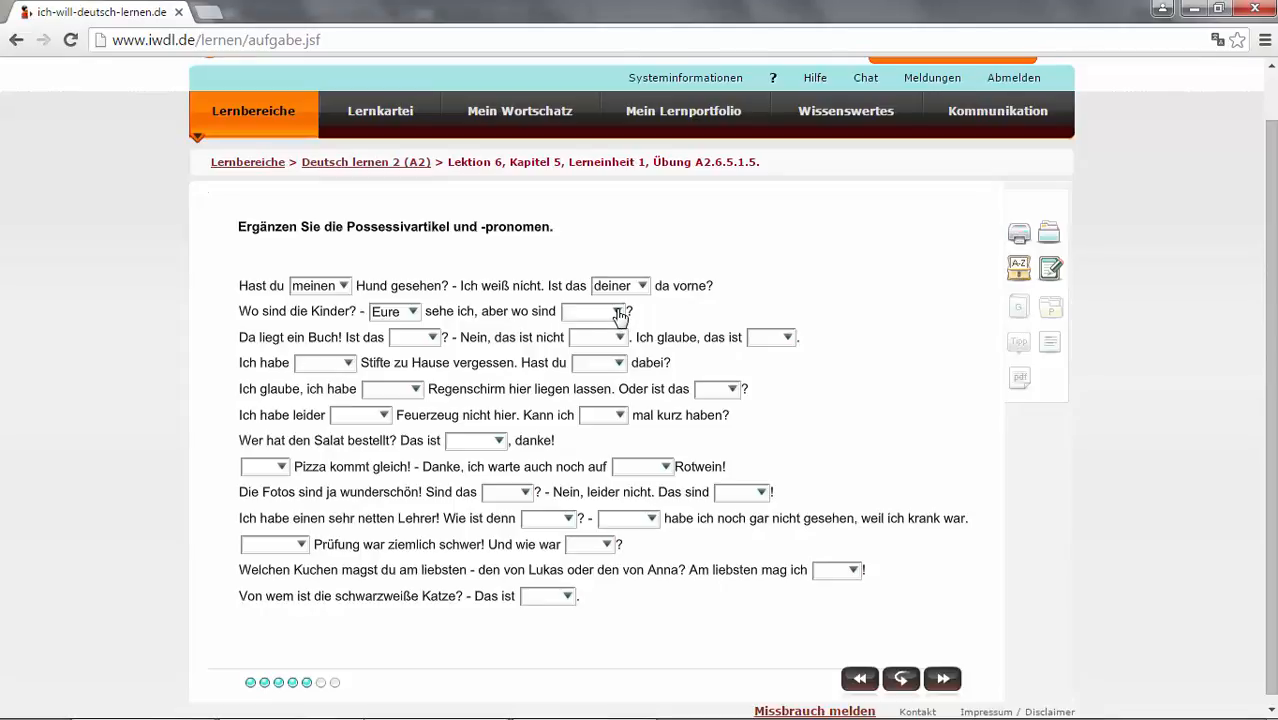
left_click(592, 312)
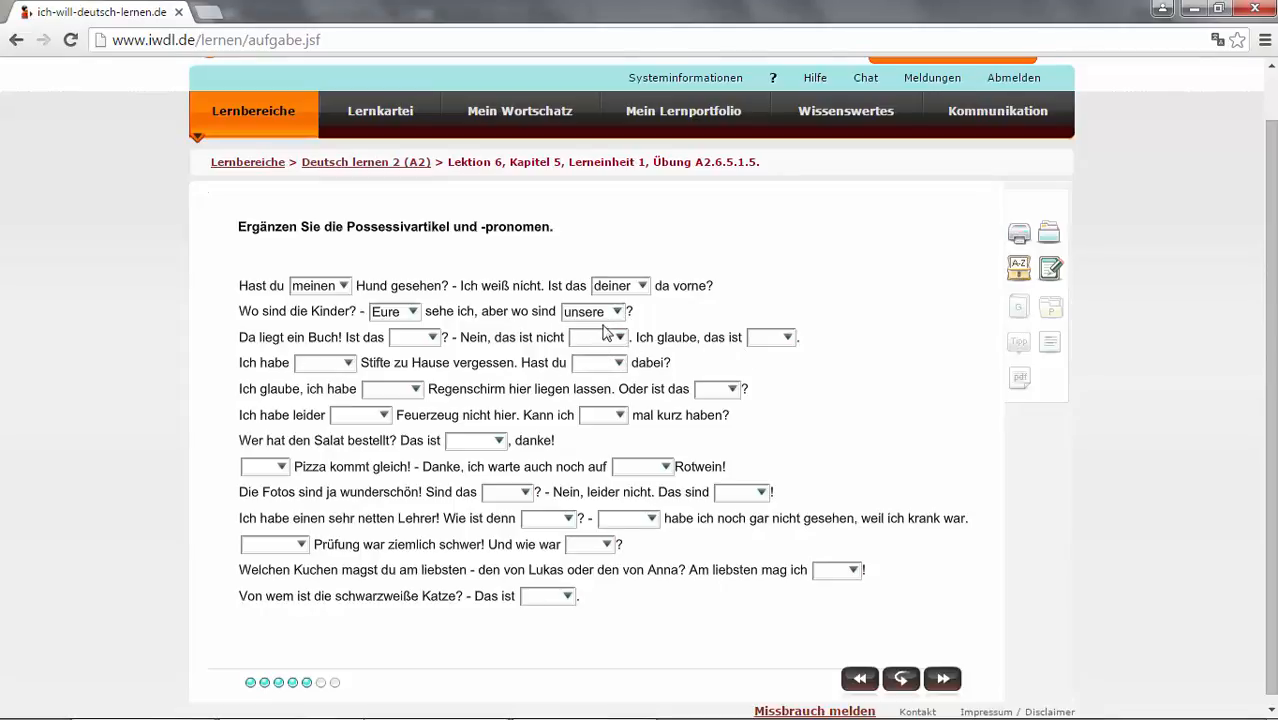
mouse_move(622, 322)
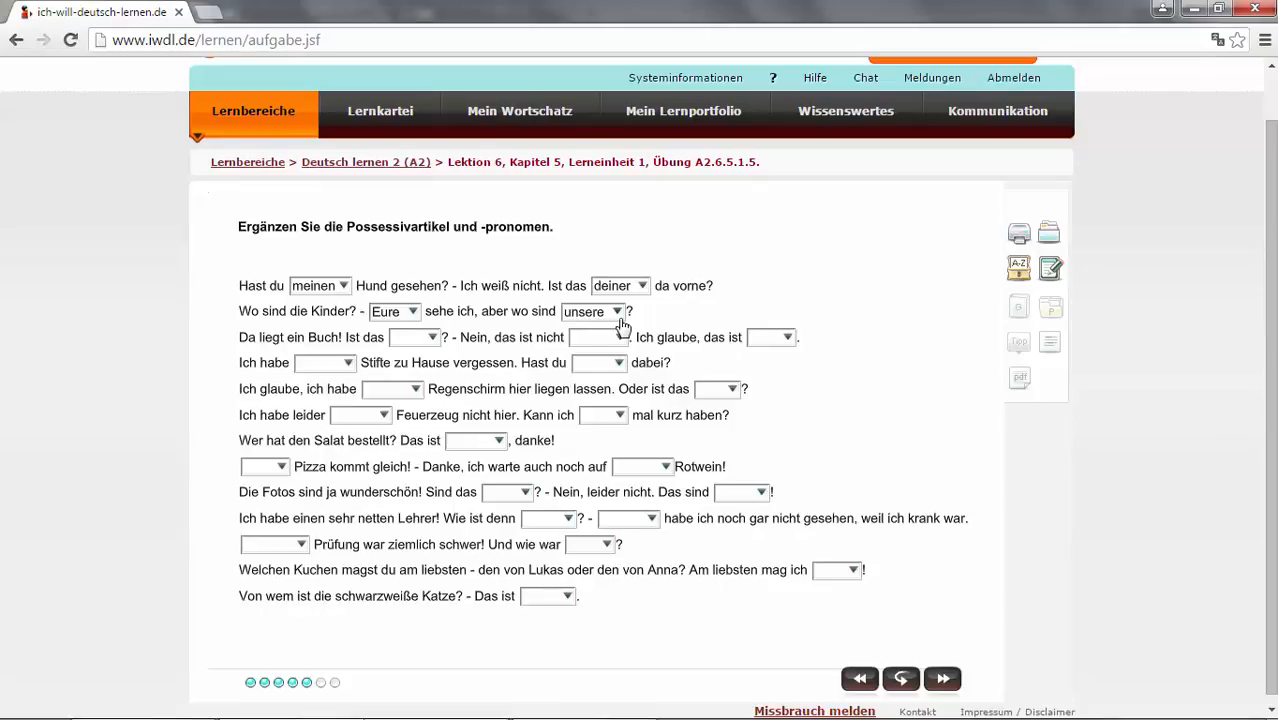
mouse_move(532, 328)
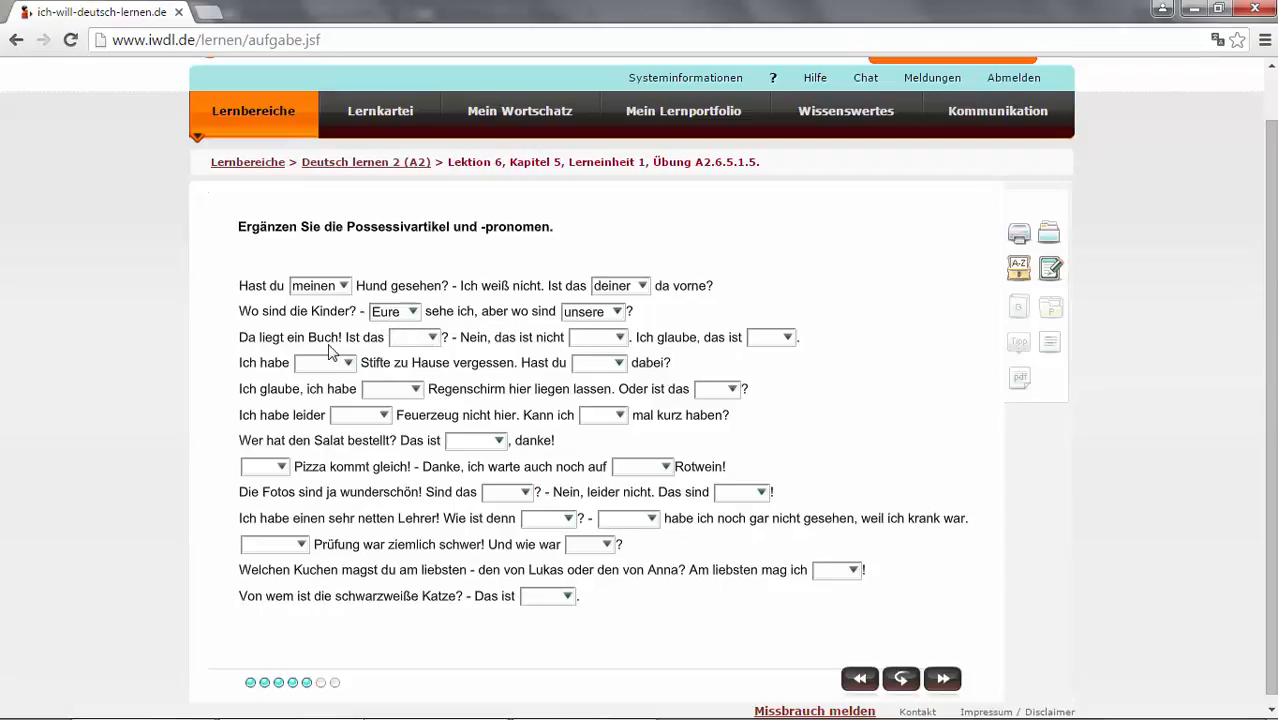
mouse_move(444, 344)
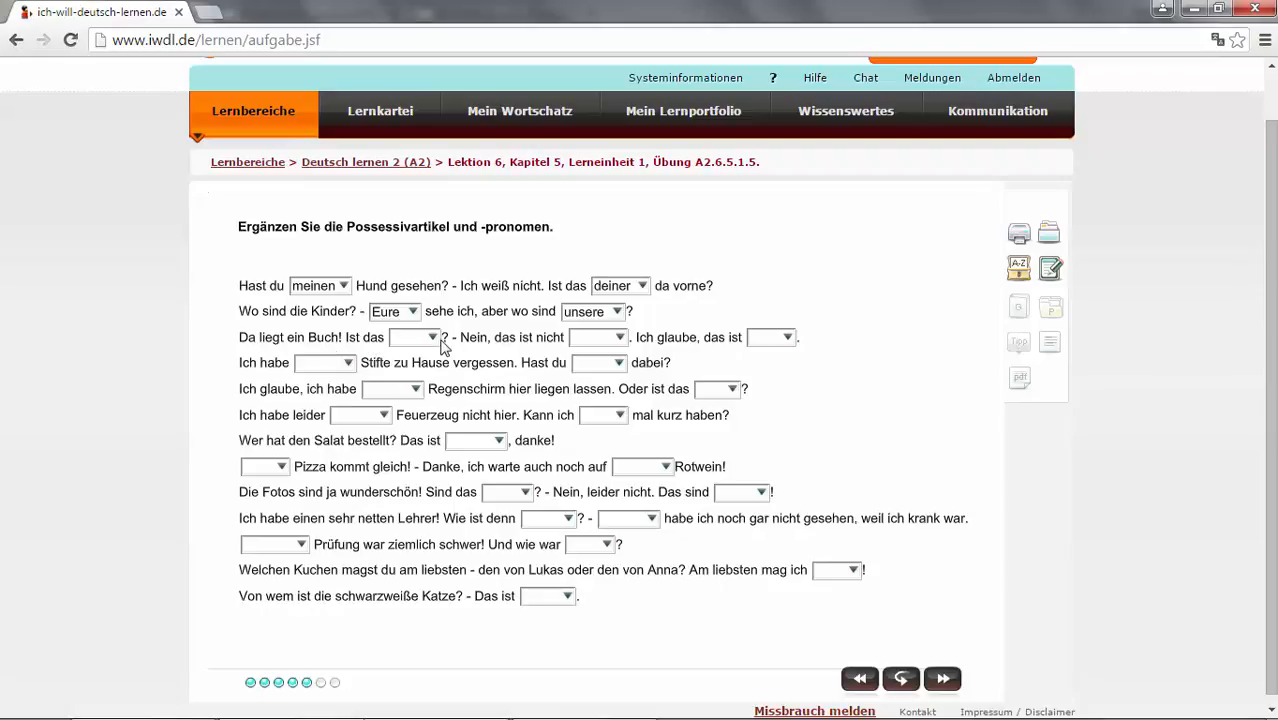
left_click(432, 336)
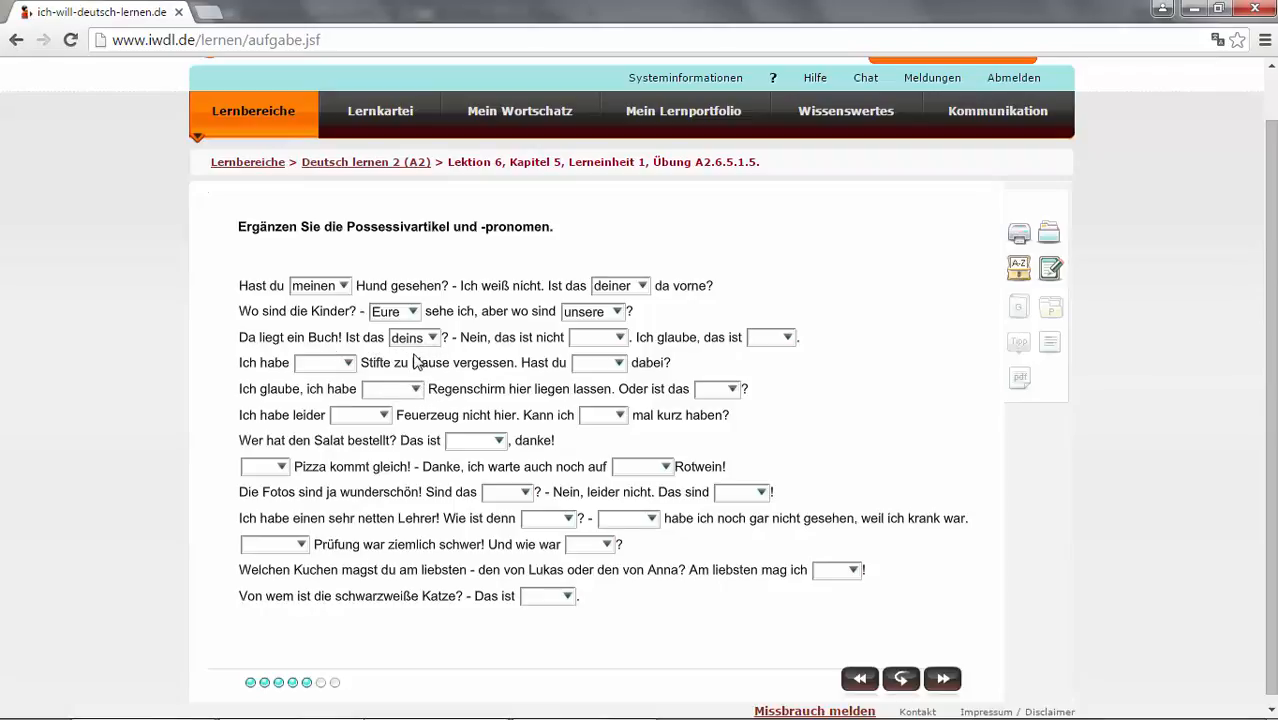
mouse_move(370, 348)
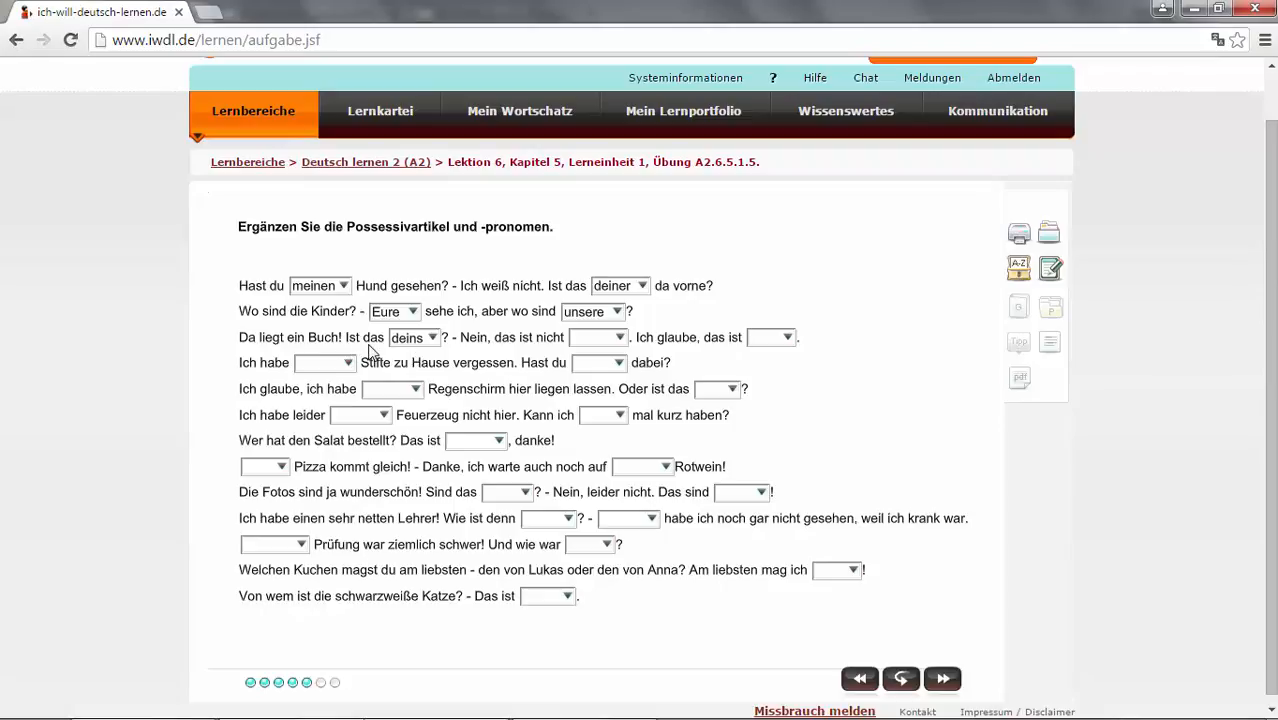
mouse_move(388, 354)
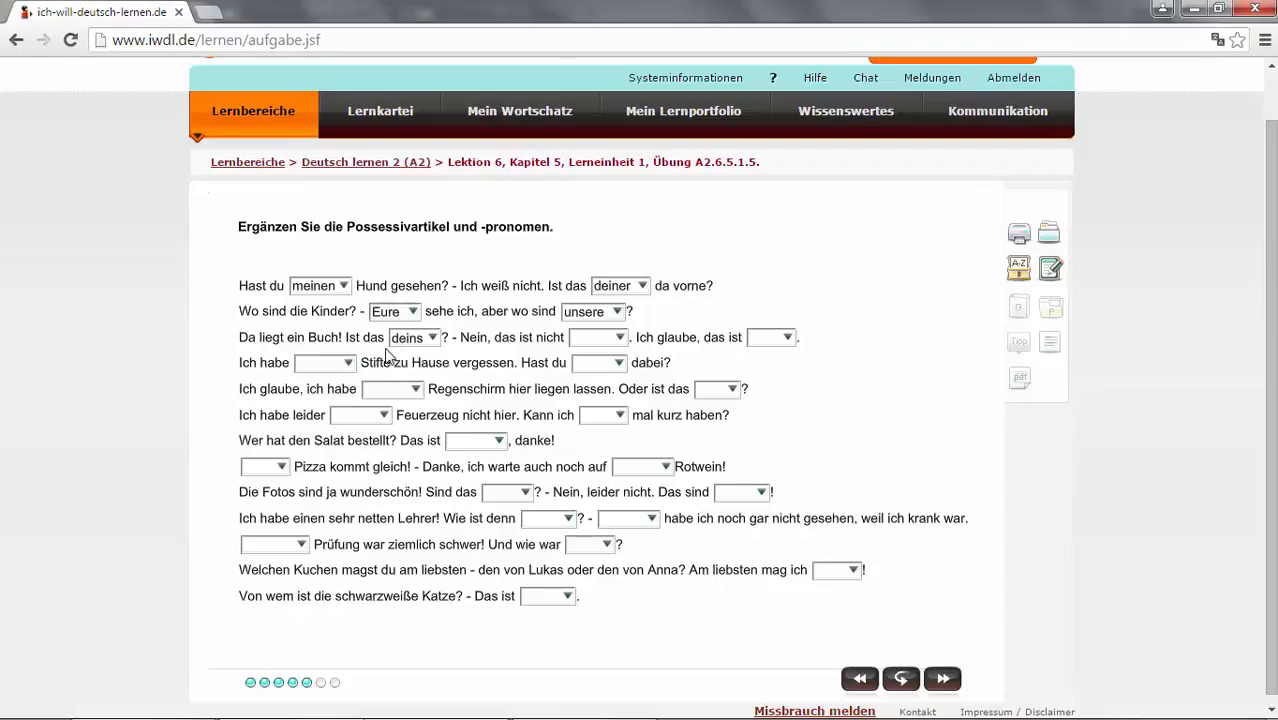
mouse_move(428, 356)
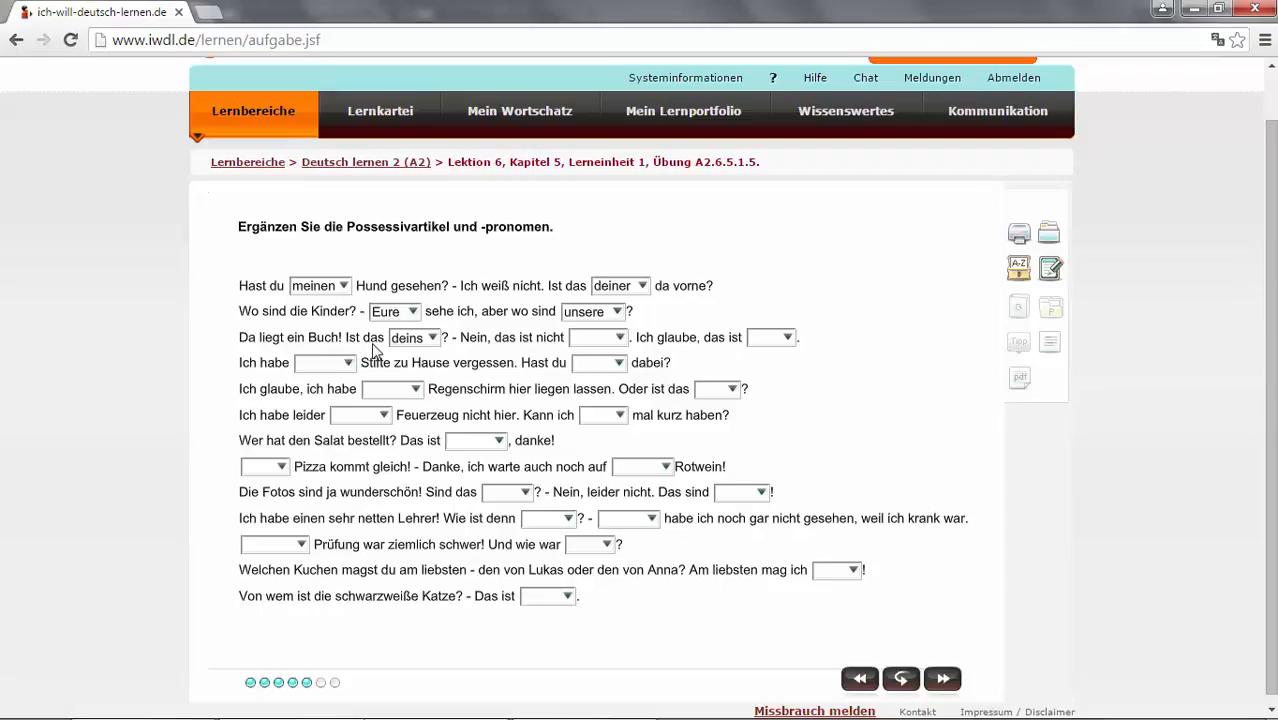
mouse_move(422, 352)
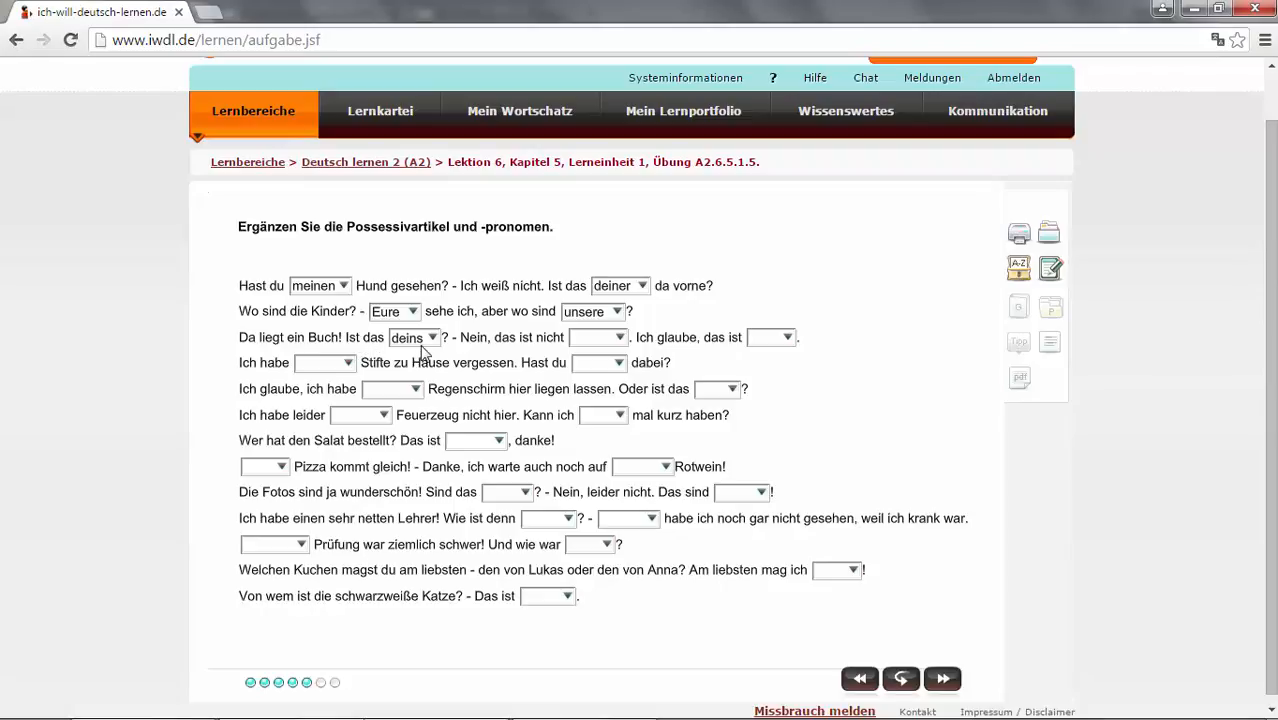
mouse_move(532, 356)
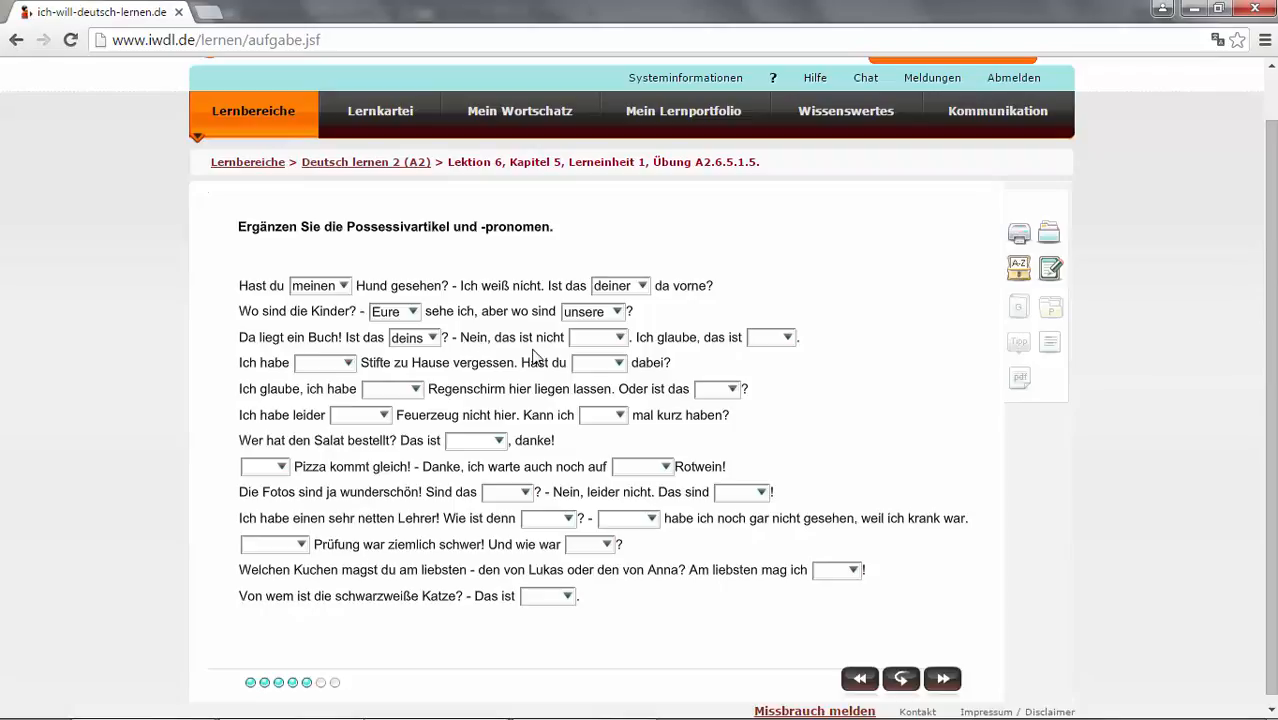
- Fill 'das ist nicht' with meins and 'Ich glaube, das ist' with ihres
left_click(598, 336)
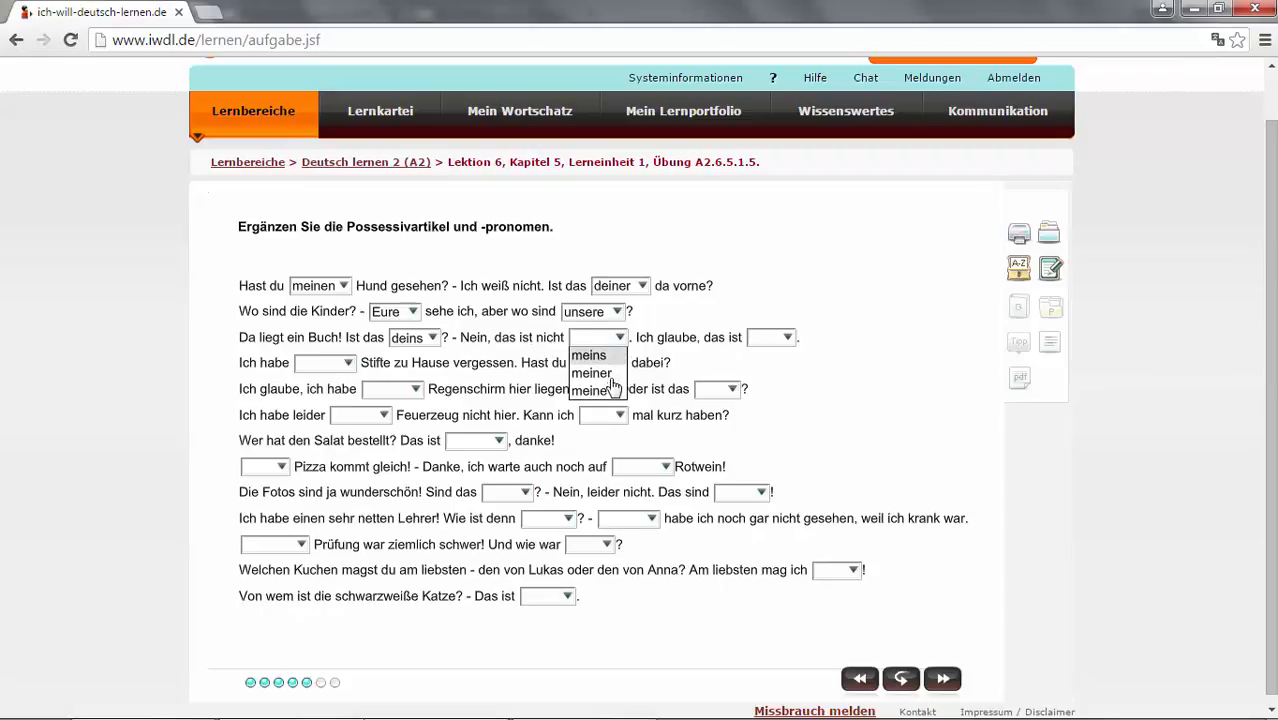
left_click(588, 356)
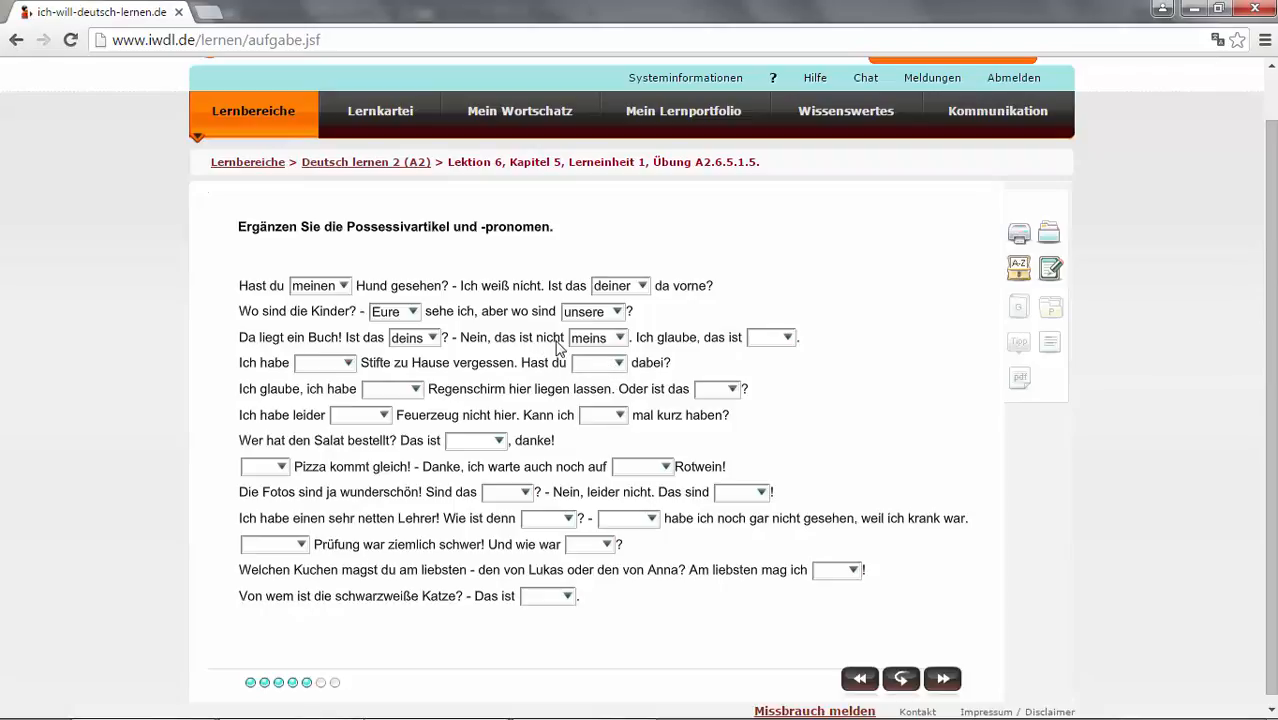
mouse_move(572, 350)
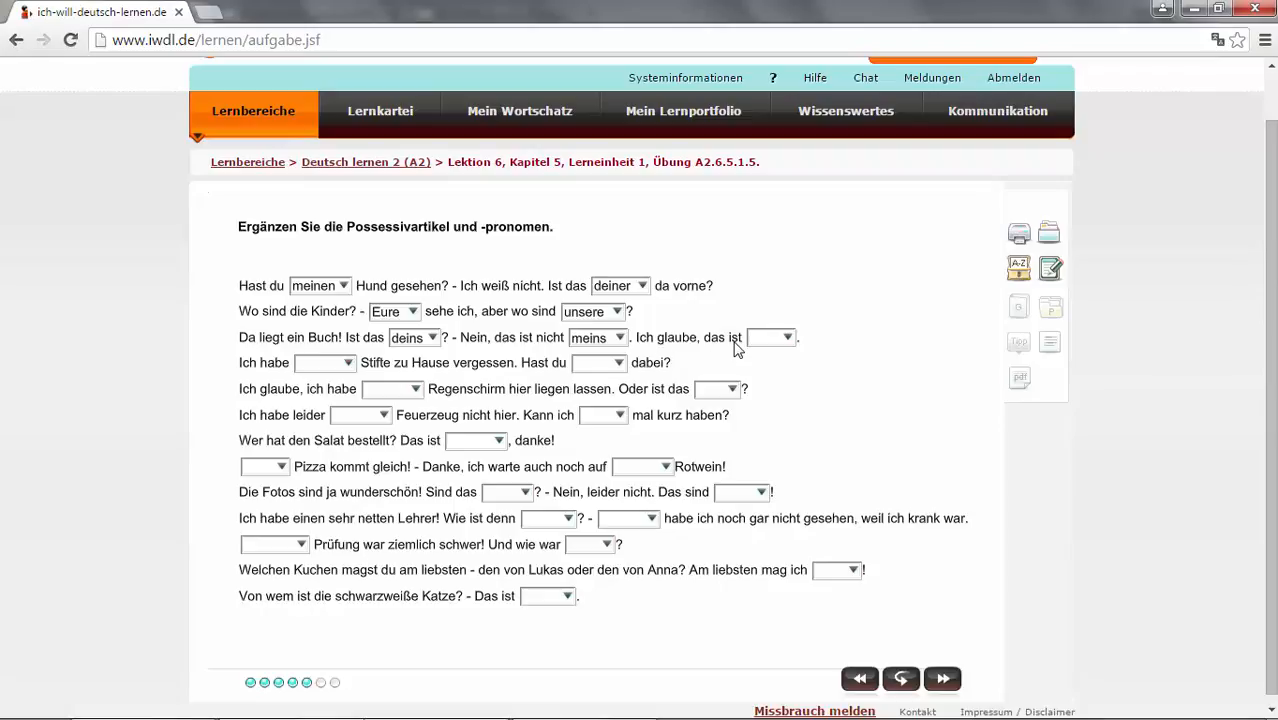
left_click(788, 336)
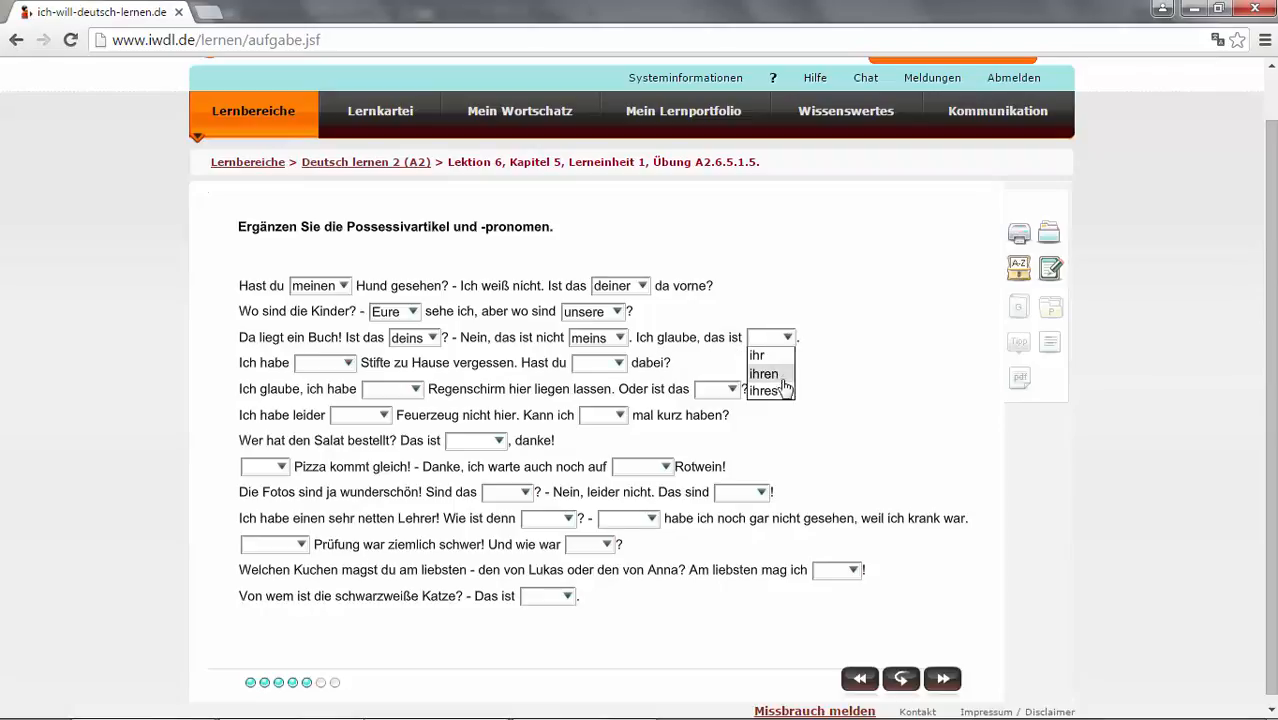
left_click(764, 390)
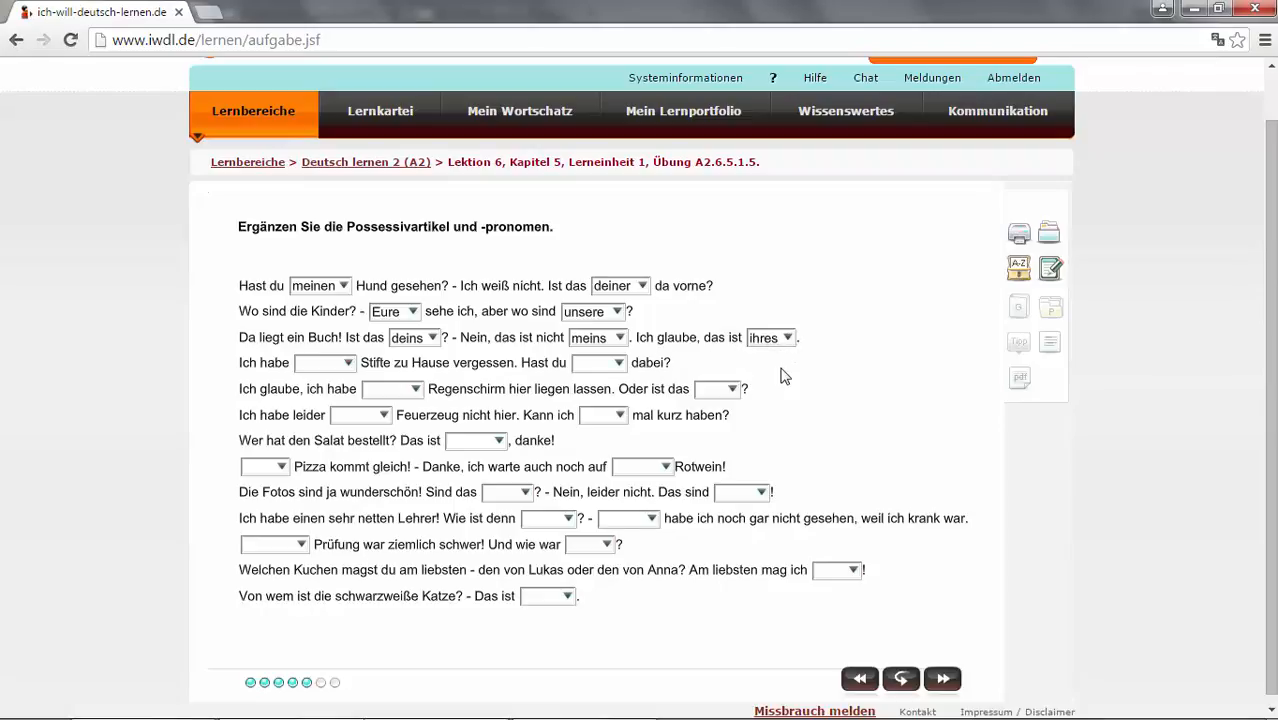
mouse_move(778, 376)
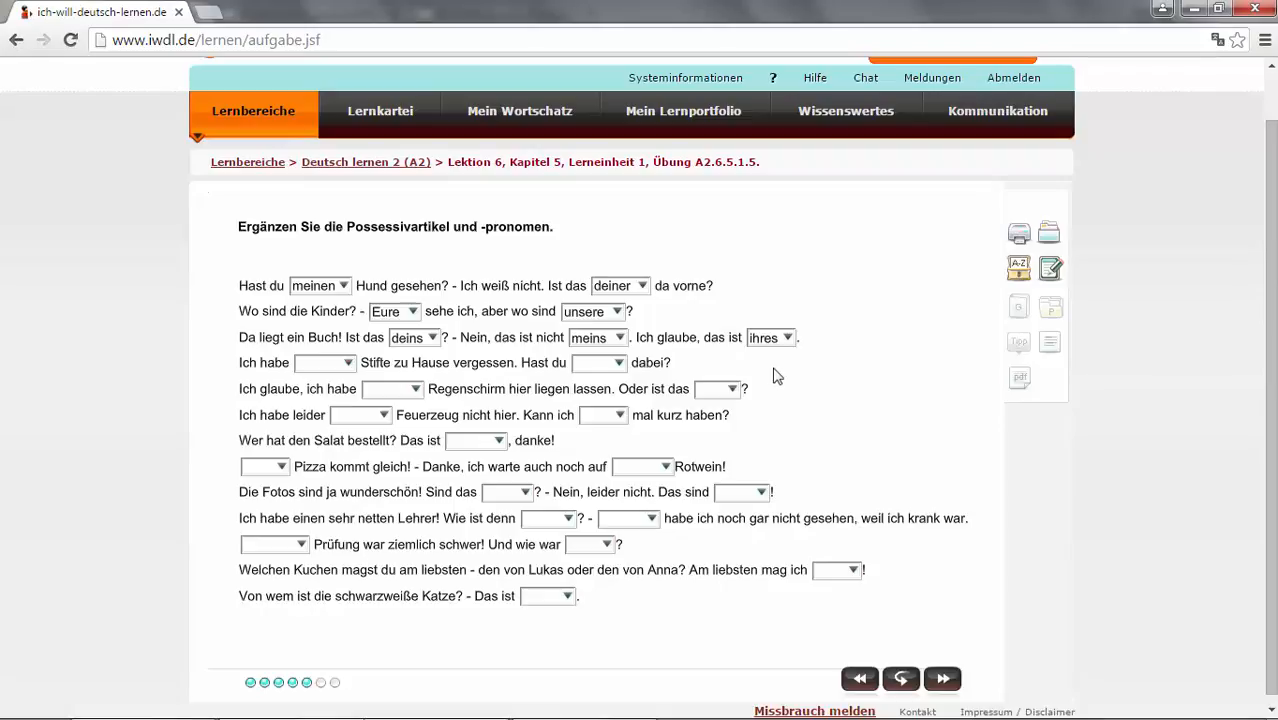
mouse_move(792, 342)
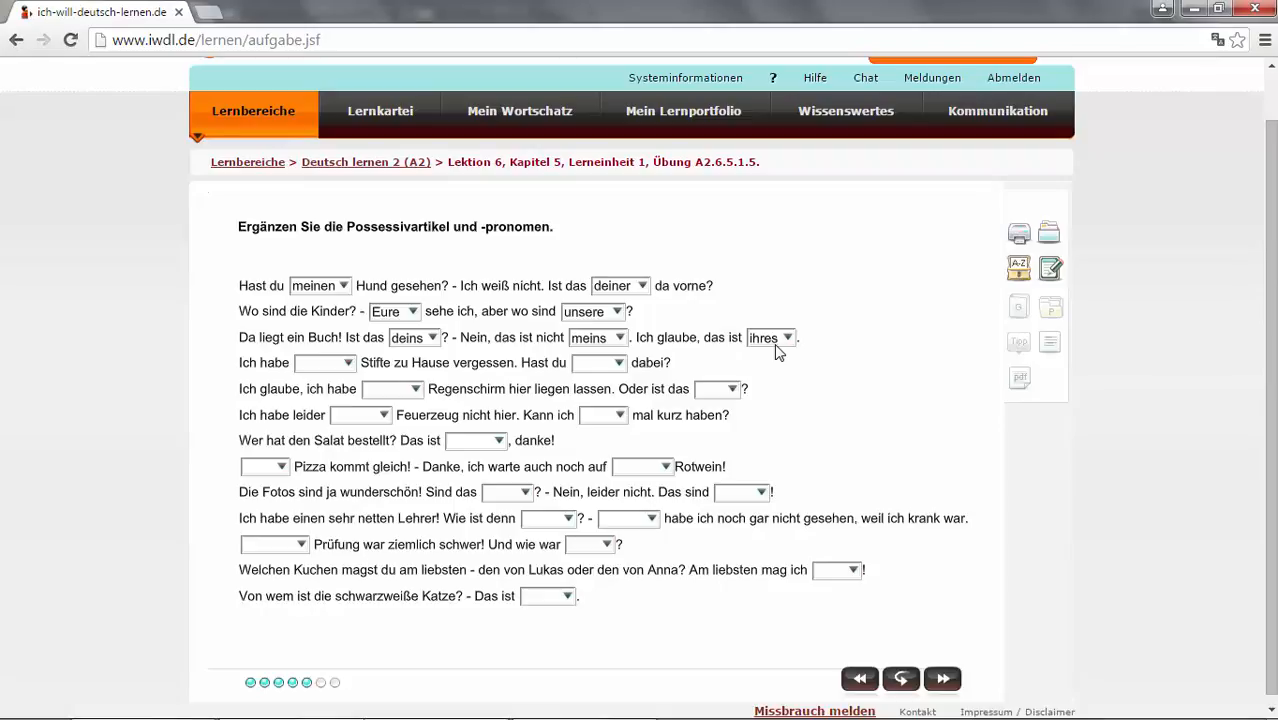
- Fill the Stifte sentence with meine and 'Hast du ___ dabei?' with deine
left_click(344, 362)
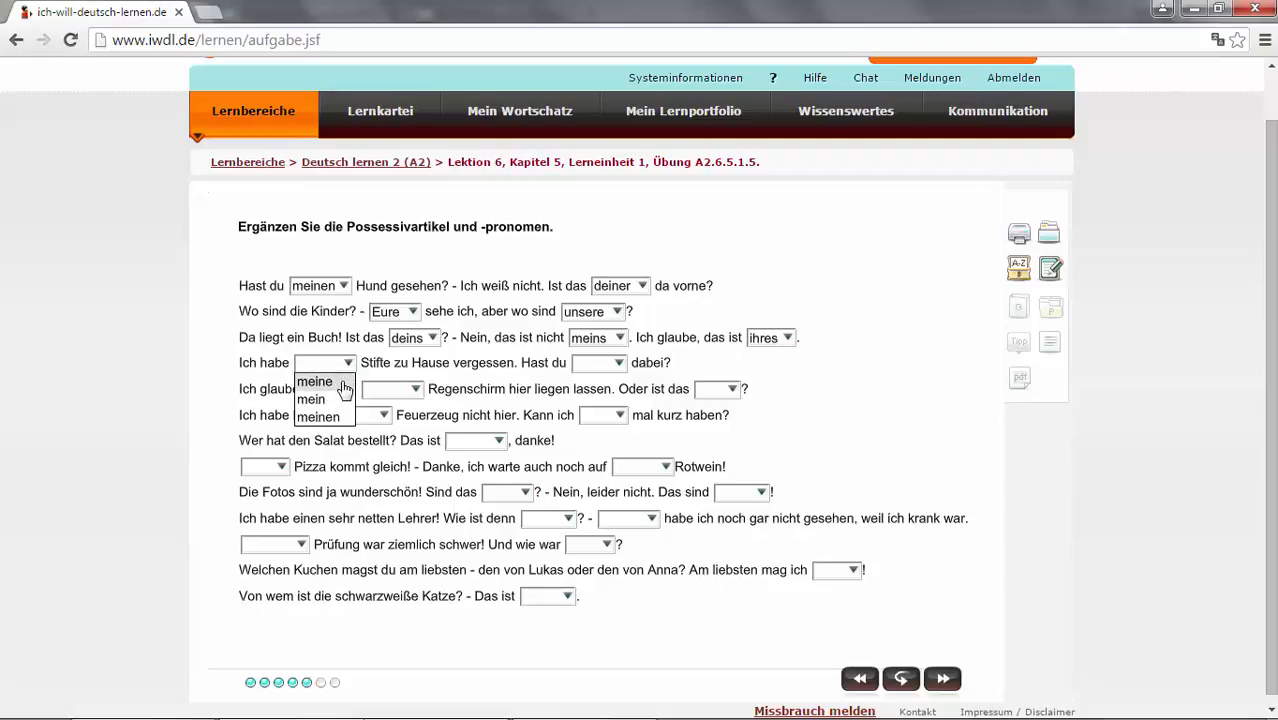
left_click(314, 380)
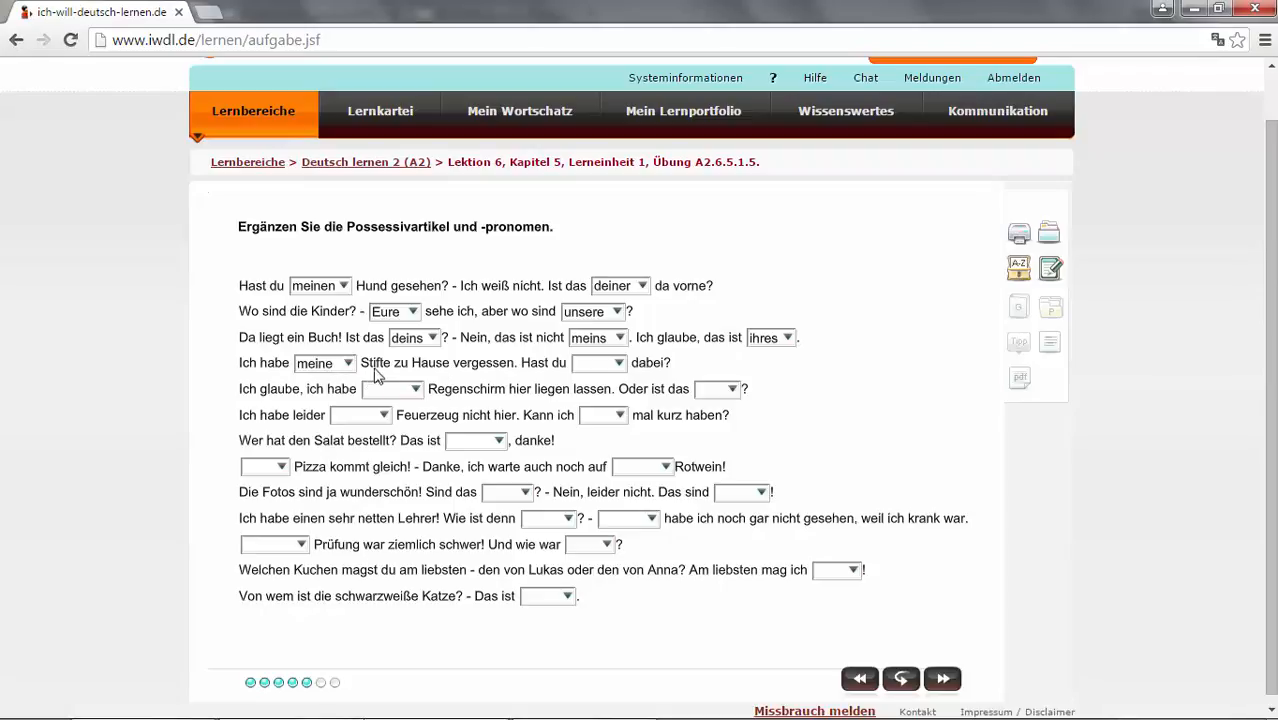
mouse_move(292, 380)
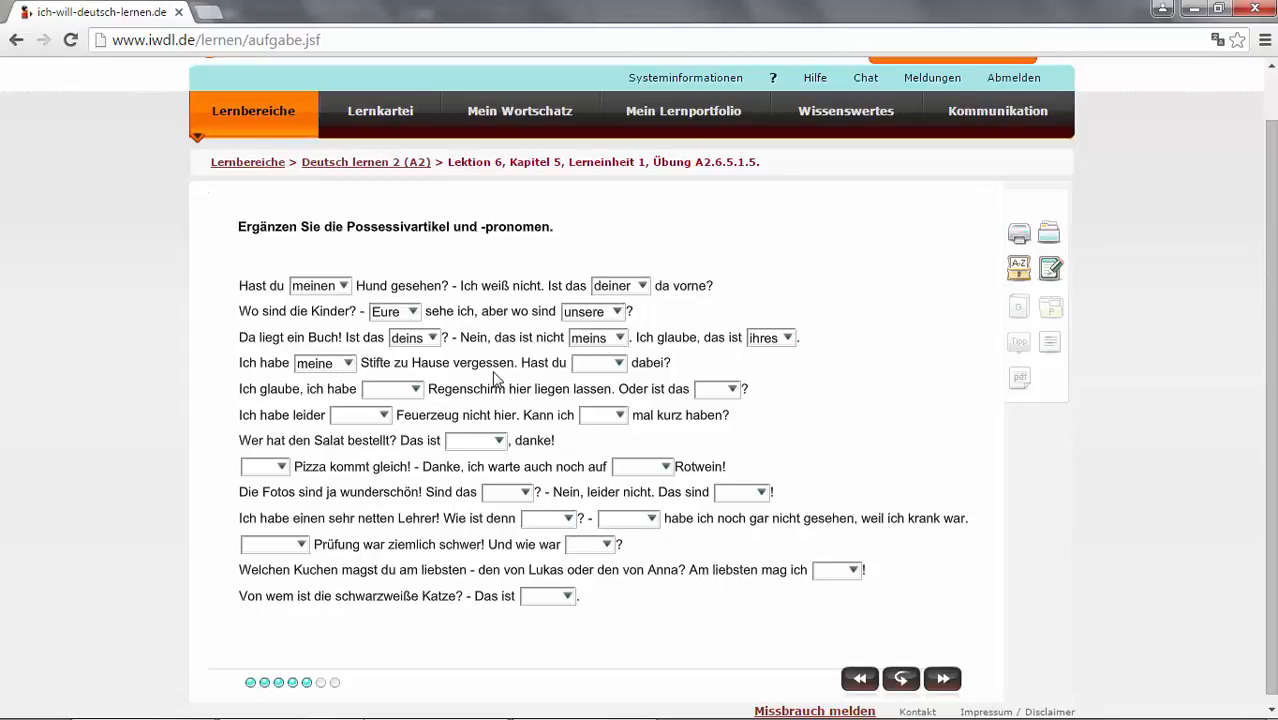
mouse_move(620, 368)
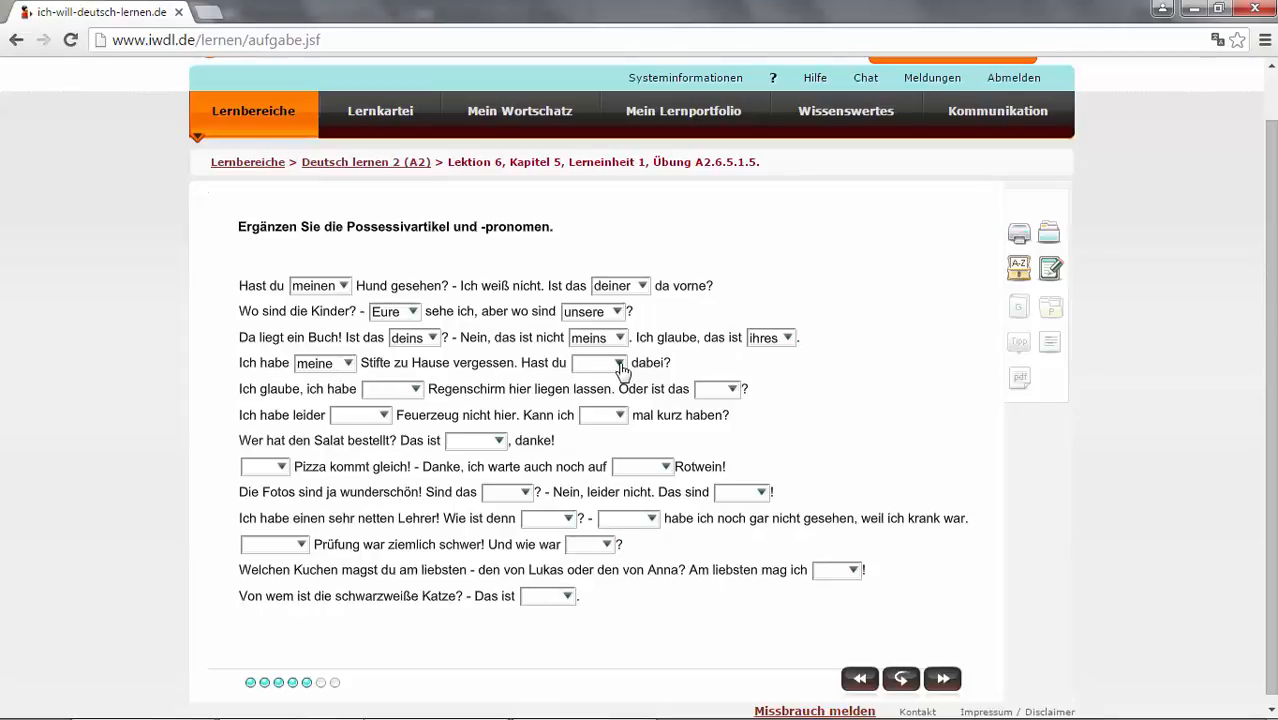
left_click(600, 364)
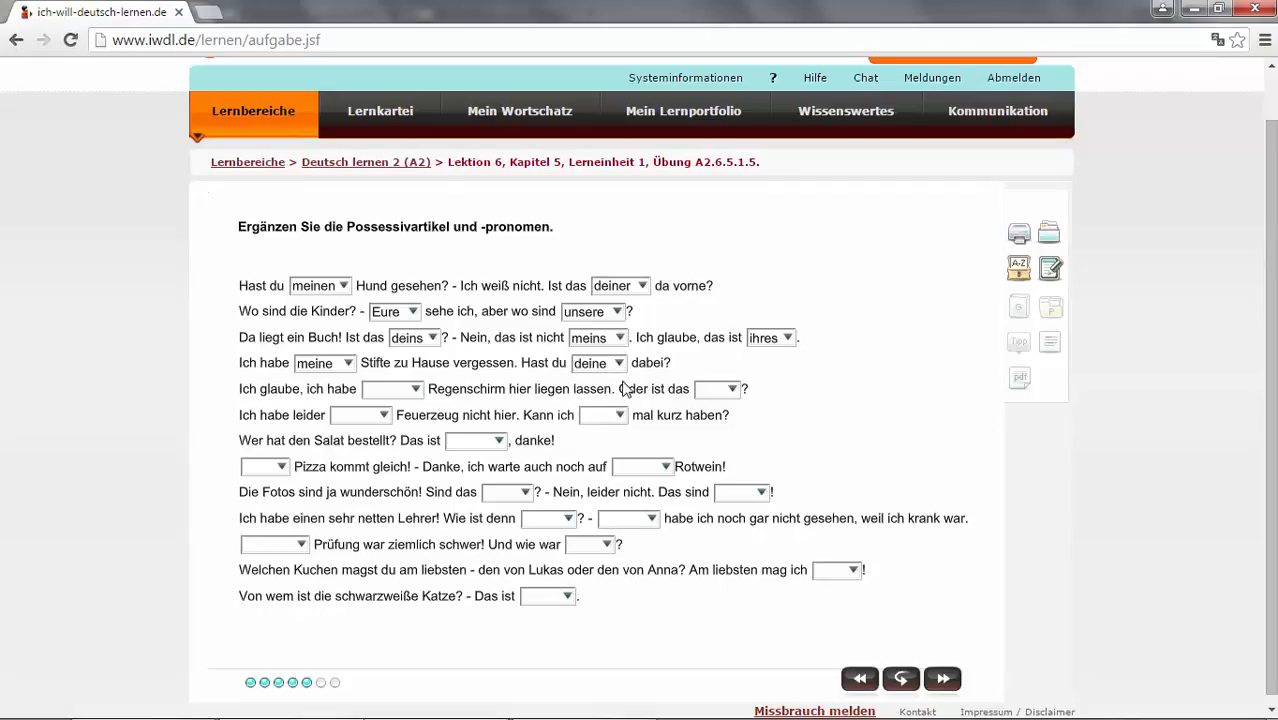
mouse_move(614, 374)
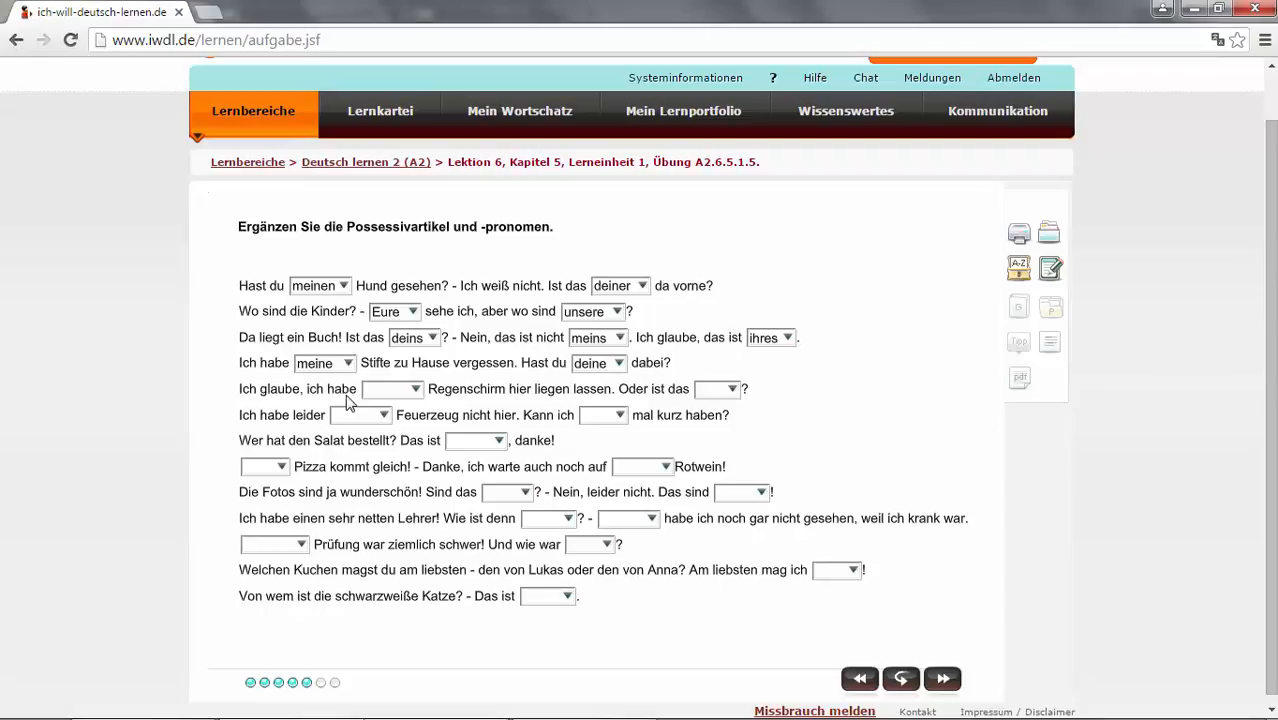
- Fill the Regenschirm sentence with meinen and 'Oder ist das' with Ihrer
left_click(412, 388)
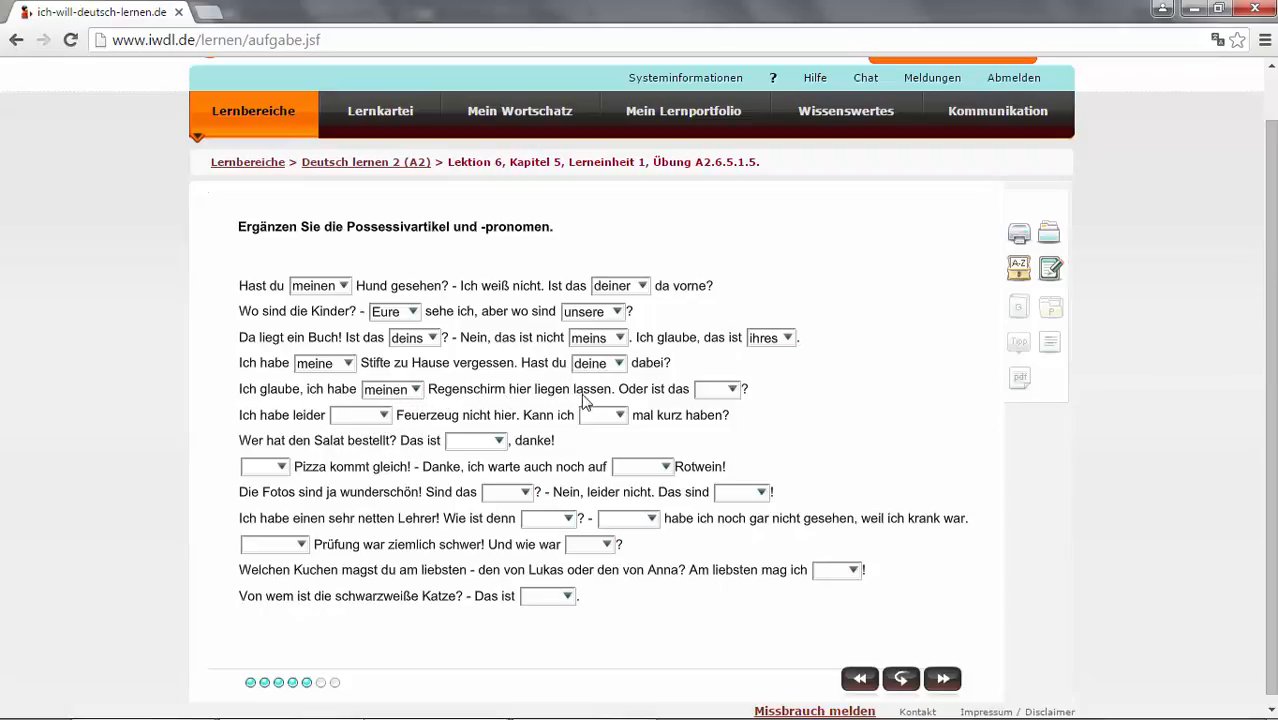
mouse_move(492, 406)
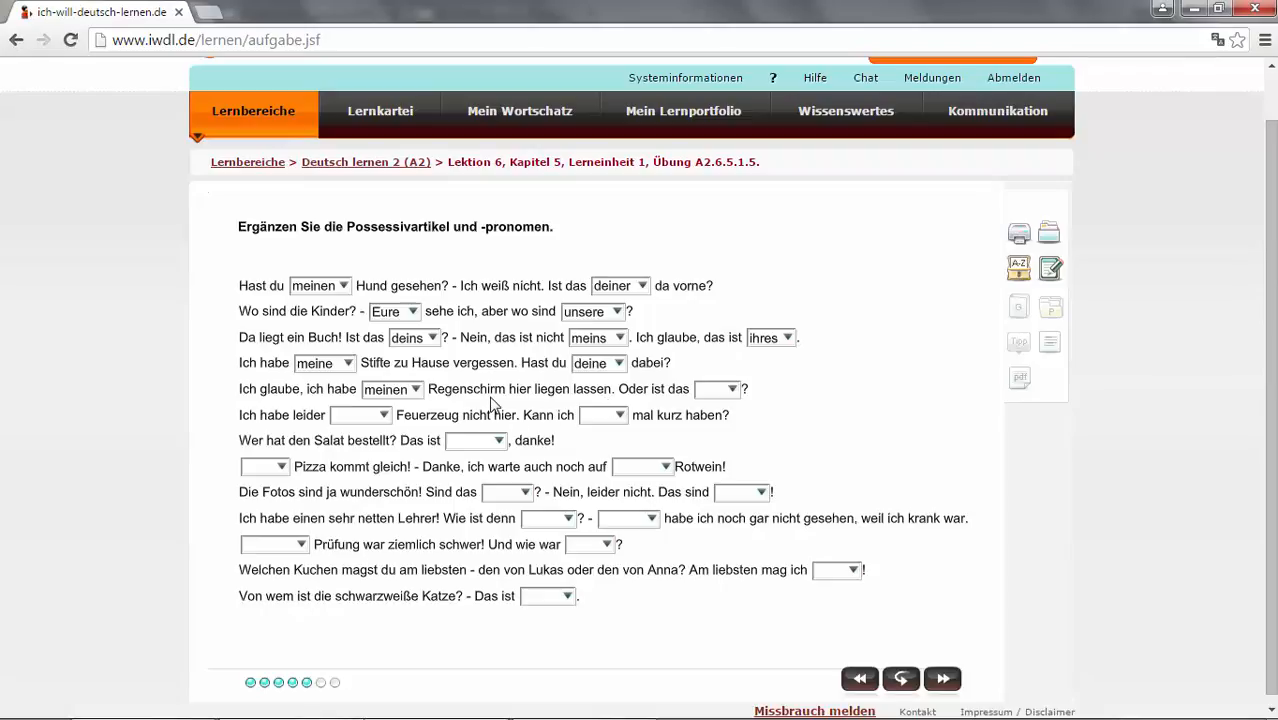
mouse_move(588, 400)
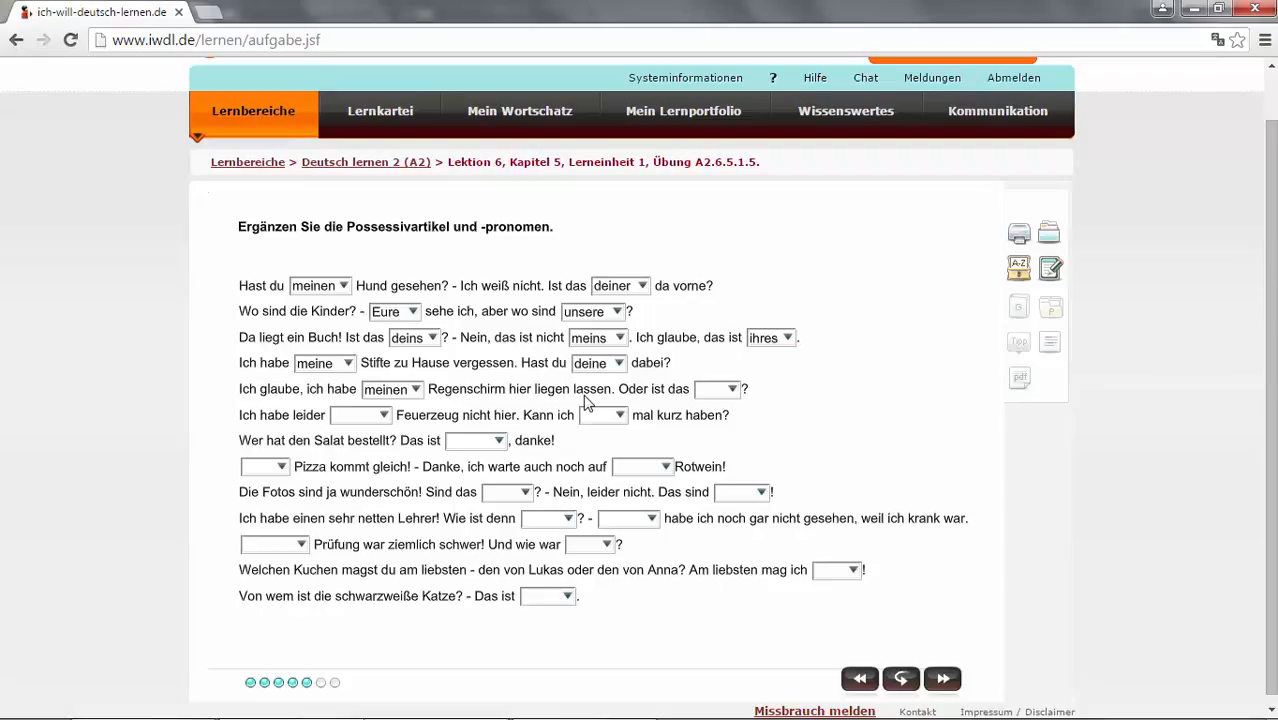
mouse_move(386, 408)
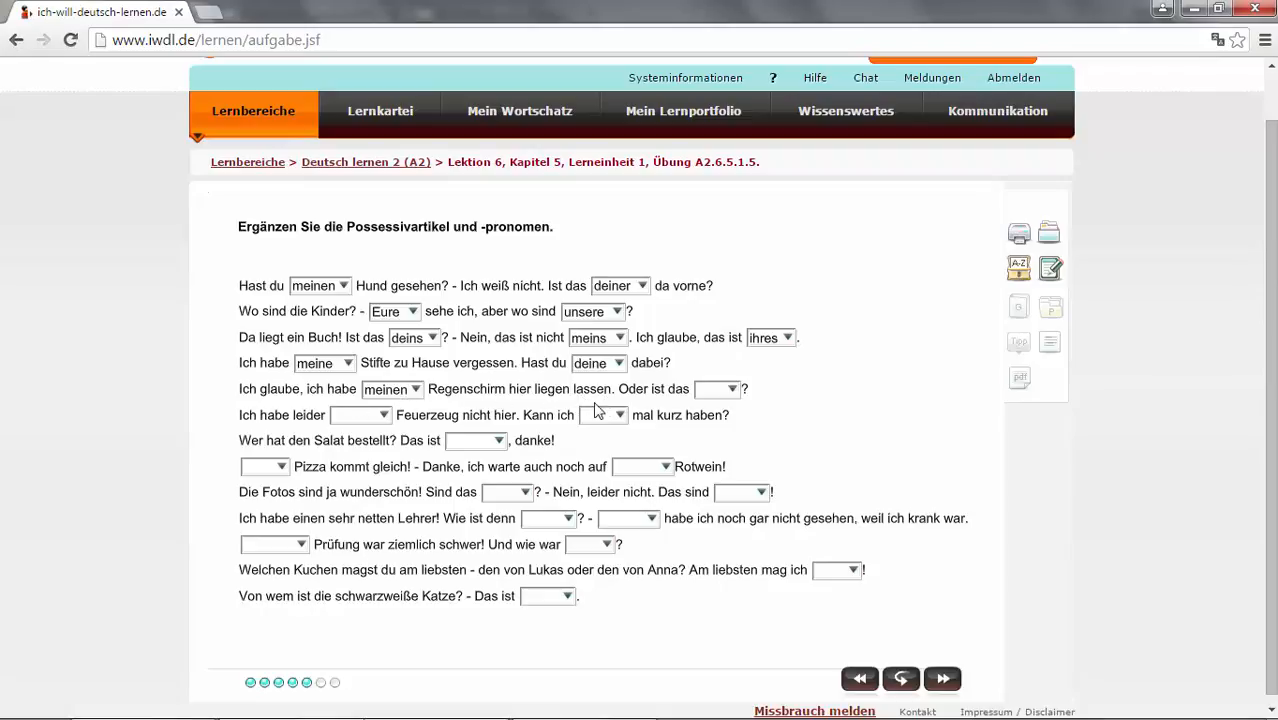
mouse_move(518, 398)
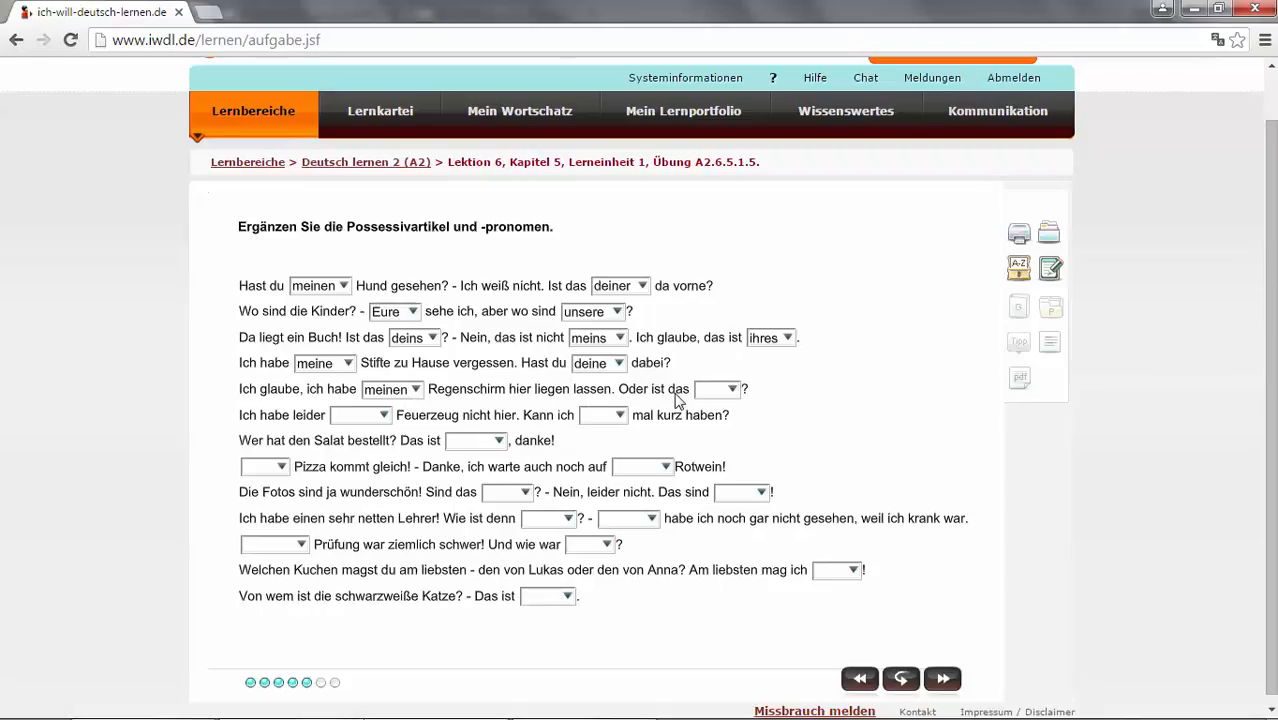
left_click(728, 388)
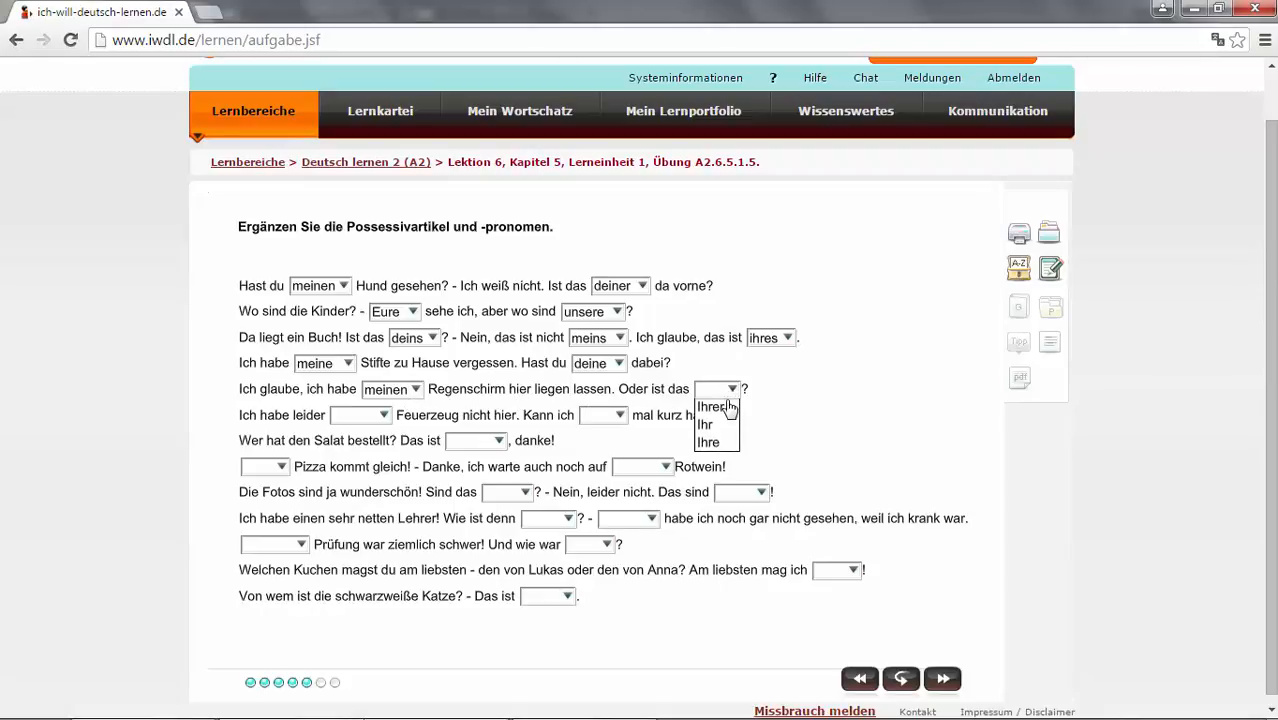
left_click(712, 408)
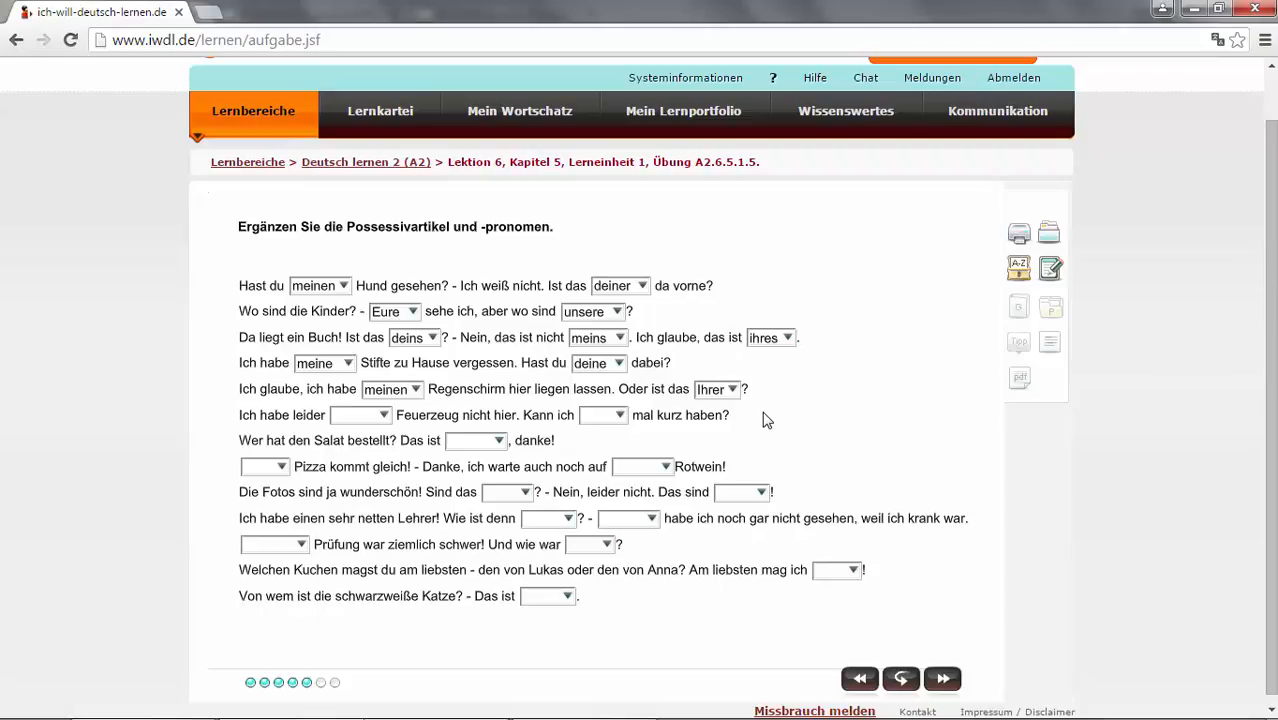
mouse_move(742, 400)
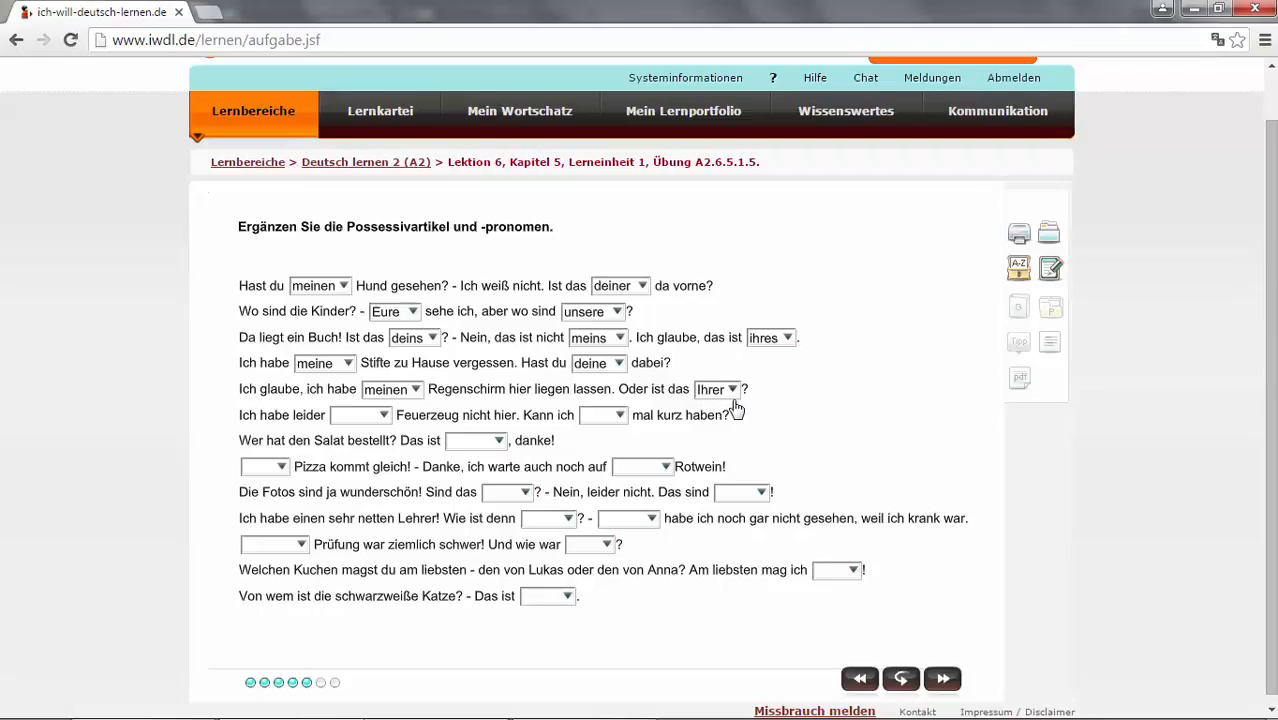
mouse_move(726, 404)
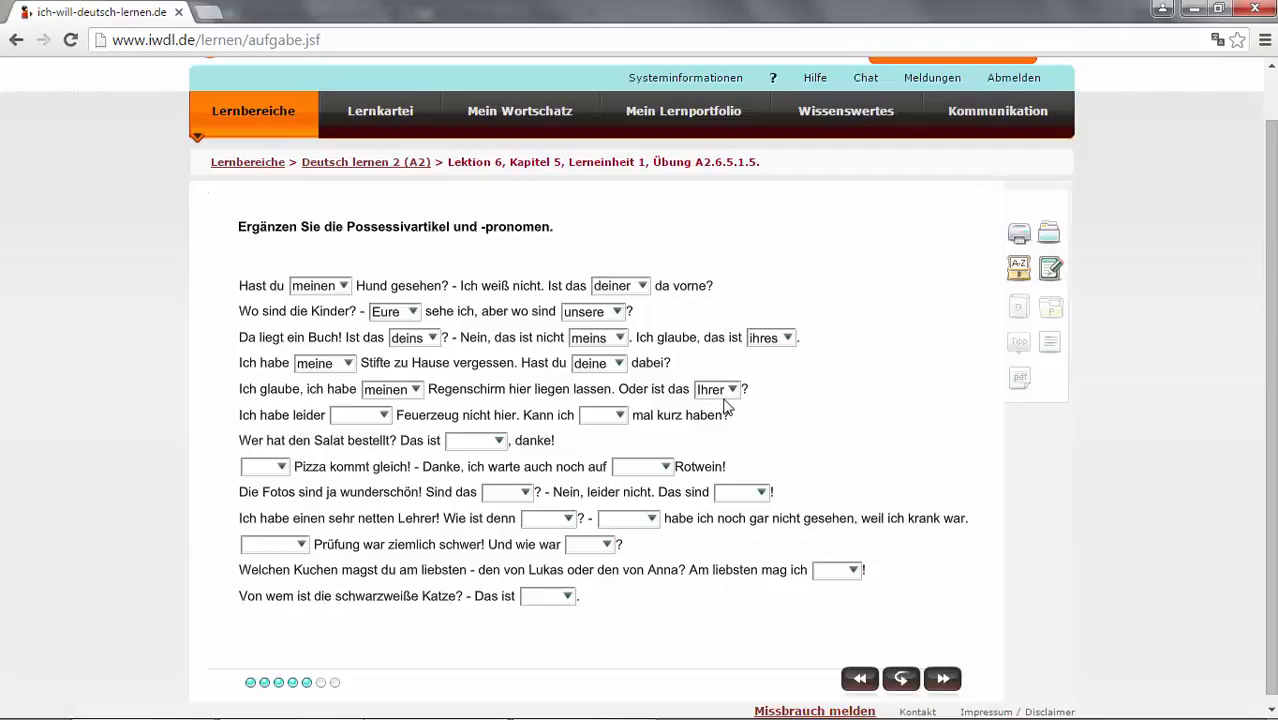
mouse_move(710, 396)
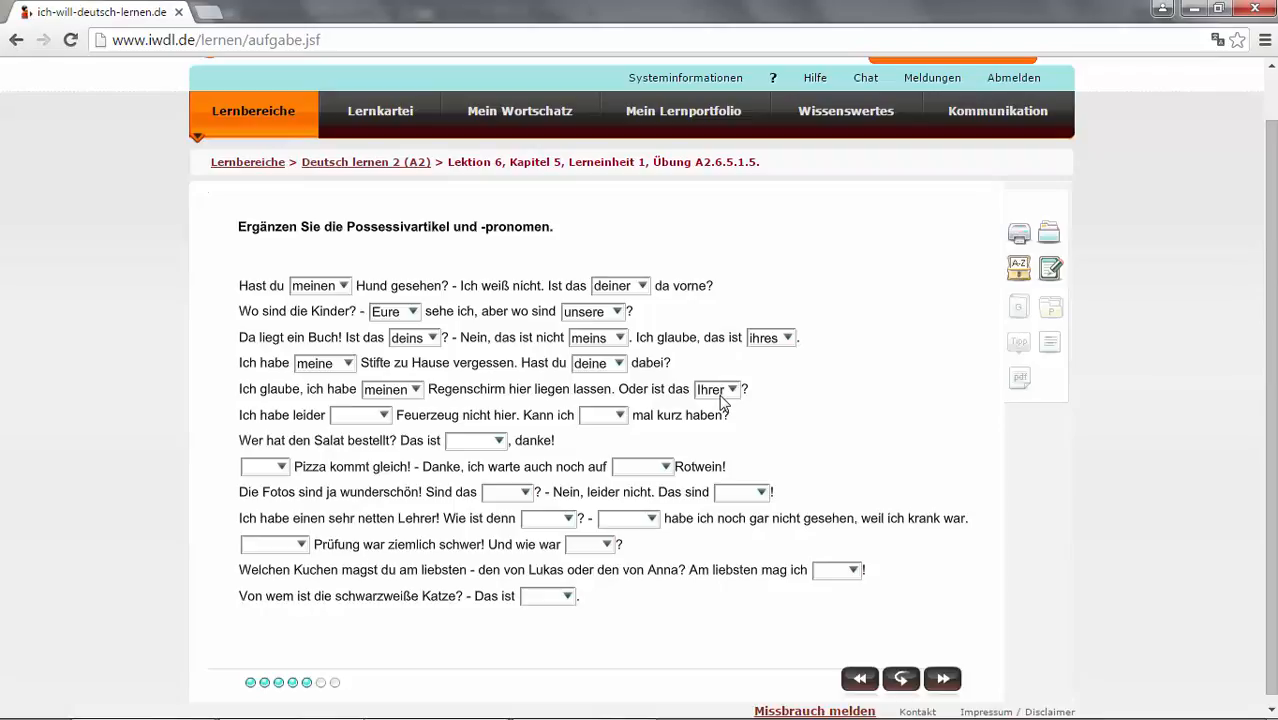
mouse_move(322, 436)
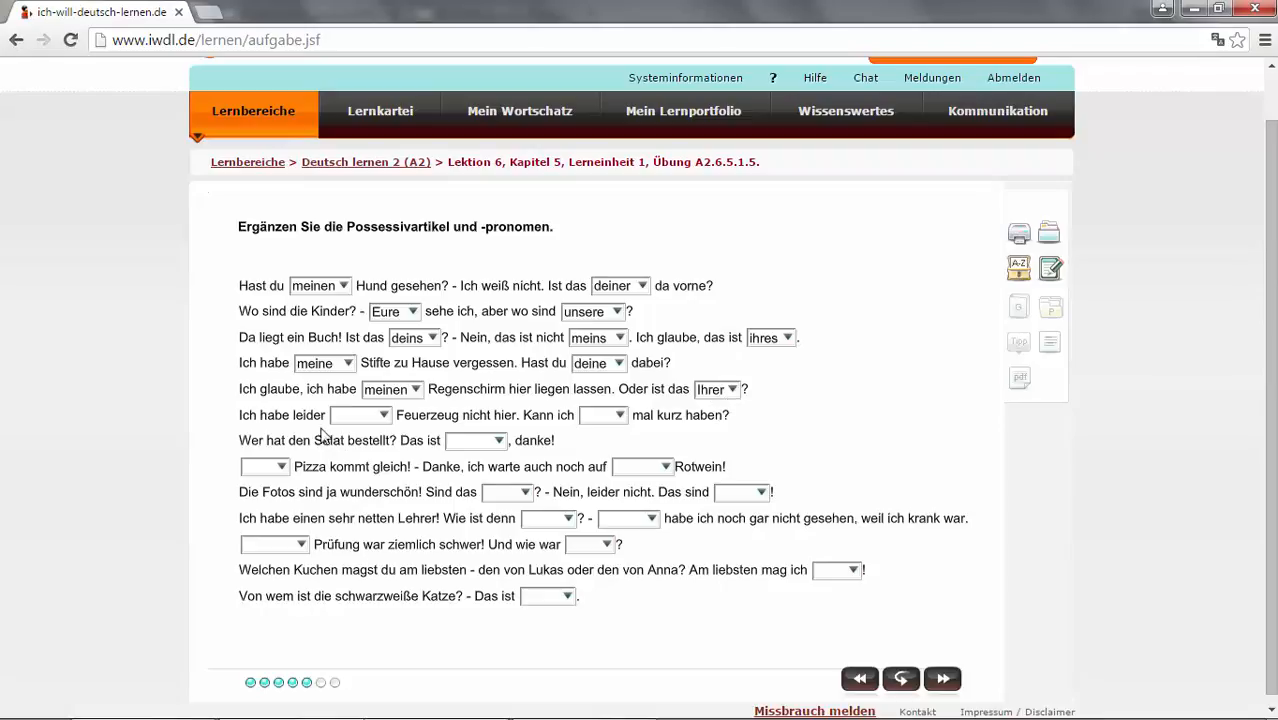
- Fill the Feuerzeug sentence with mein and Ihres and the Salat answer with meiner
left_click(380, 414)
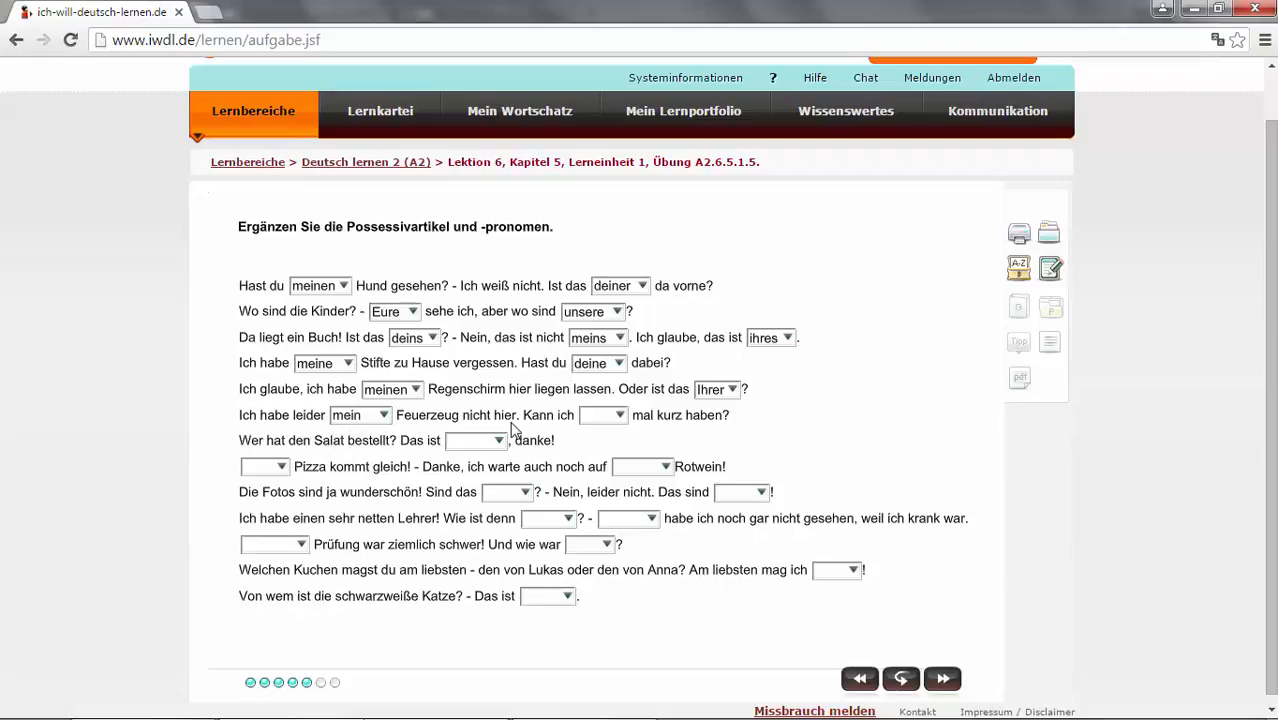
mouse_move(344, 460)
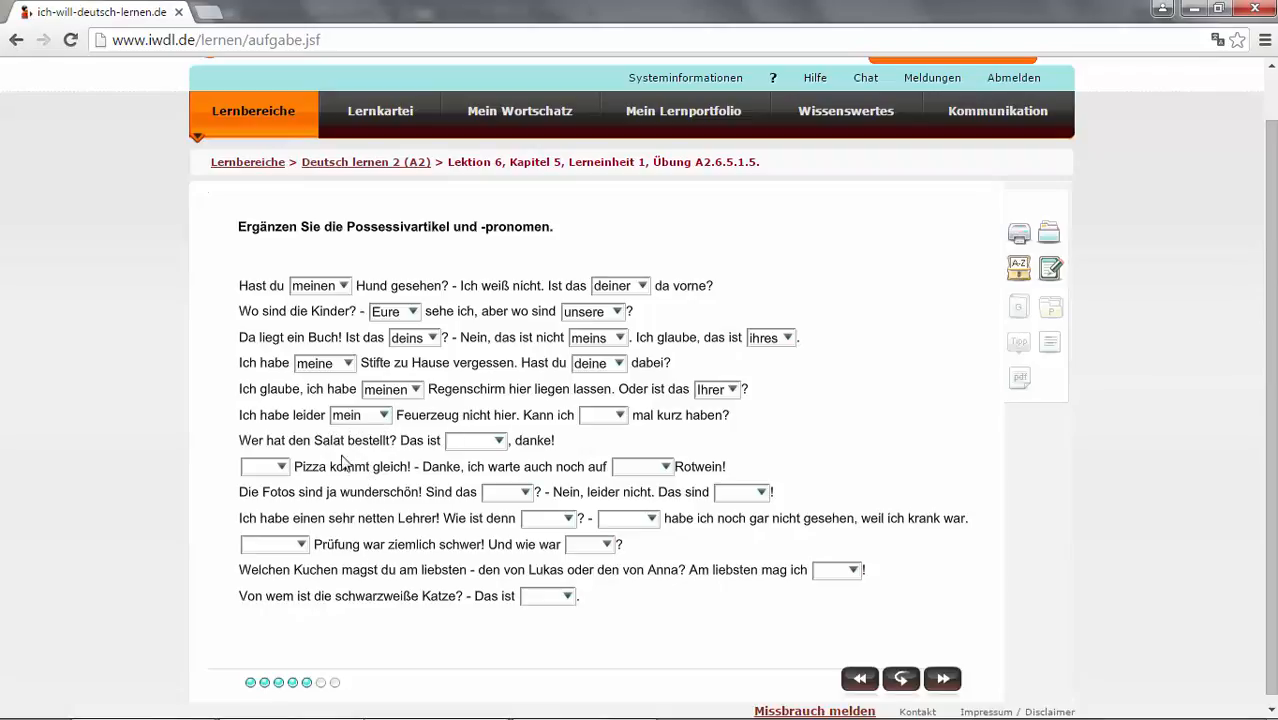
mouse_move(492, 428)
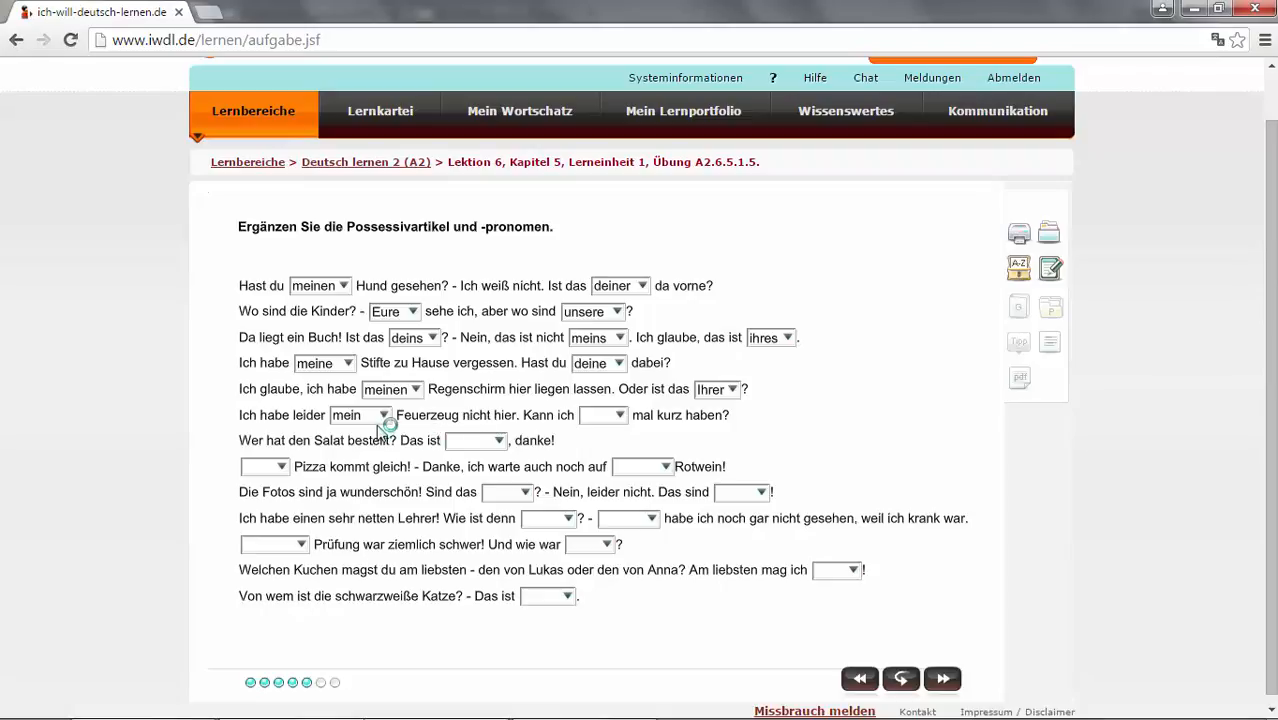
mouse_move(428, 430)
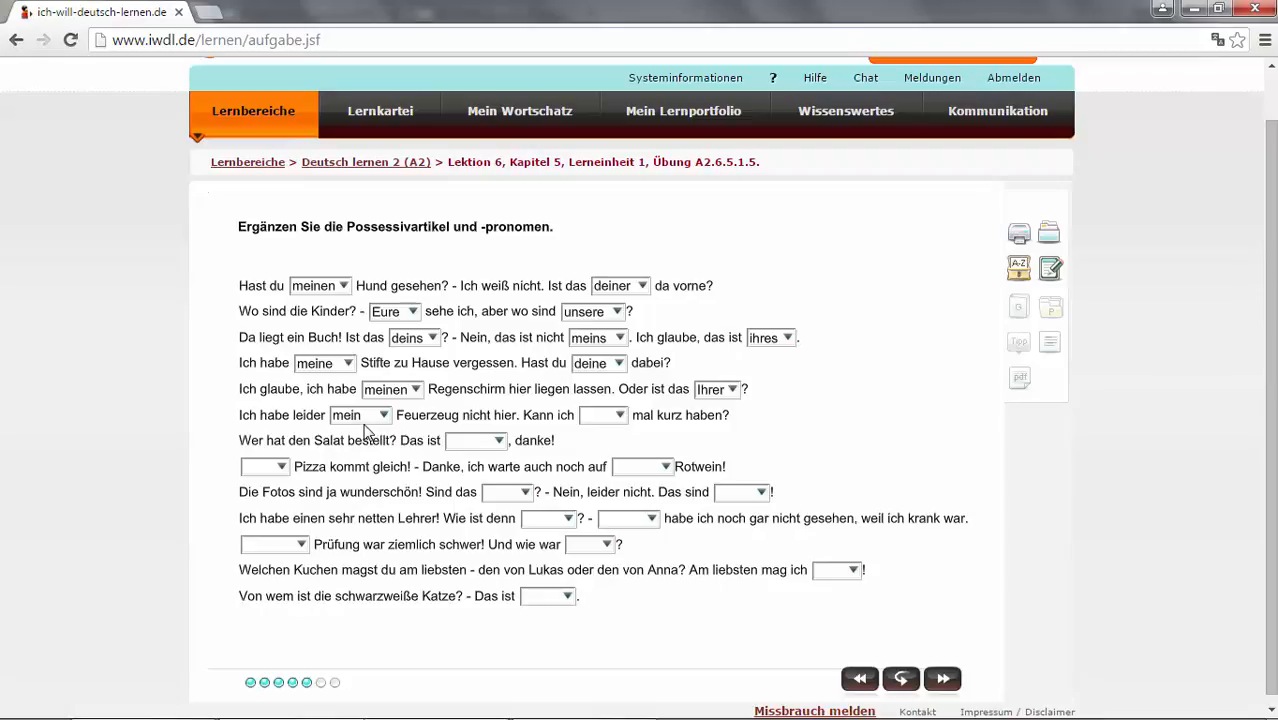
mouse_move(448, 432)
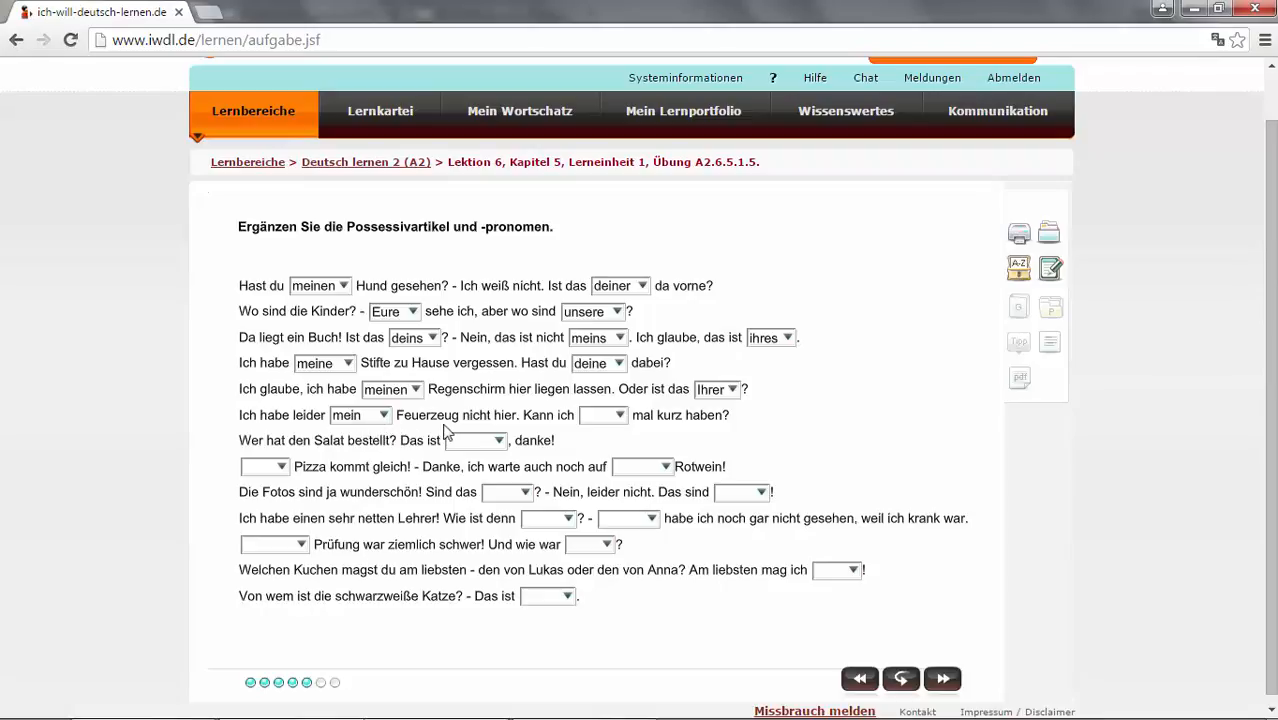
mouse_move(352, 452)
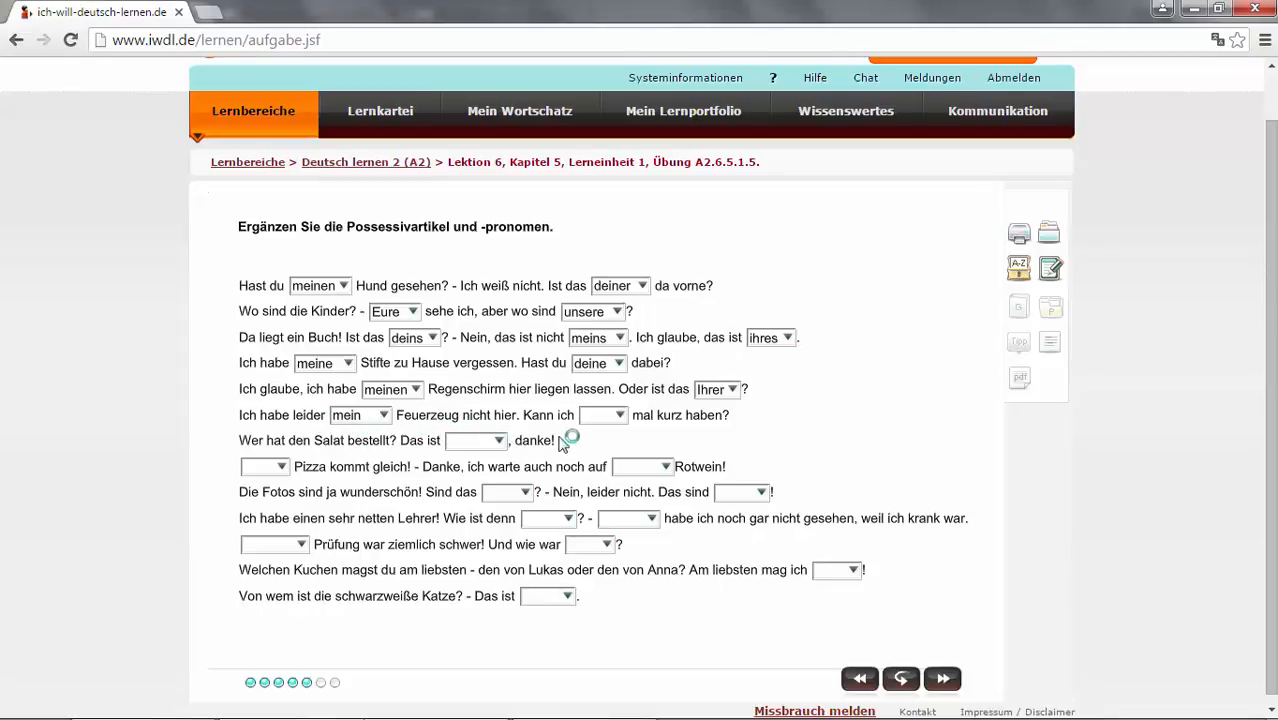
left_click(498, 442)
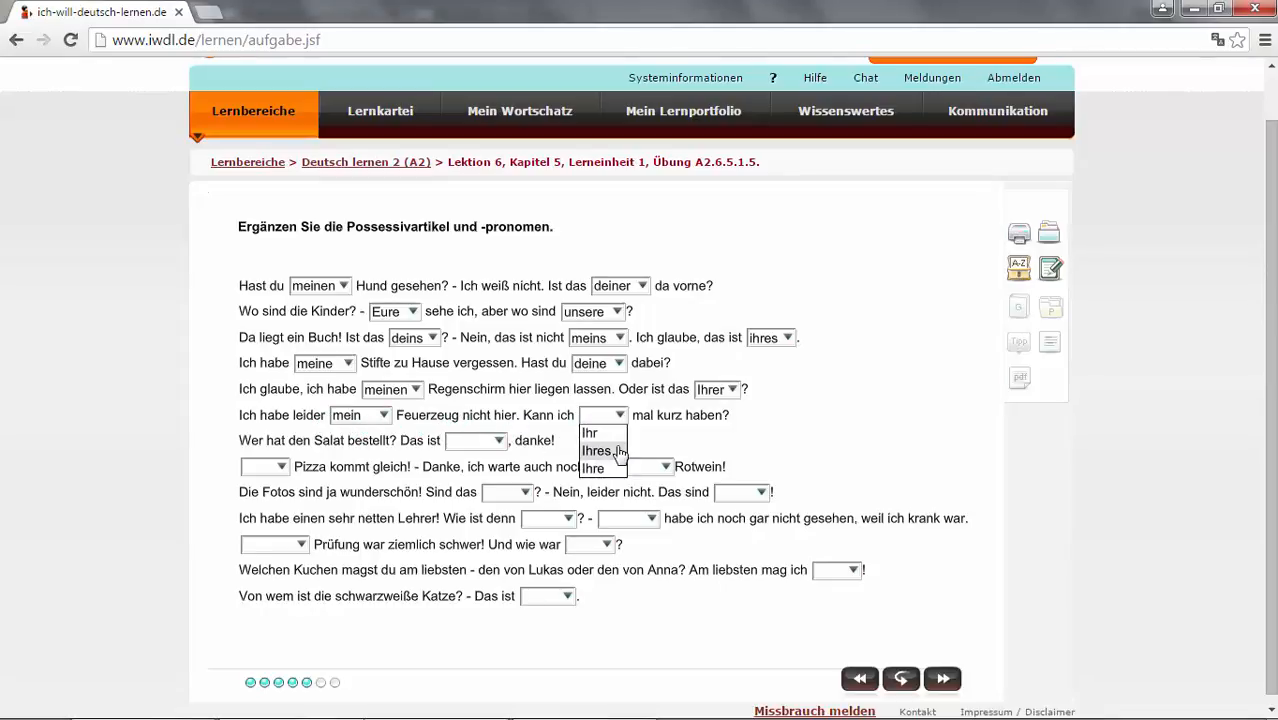
left_click(596, 450)
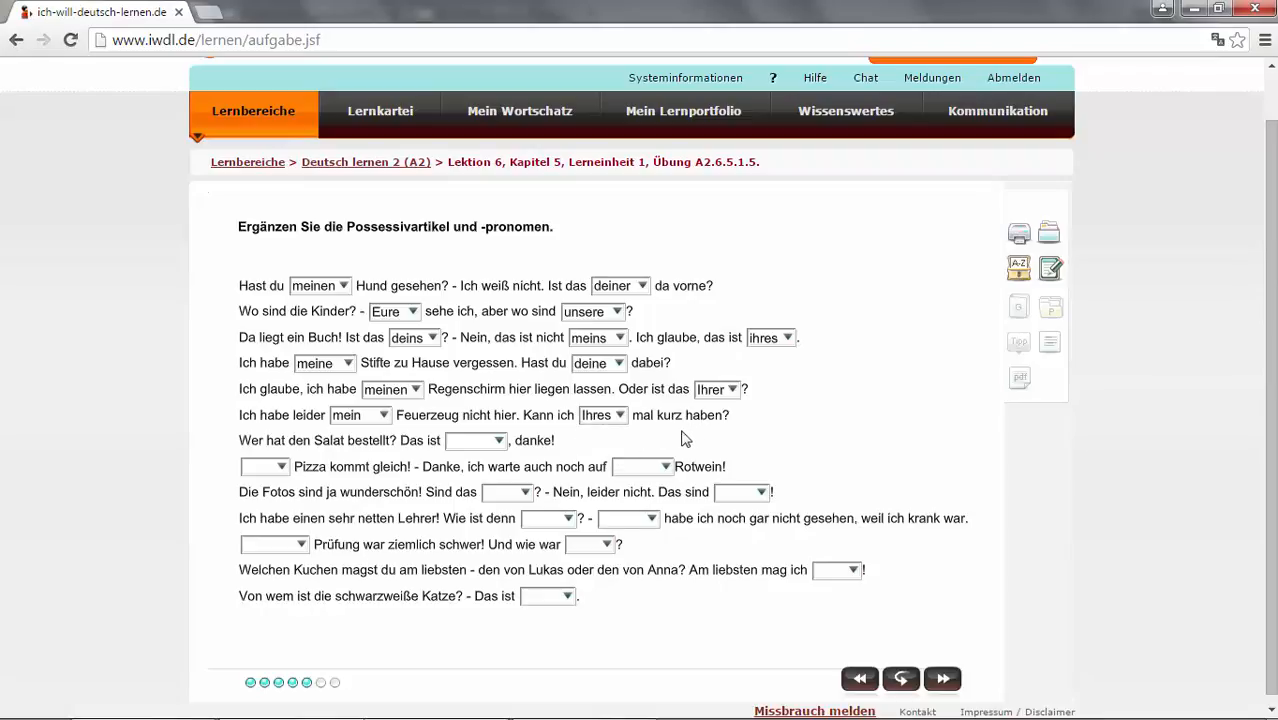
mouse_move(612, 432)
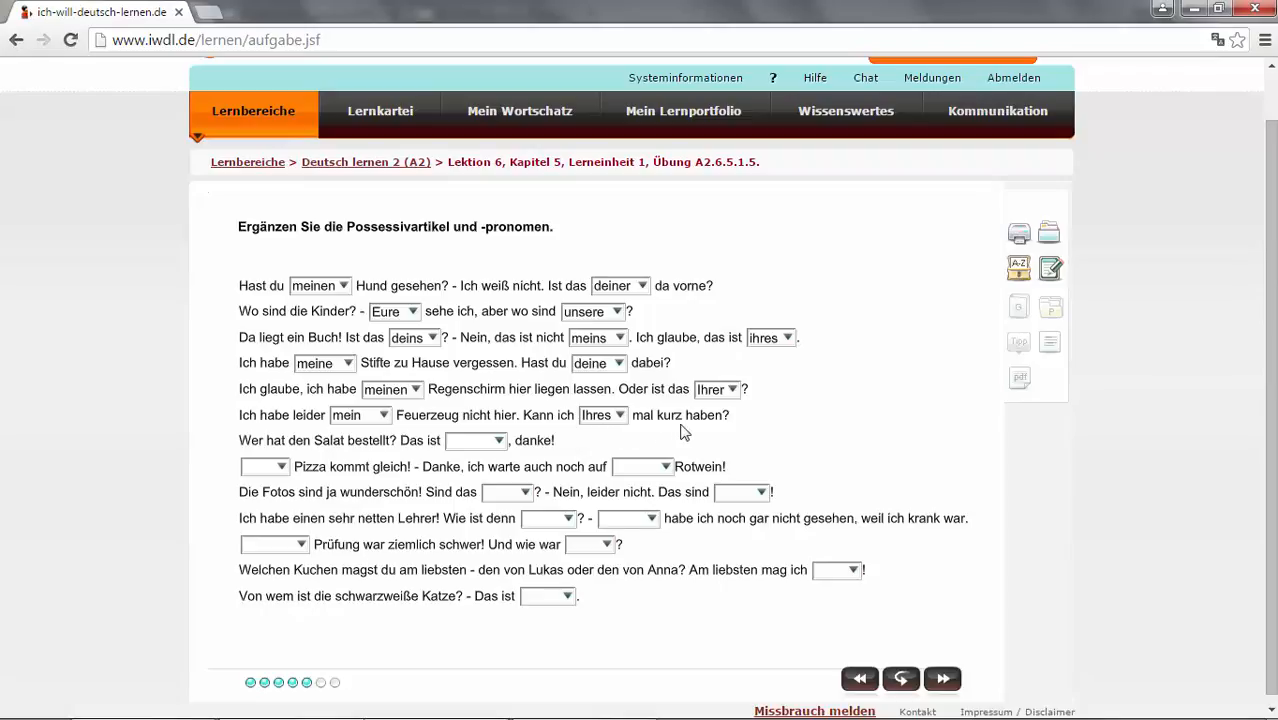
mouse_move(708, 432)
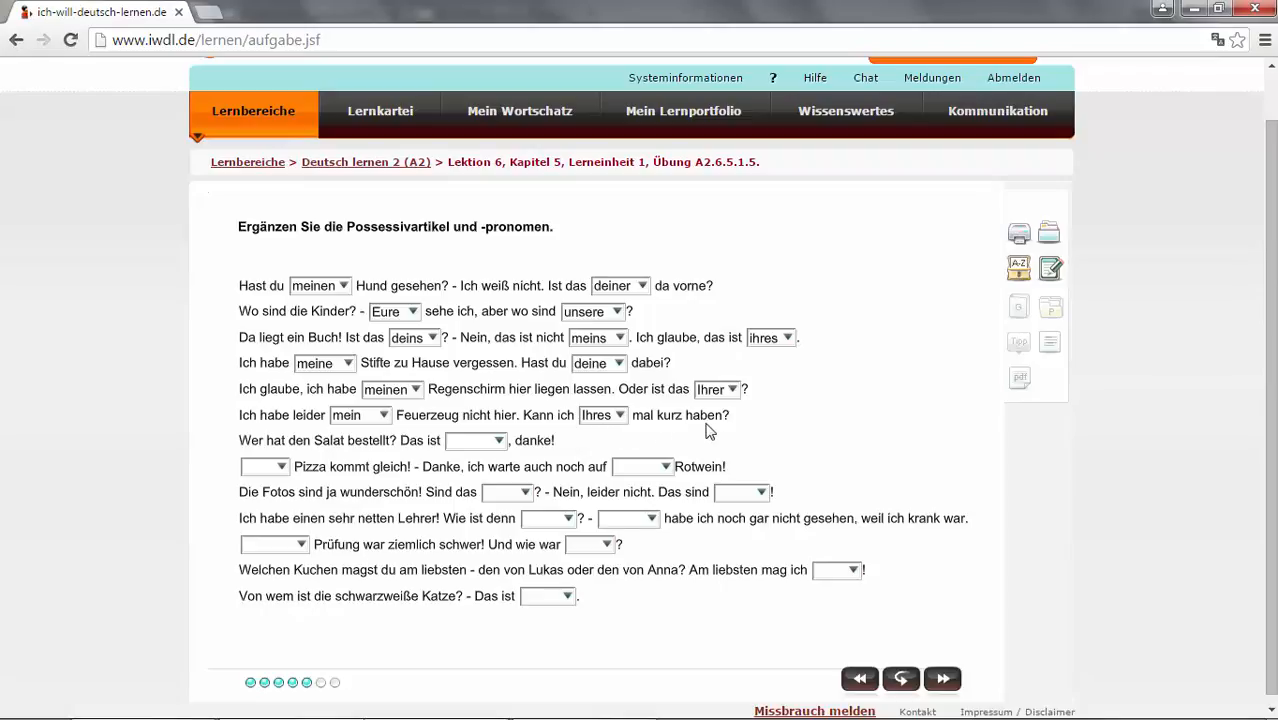
mouse_move(428, 452)
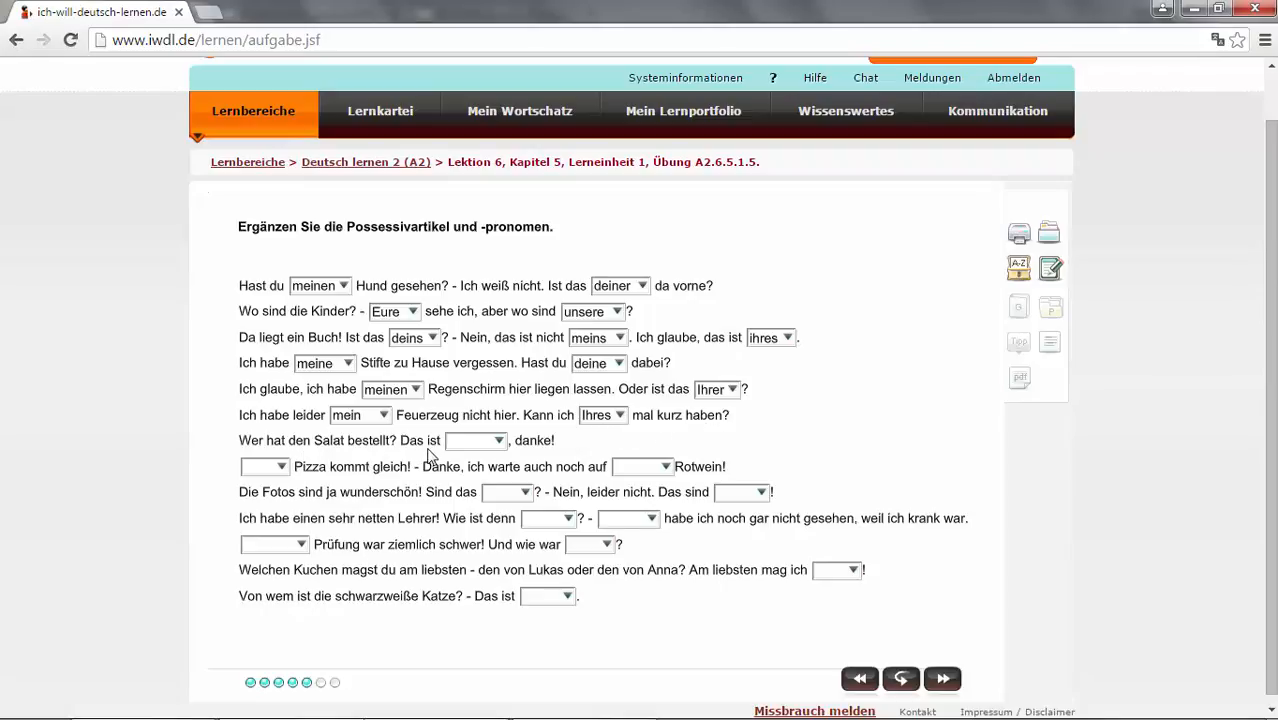
left_click(496, 442)
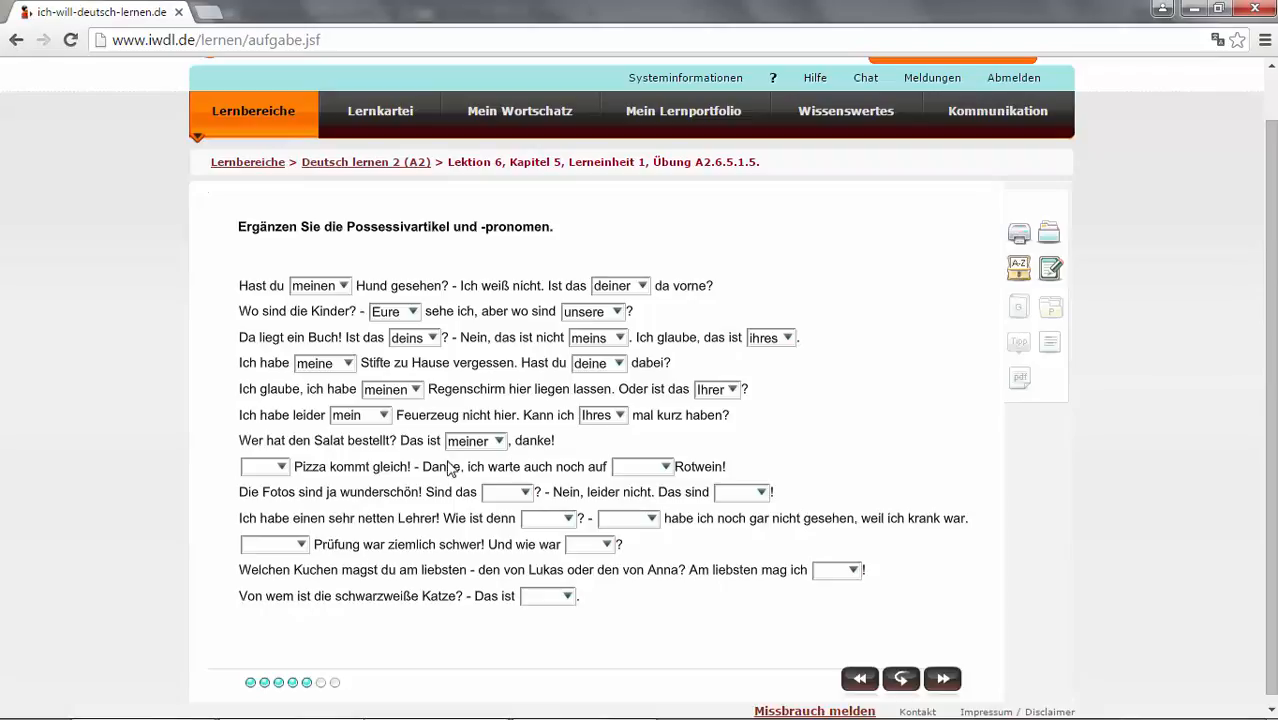
mouse_move(468, 456)
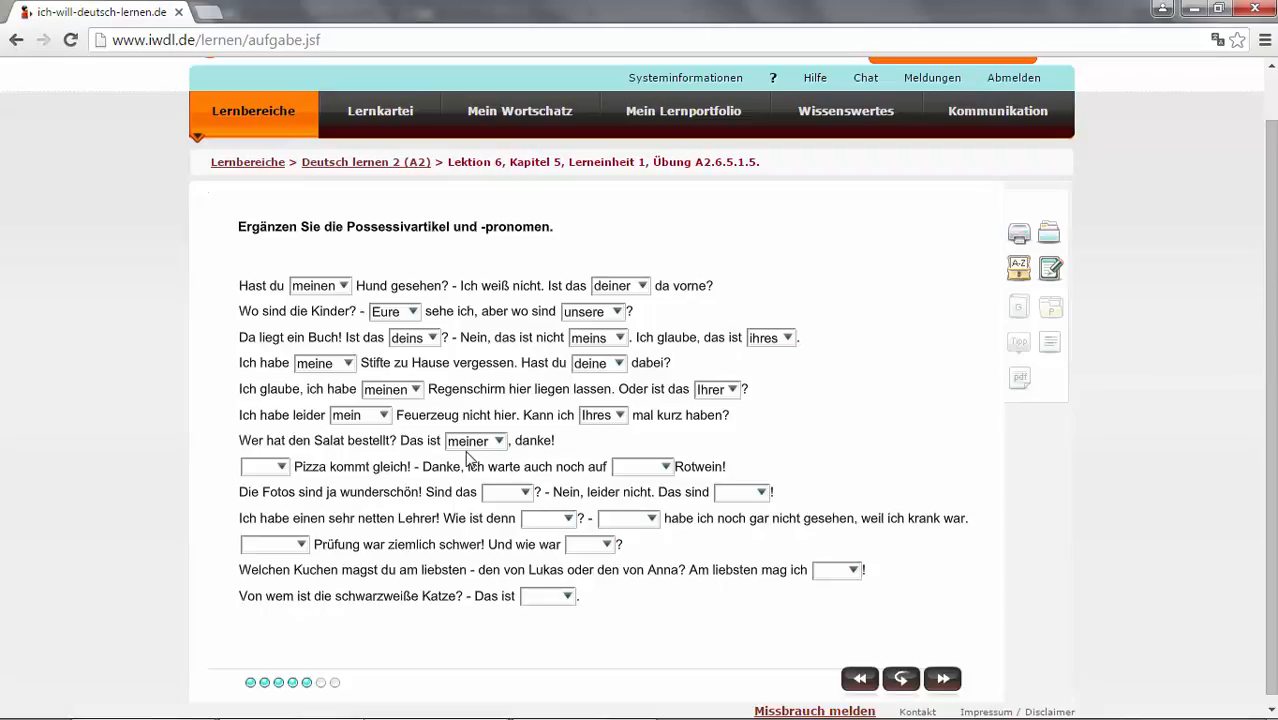
mouse_move(492, 454)
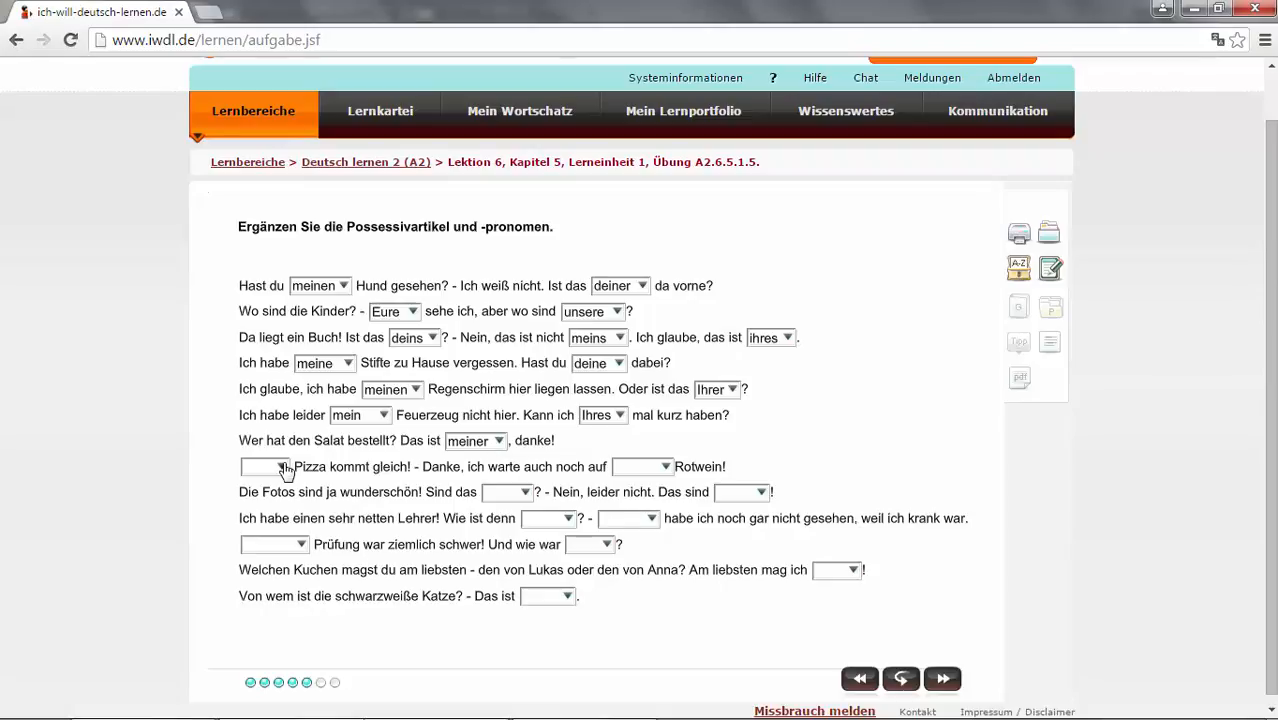
left_click(284, 468)
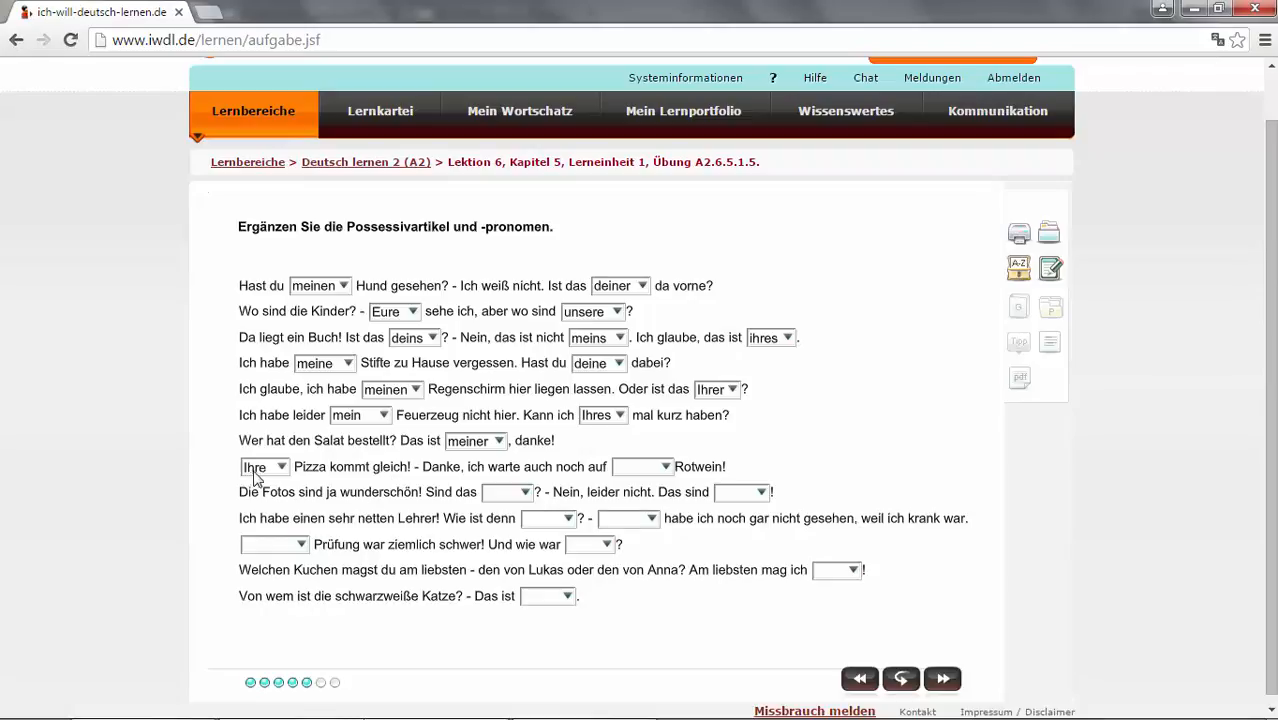
mouse_move(318, 478)
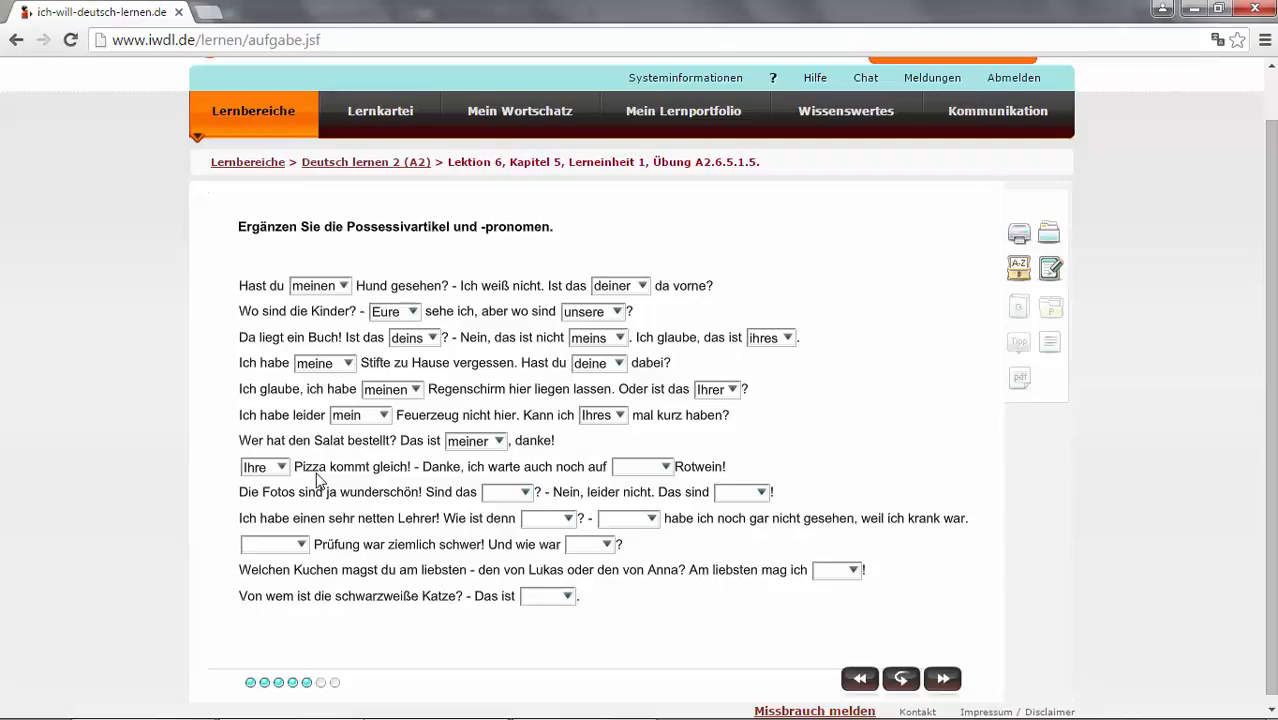
mouse_move(456, 480)
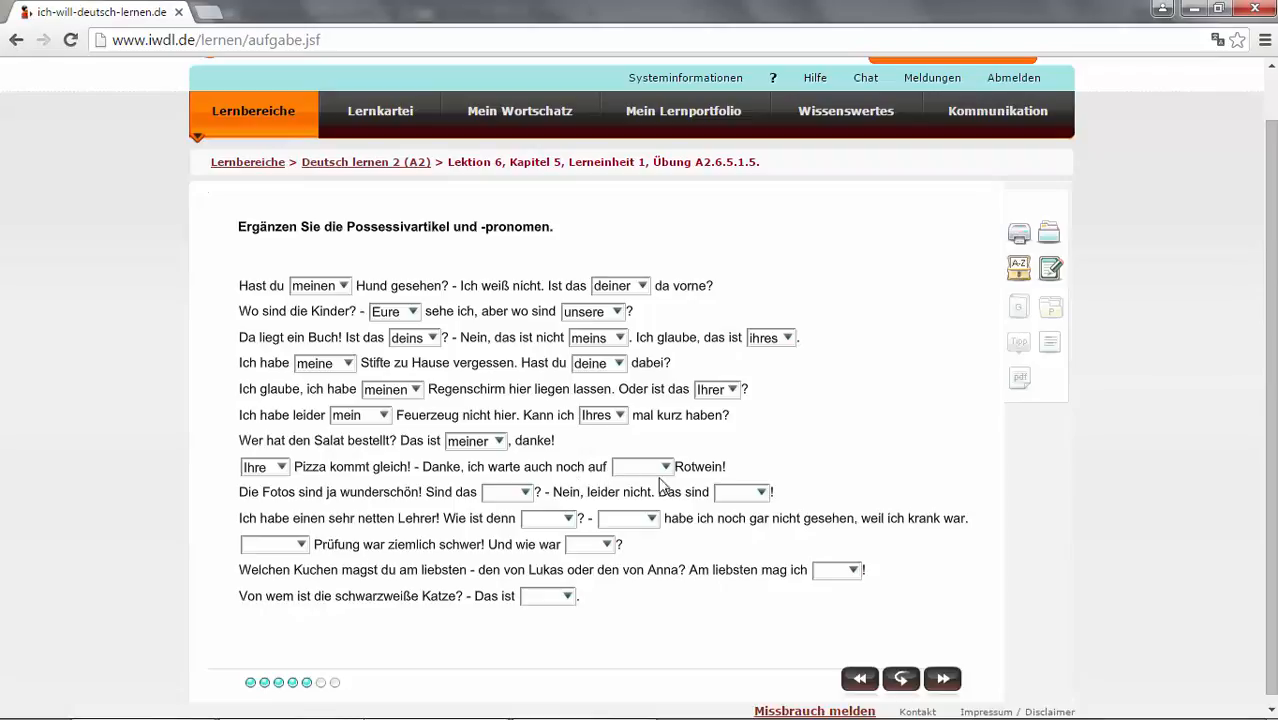
left_click(642, 466)
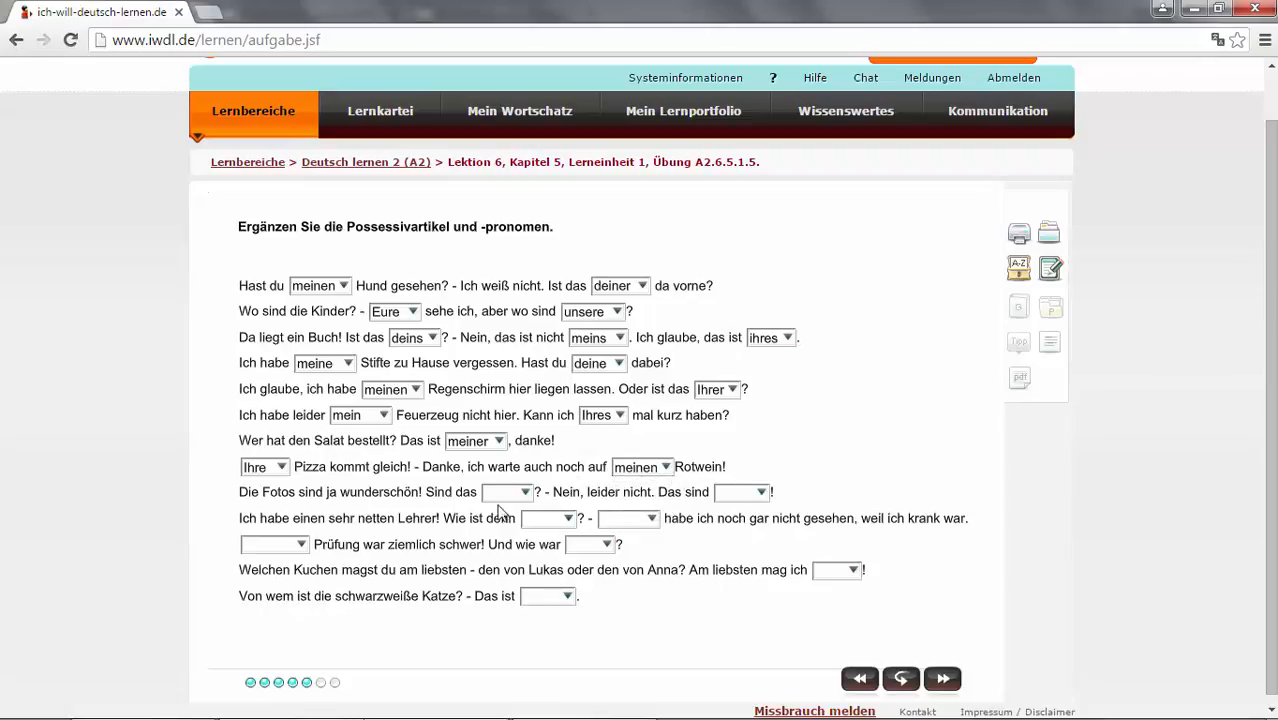
mouse_move(702, 478)
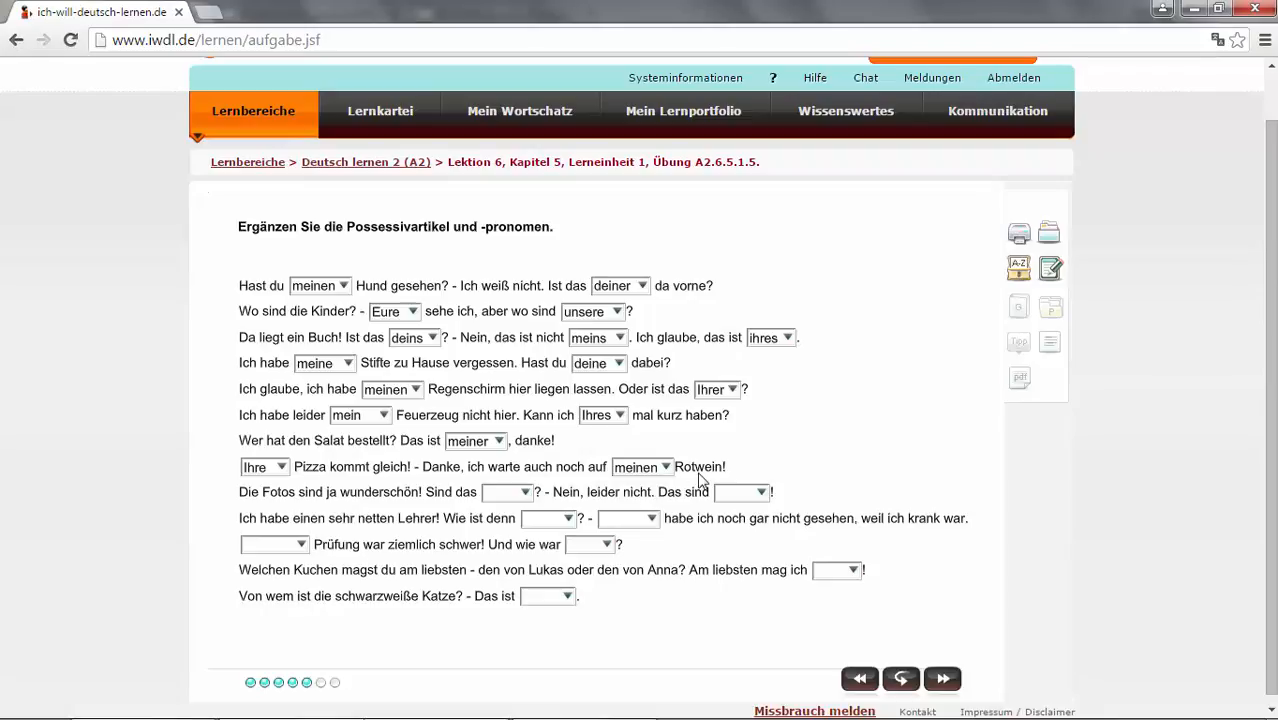
mouse_move(700, 480)
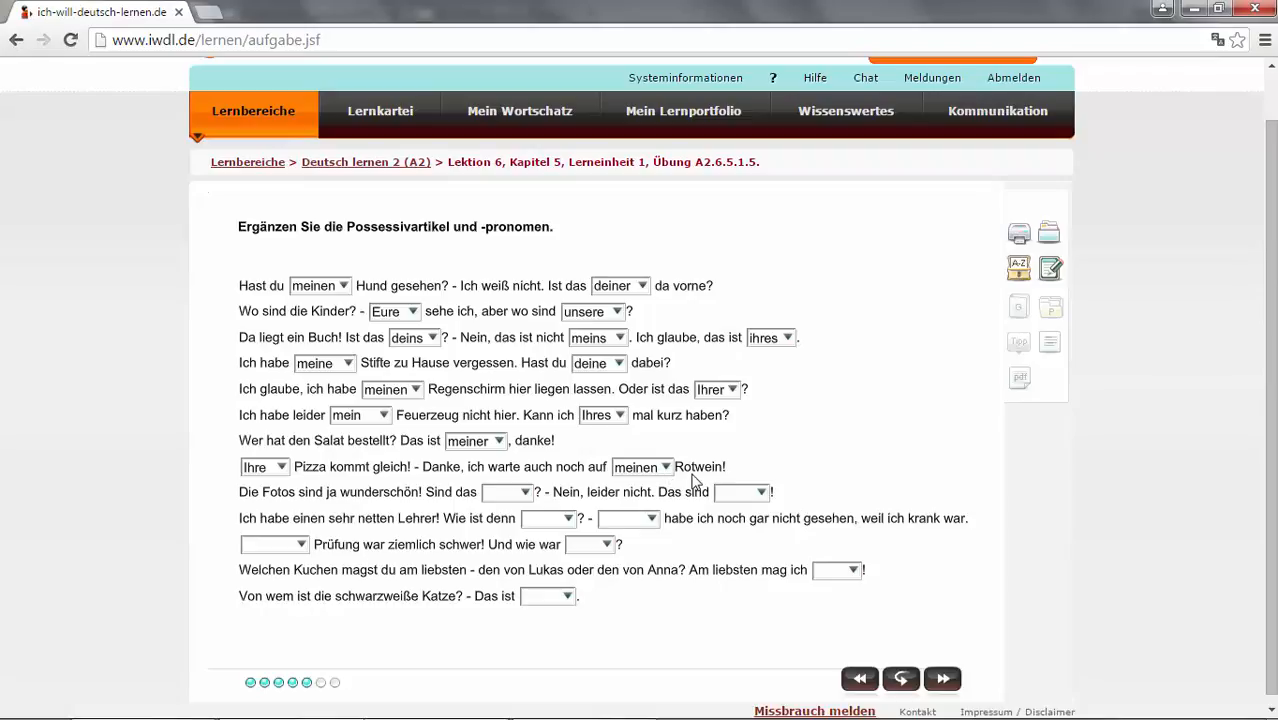
mouse_move(692, 476)
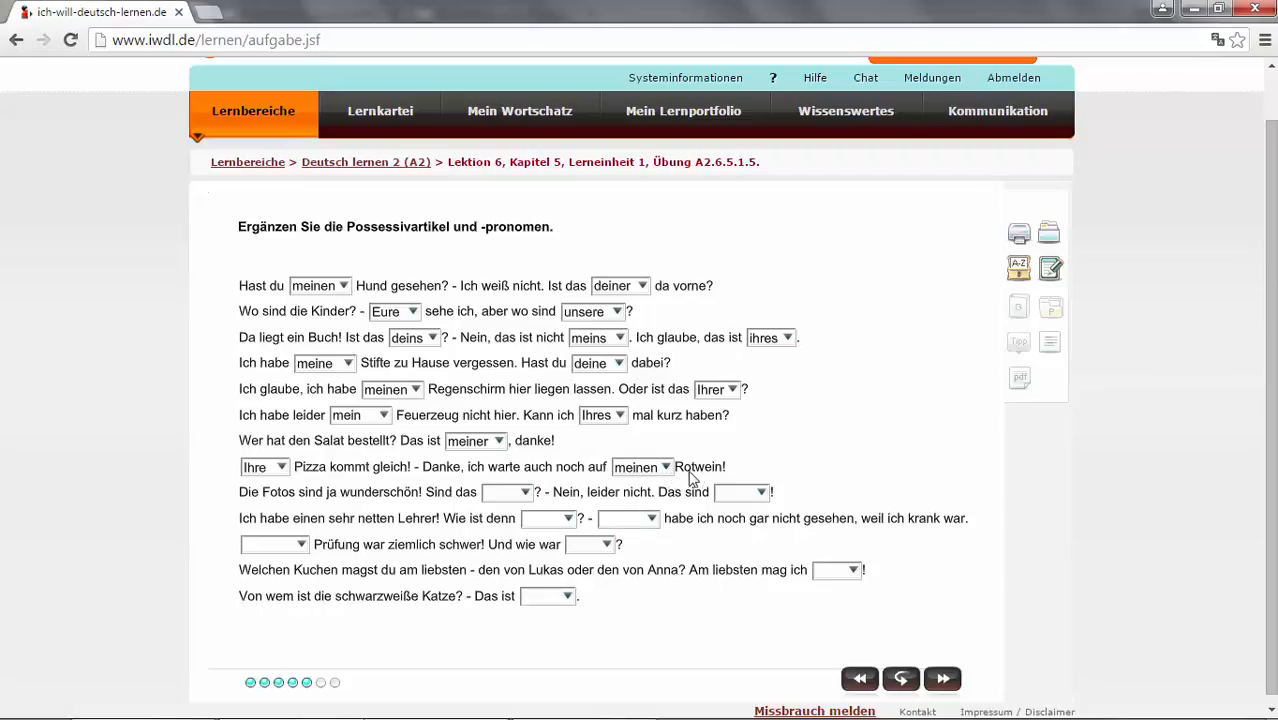
mouse_move(732, 482)
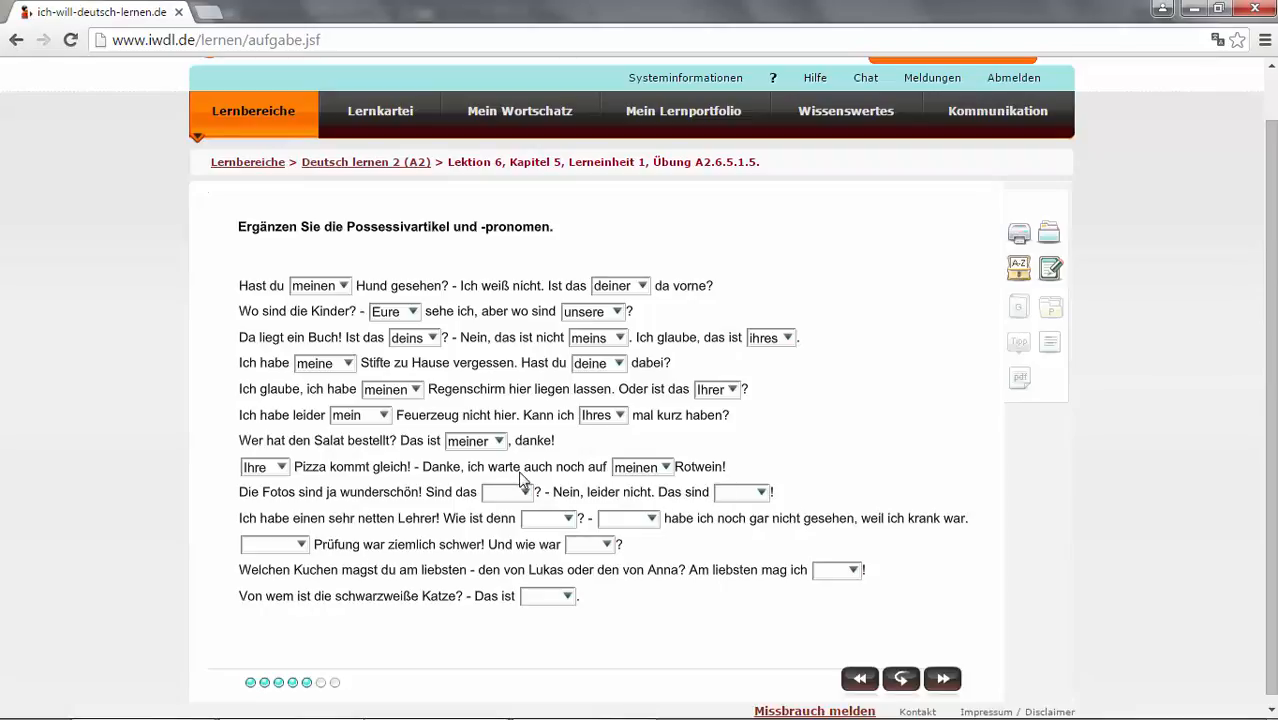
mouse_move(592, 480)
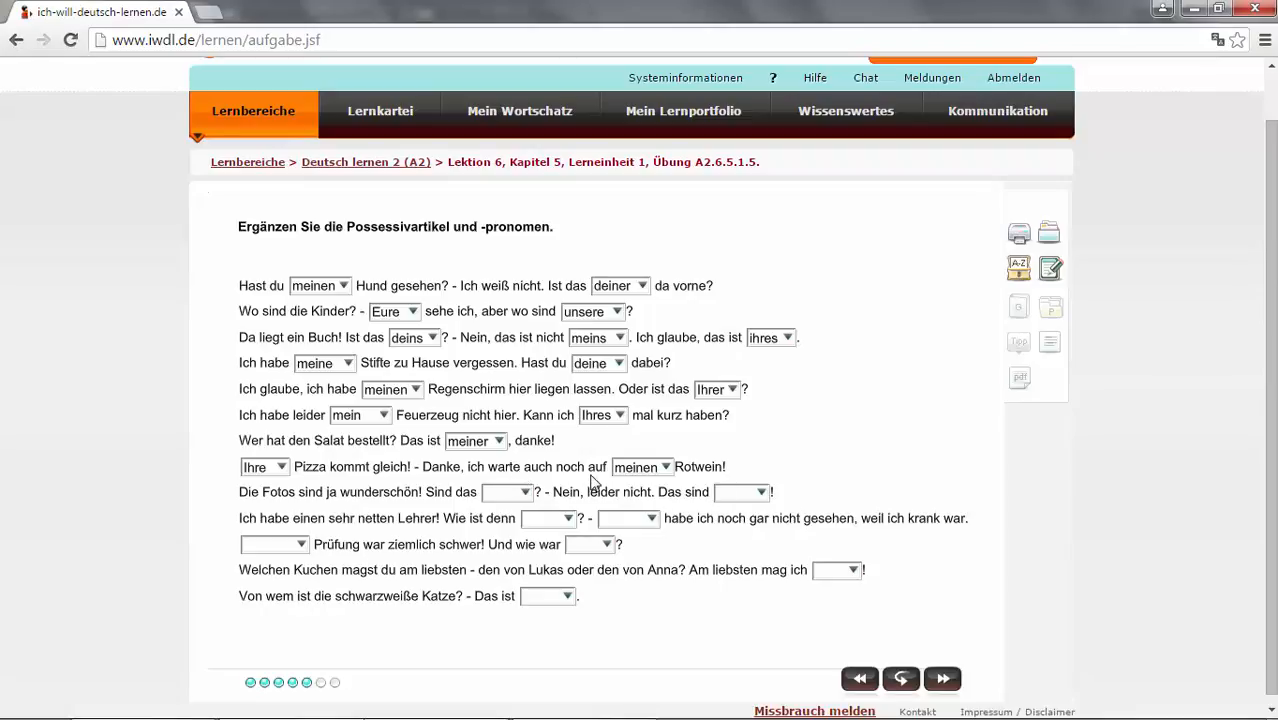
mouse_move(632, 476)
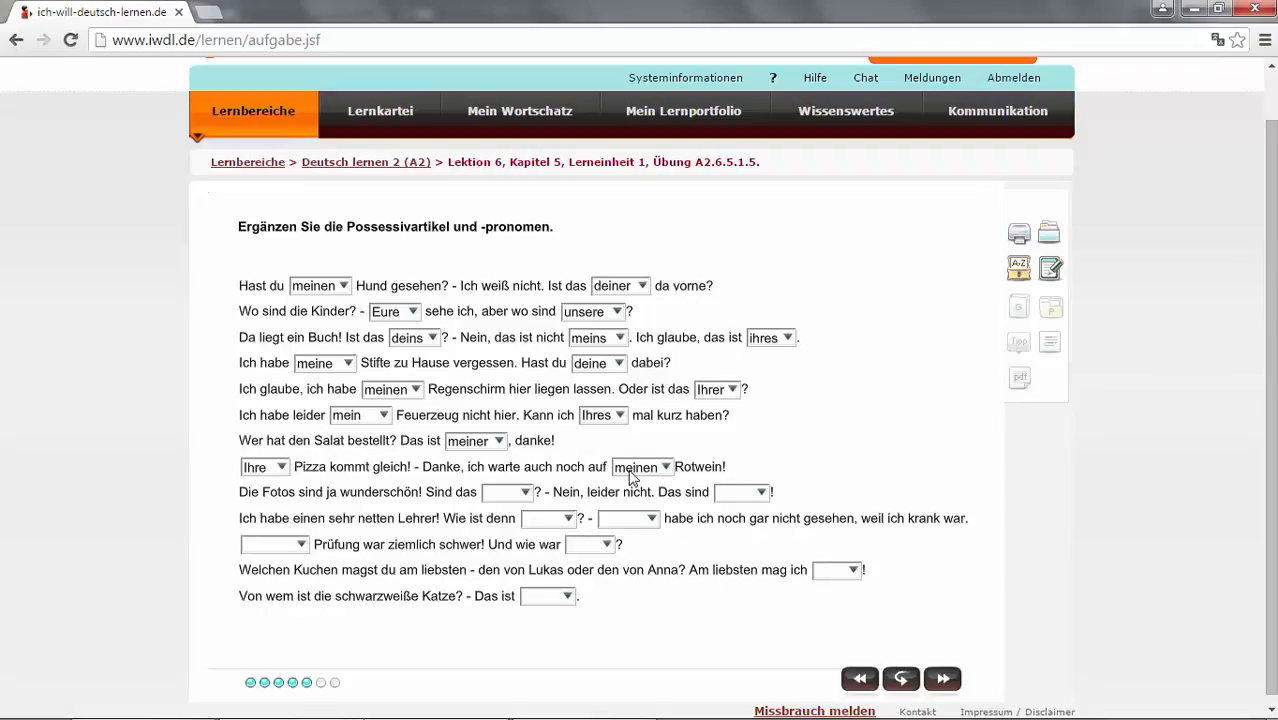
mouse_move(722, 480)
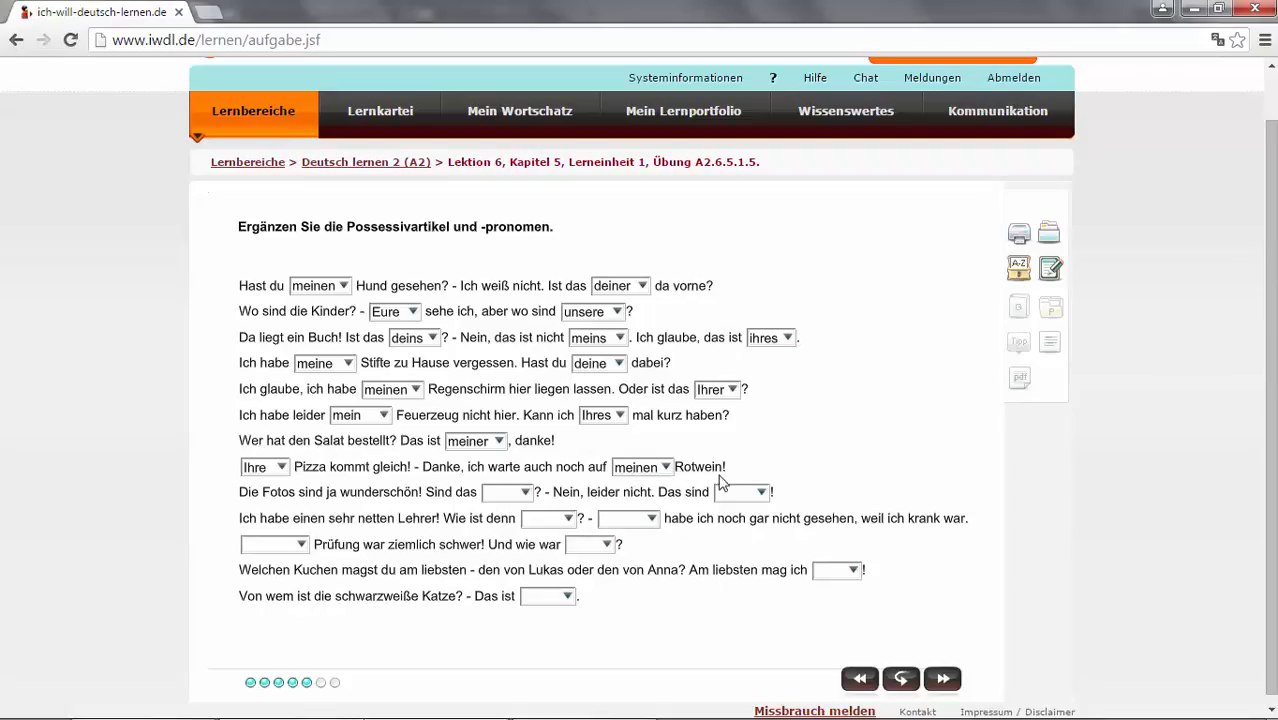
mouse_move(372, 508)
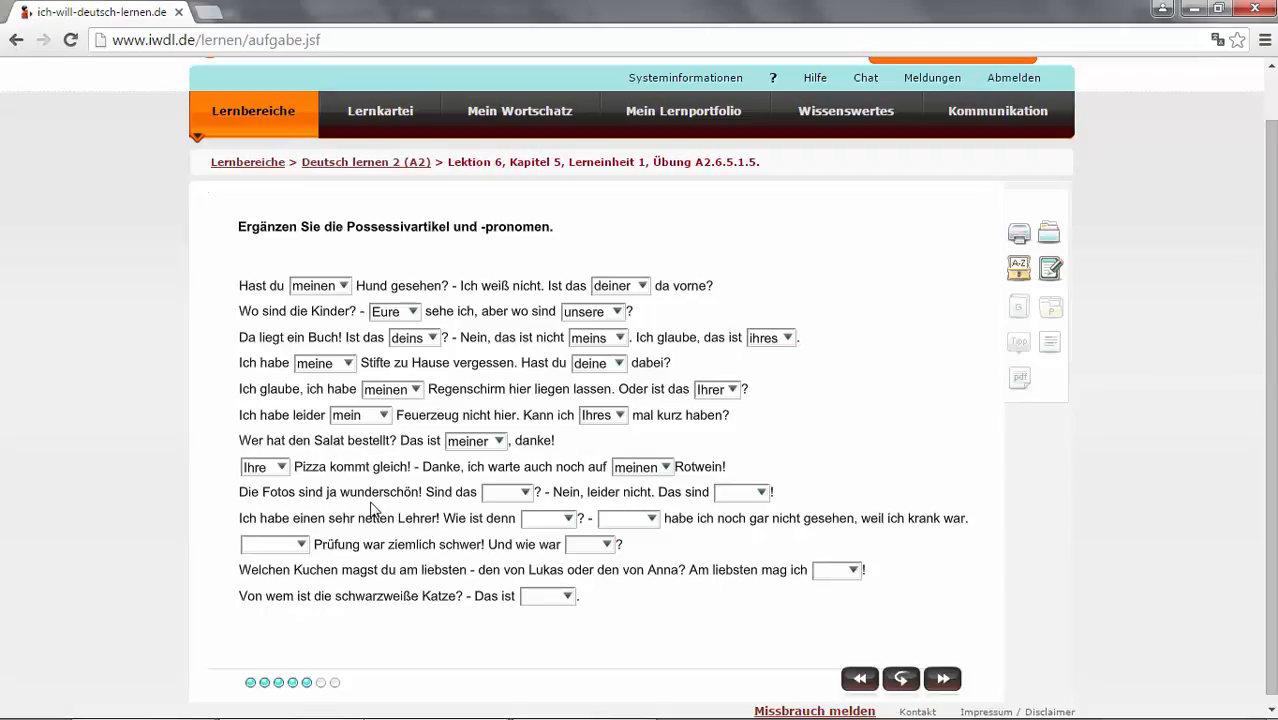
mouse_move(482, 504)
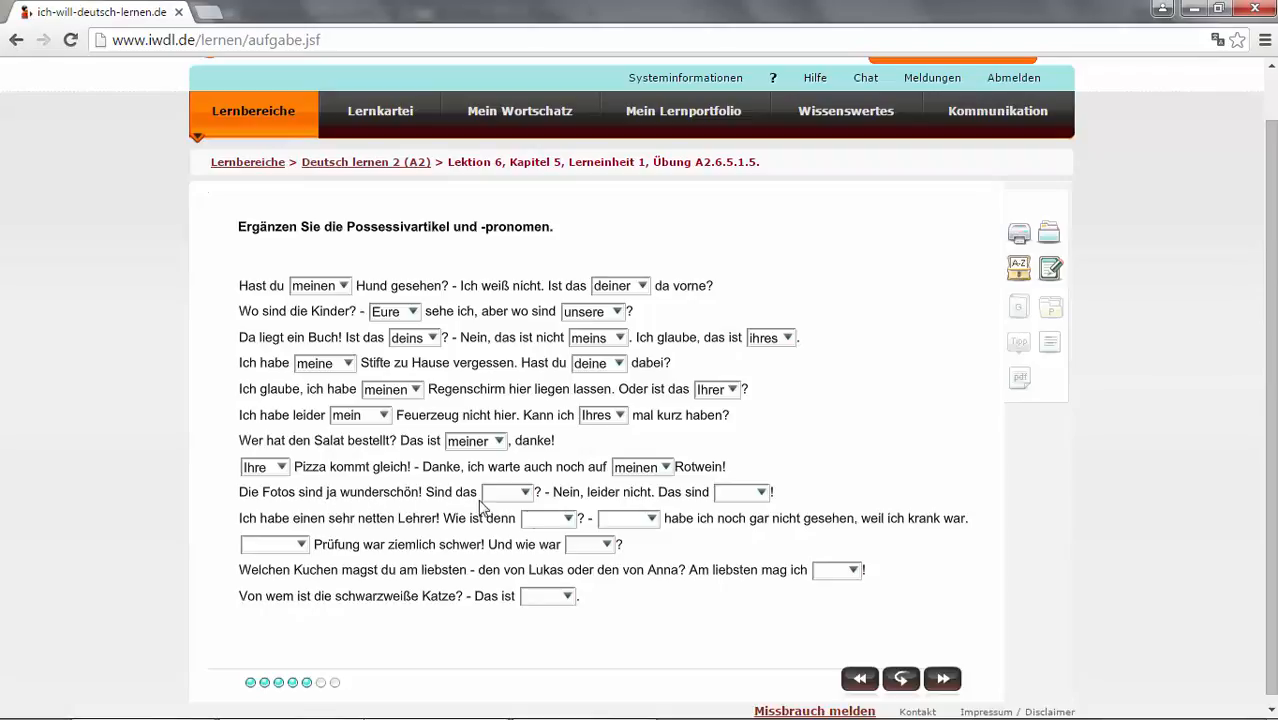
- Fill the Fotos sentence gaps with deine and seine
left_click(508, 492)
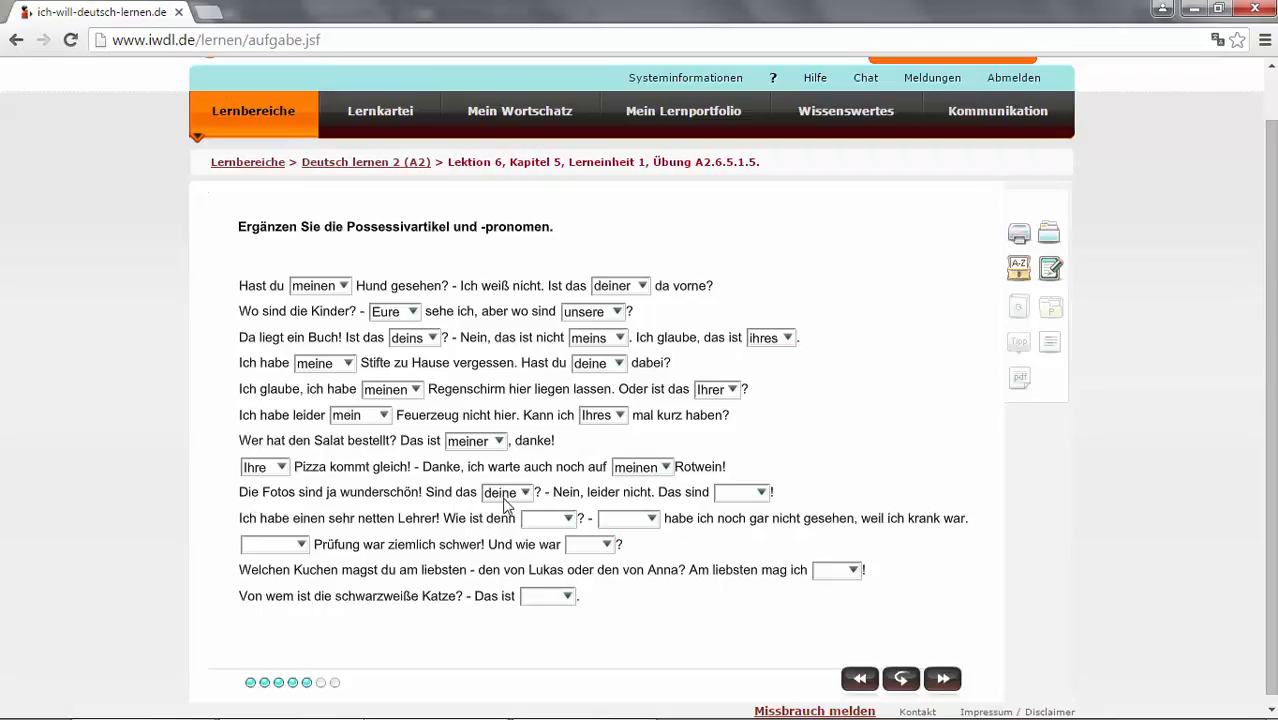
mouse_move(600, 506)
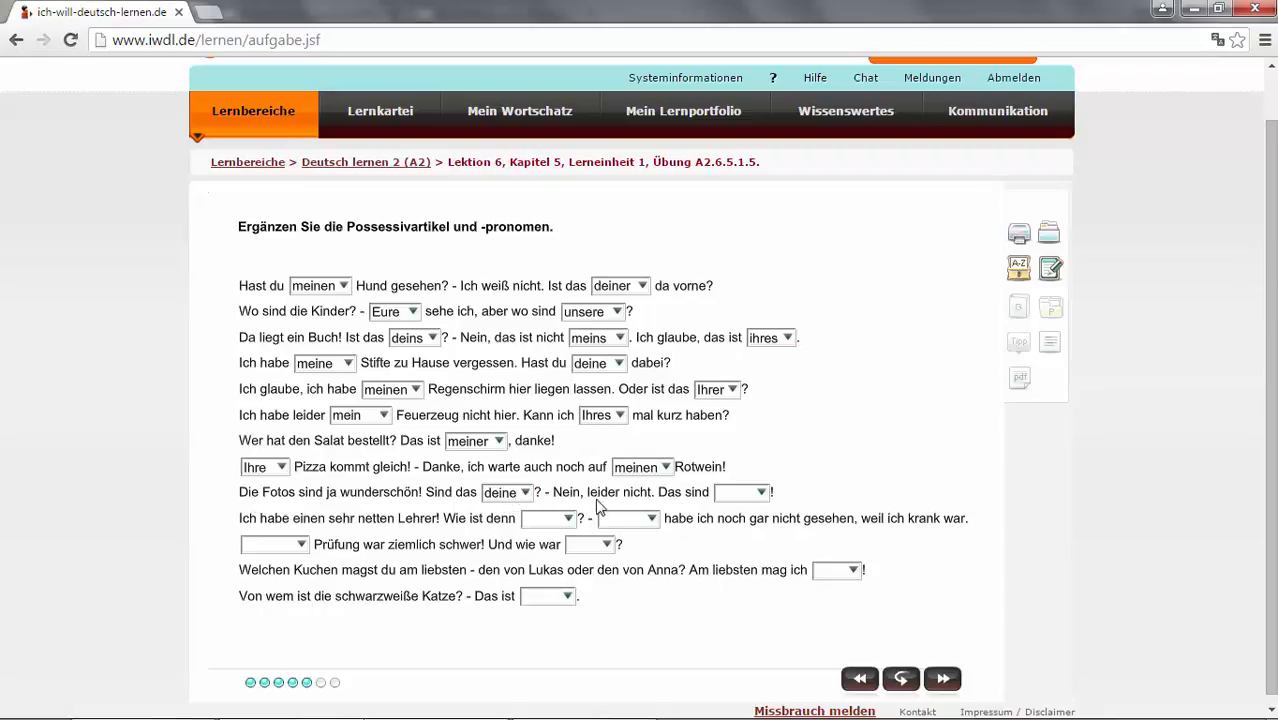
left_click(760, 492)
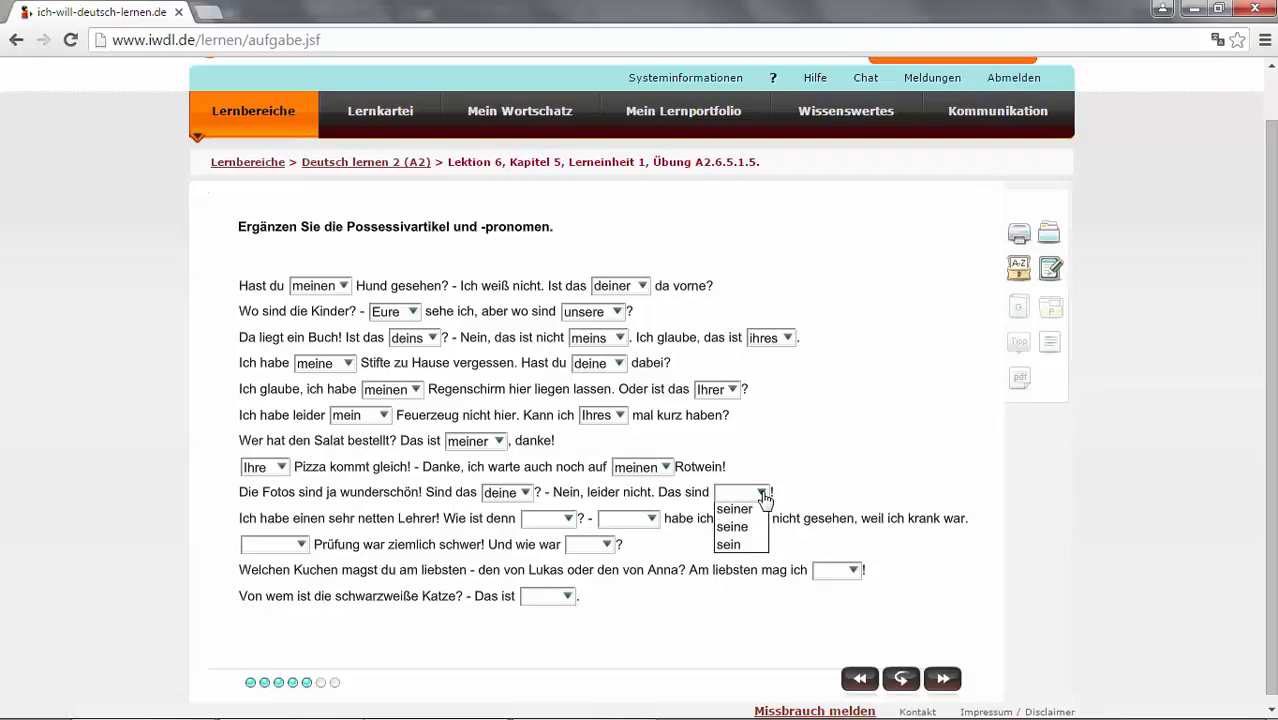
left_click(732, 528)
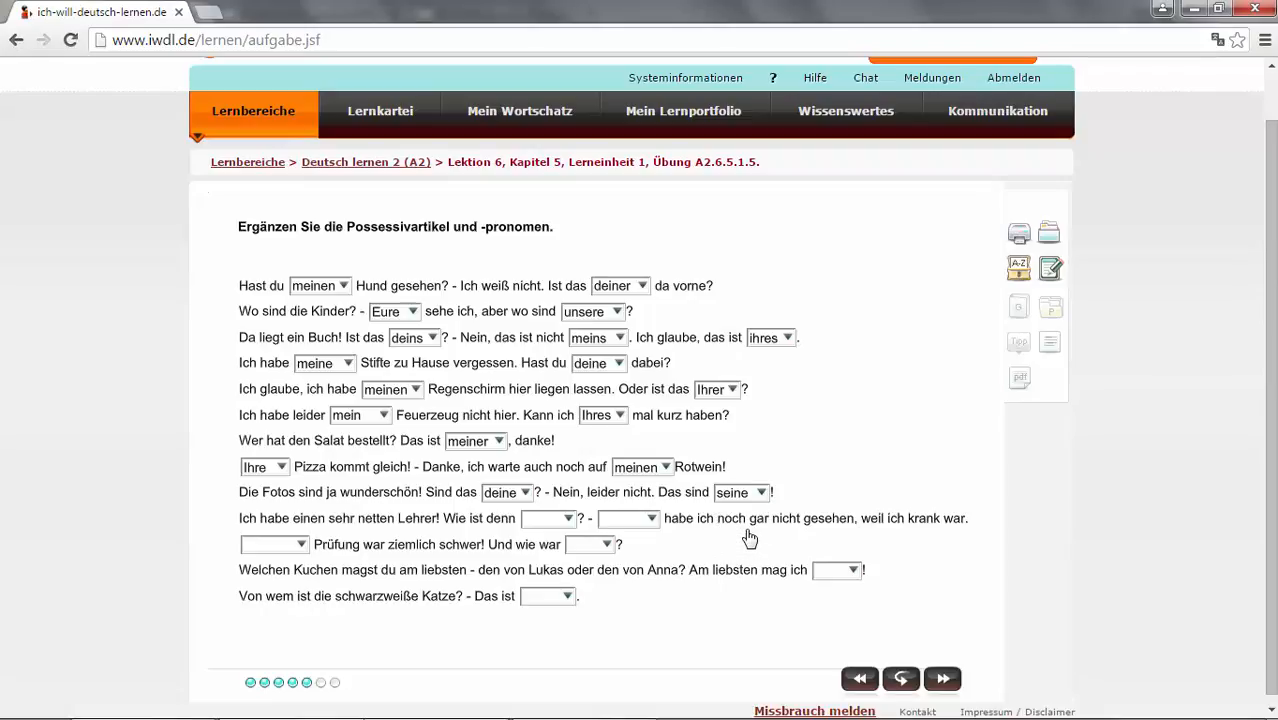
mouse_move(756, 518)
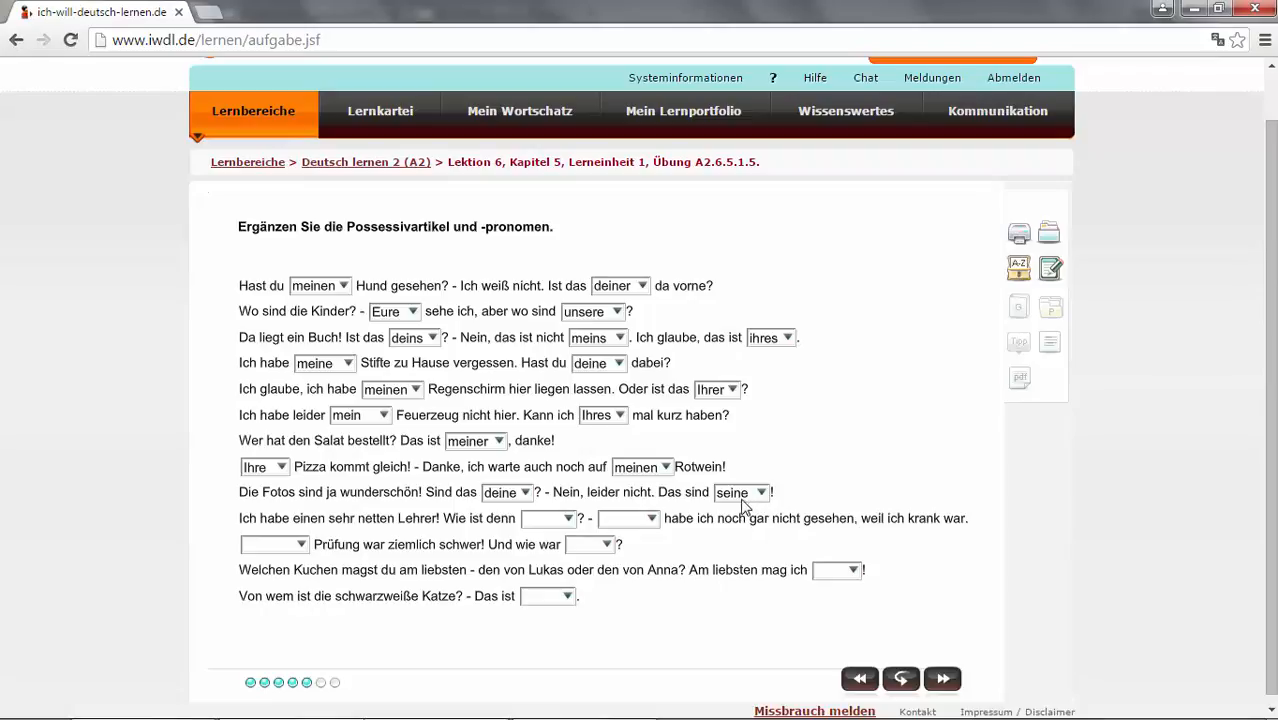
mouse_move(756, 508)
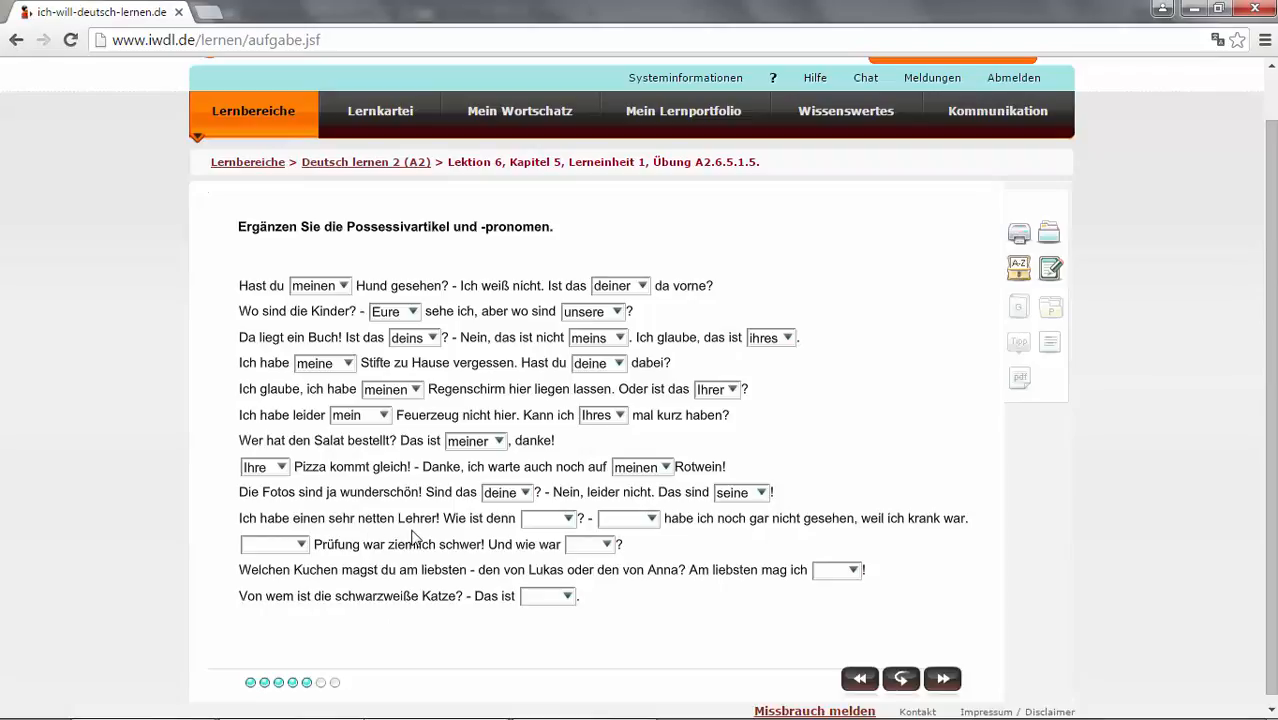
mouse_move(428, 538)
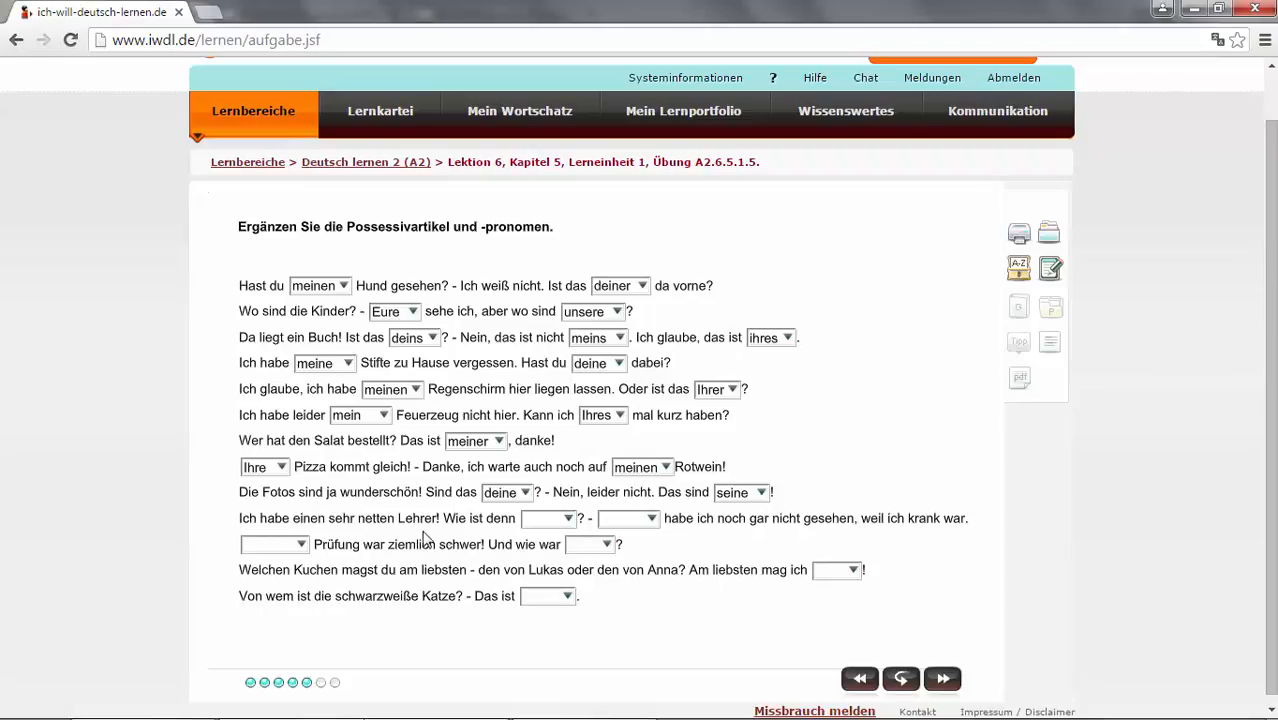
- Fill the Lehrer sentence gaps with deiner and Meinen
left_click(562, 520)
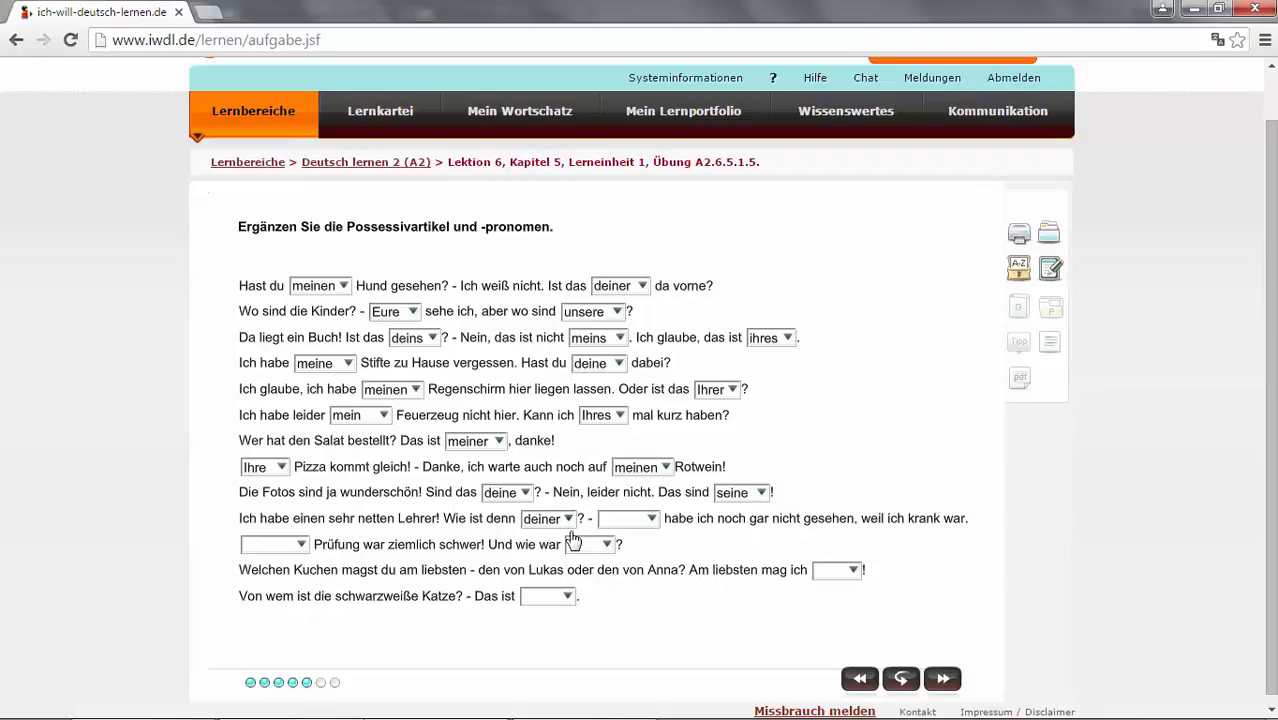
mouse_move(572, 538)
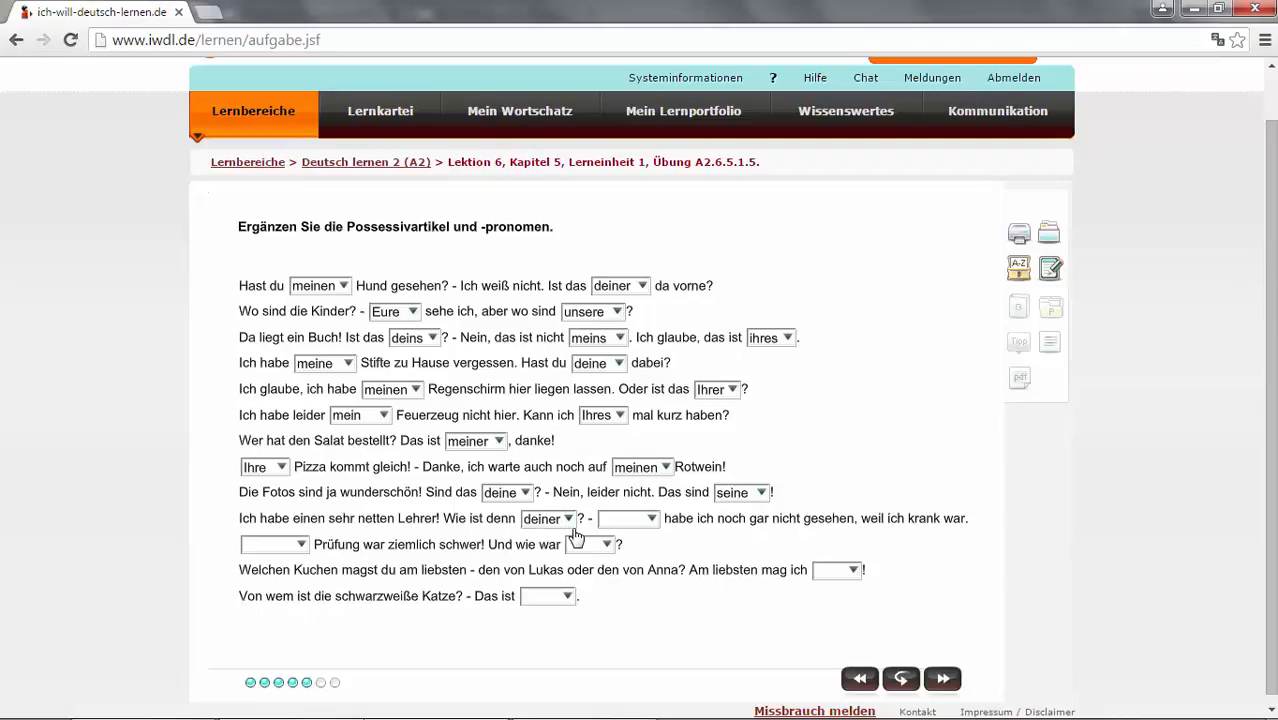
left_click(646, 518)
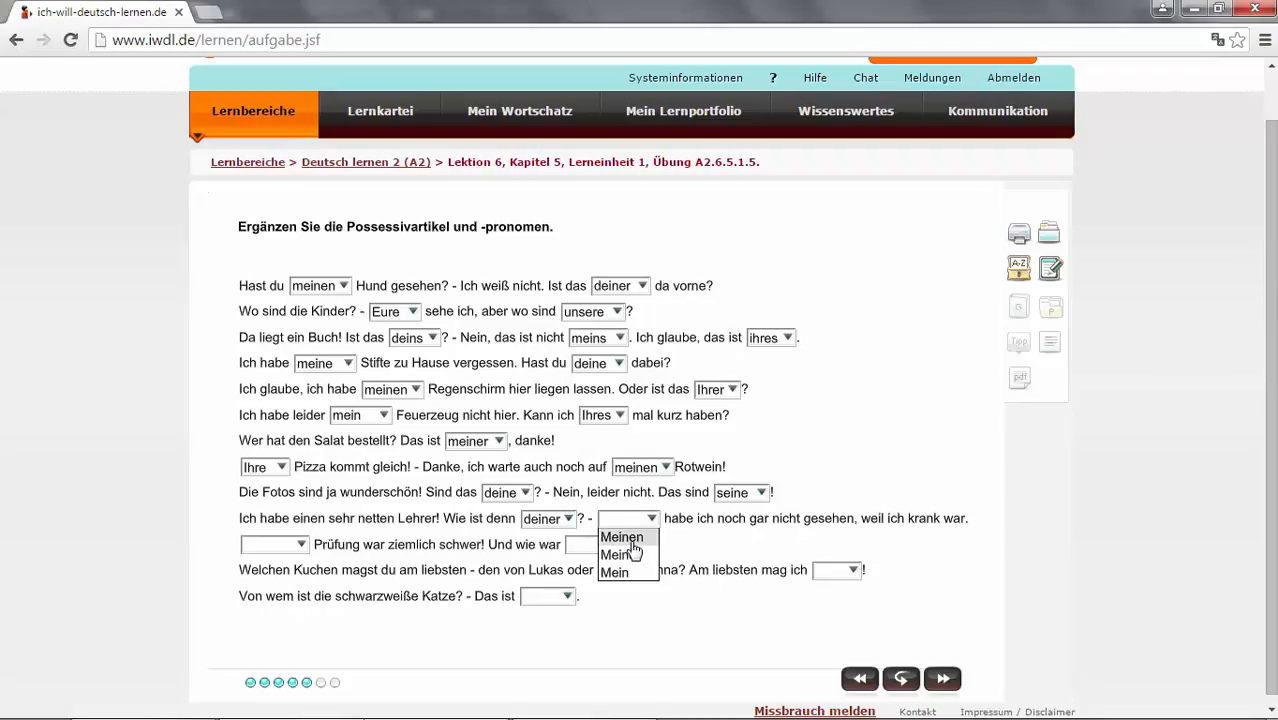
left_click(622, 536)
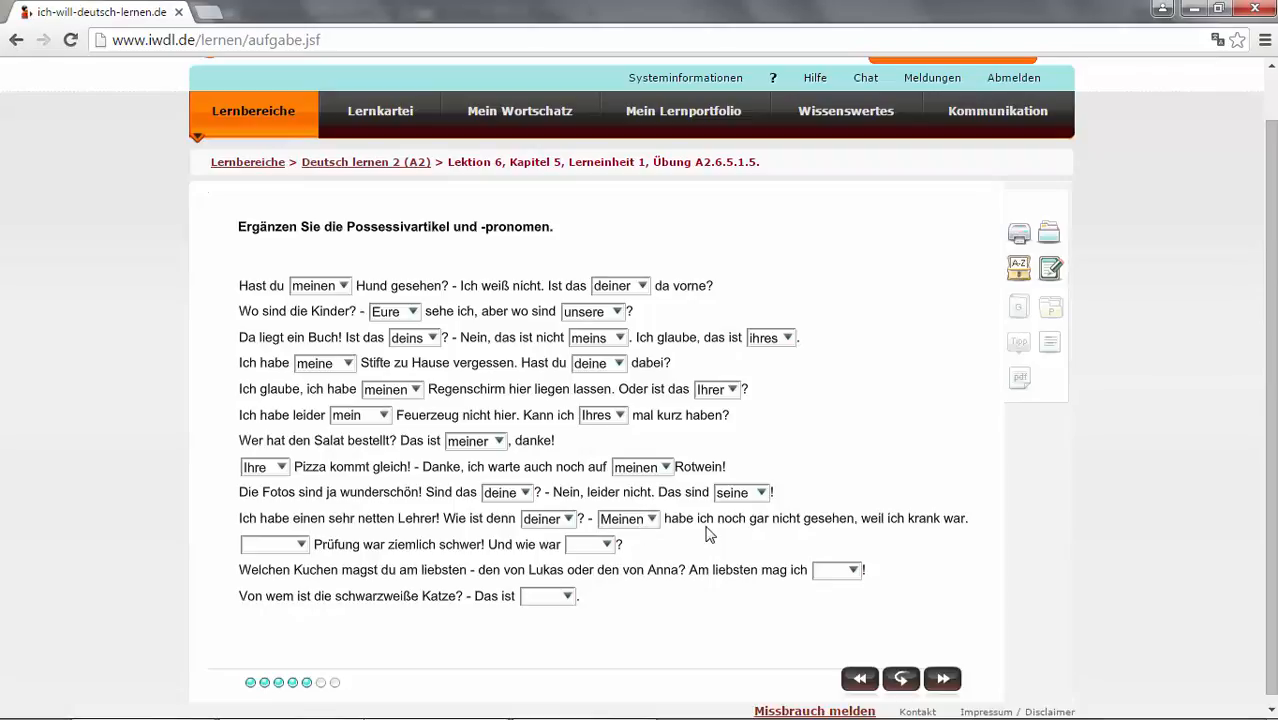
mouse_move(694, 538)
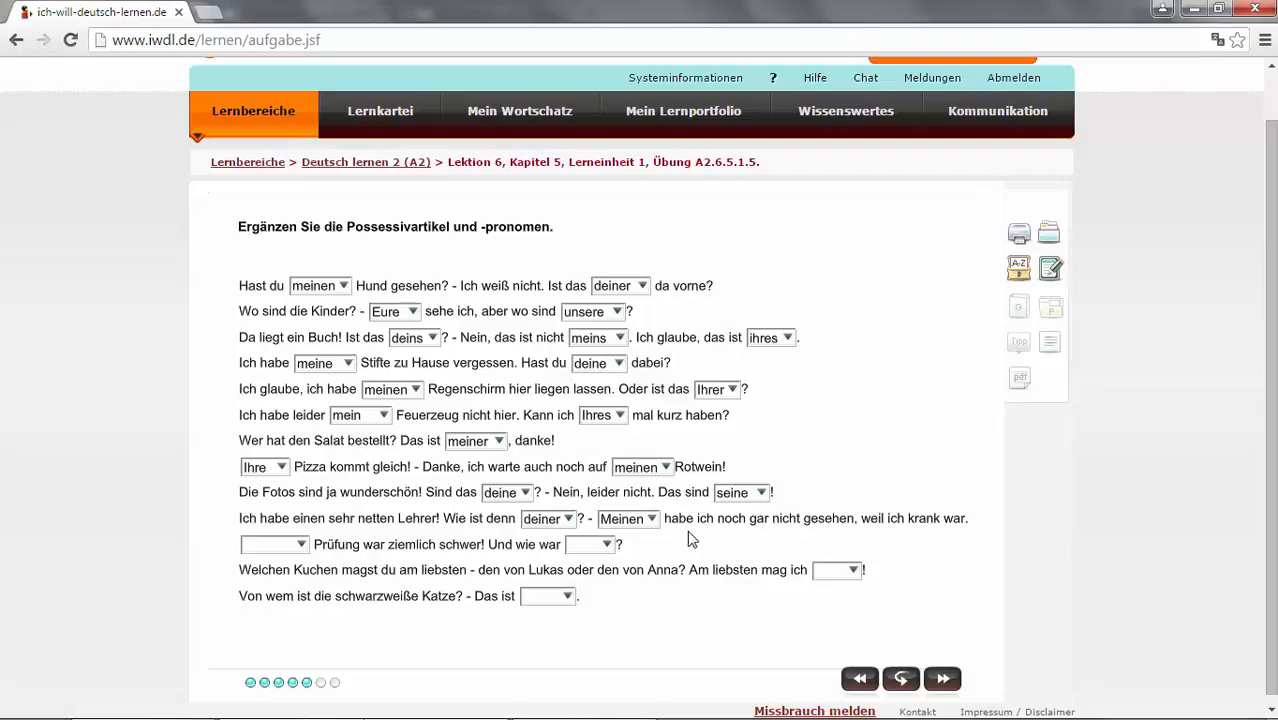
mouse_move(822, 534)
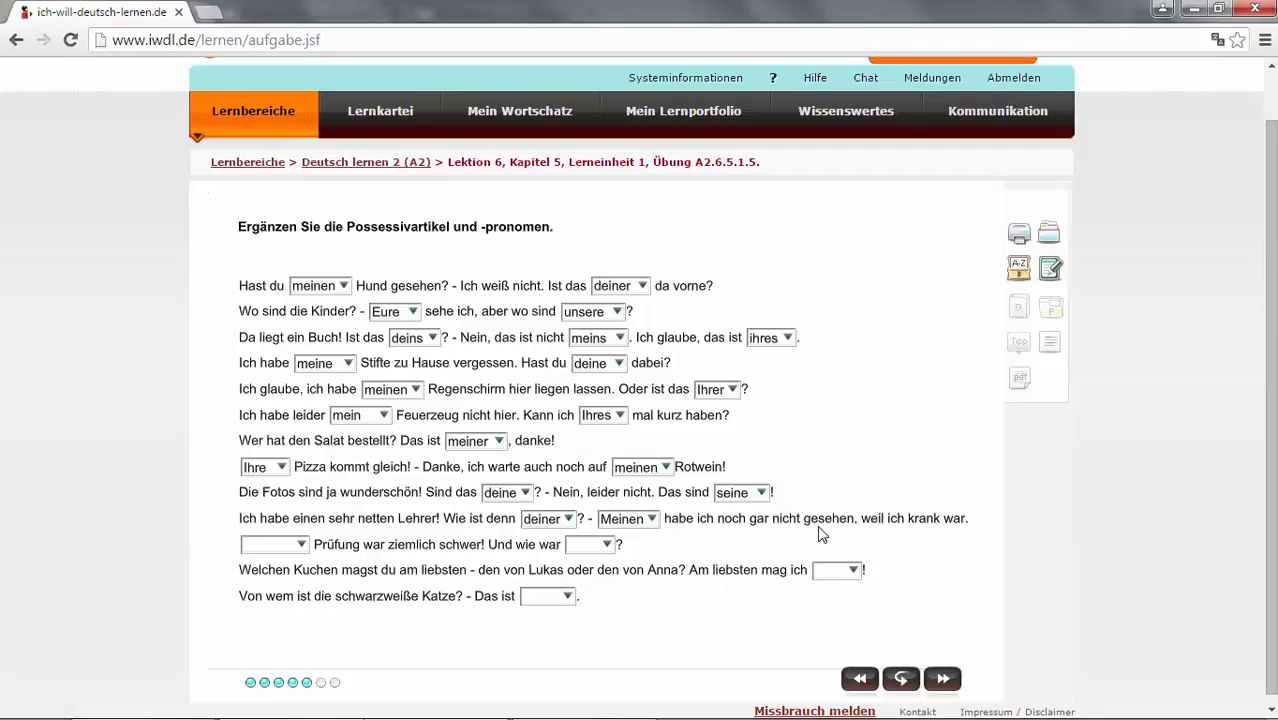
mouse_move(742, 564)
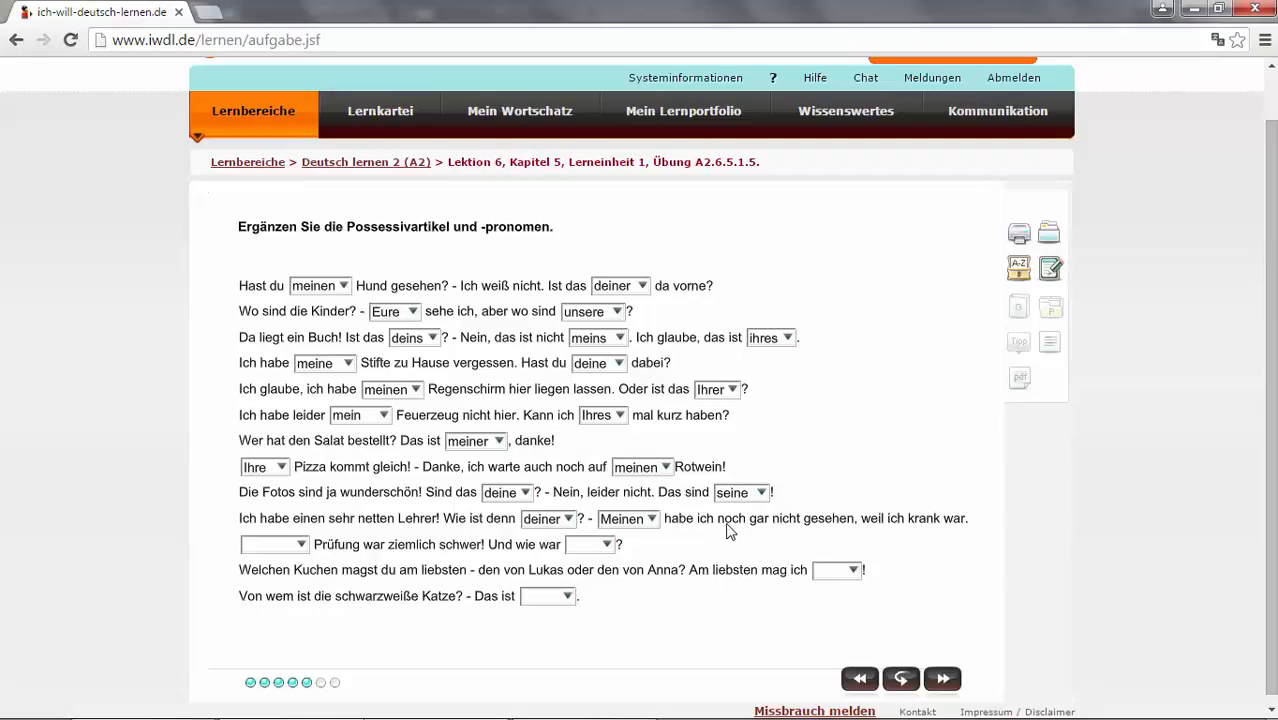
mouse_move(712, 530)
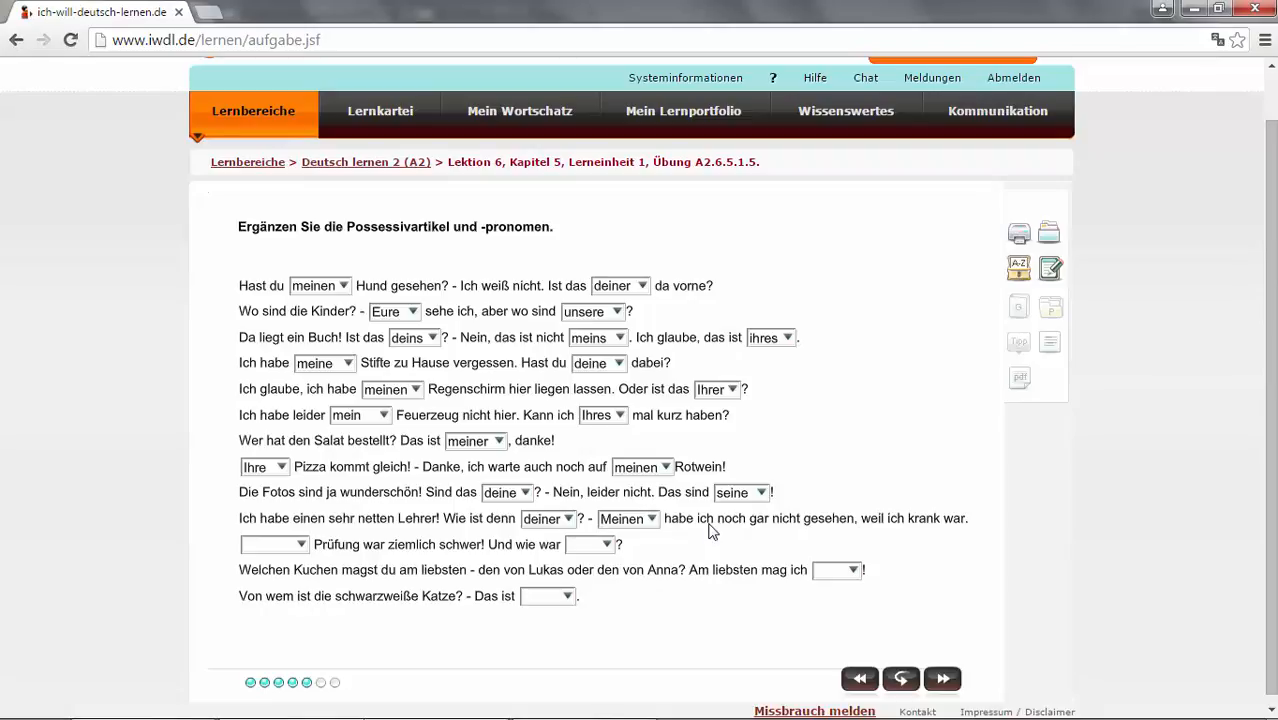
mouse_move(640, 536)
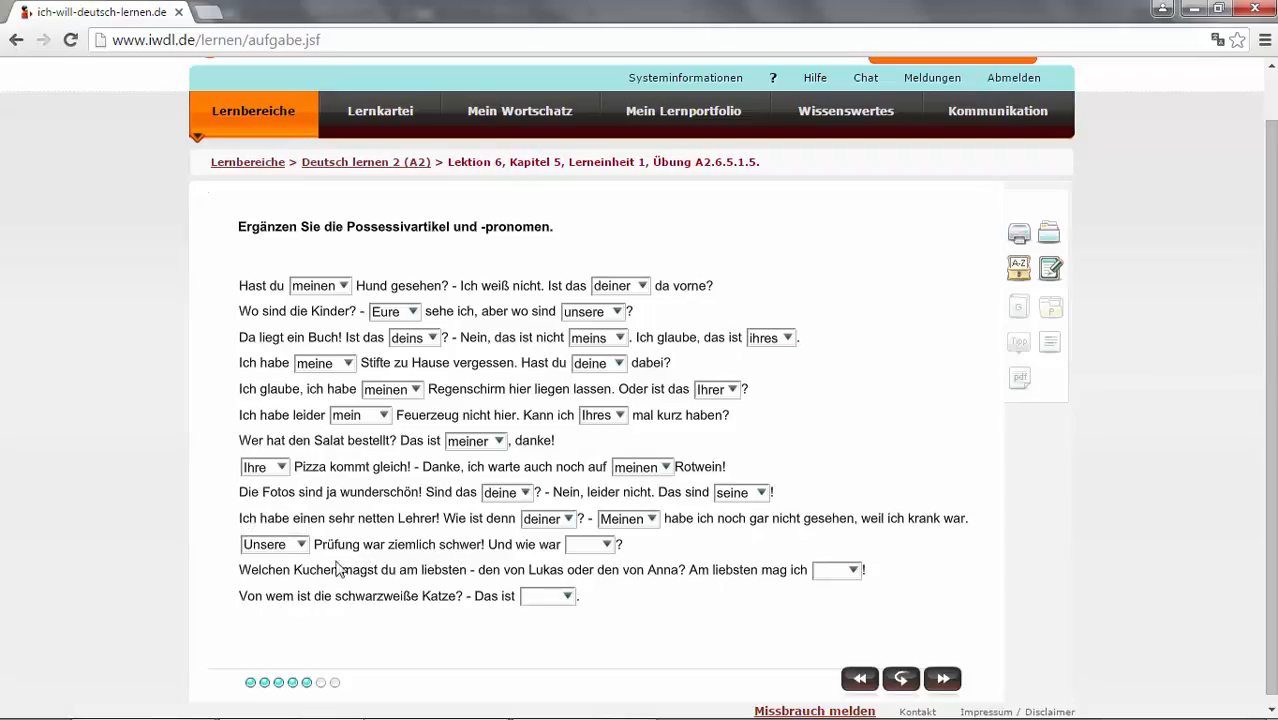
mouse_move(344, 560)
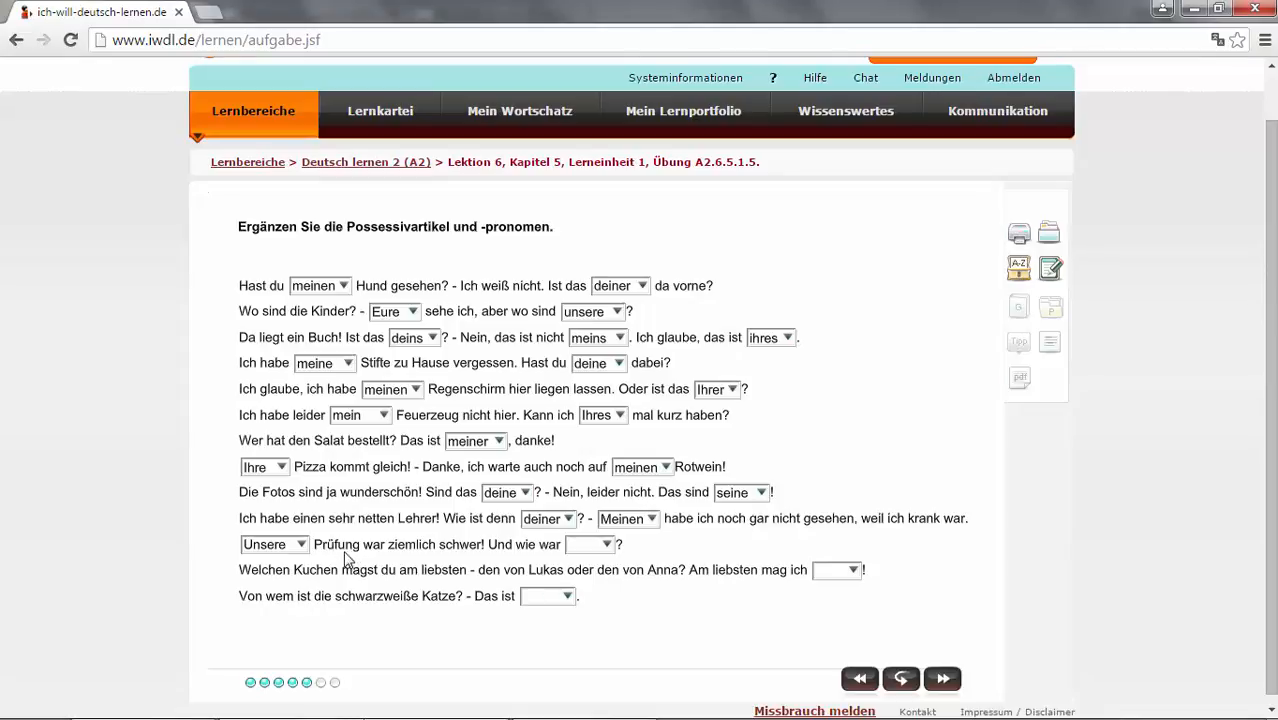
mouse_move(352, 562)
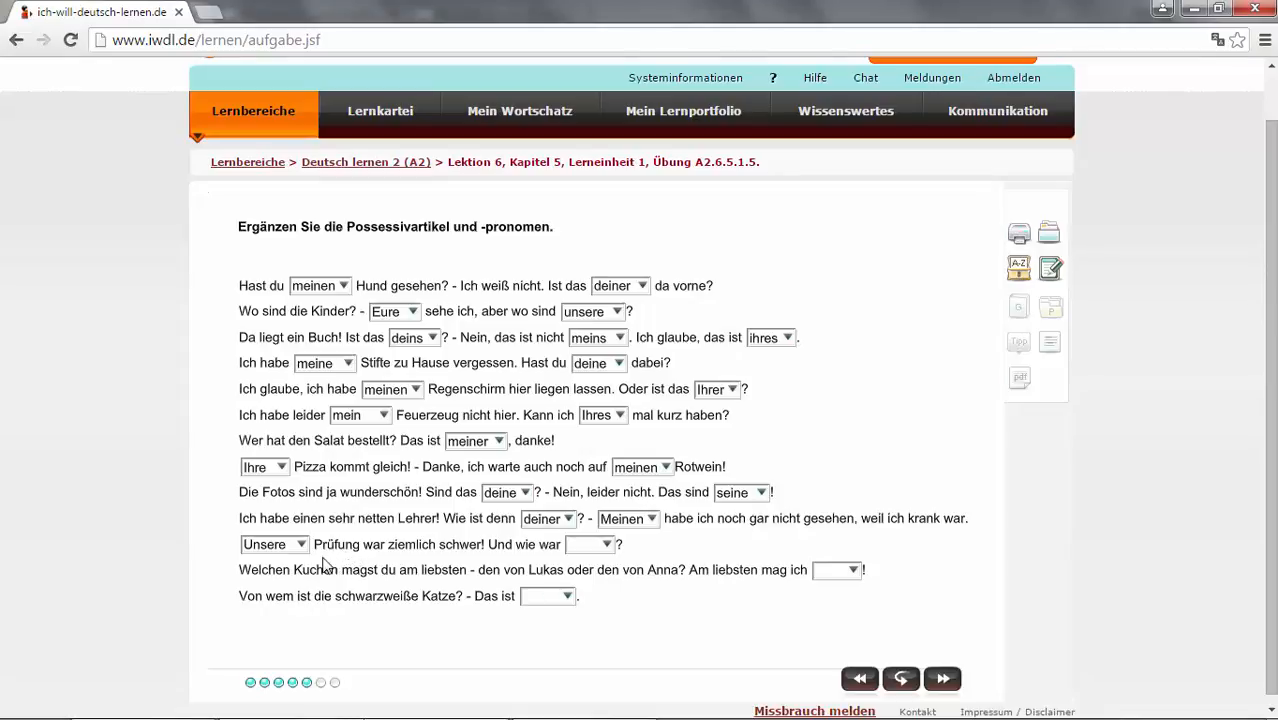
mouse_move(532, 556)
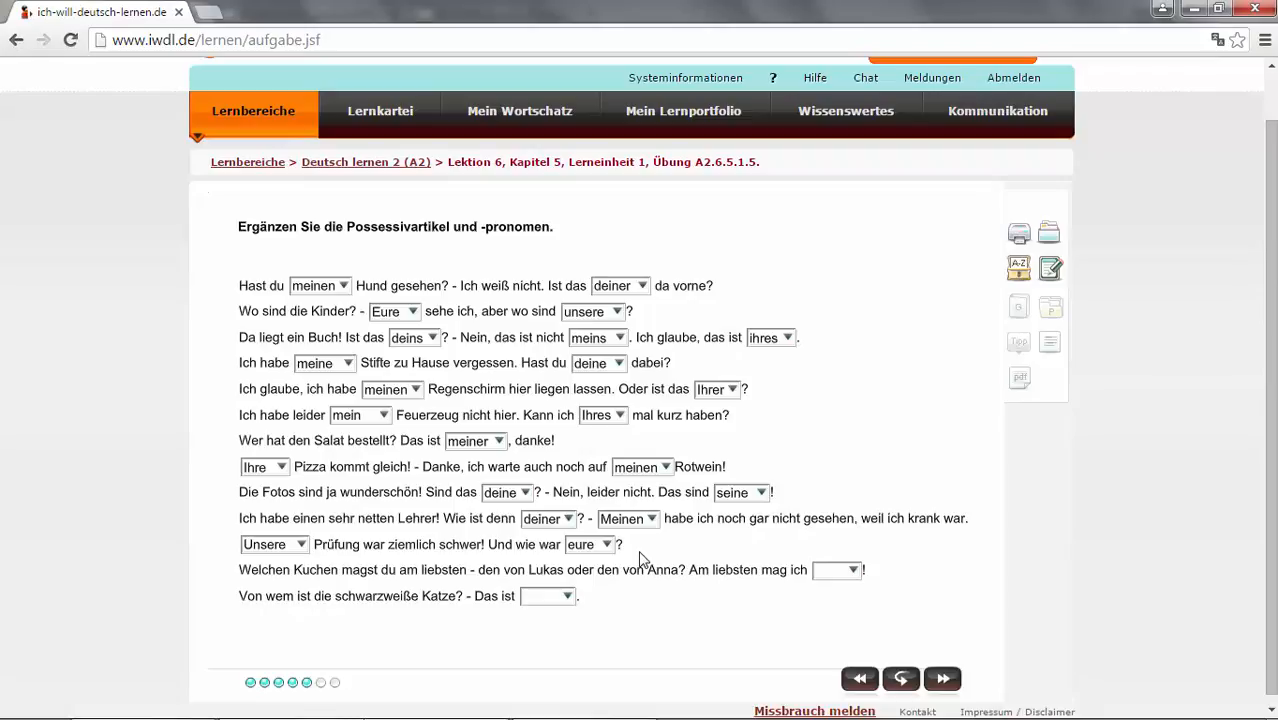
mouse_move(592, 578)
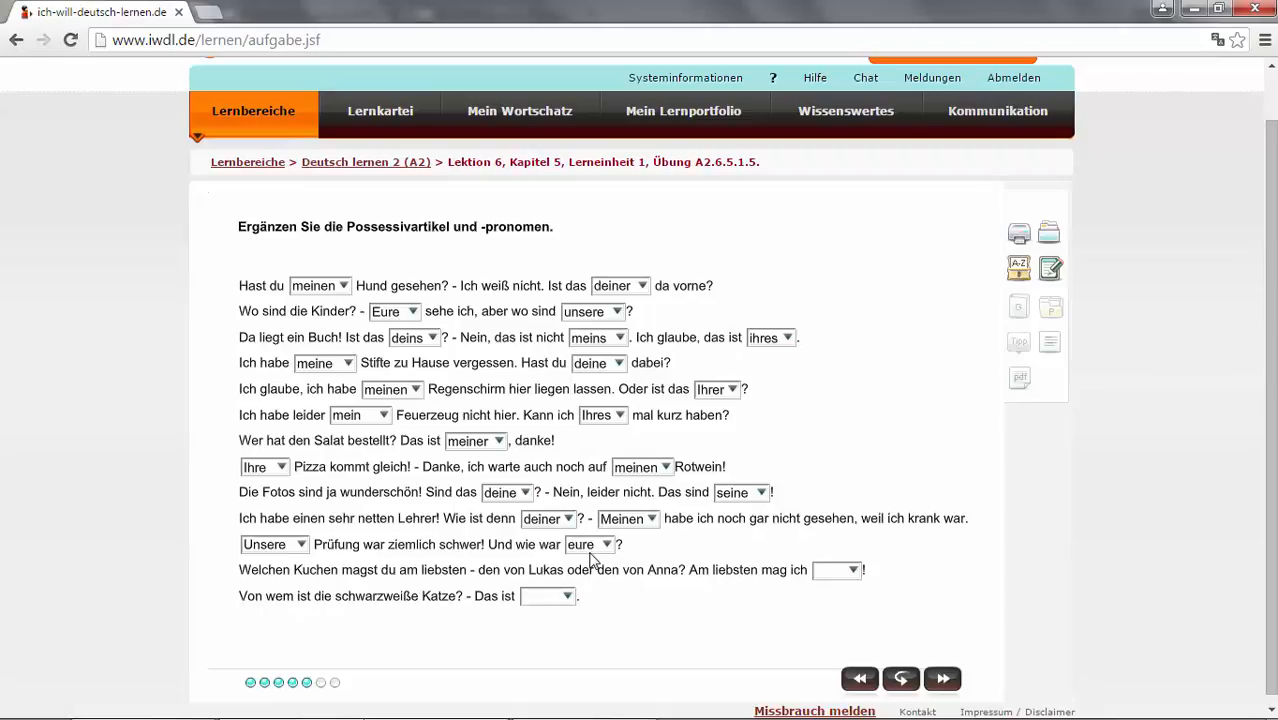
mouse_move(376, 580)
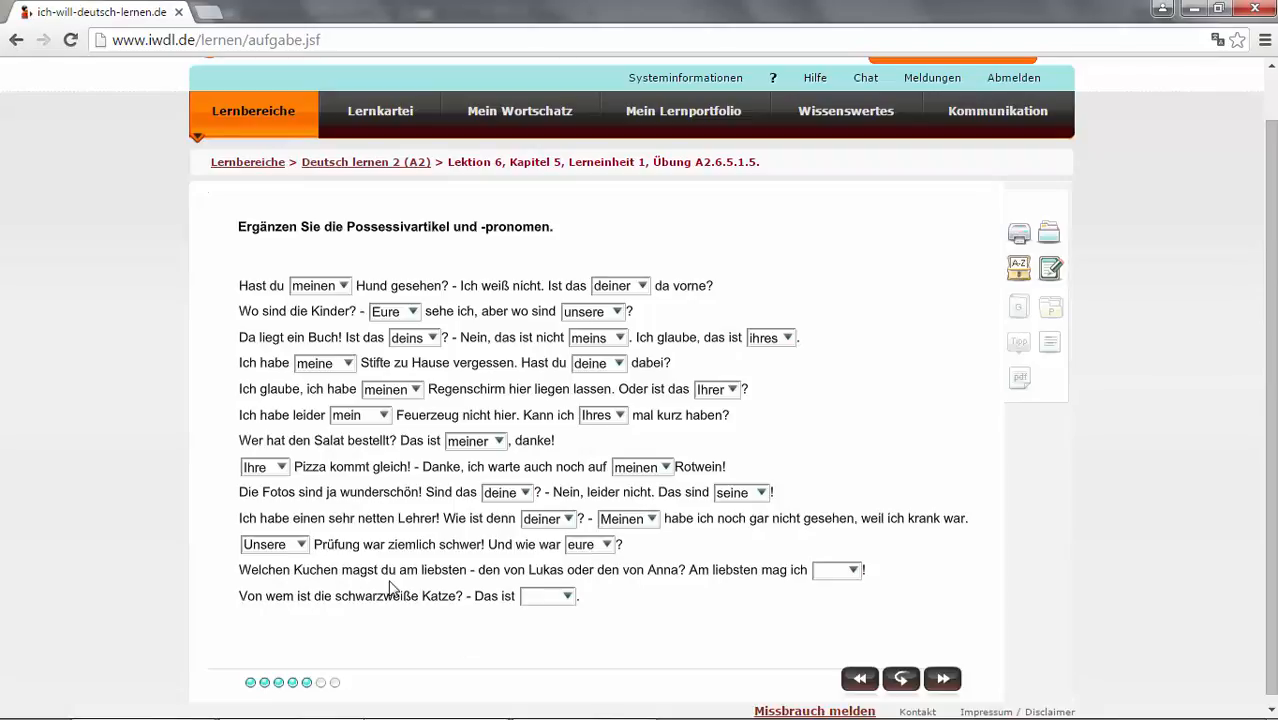
mouse_move(420, 596)
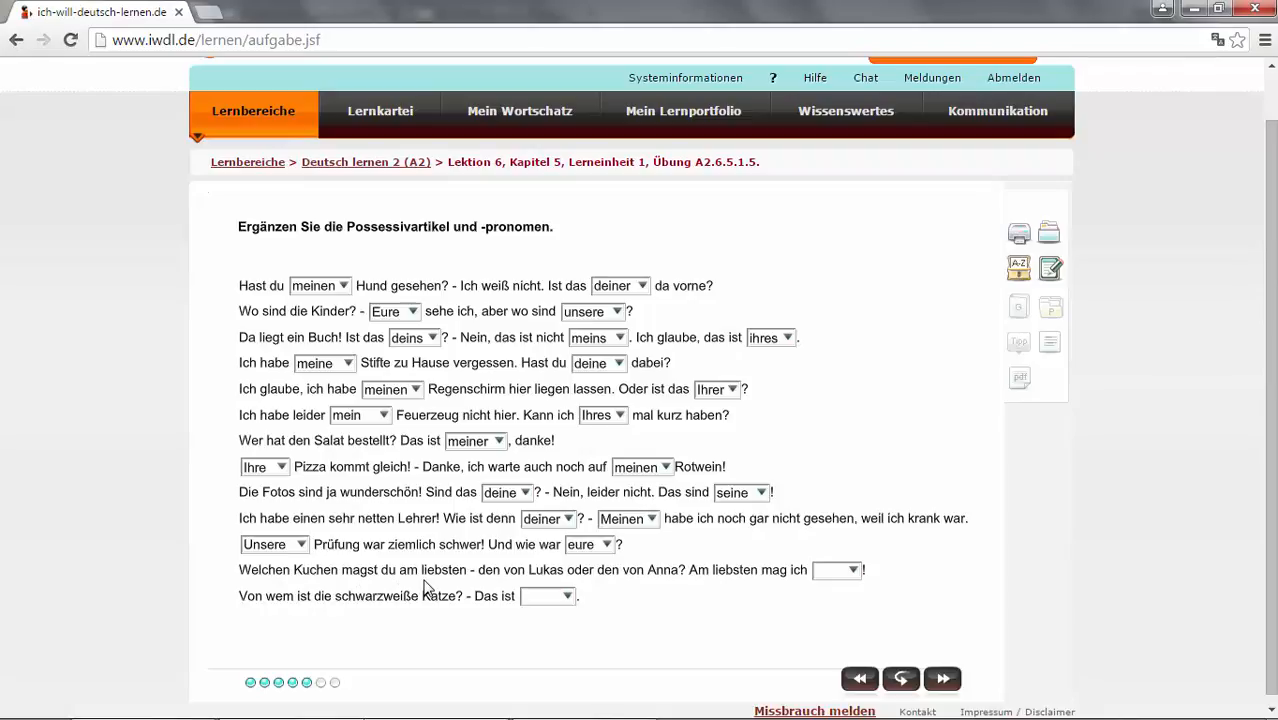
mouse_move(584, 584)
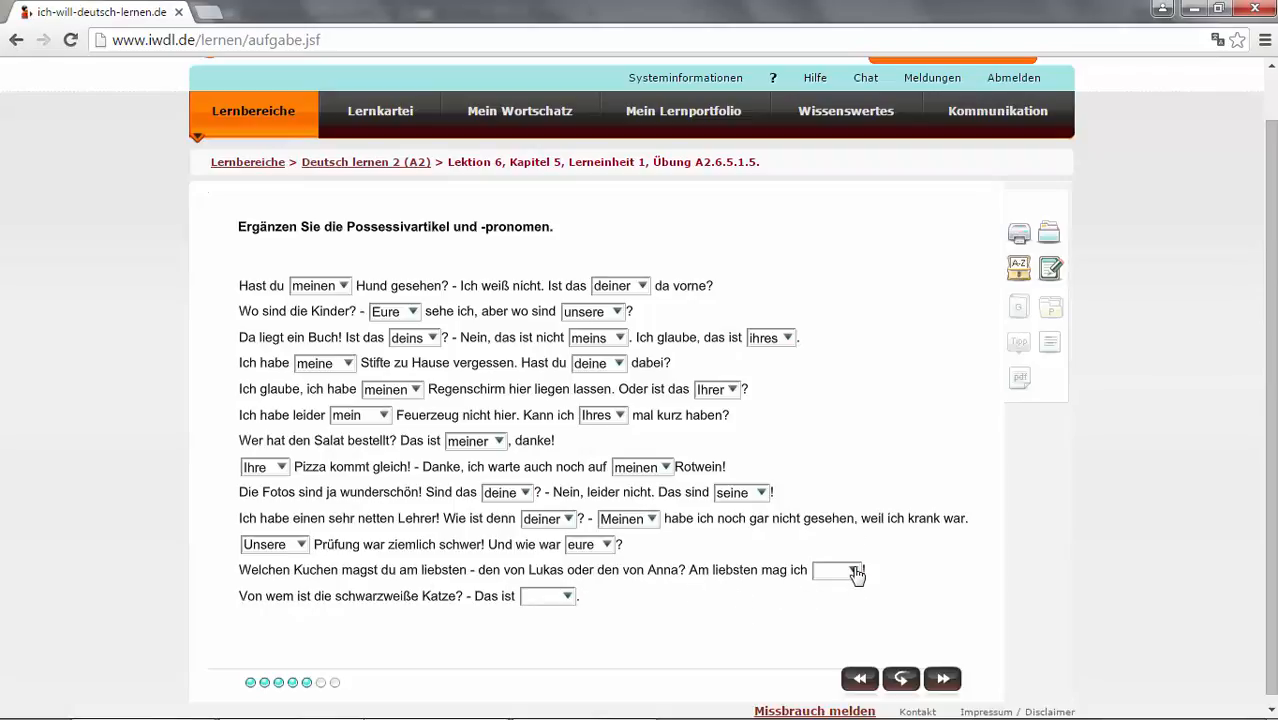
- Fill the favourite-cake gap with ihren and the cat gap with seine, then continue
left_click(850, 572)
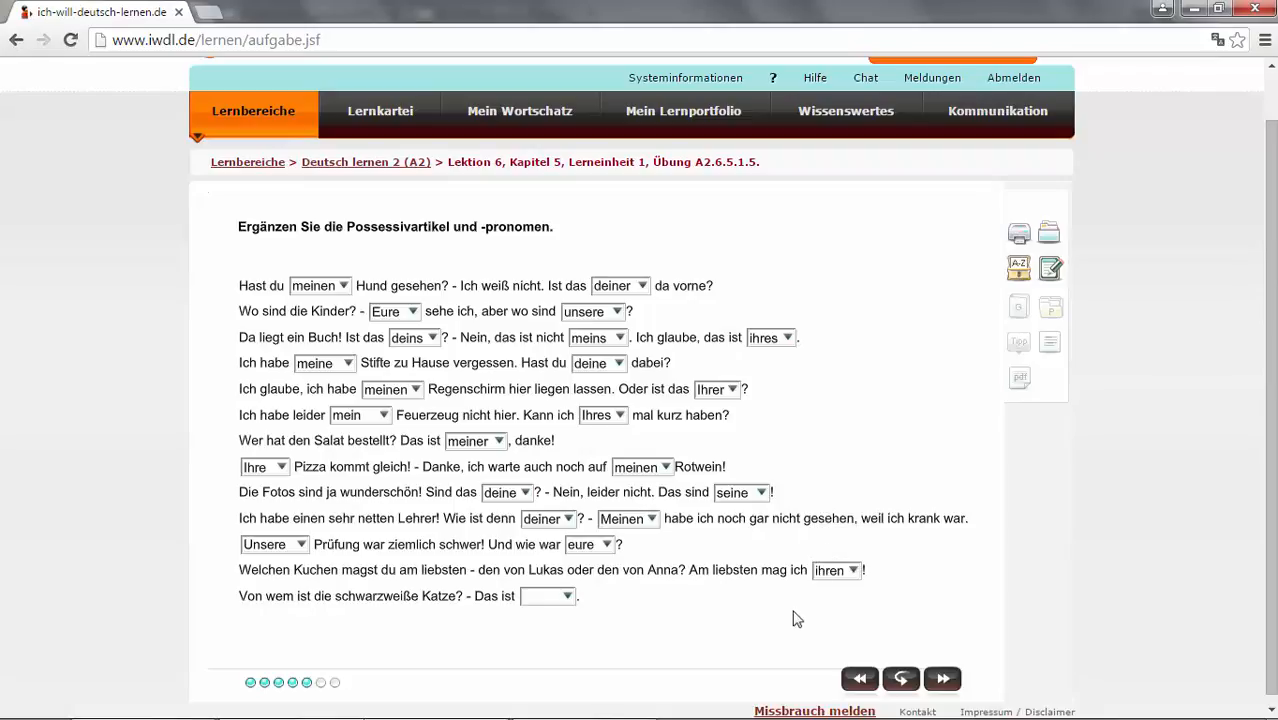
mouse_move(772, 586)
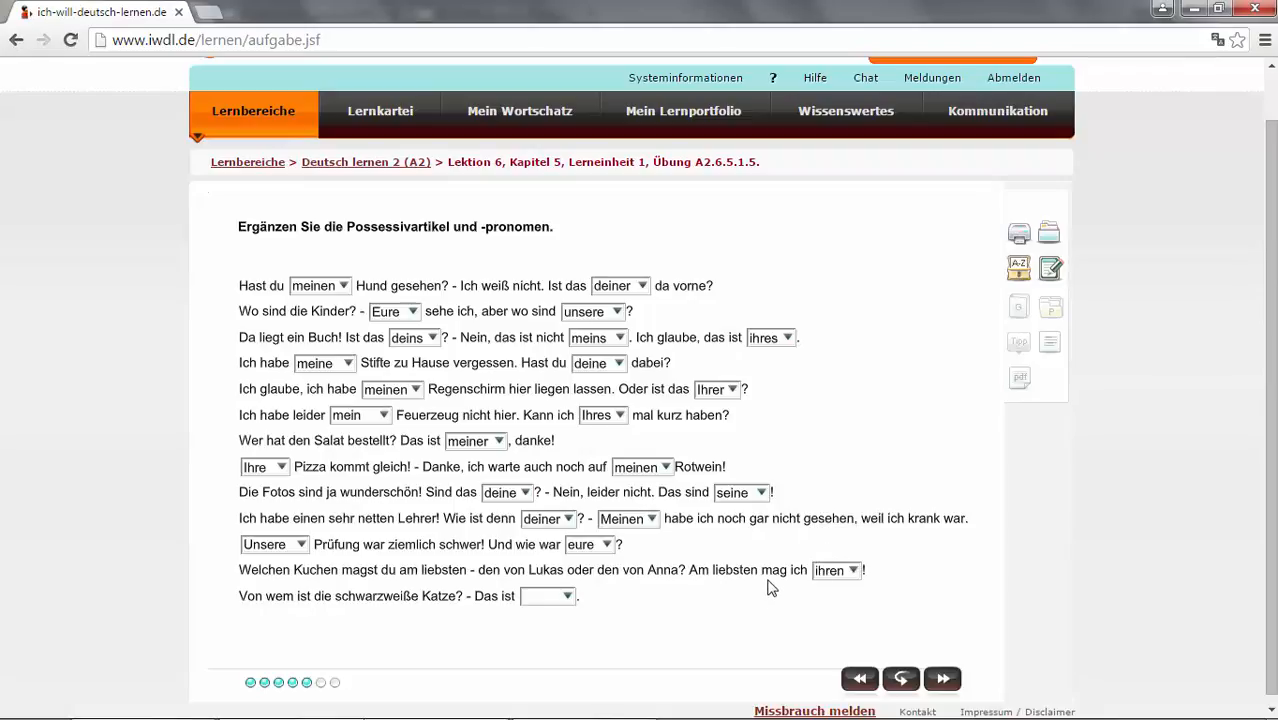
mouse_move(768, 580)
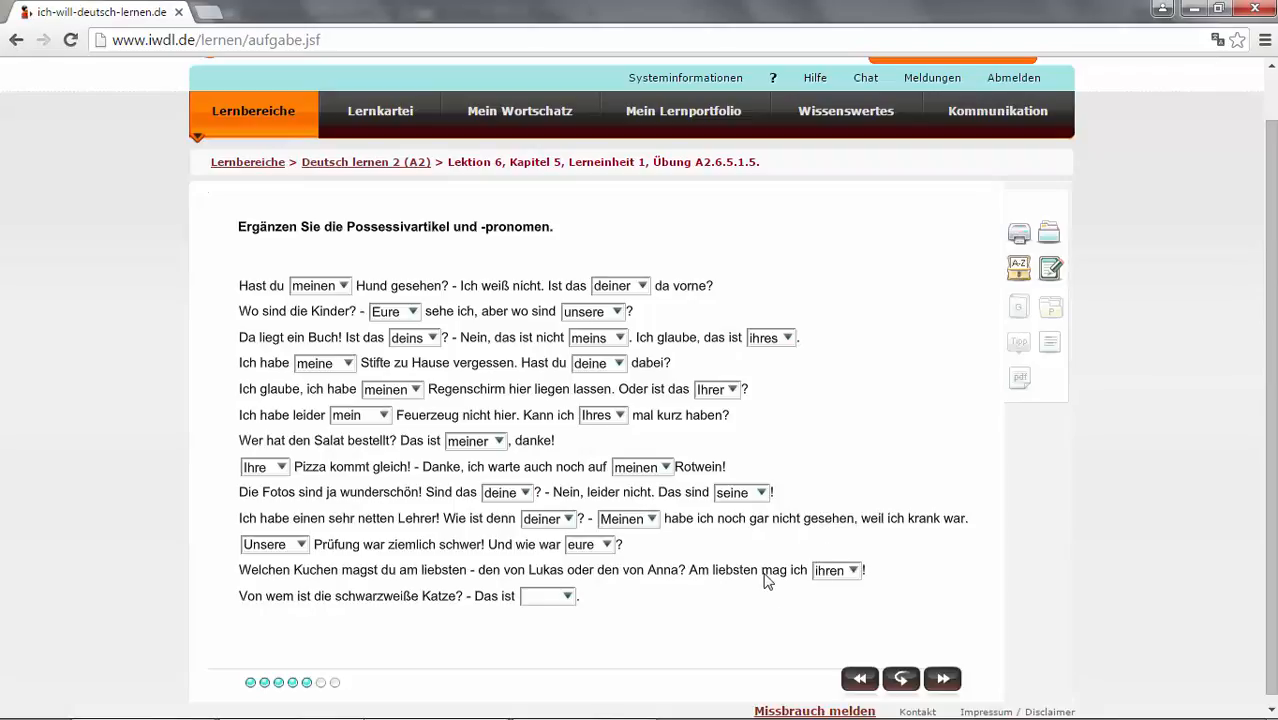
mouse_move(778, 584)
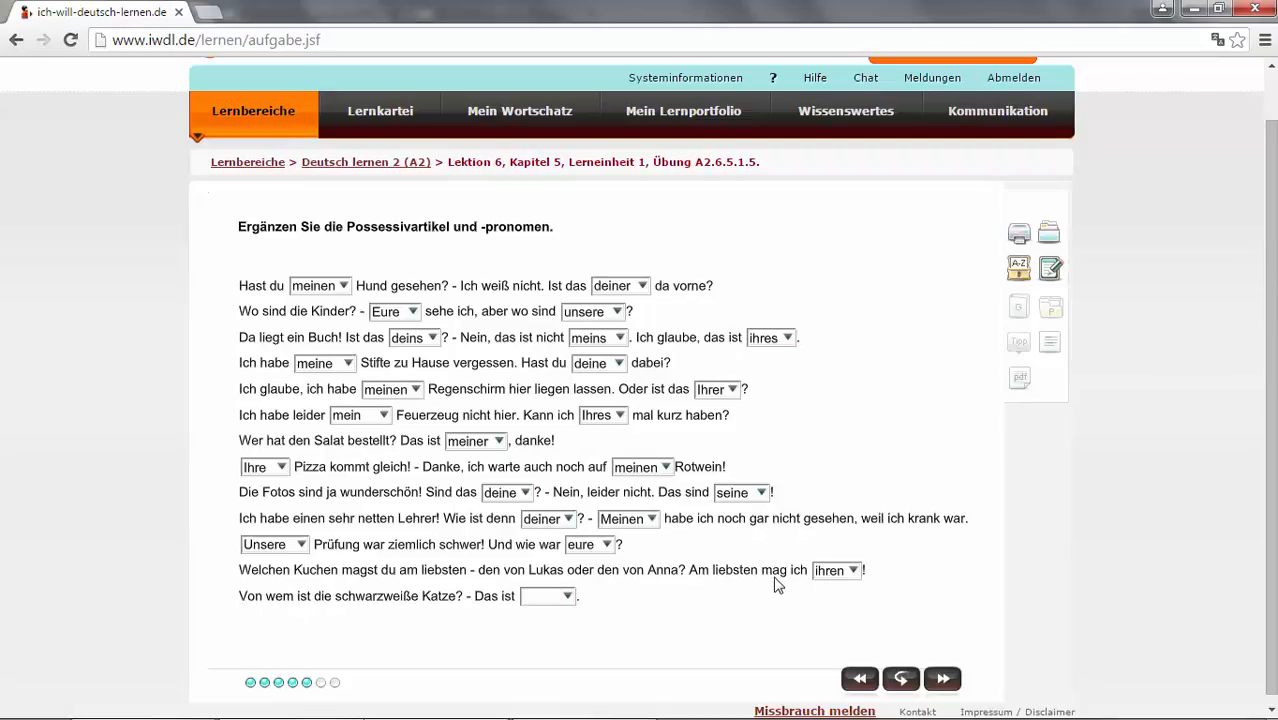
mouse_move(808, 580)
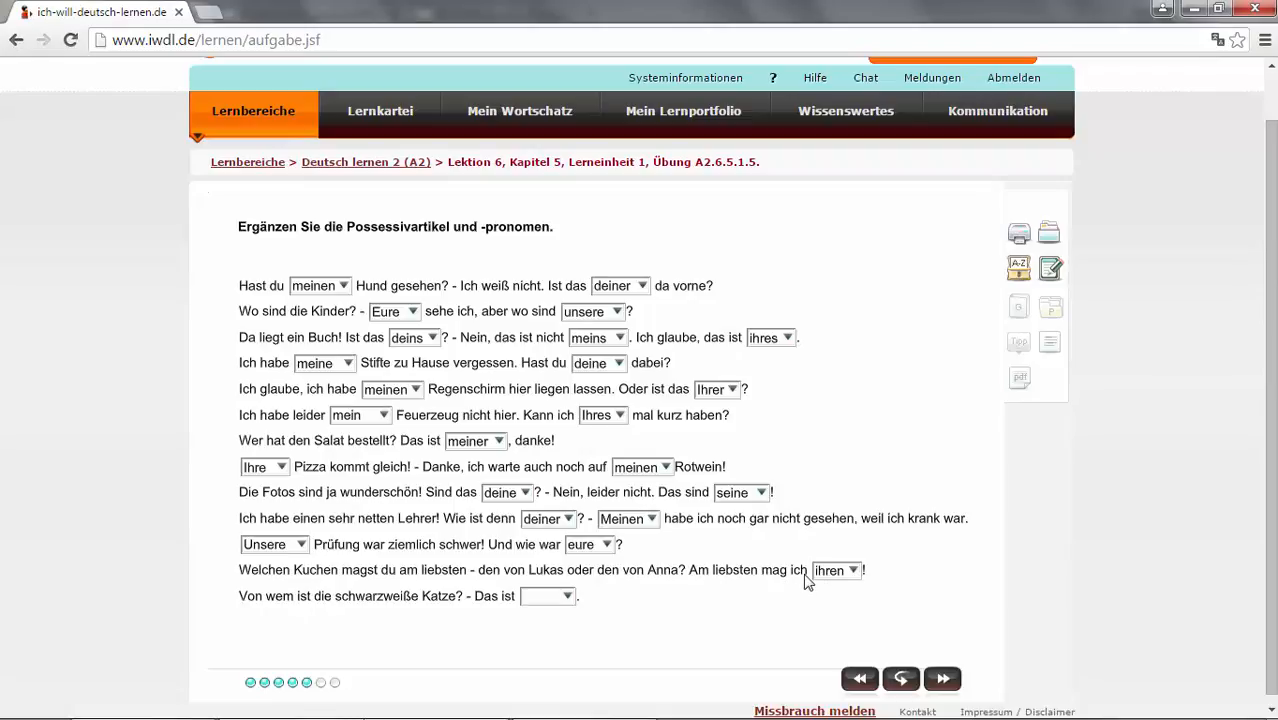
mouse_move(800, 576)
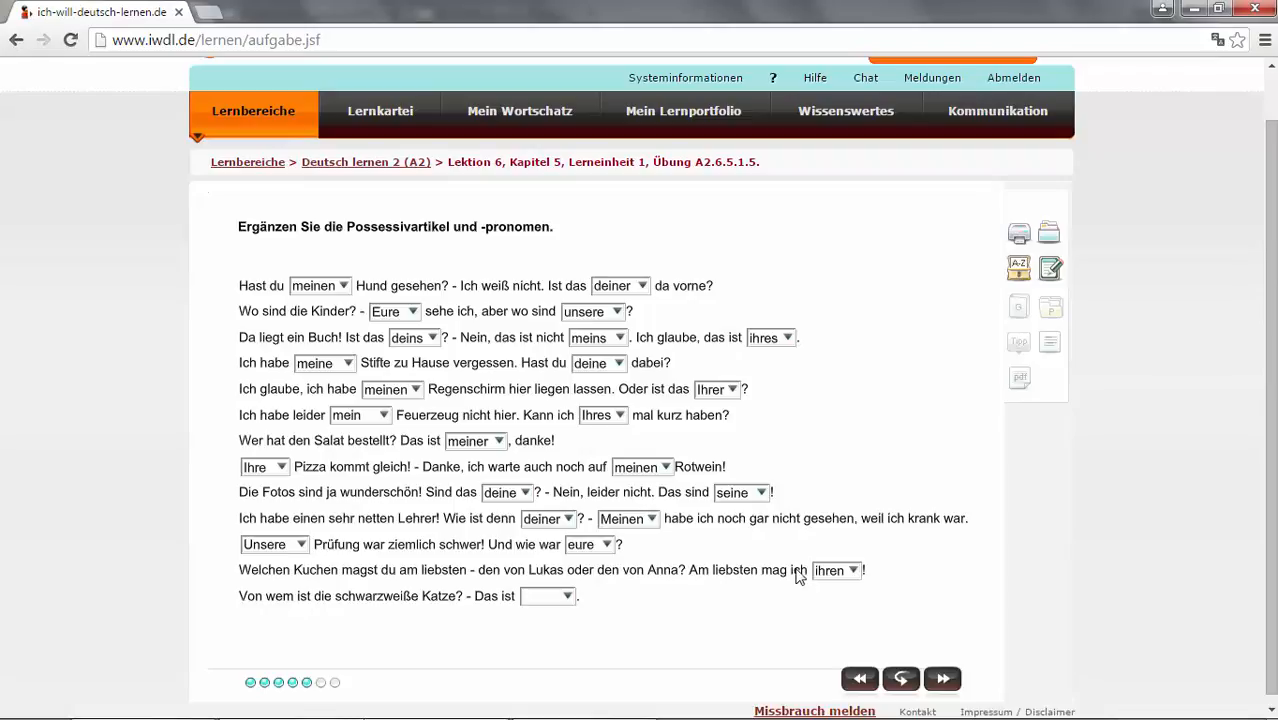
mouse_move(278, 580)
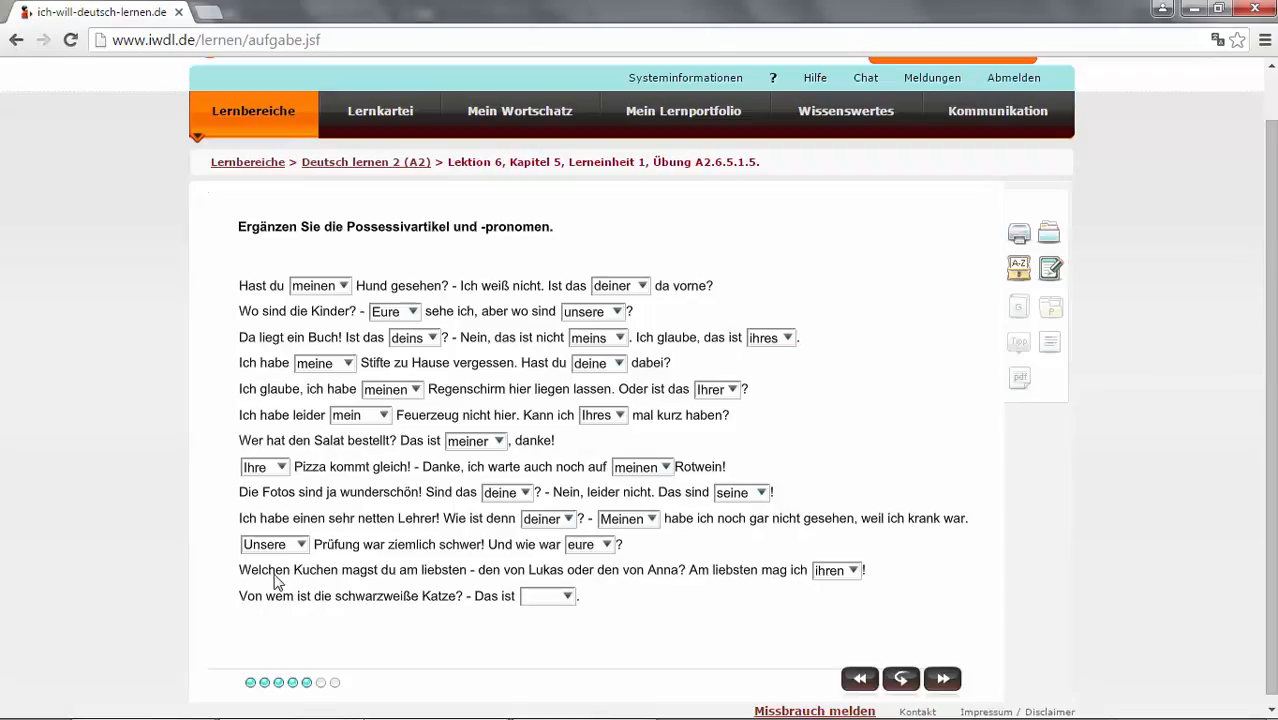
mouse_move(434, 586)
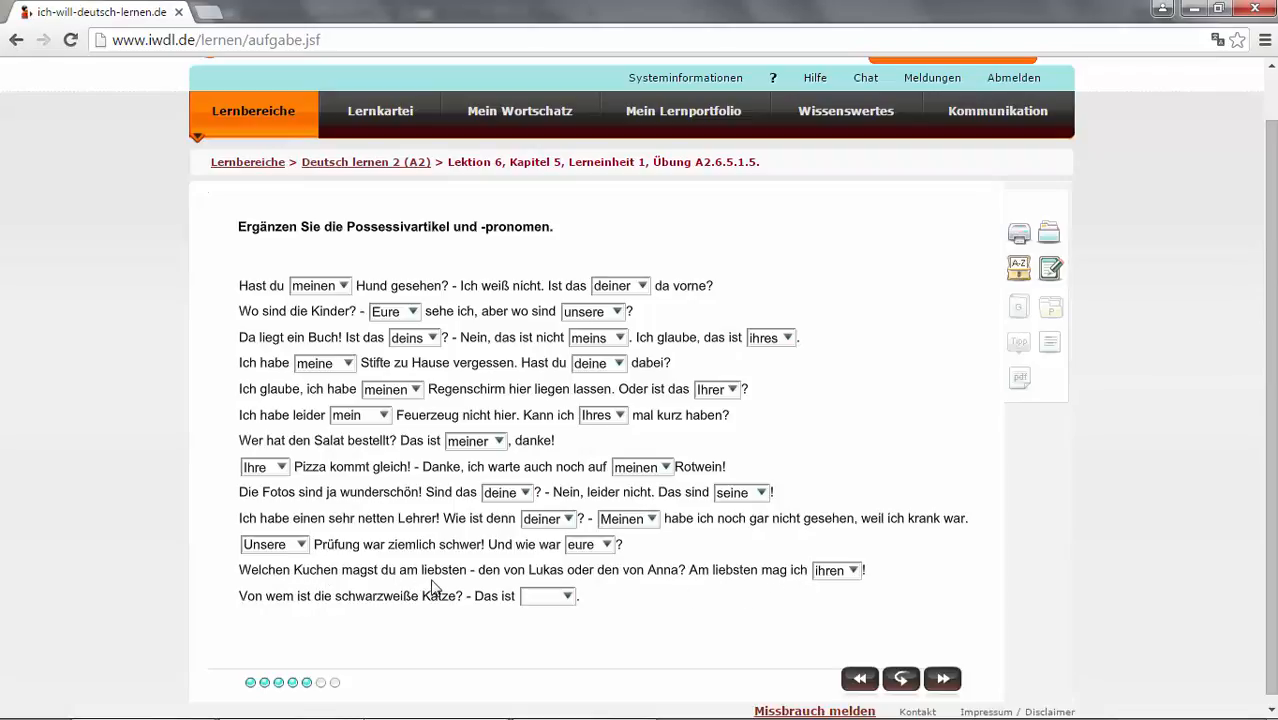
mouse_move(320, 584)
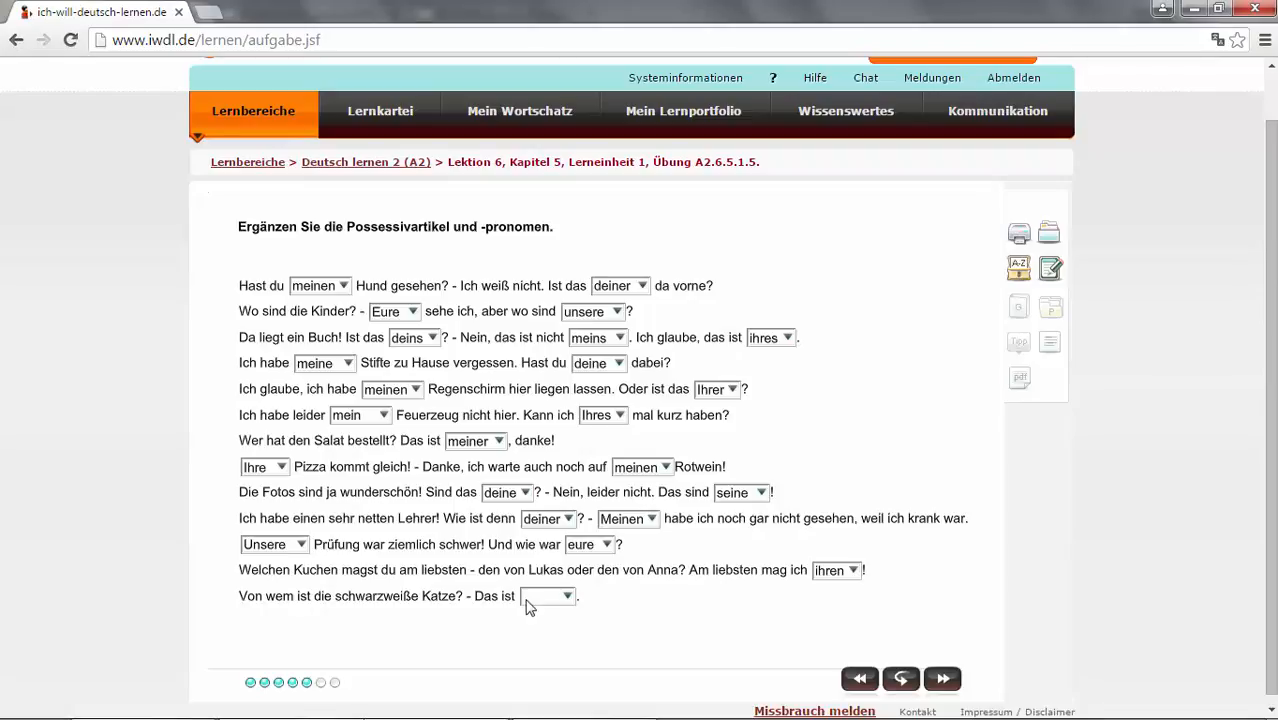
mouse_move(676, 584)
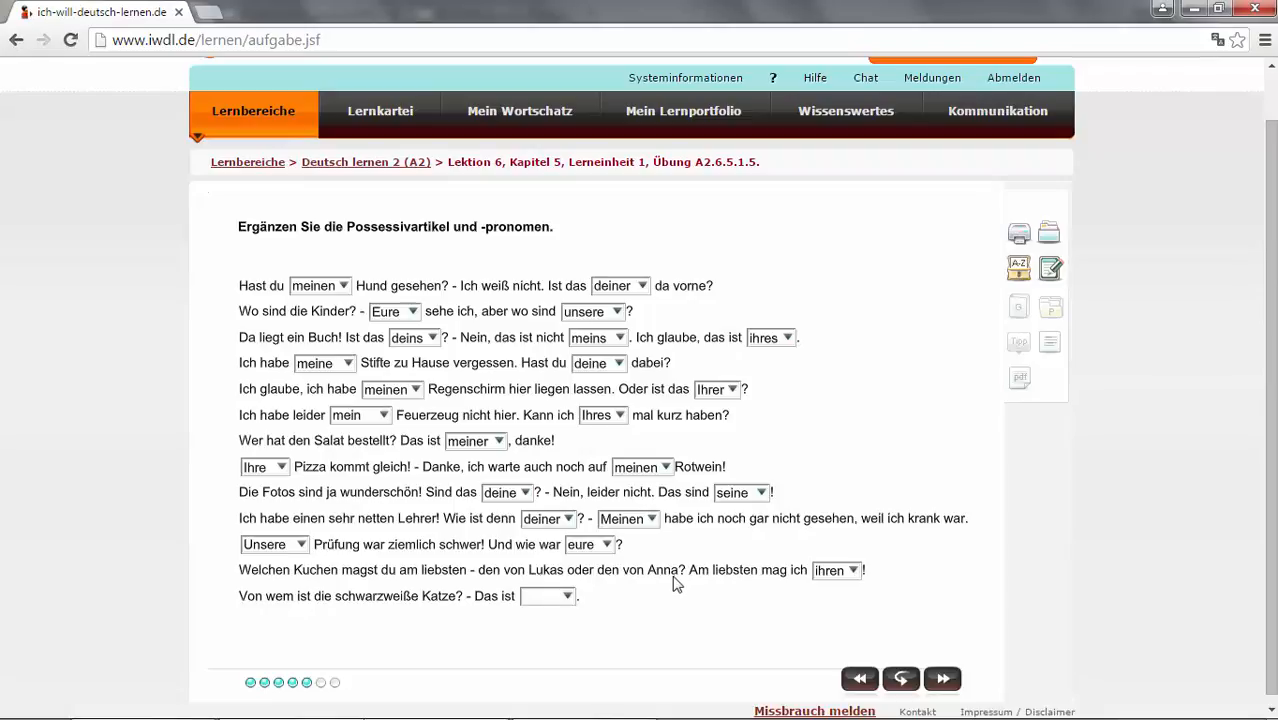
mouse_move(528, 584)
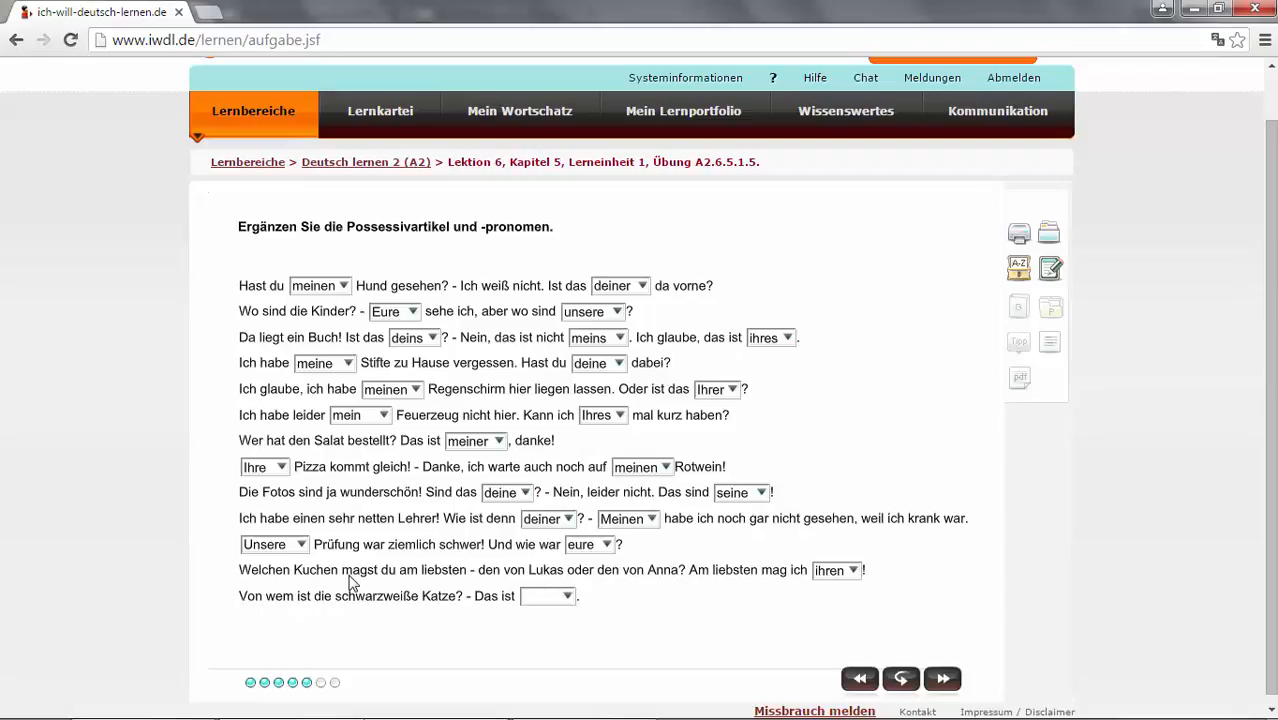
mouse_move(308, 588)
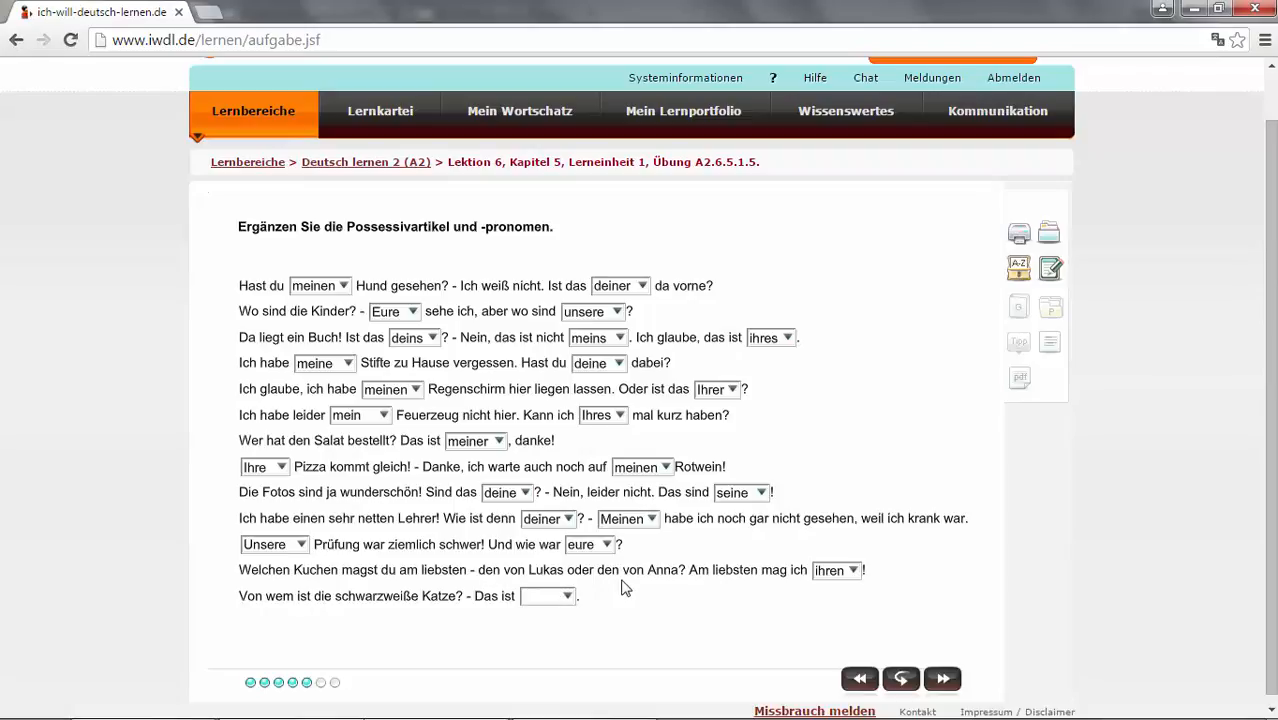
mouse_move(728, 594)
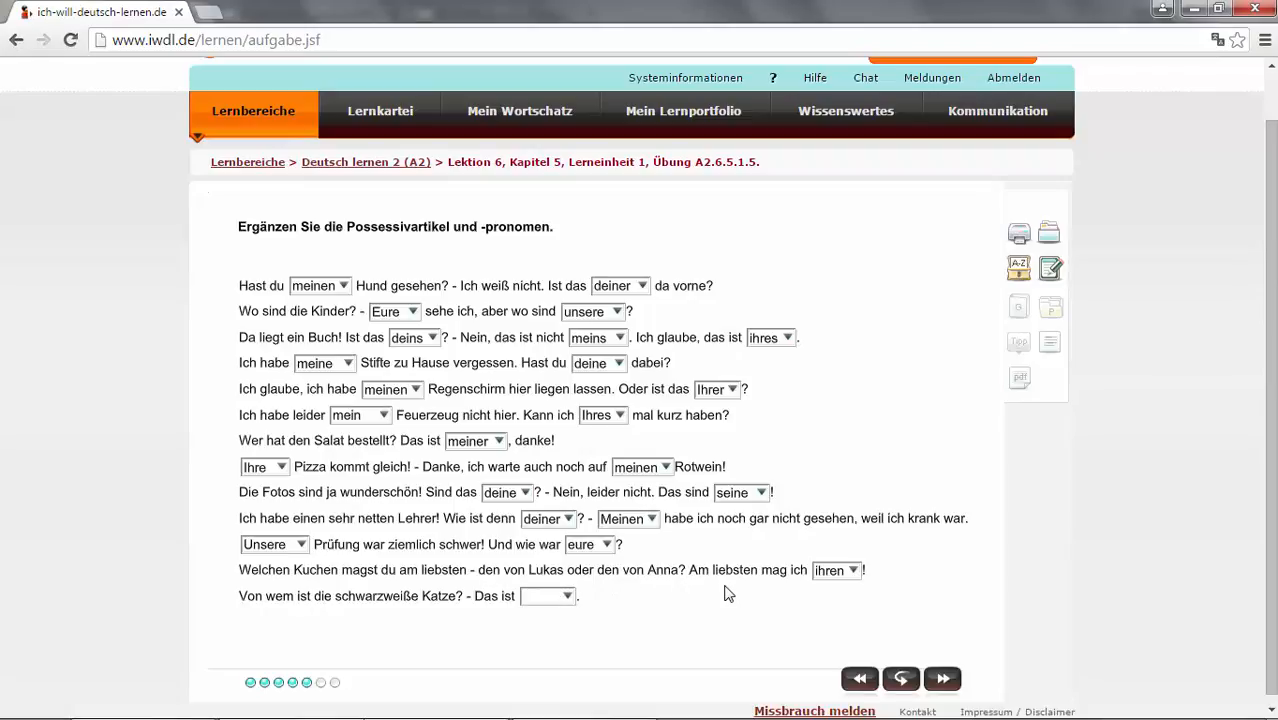
mouse_move(846, 586)
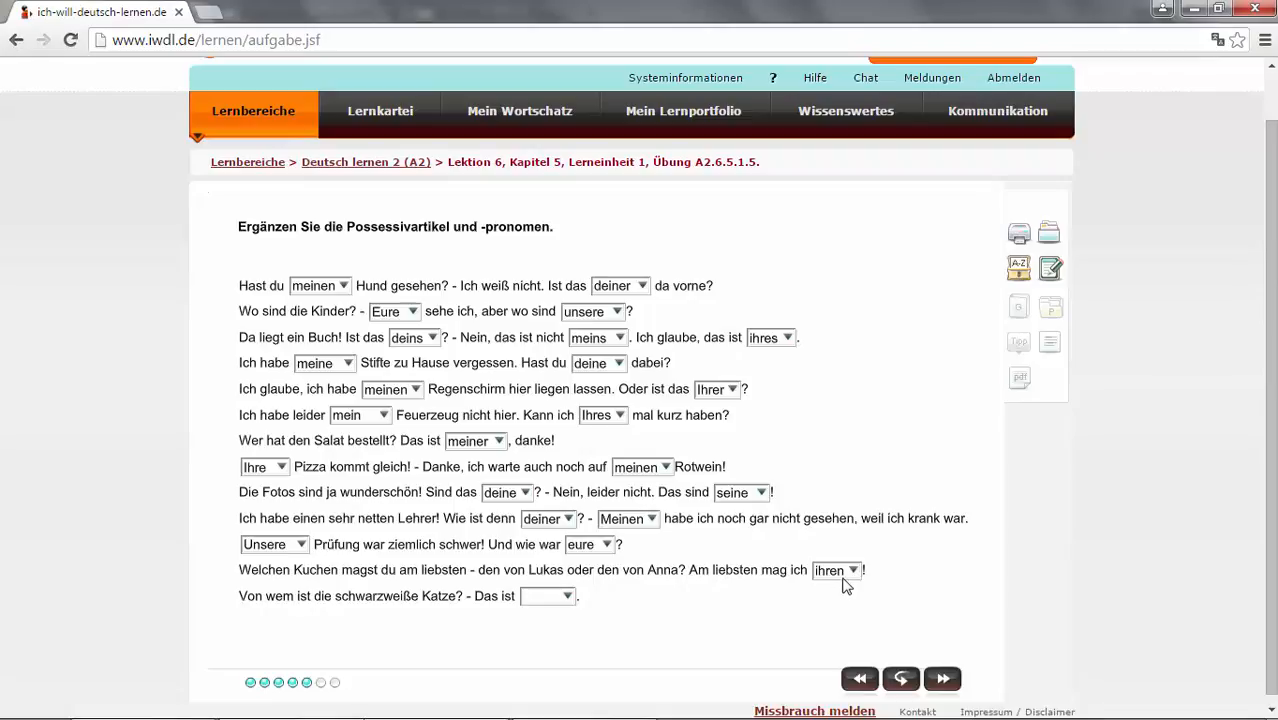
mouse_move(734, 586)
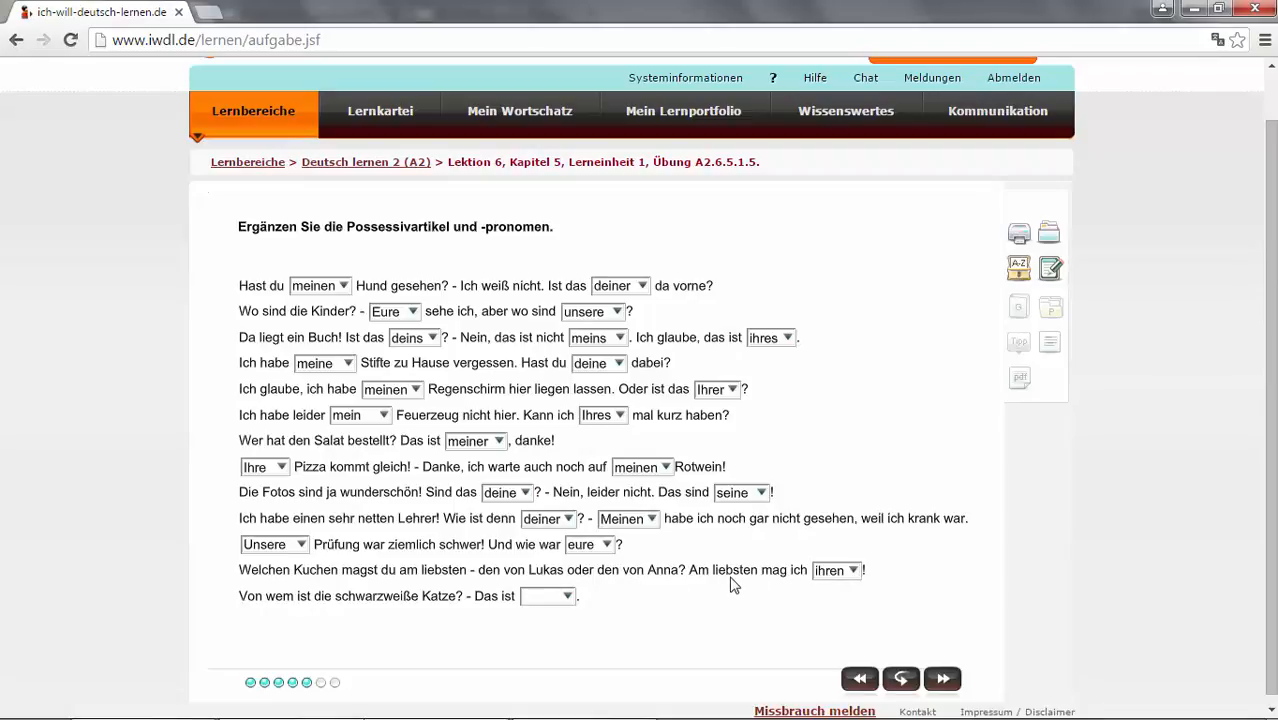
mouse_move(852, 576)
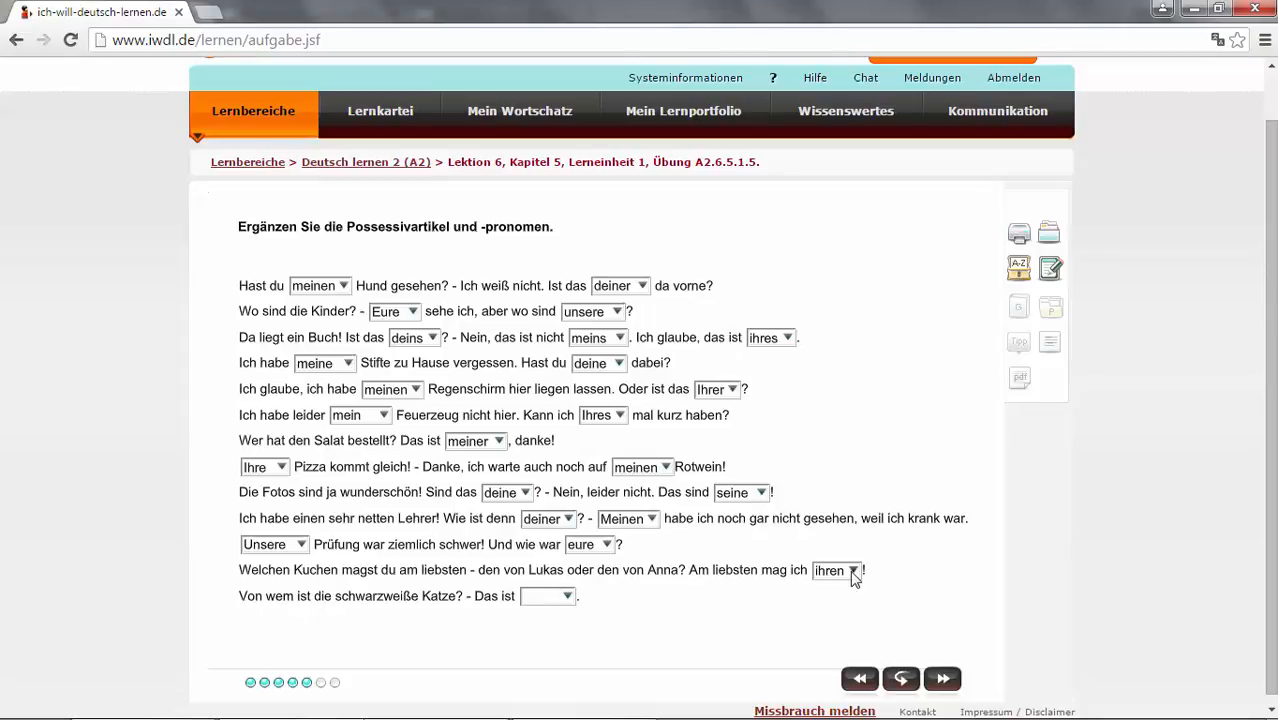
mouse_move(782, 600)
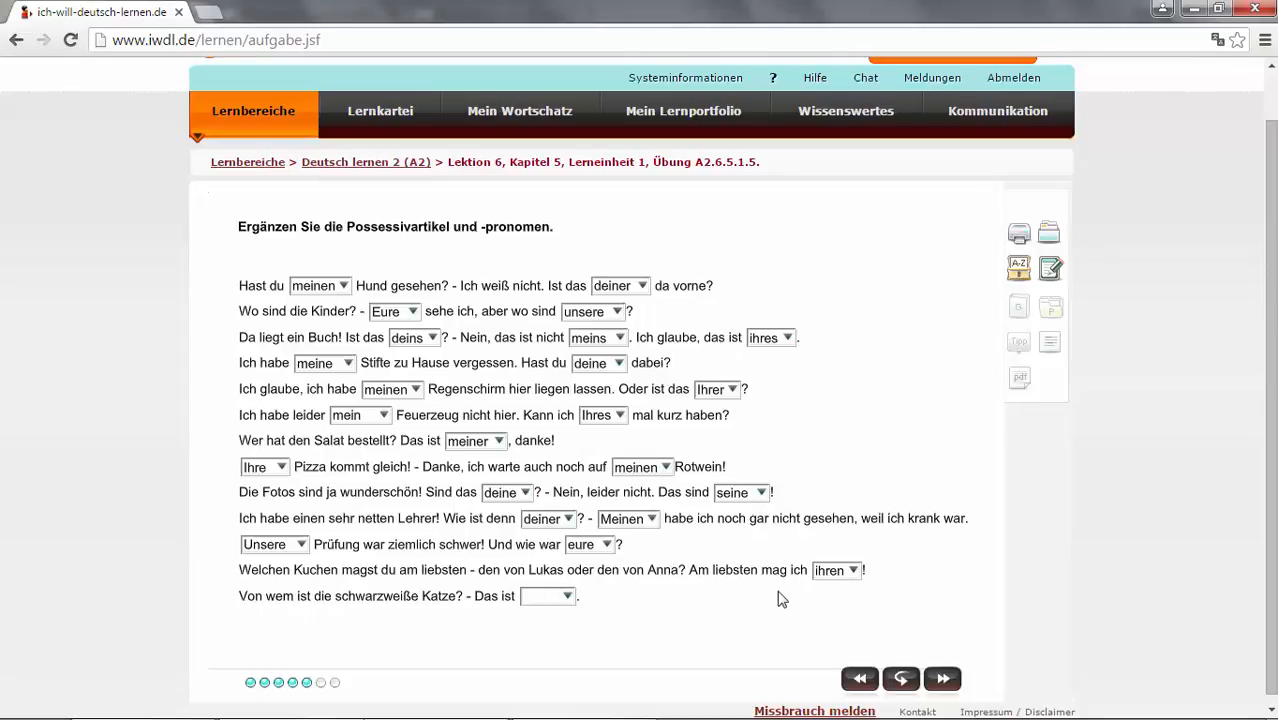
mouse_move(800, 584)
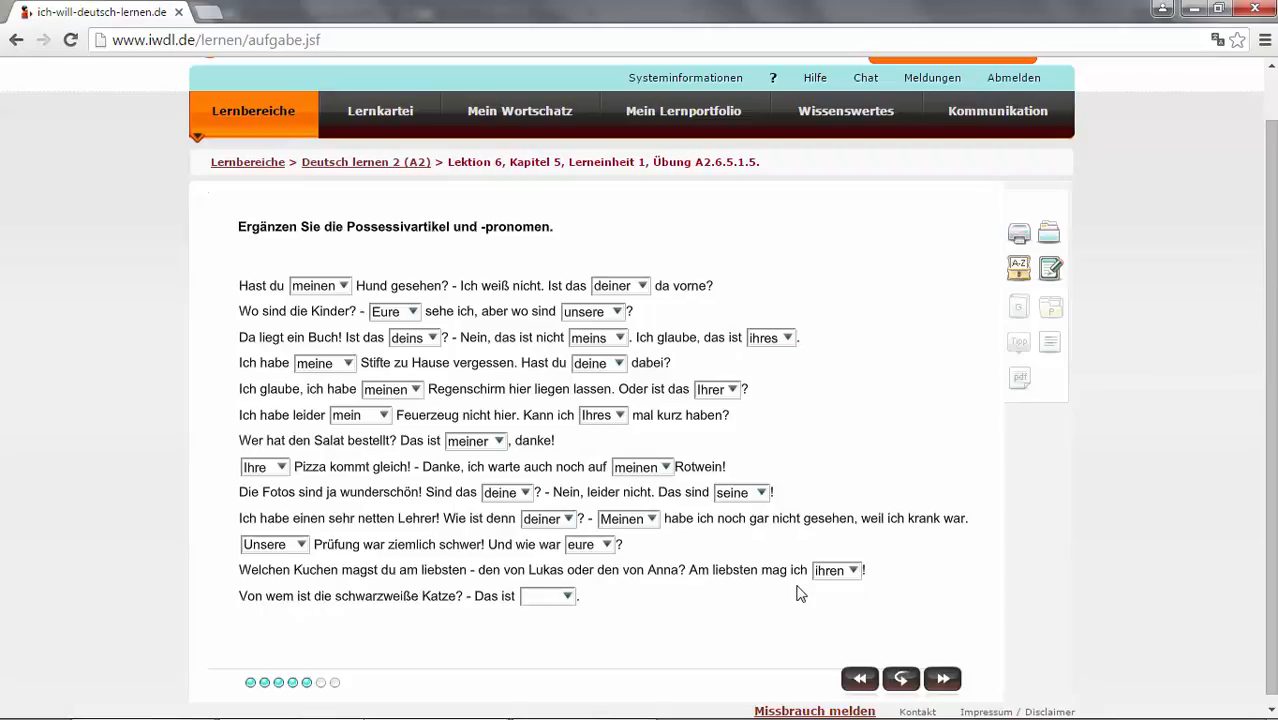
mouse_move(798, 588)
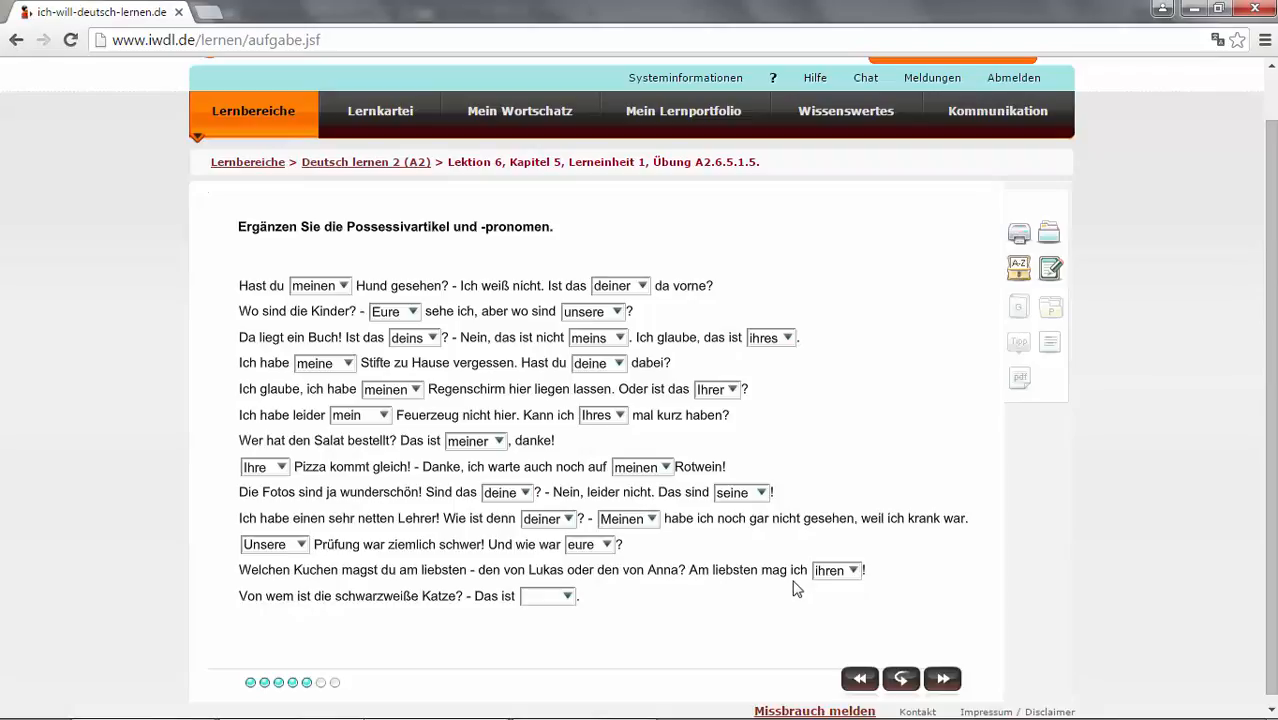
mouse_move(802, 588)
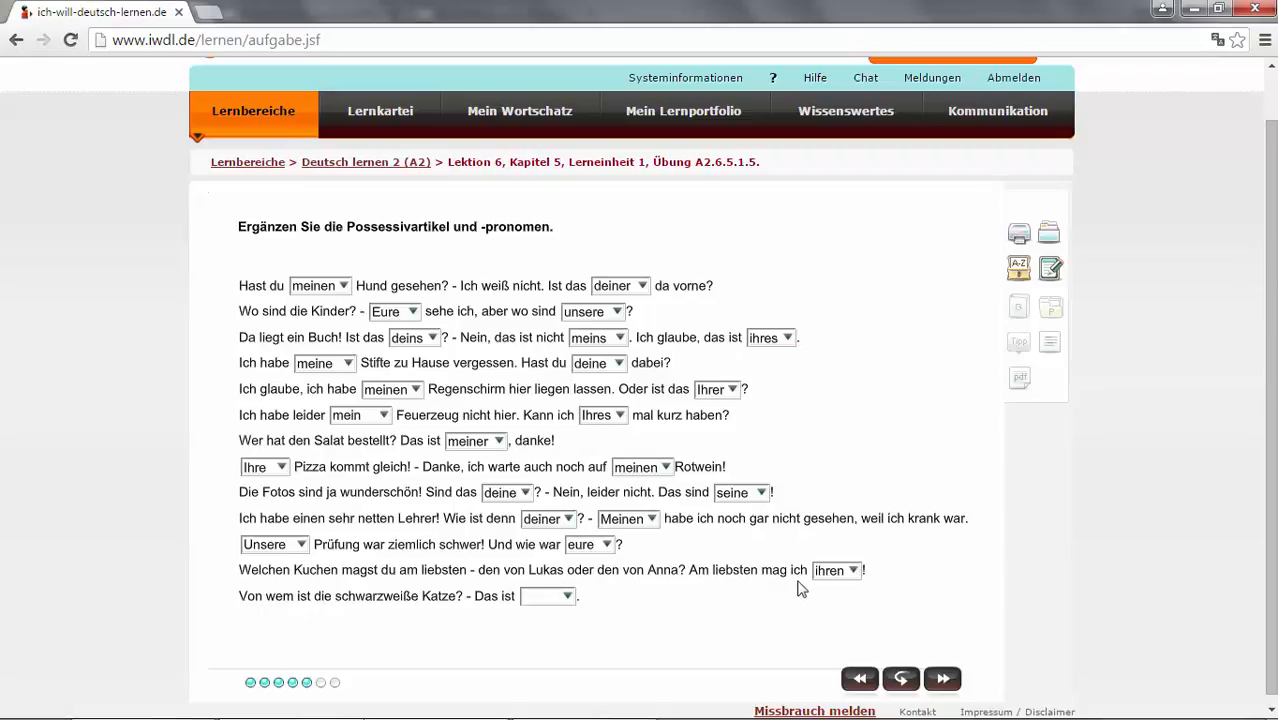
mouse_move(254, 620)
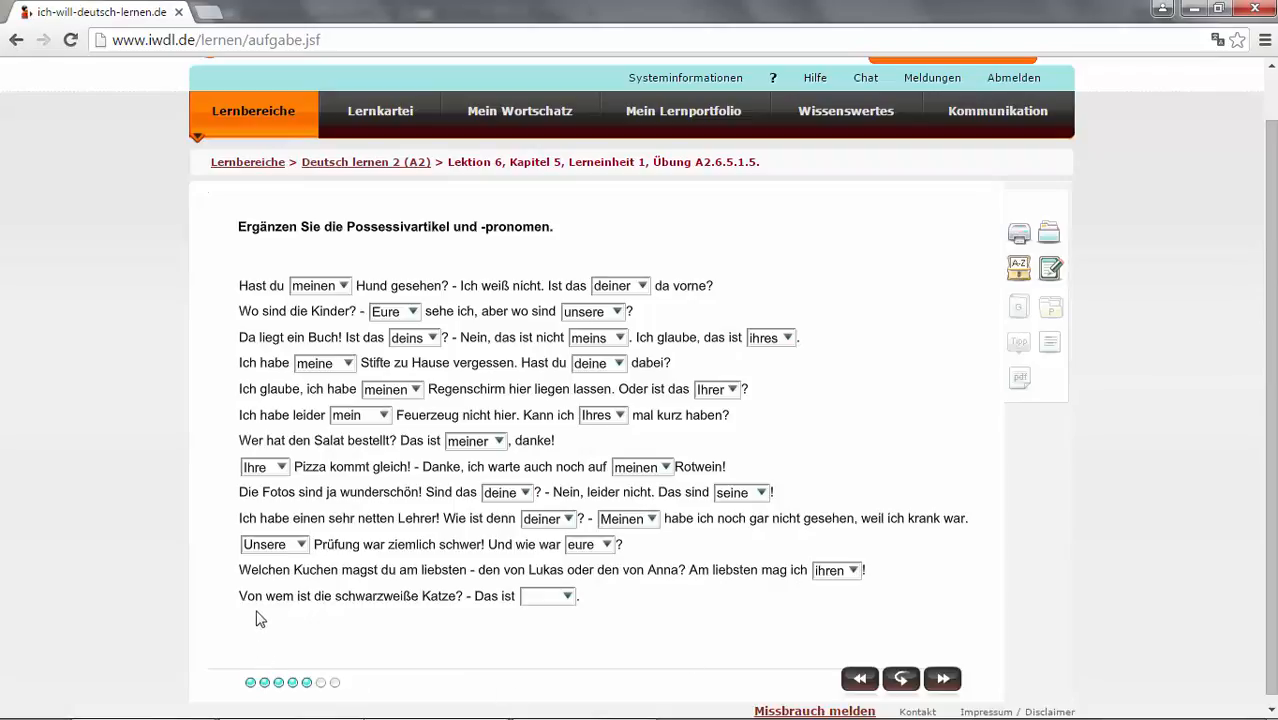
mouse_move(444, 616)
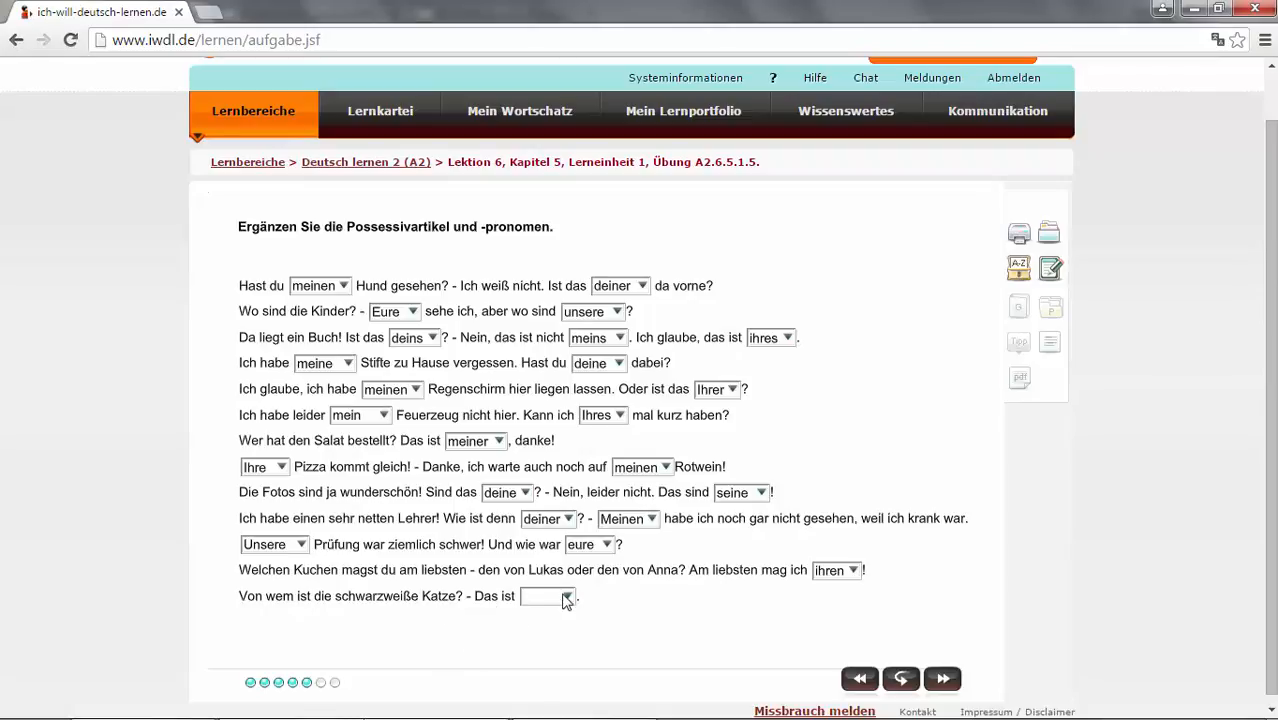
left_click(564, 596)
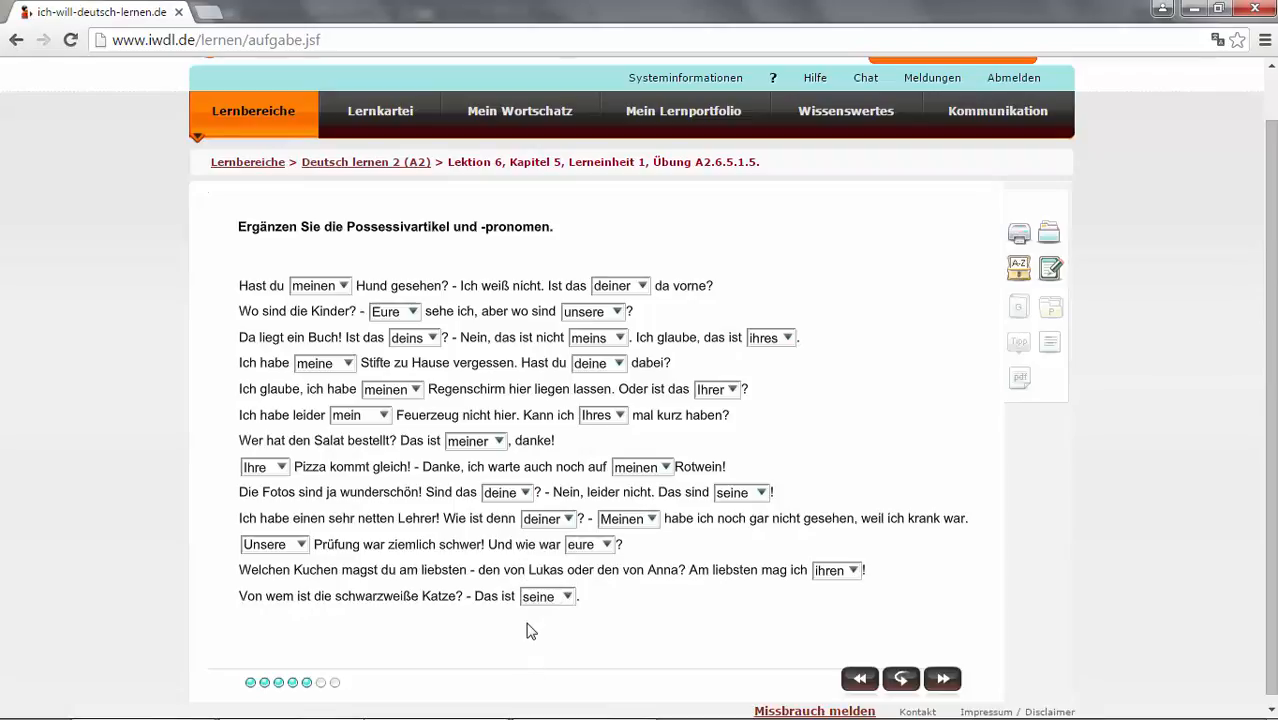
mouse_move(556, 612)
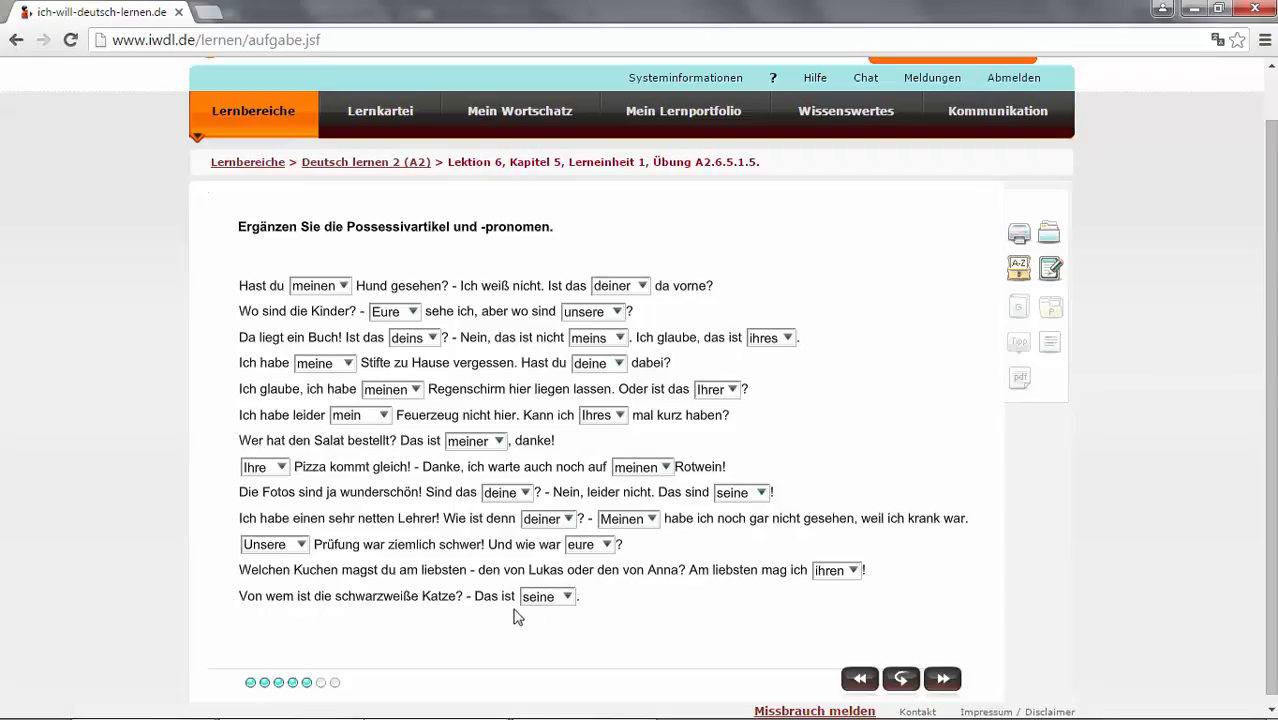
mouse_move(688, 624)
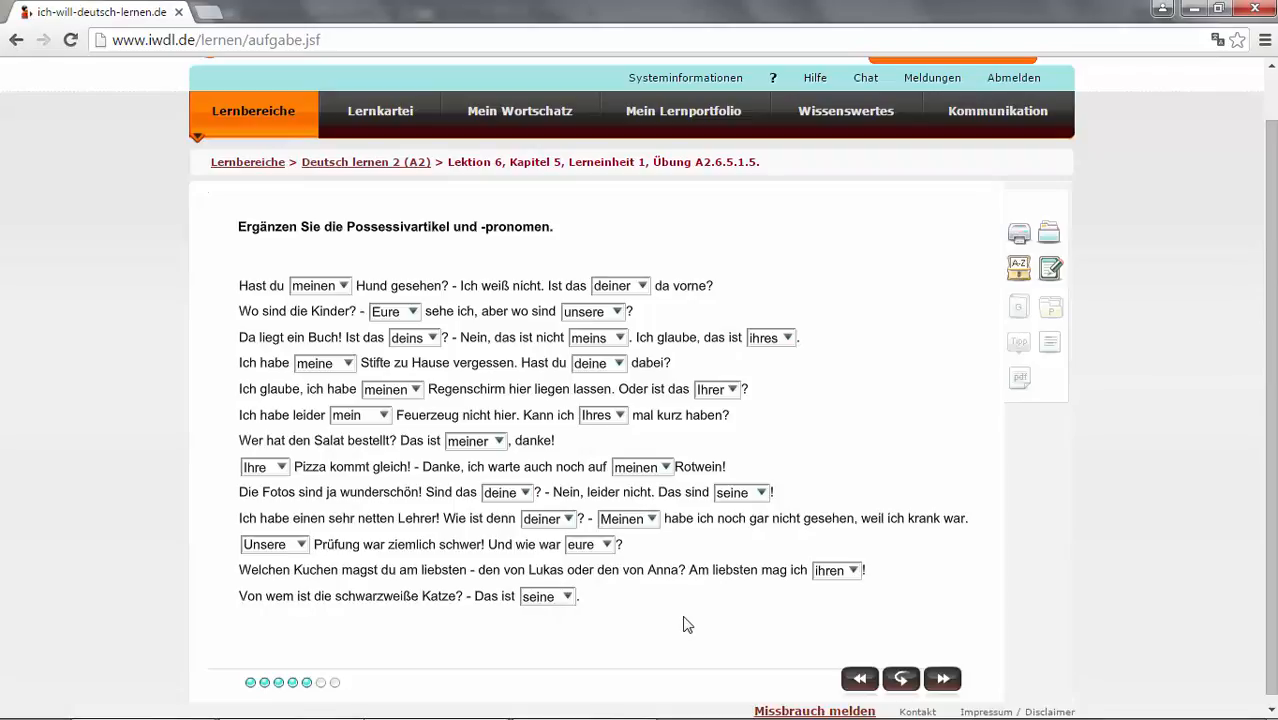
mouse_move(768, 656)
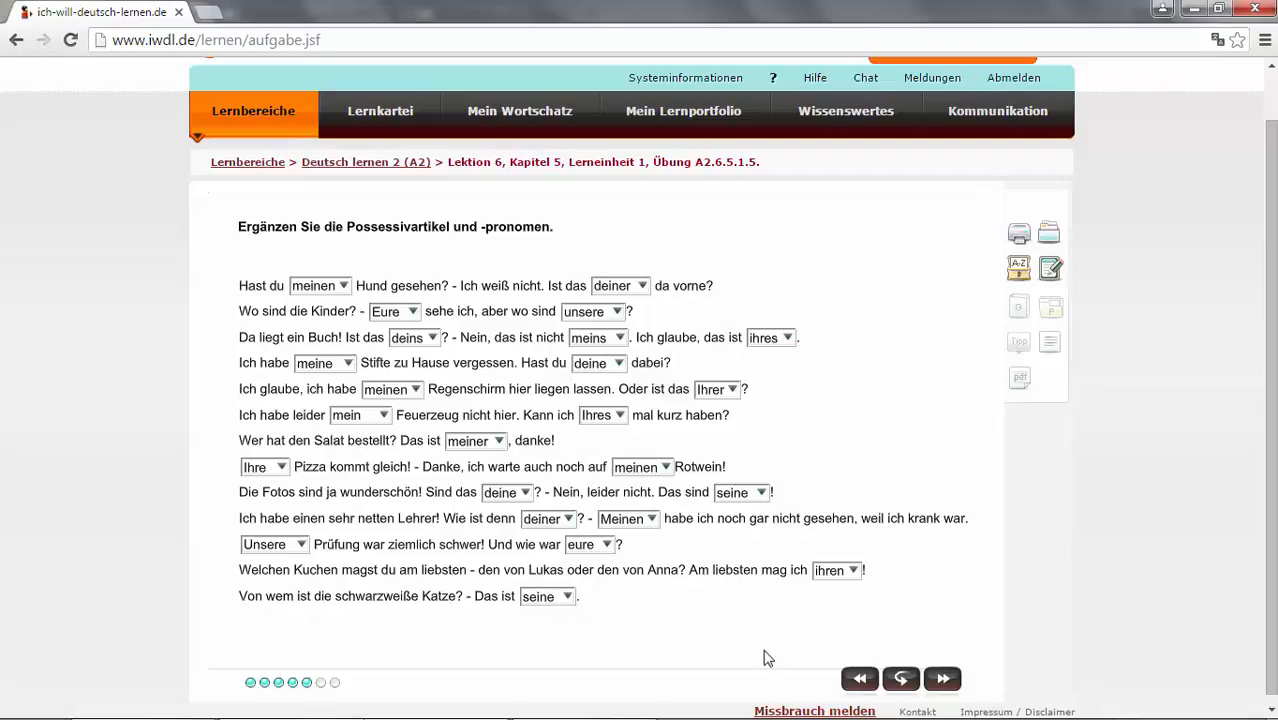
left_click(936, 680)
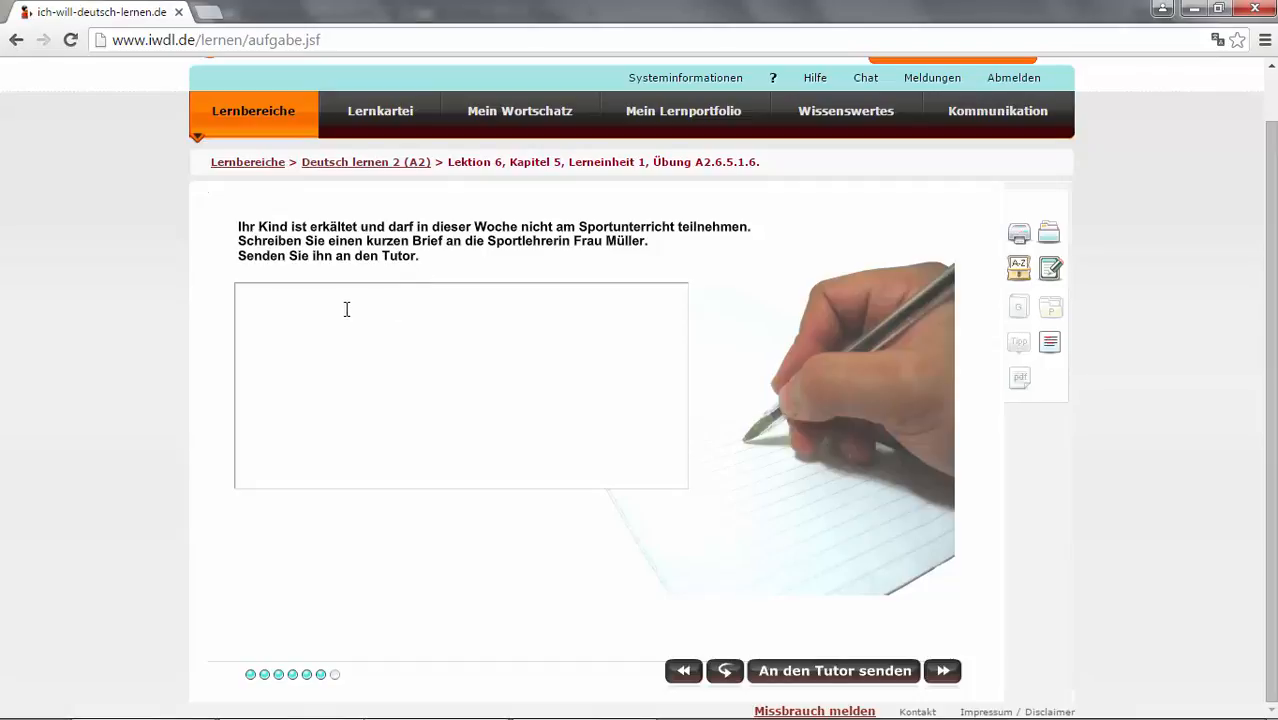
- Write the sick note to Frau Müller: son erkältet, cannot attend Sportunterricht
left_click(348, 378)
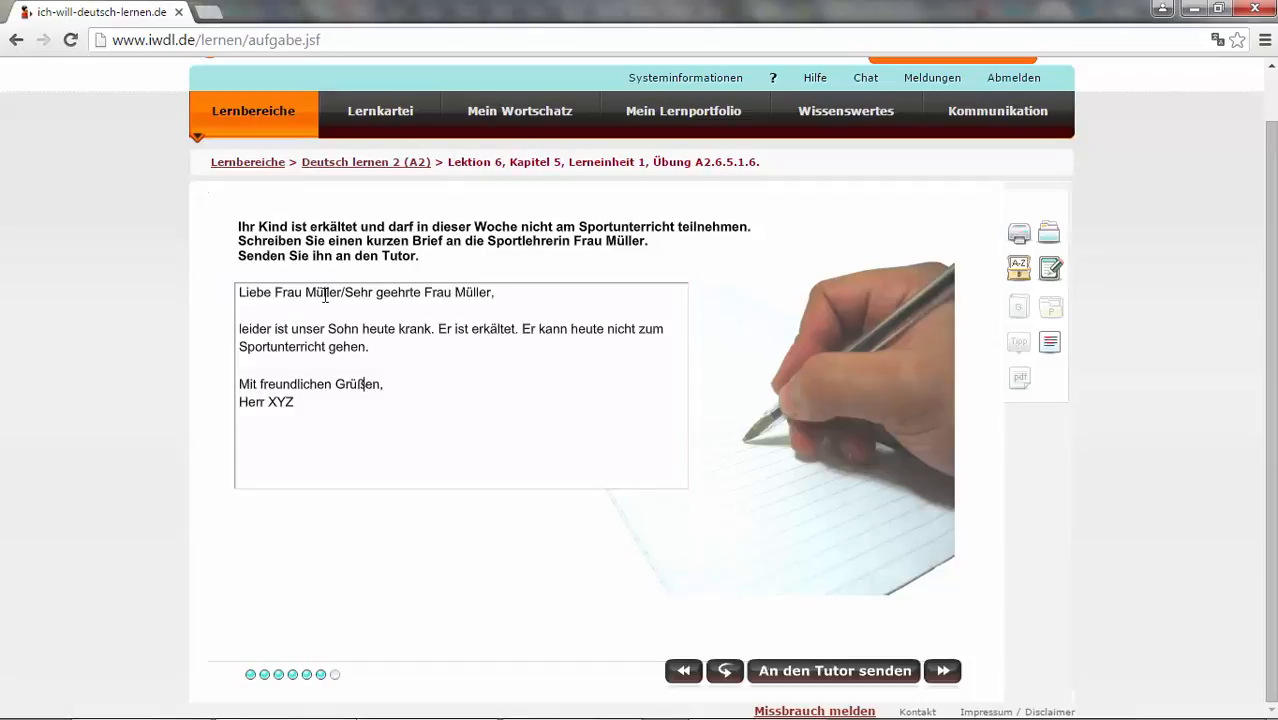
mouse_move(376, 304)
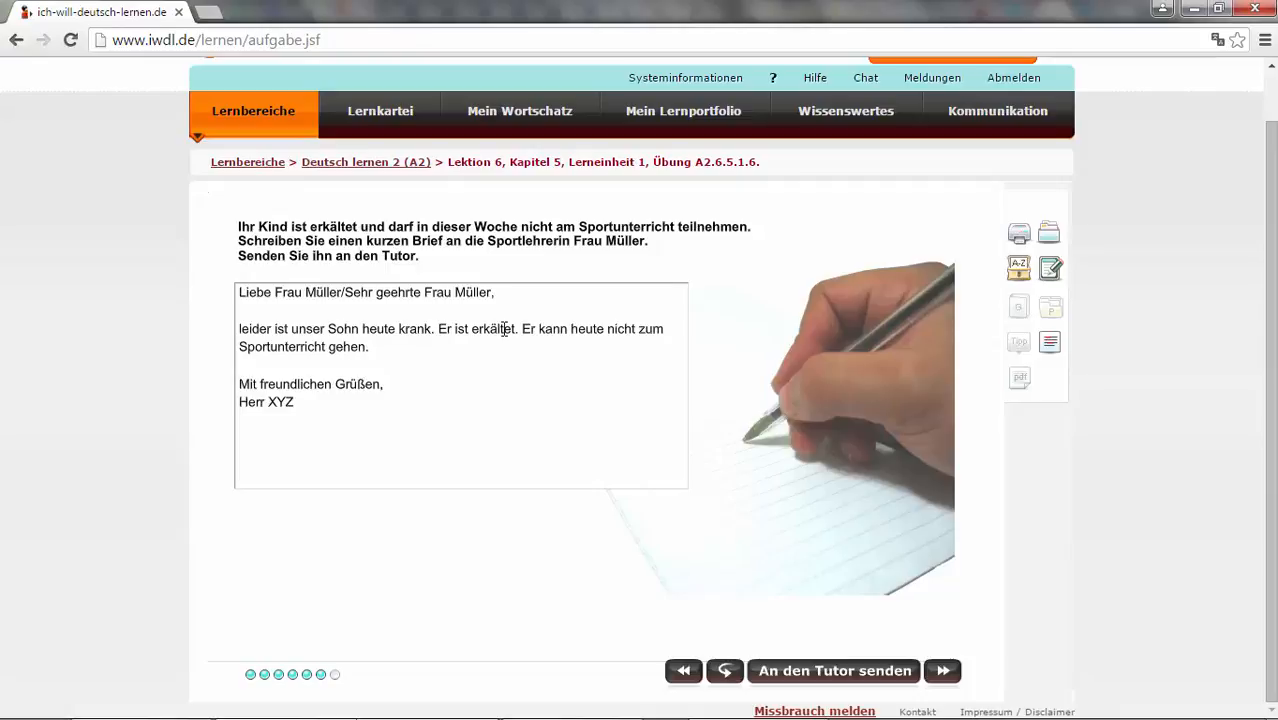
mouse_move(554, 336)
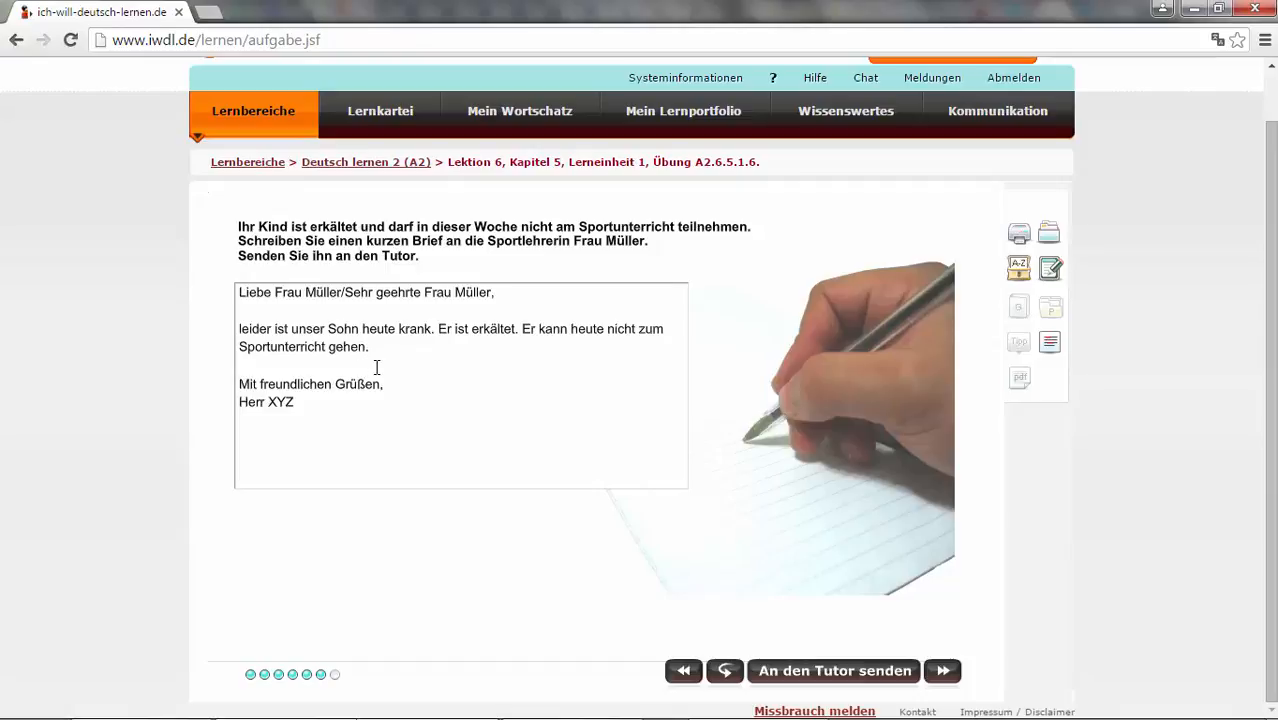
mouse_move(348, 434)
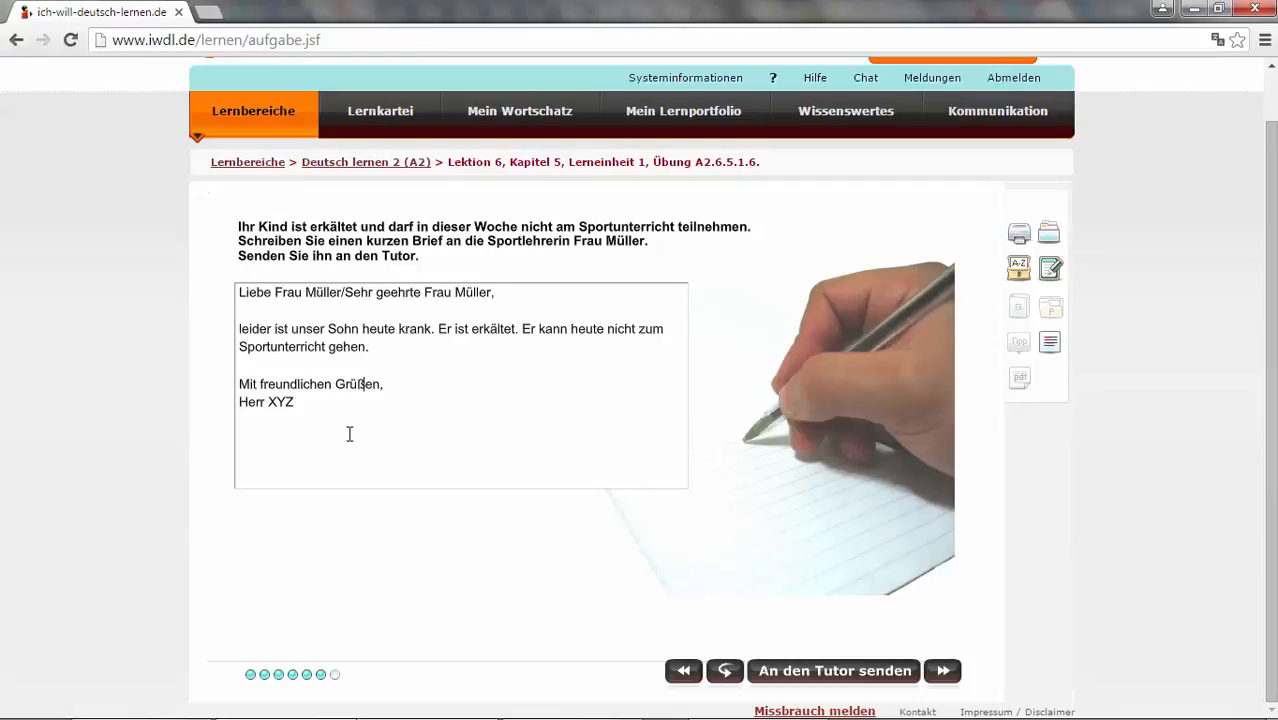